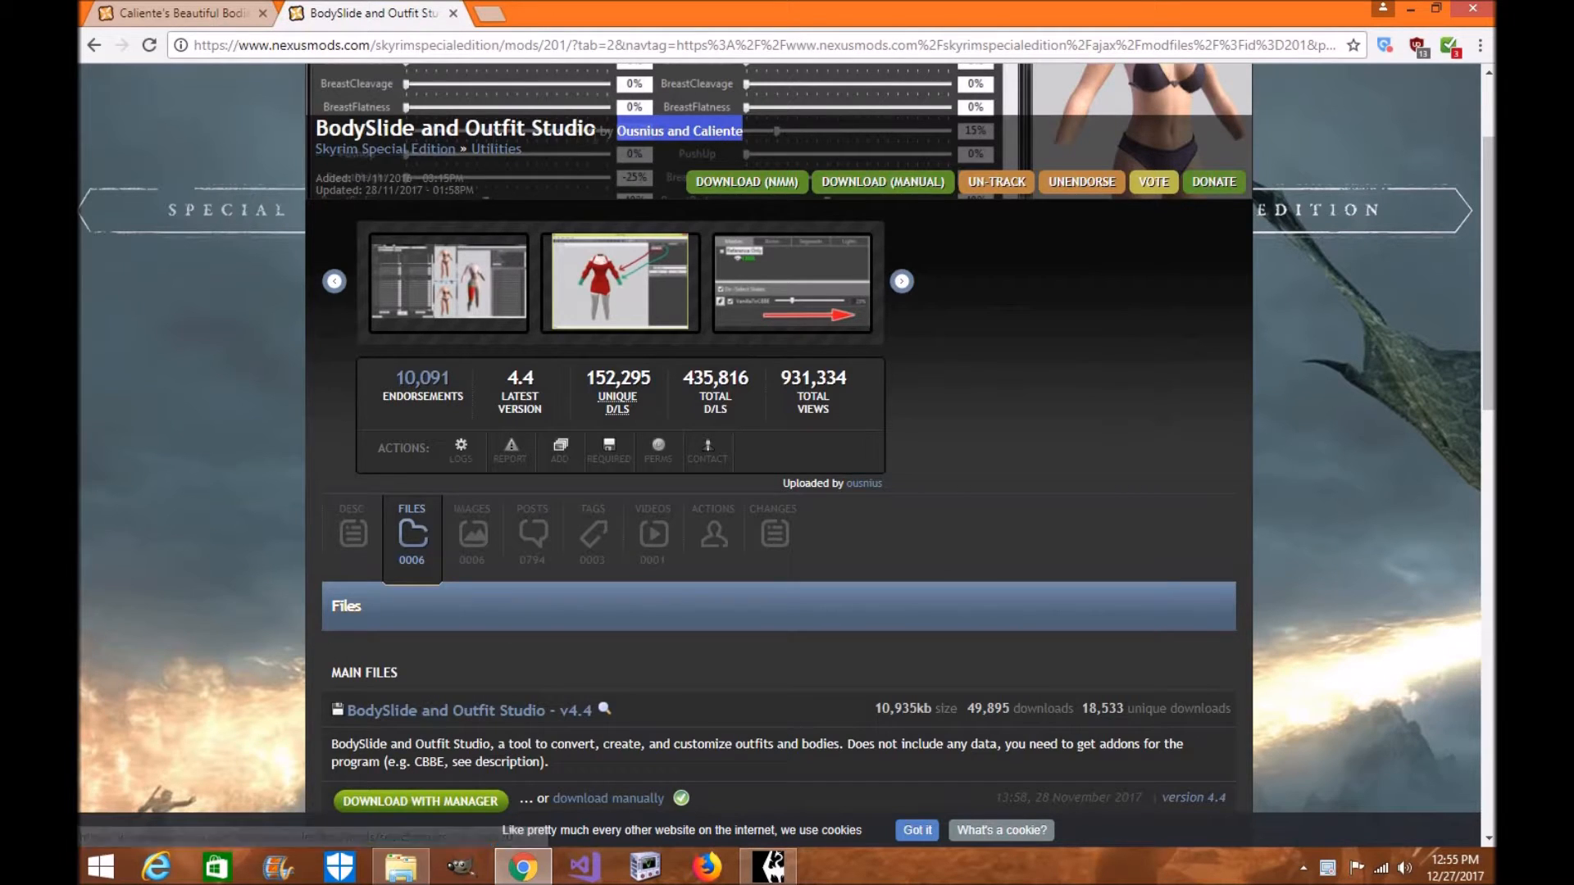
{"action": "mouse_move", "coordinate": [751, 144]}
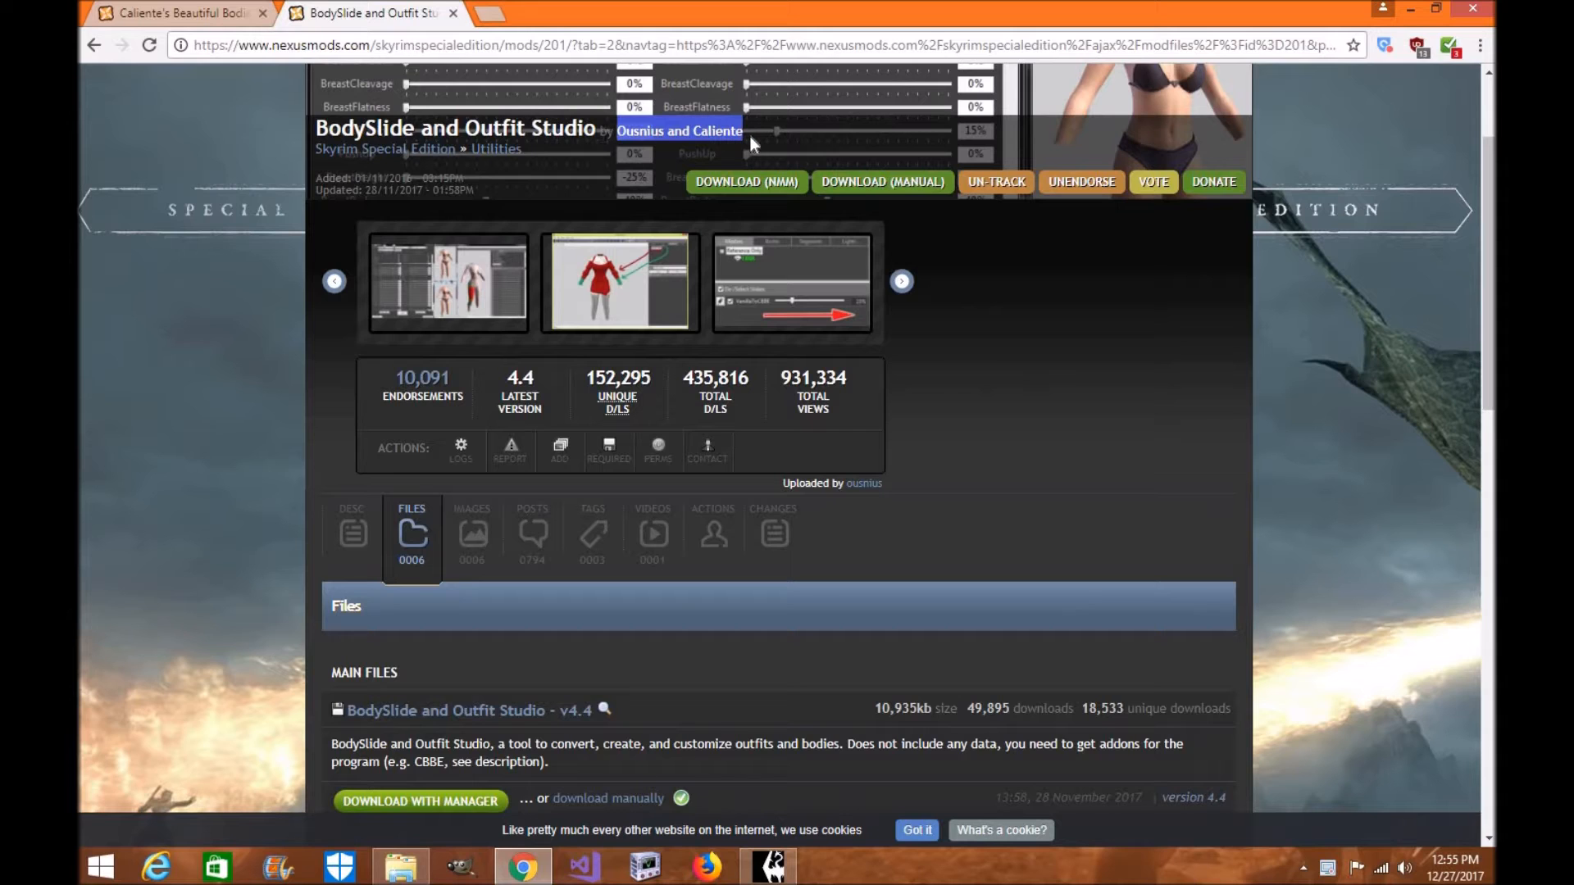
Switch between the CBBE and BodySlide Nexus pages and bring up Mod Organizer 2.
{"action": "left_click", "coordinate": [184, 13]}
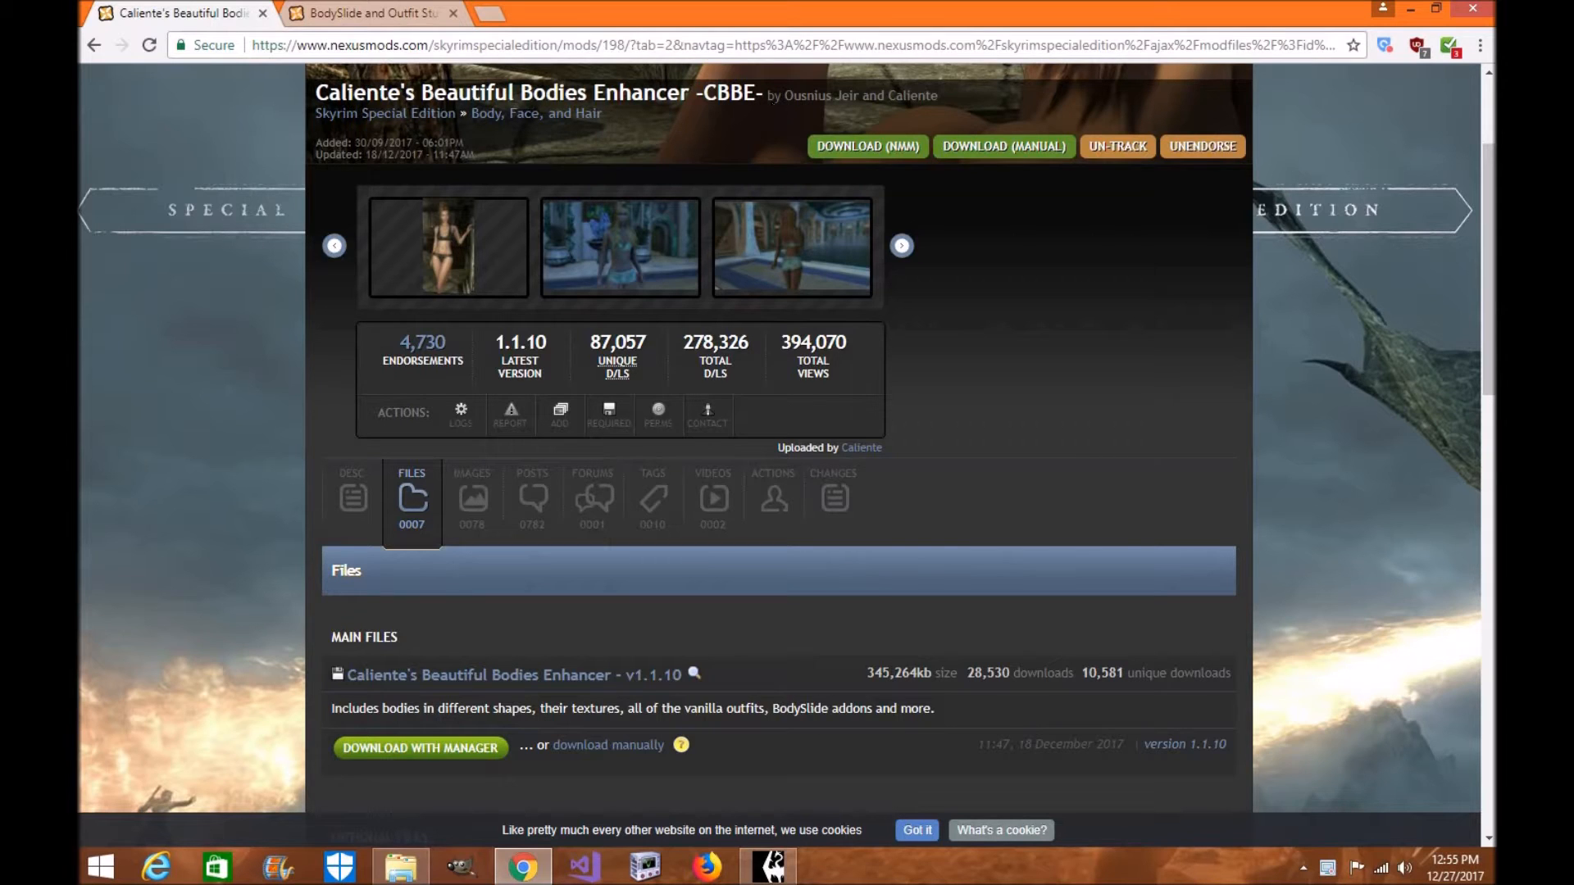
{"action": "mouse_move", "coordinate": [899, 384]}
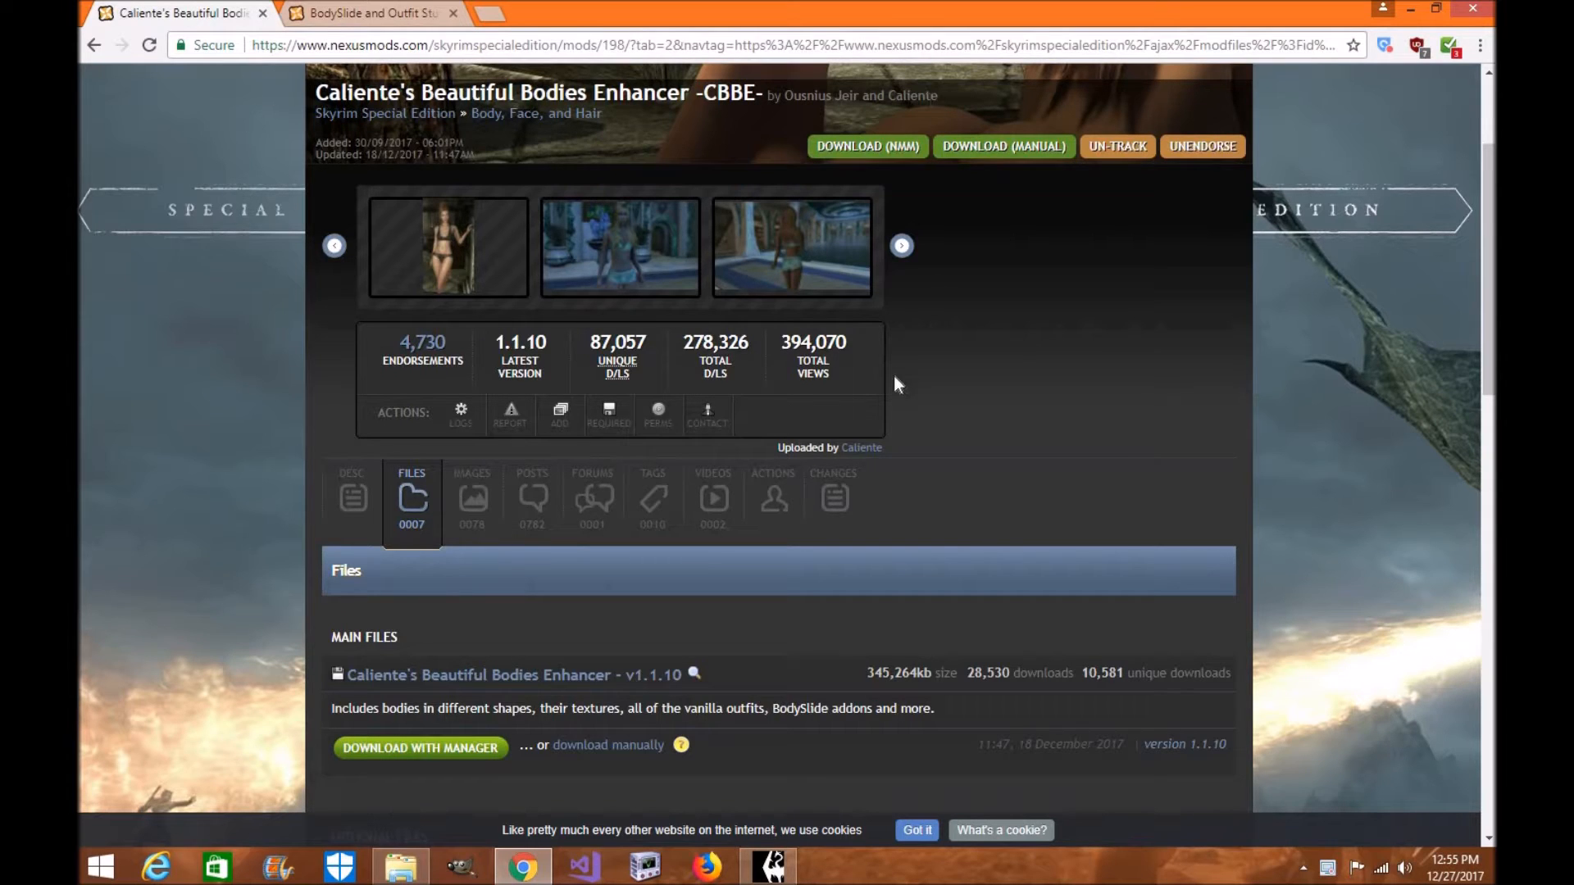
{"action": "mouse_move", "coordinate": [930, 311]}
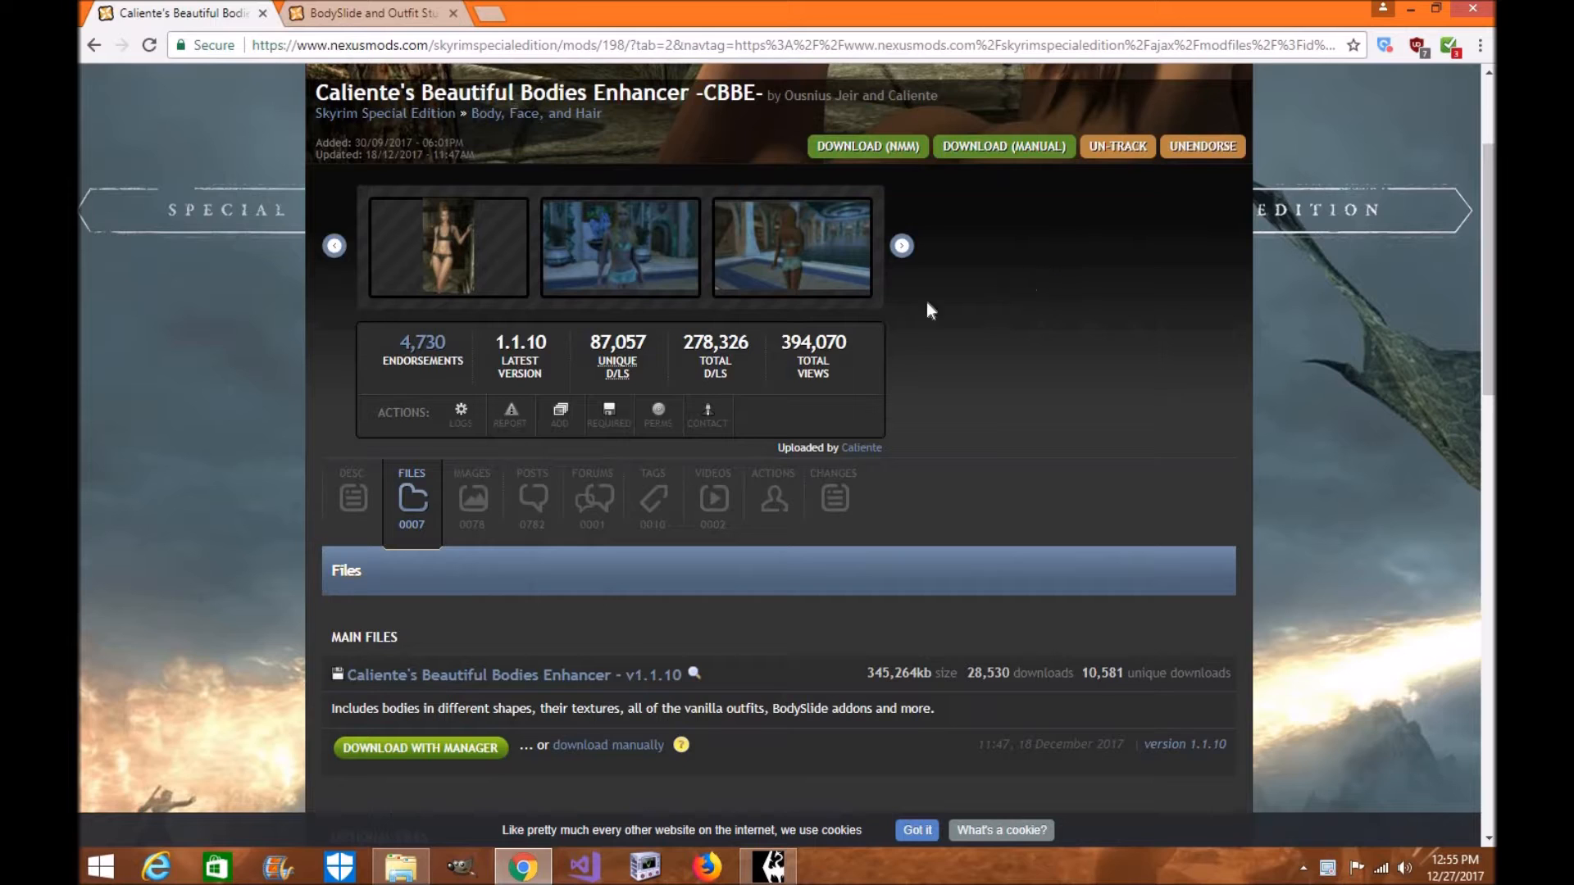
{"action": "mouse_move", "coordinate": [1158, 189]}
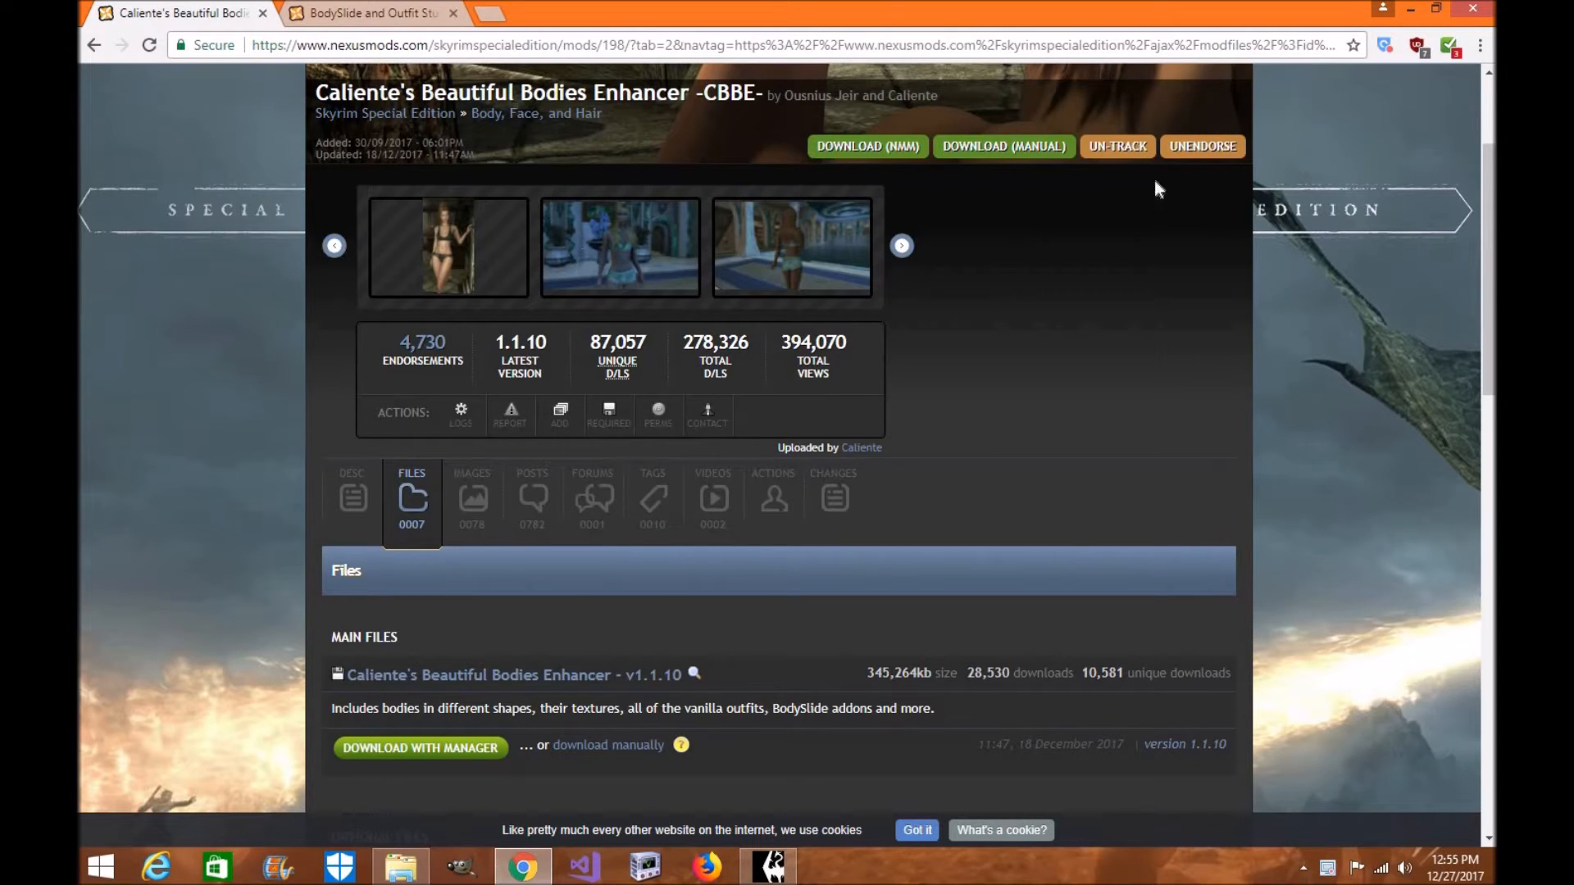
{"action": "mouse_move", "coordinate": [951, 272]}
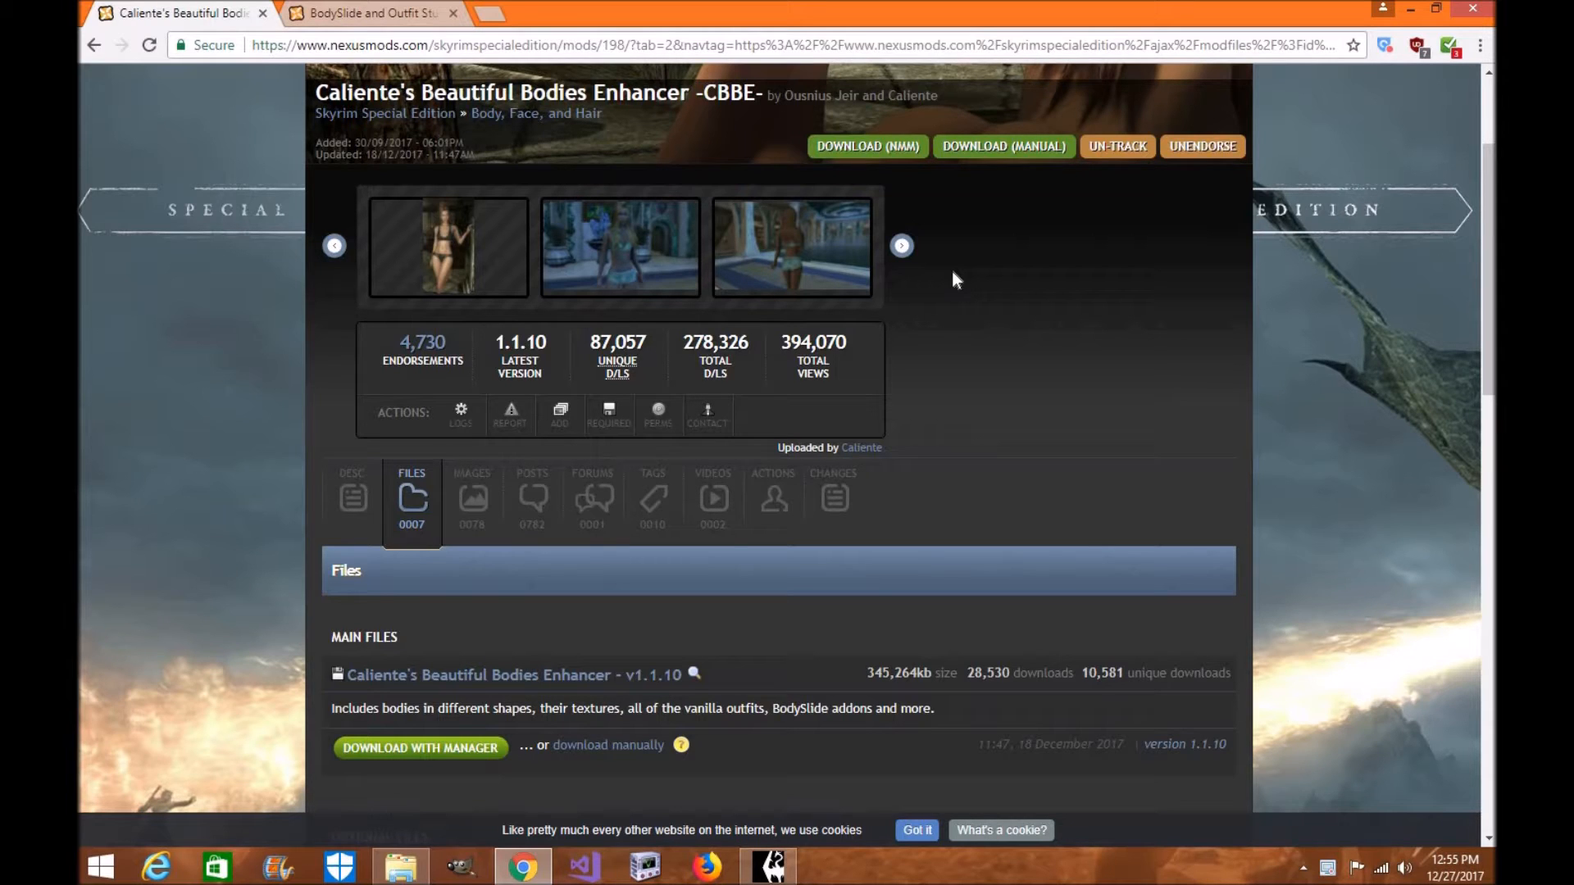
{"action": "left_click", "coordinate": [369, 13]}
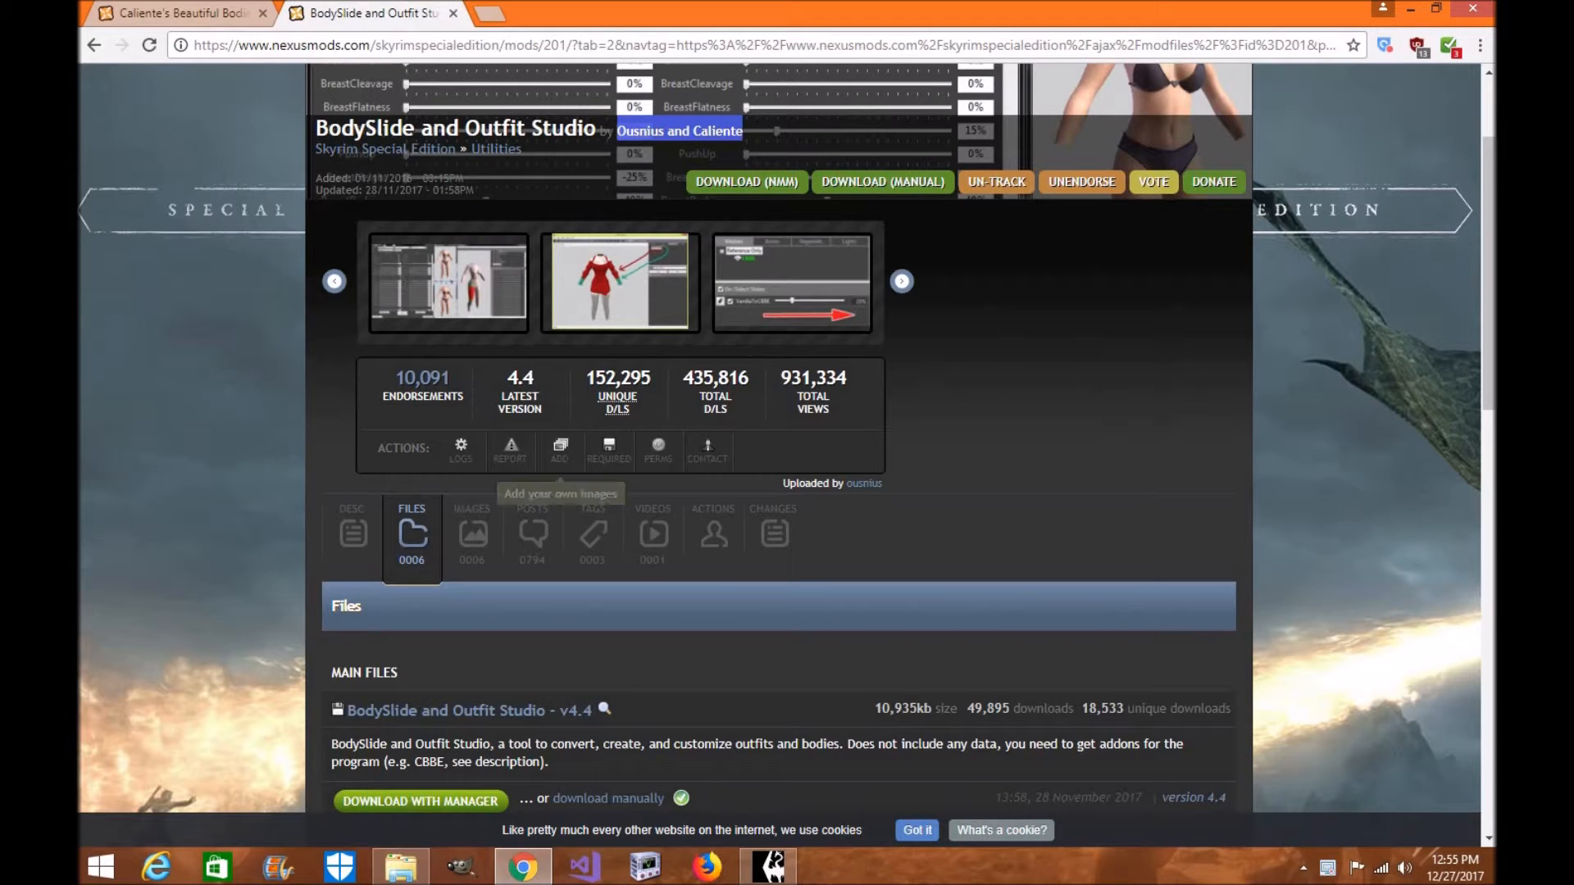
{"action": "left_click", "coordinate": [772, 866]}
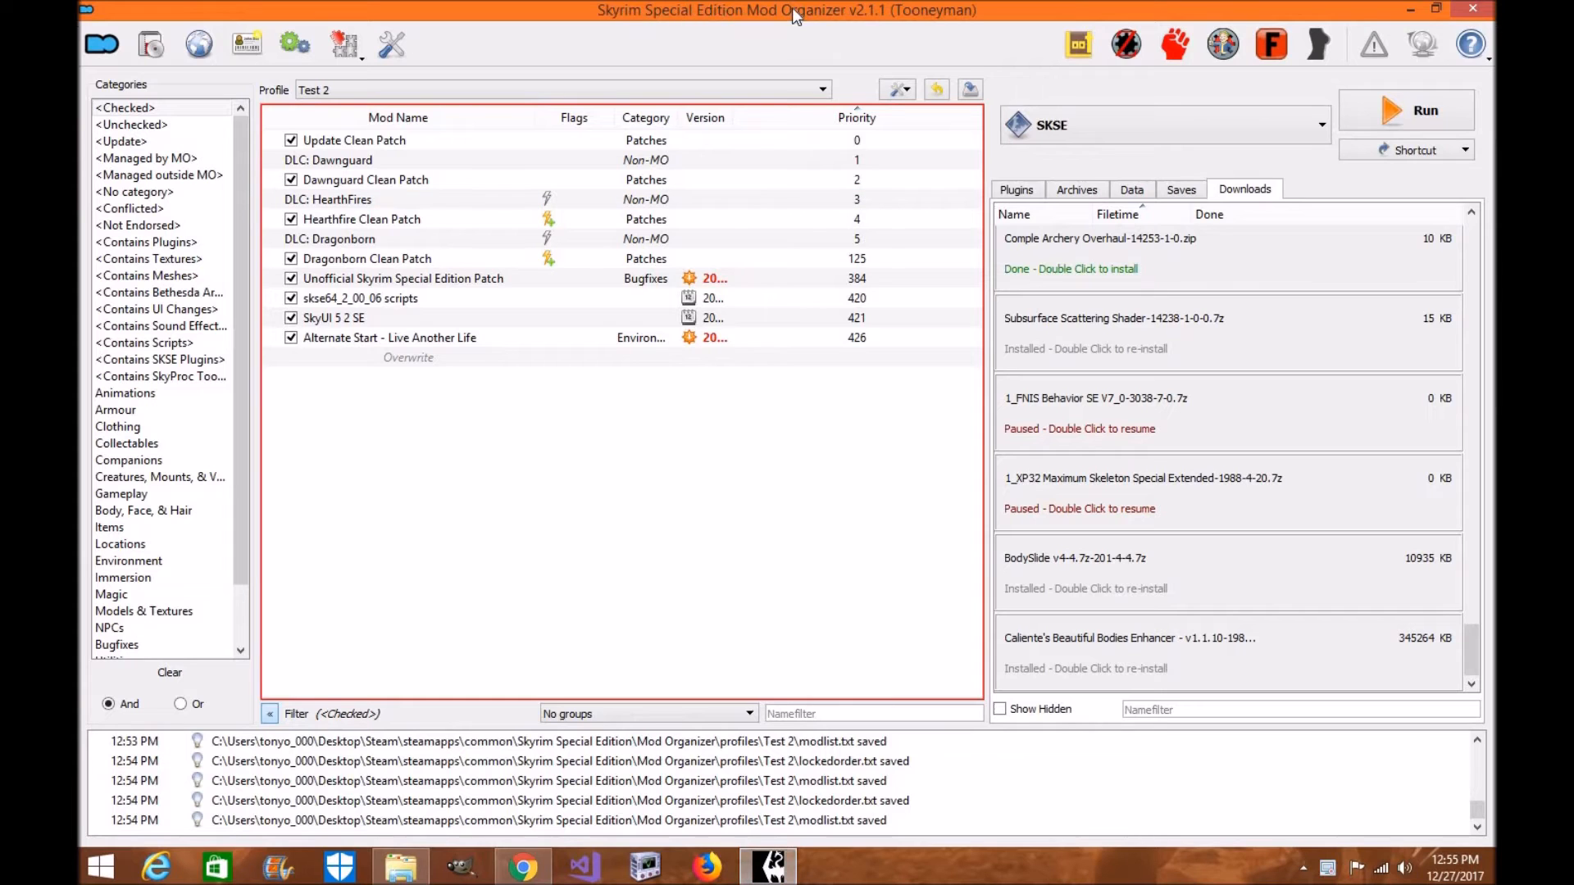
{"action": "mouse_move", "coordinate": [774, 249]}
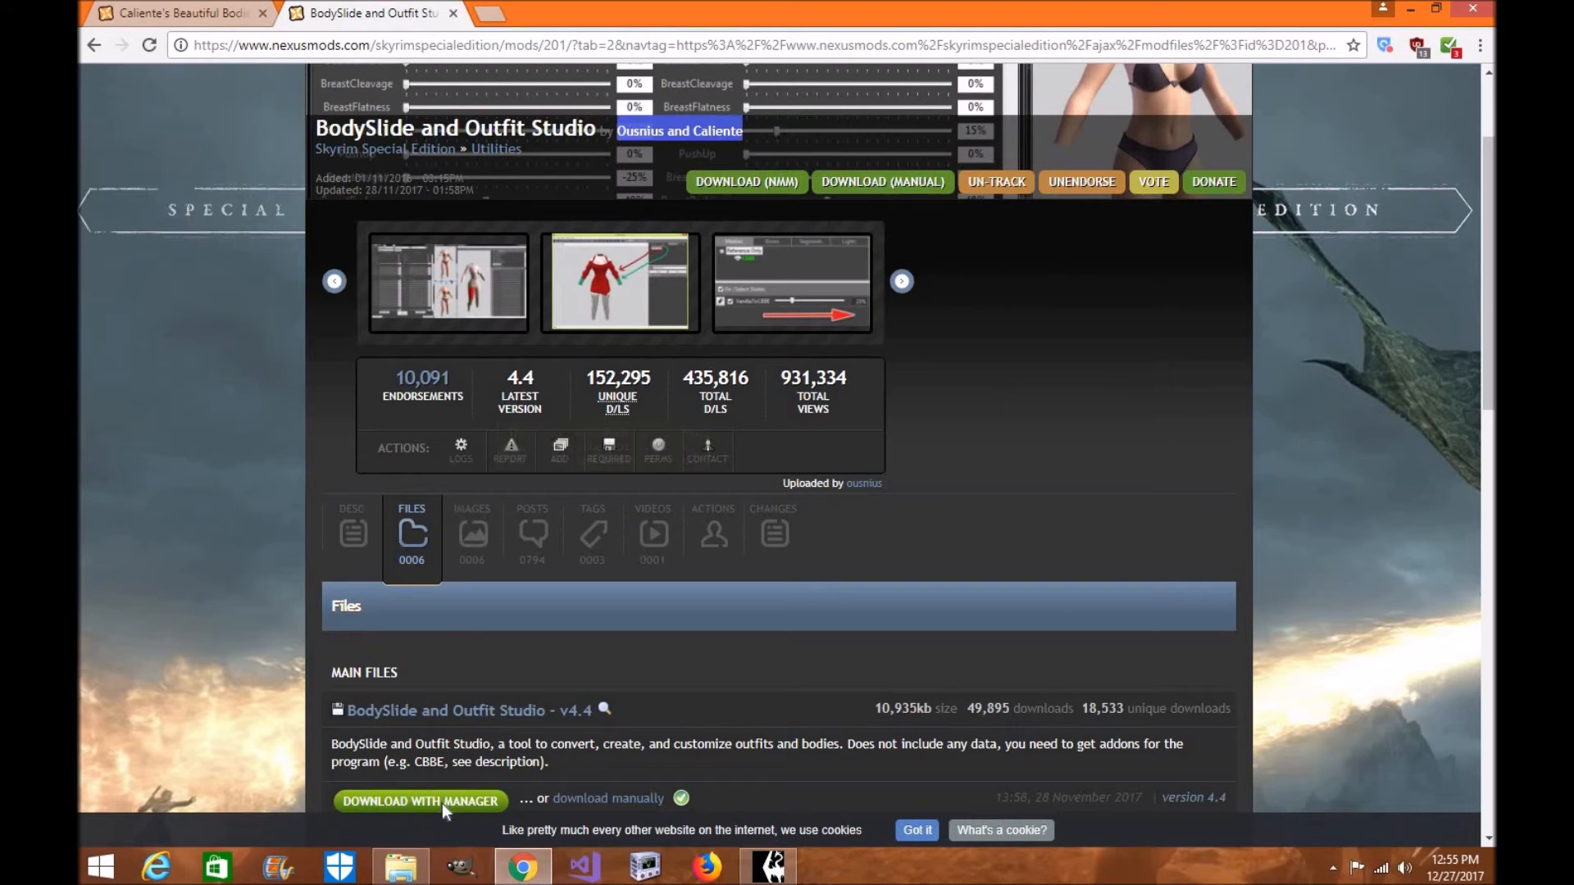
Send the BodySlide and CBBE downloads to the mod manager, skipping the donation prompt.
{"action": "left_click", "coordinate": [443, 800]}
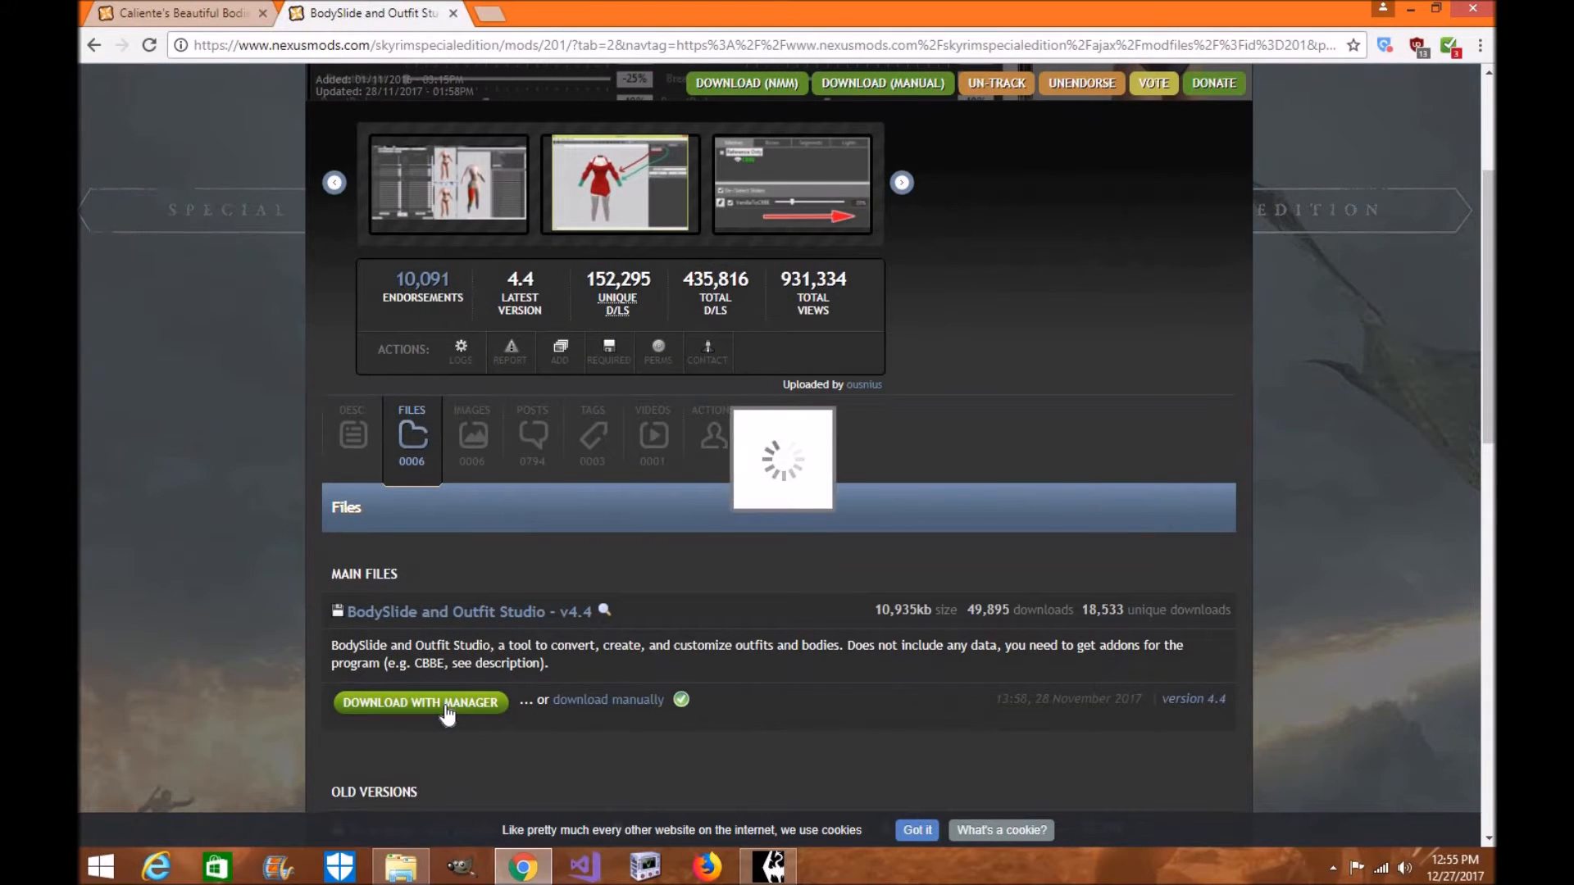
{"action": "left_click", "coordinate": [419, 701]}
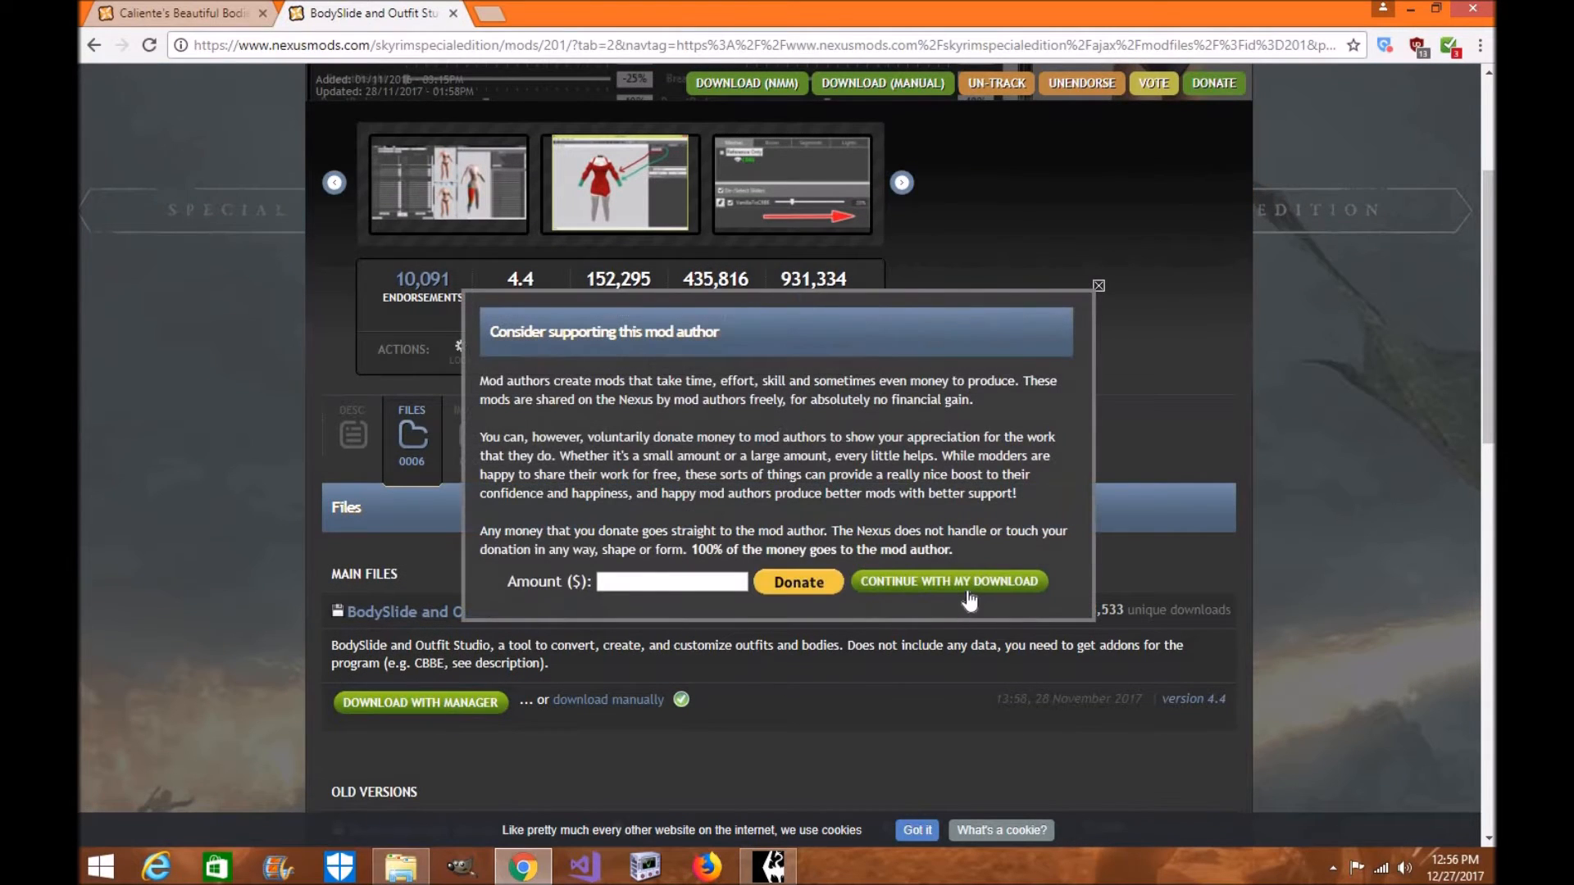
{"action": "left_click", "coordinate": [949, 580]}
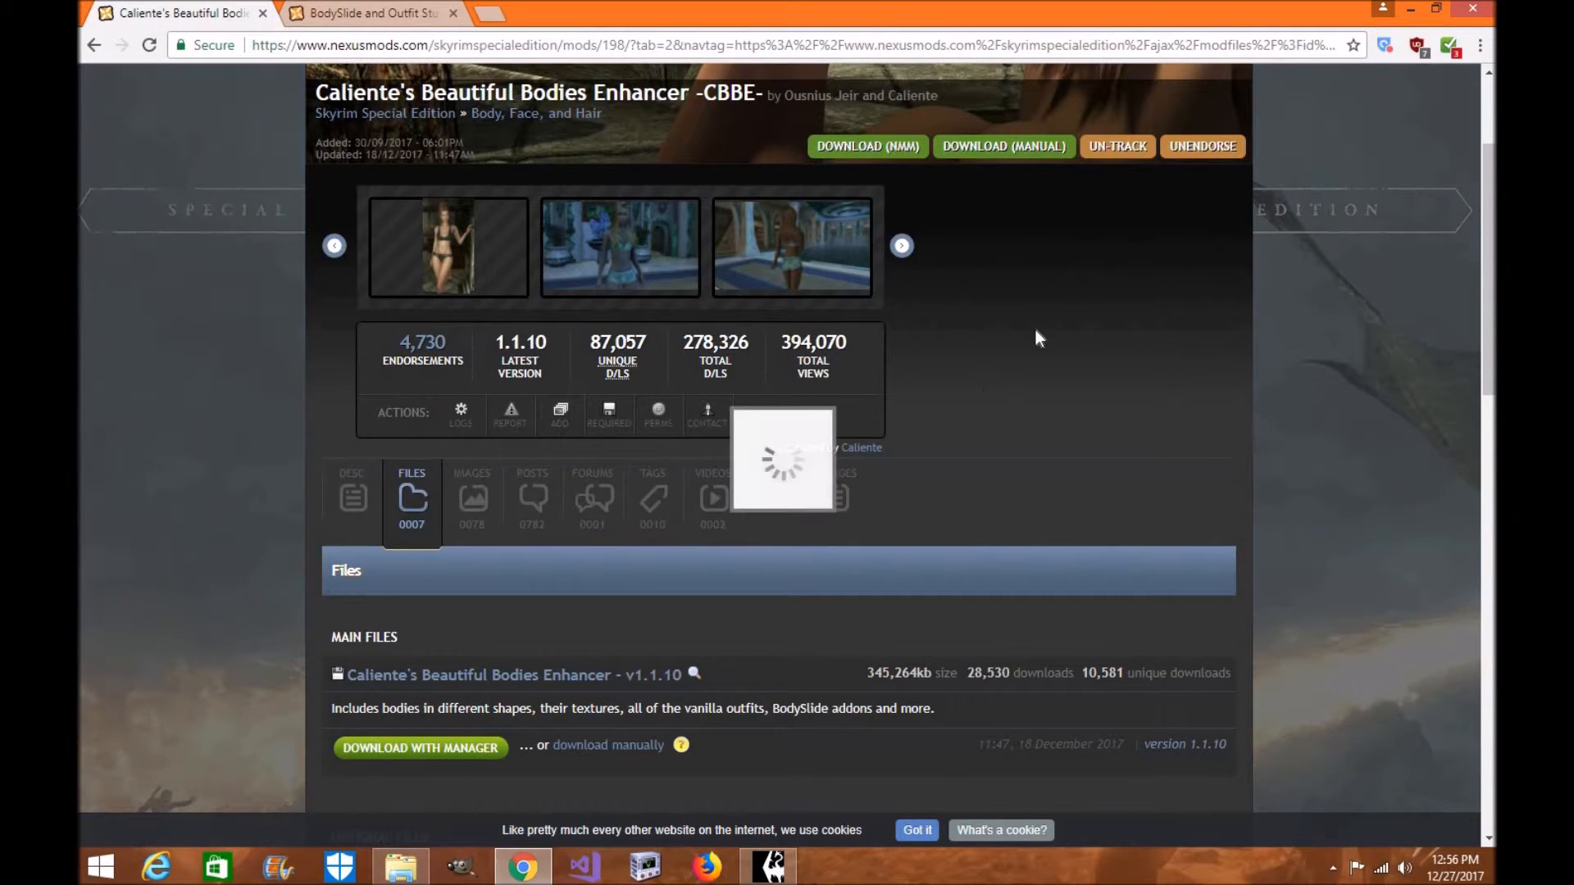
{"action": "left_click", "coordinate": [419, 747]}
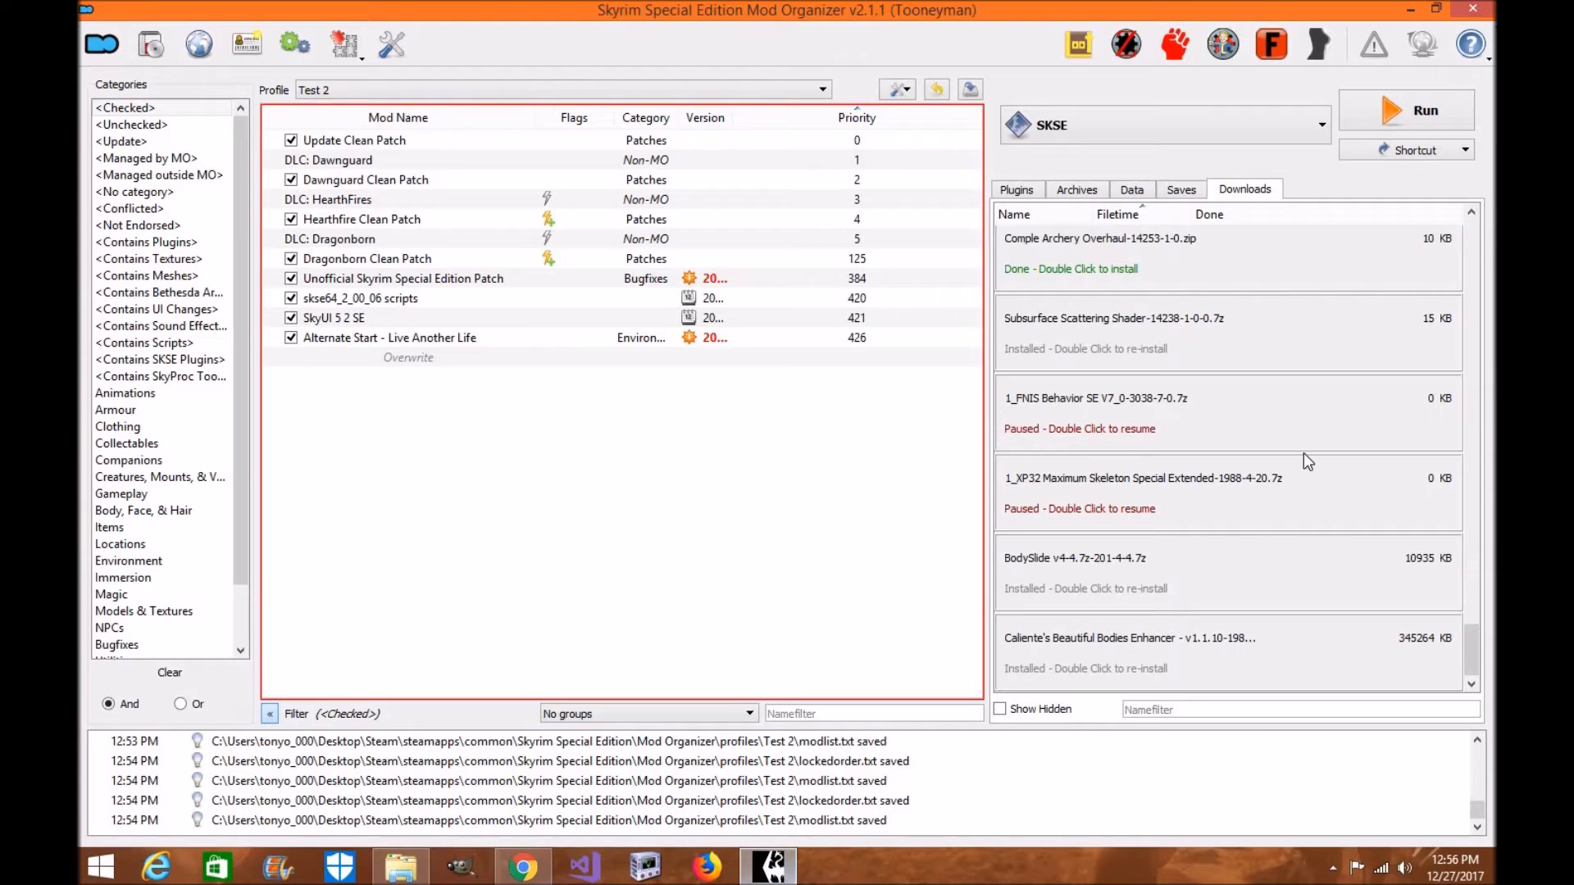
{"action": "mouse_move", "coordinate": [1070, 582]}
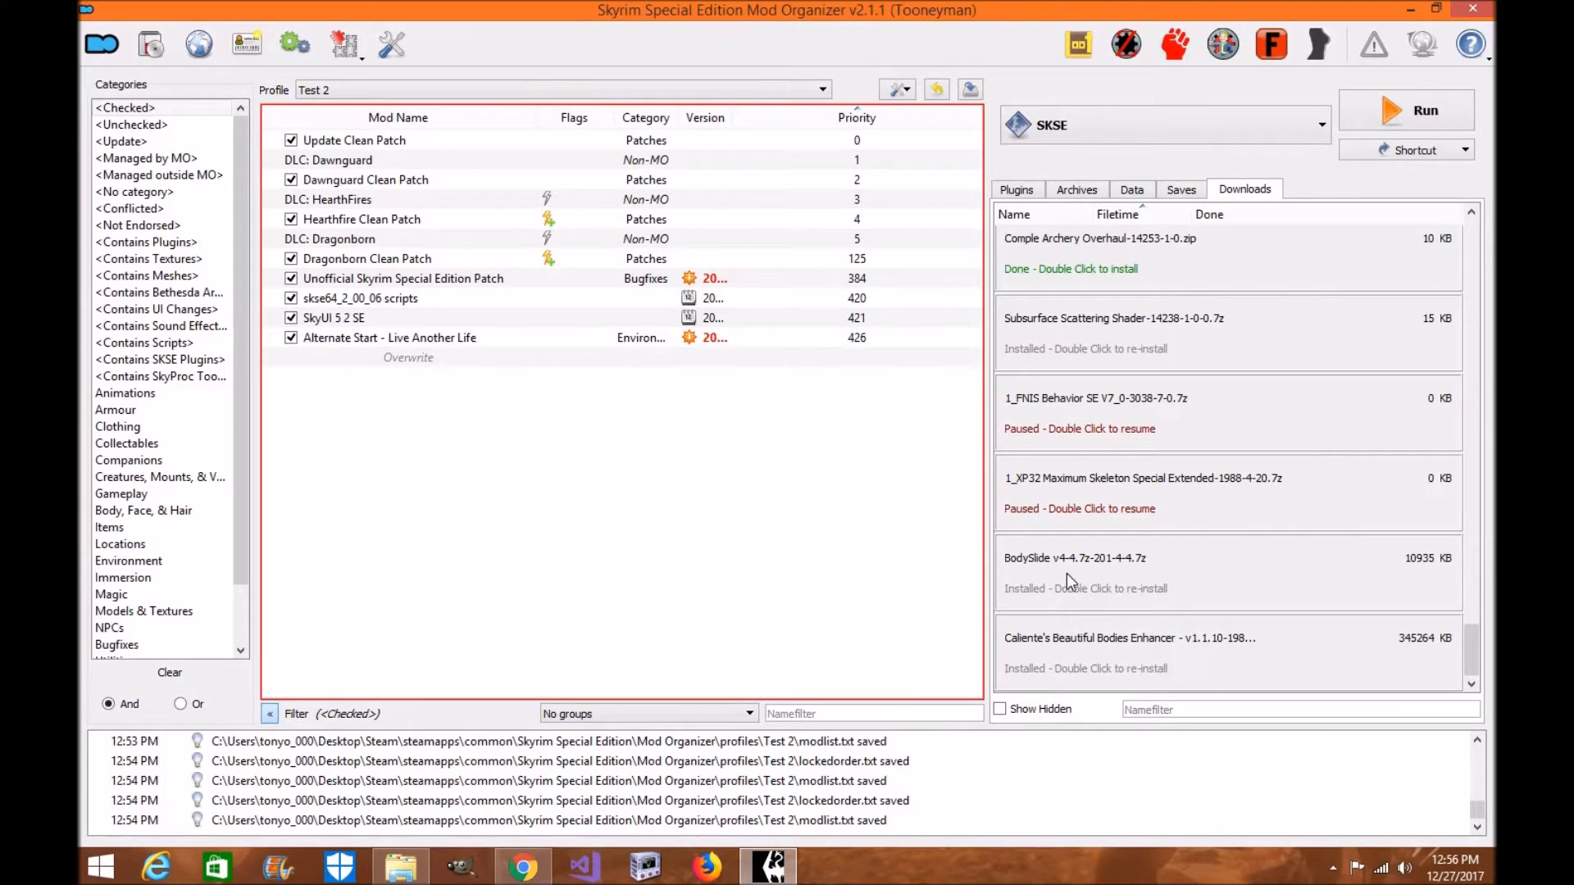
Install the BodySlide archive as 'BodySlide and Outfit Studio - v4.4 SE', replacing the existing copy.
{"action": "double_click", "coordinate": [1072, 571]}
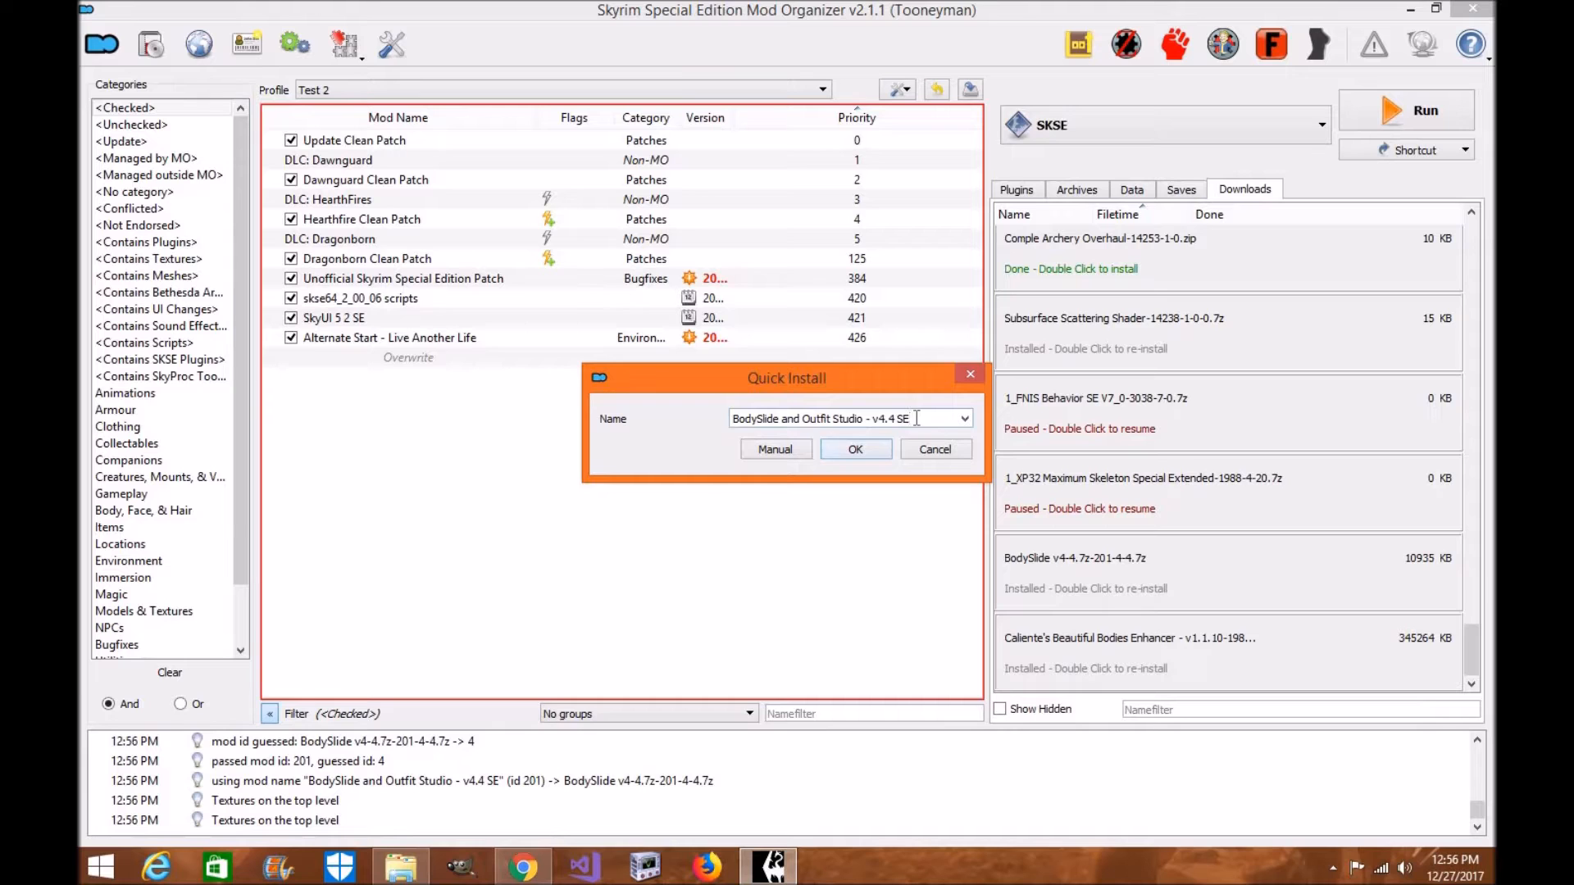
{"action": "left_click", "coordinate": [964, 418]}
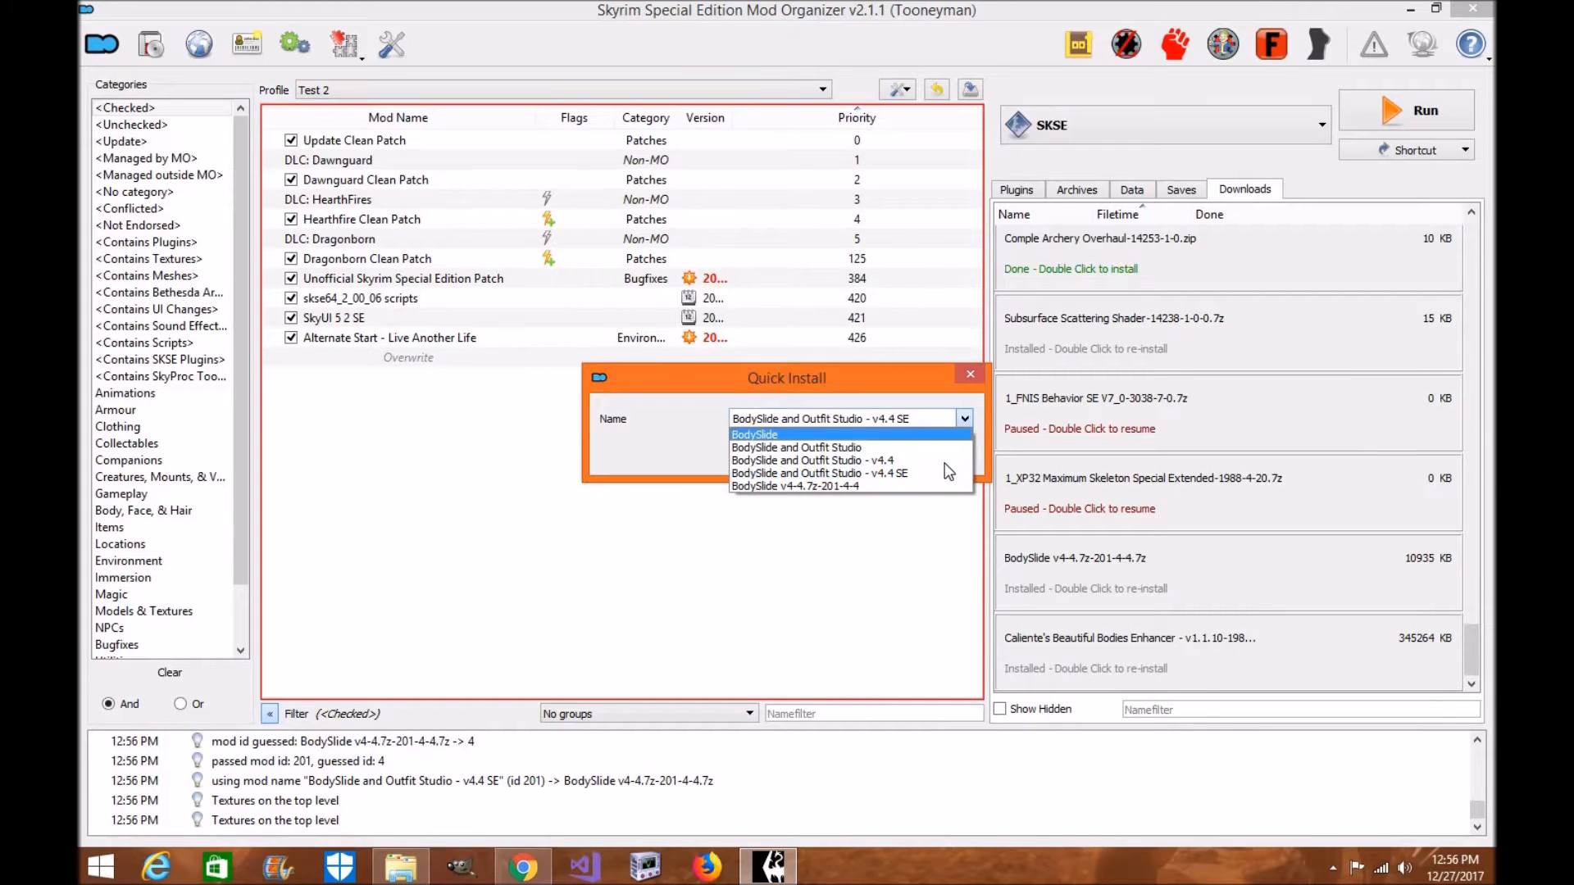
{"action": "left_click", "coordinate": [796, 472]}
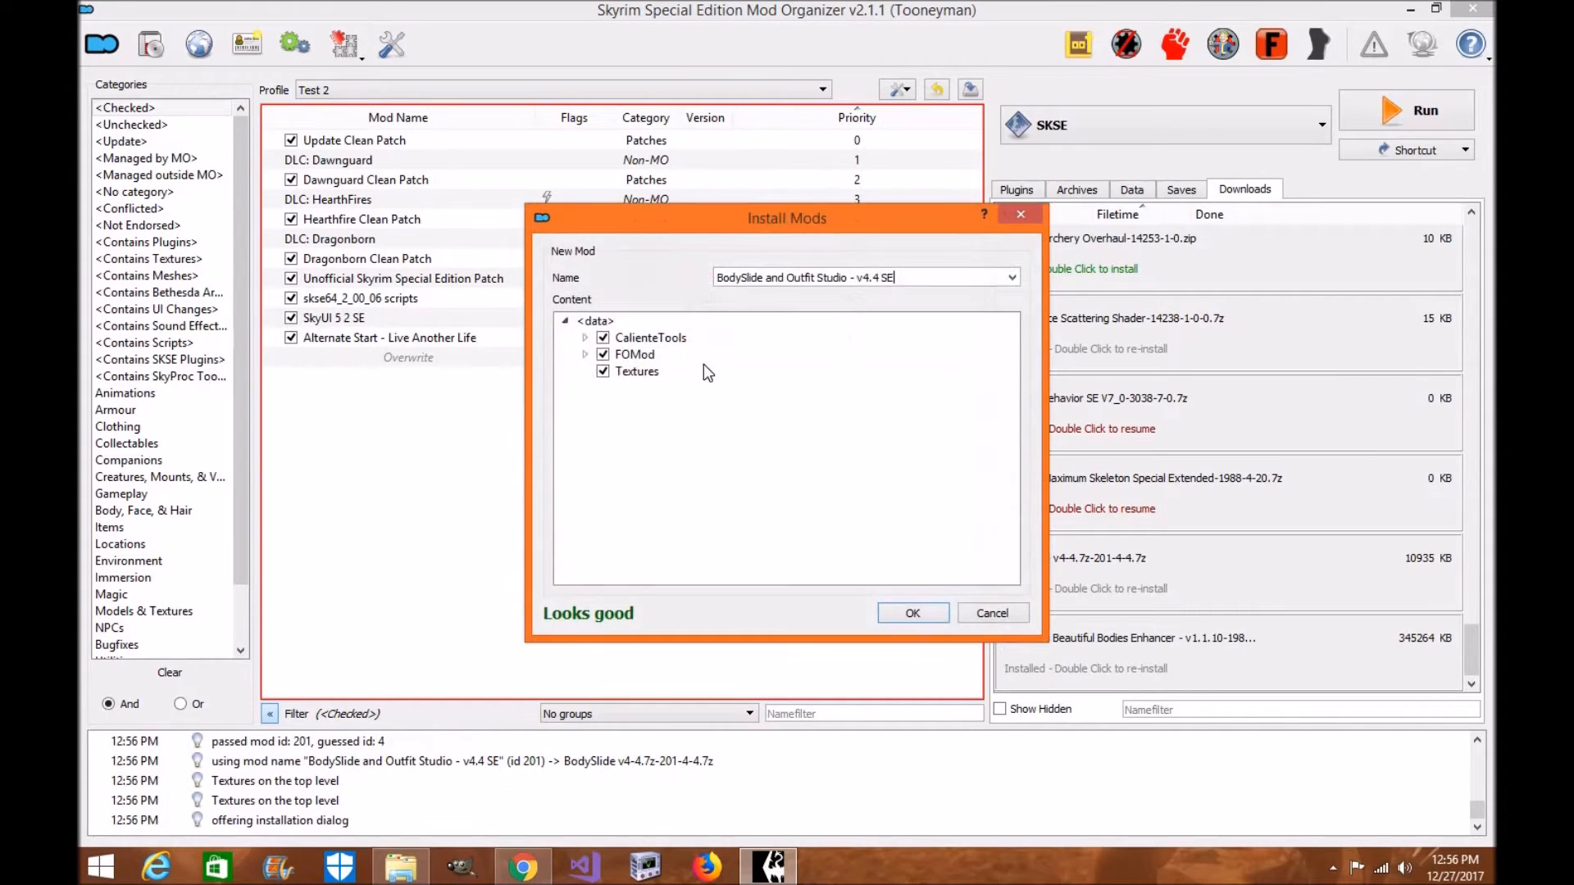
{"action": "left_click", "coordinate": [912, 613]}
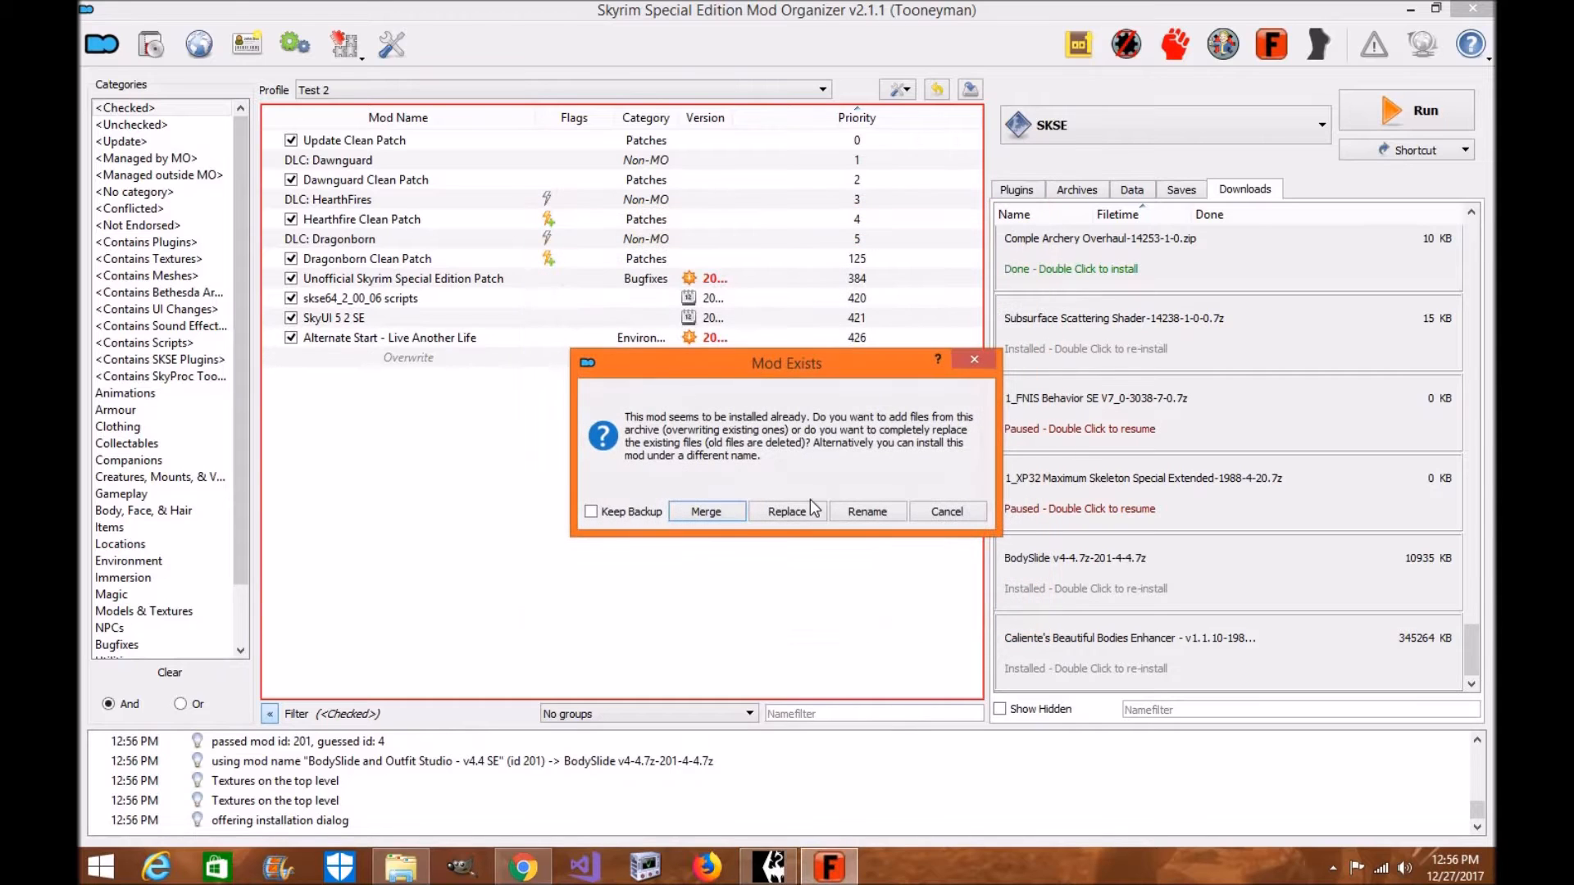
{"action": "left_click", "coordinate": [787, 511]}
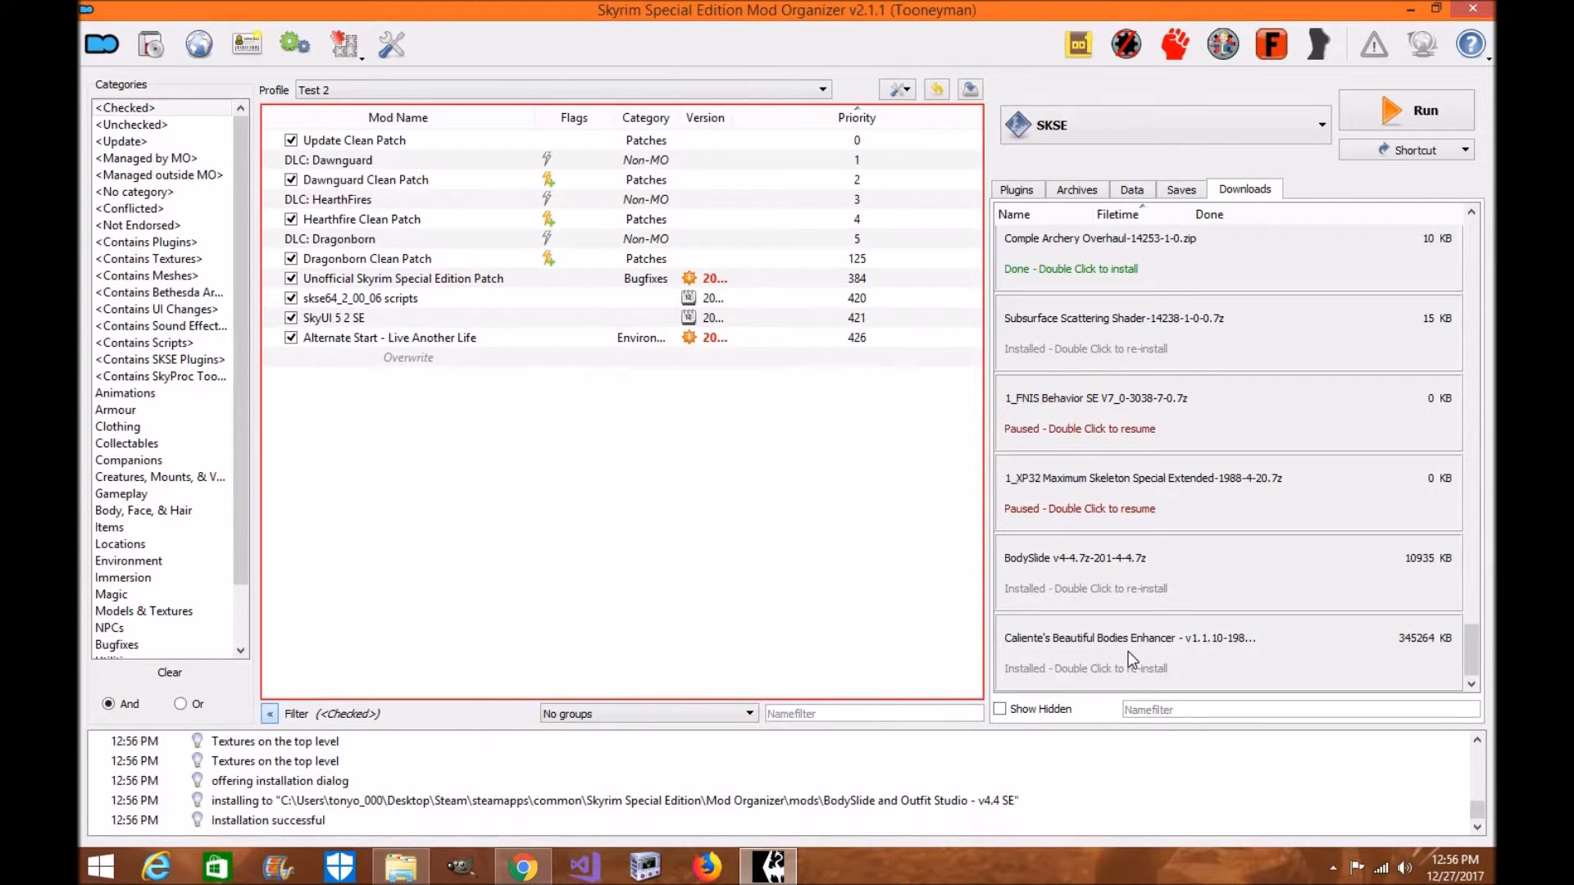
Start the CBBE installer and choose the Vanilla Shape body with NeverNude underwear.
{"action": "double_click", "coordinate": [1121, 638]}
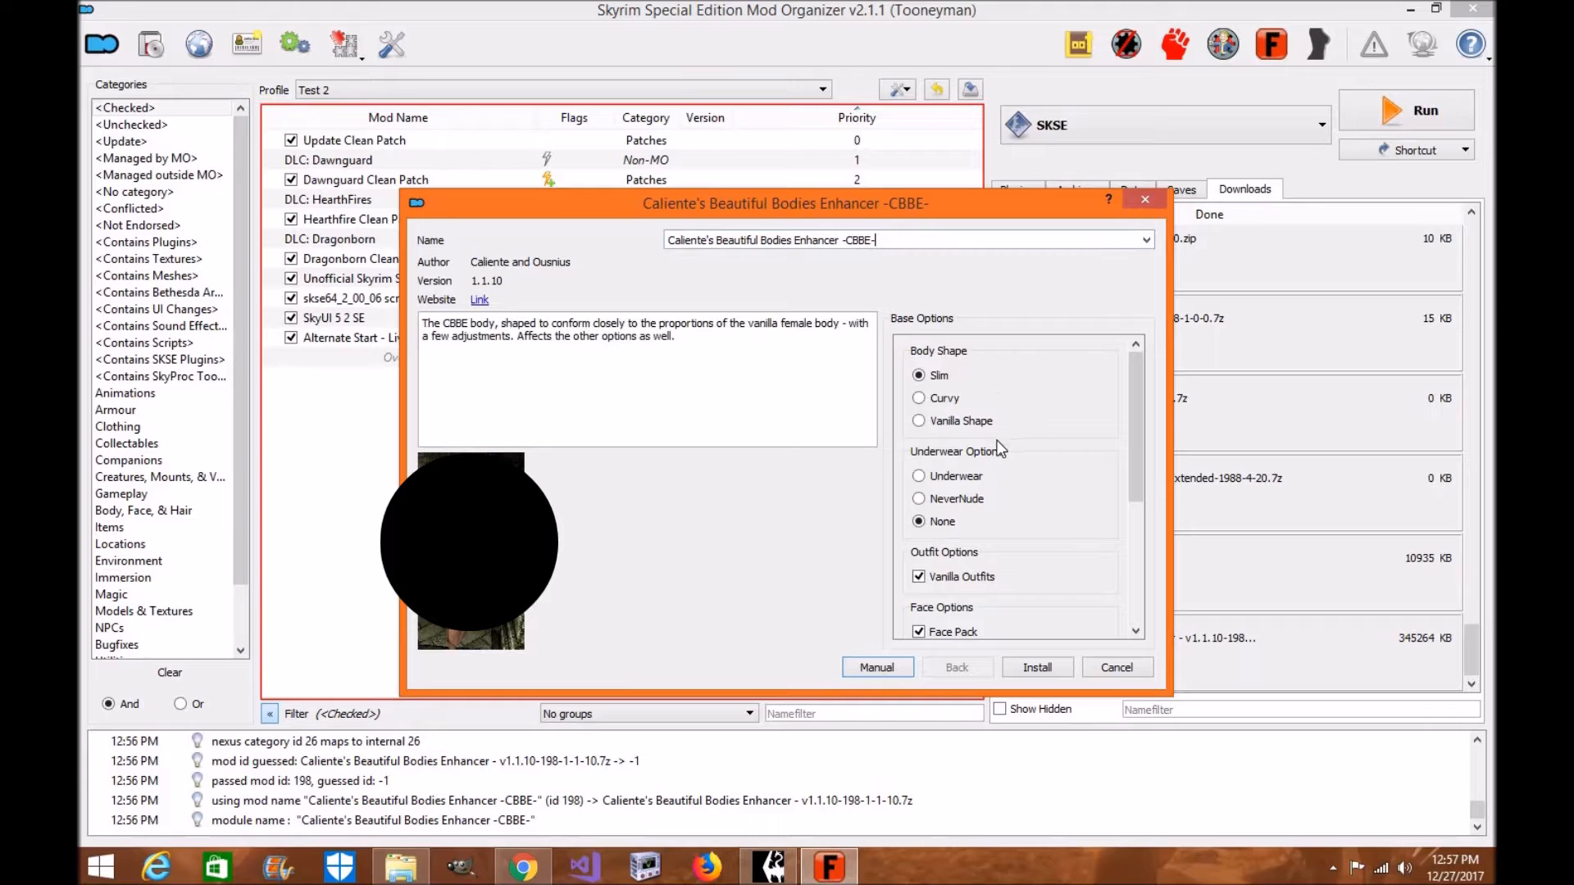
{"action": "mouse_move", "coordinate": [944, 390]}
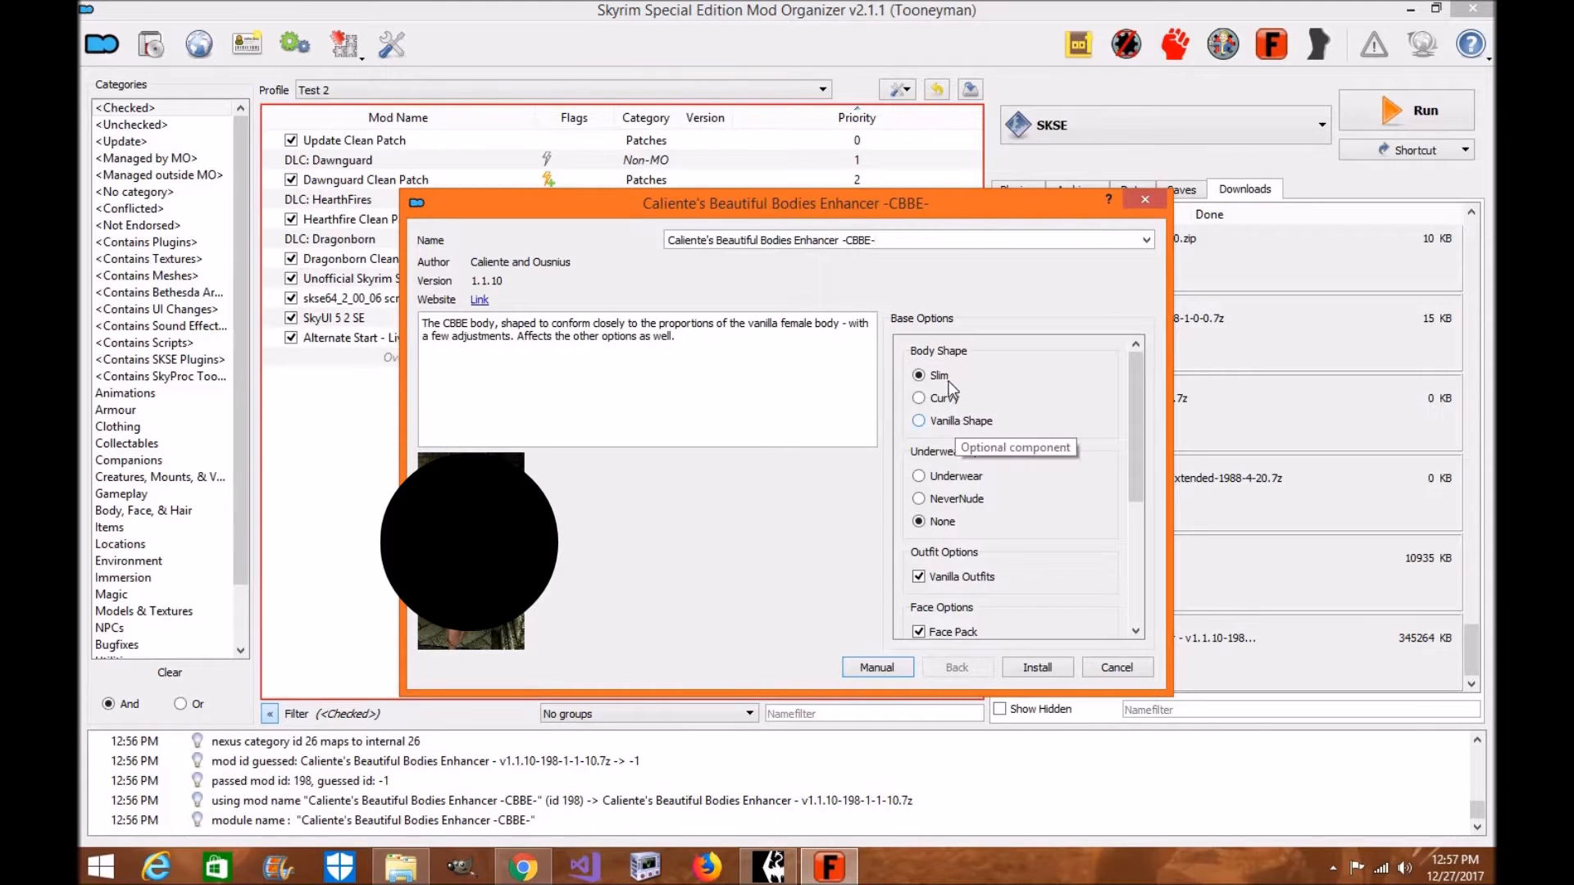
{"action": "mouse_move", "coordinate": [950, 426]}
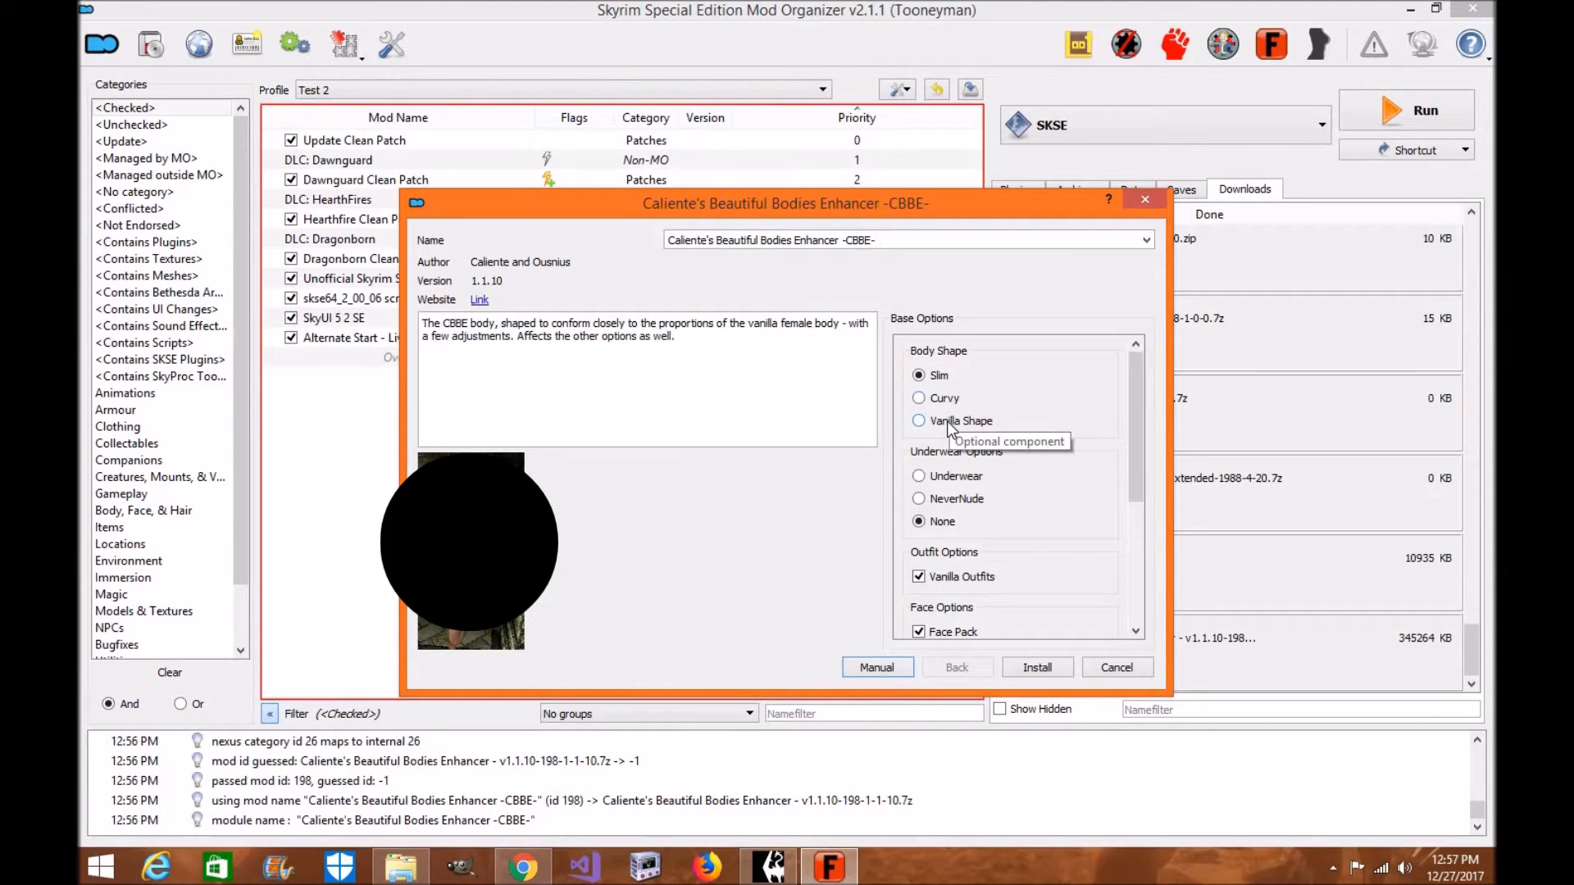
{"action": "left_click", "coordinate": [918, 421]}
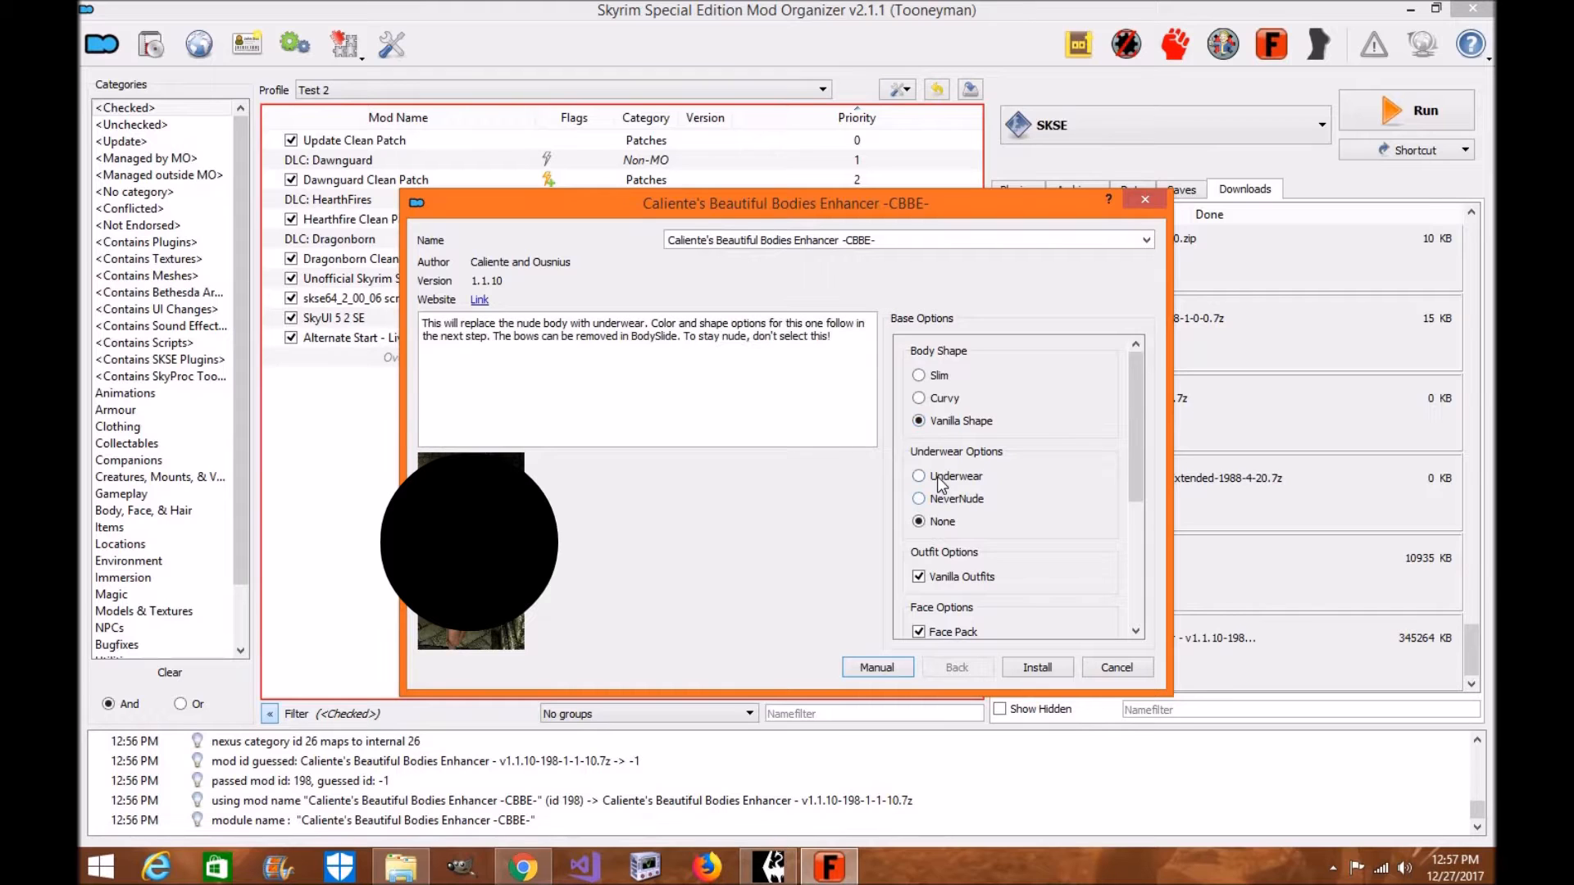
{"action": "left_click", "coordinate": [918, 498]}
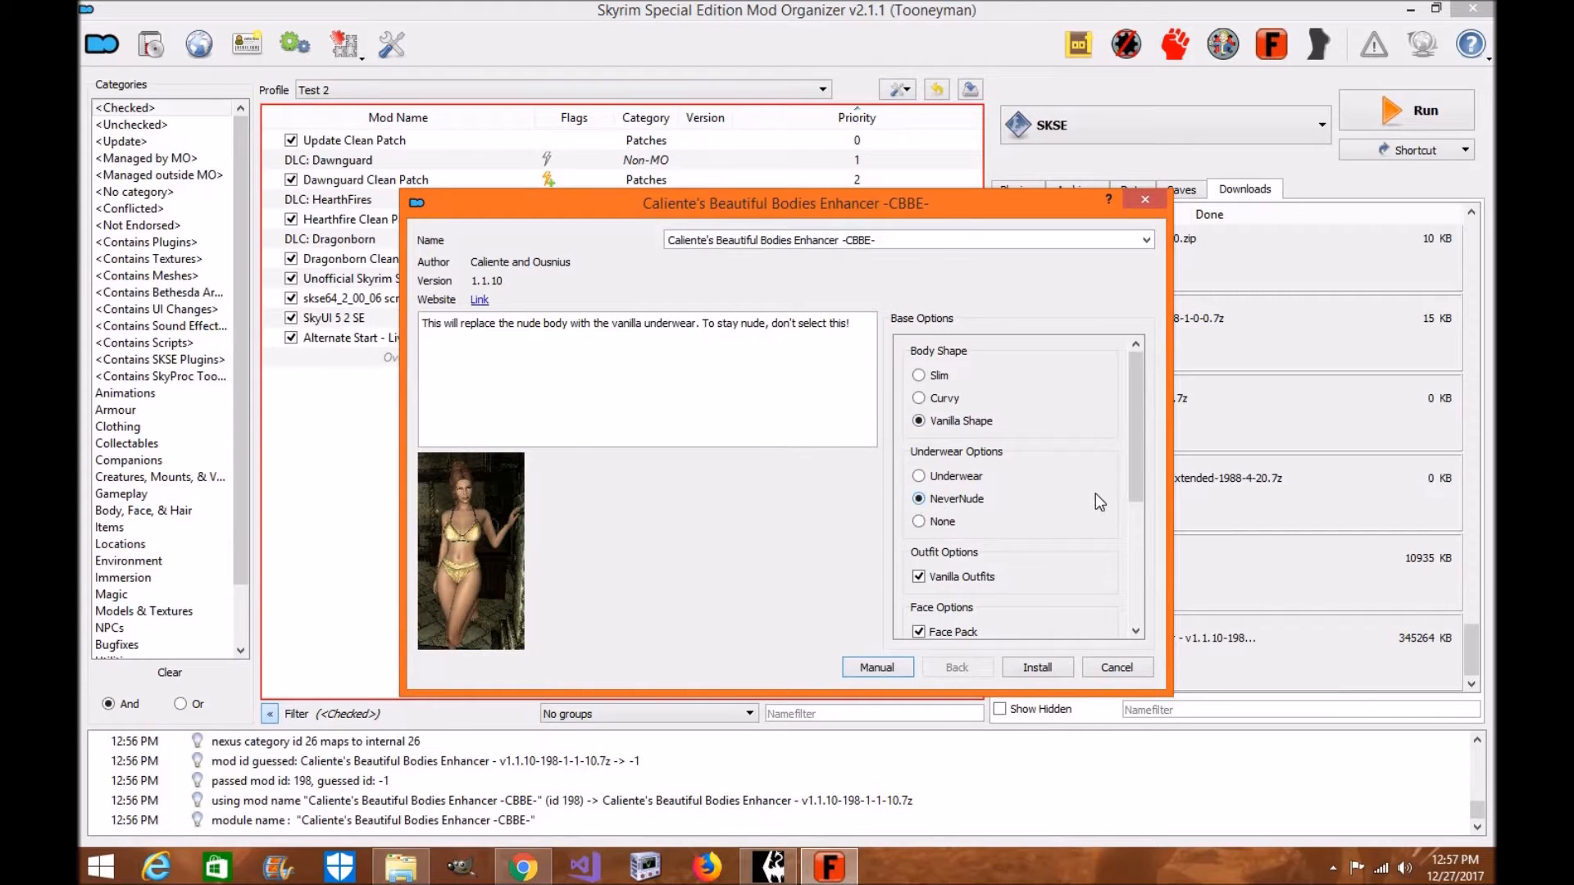
{"action": "scroll", "scroll_direction": "down", "scroll_amount": 3}
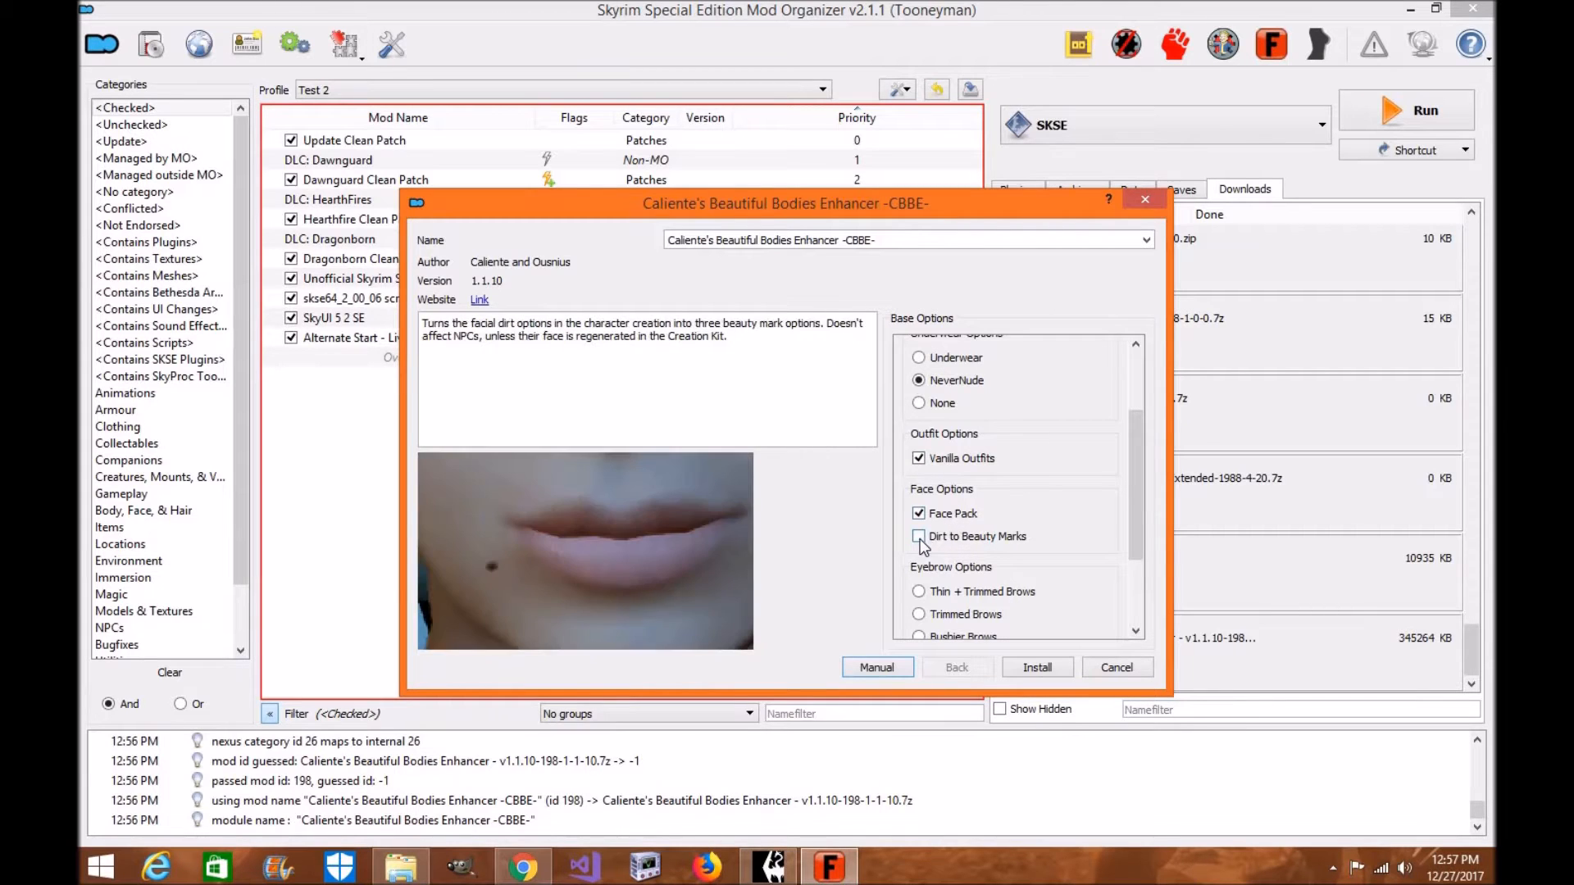
{"action": "mouse_move", "coordinate": [918, 536]}
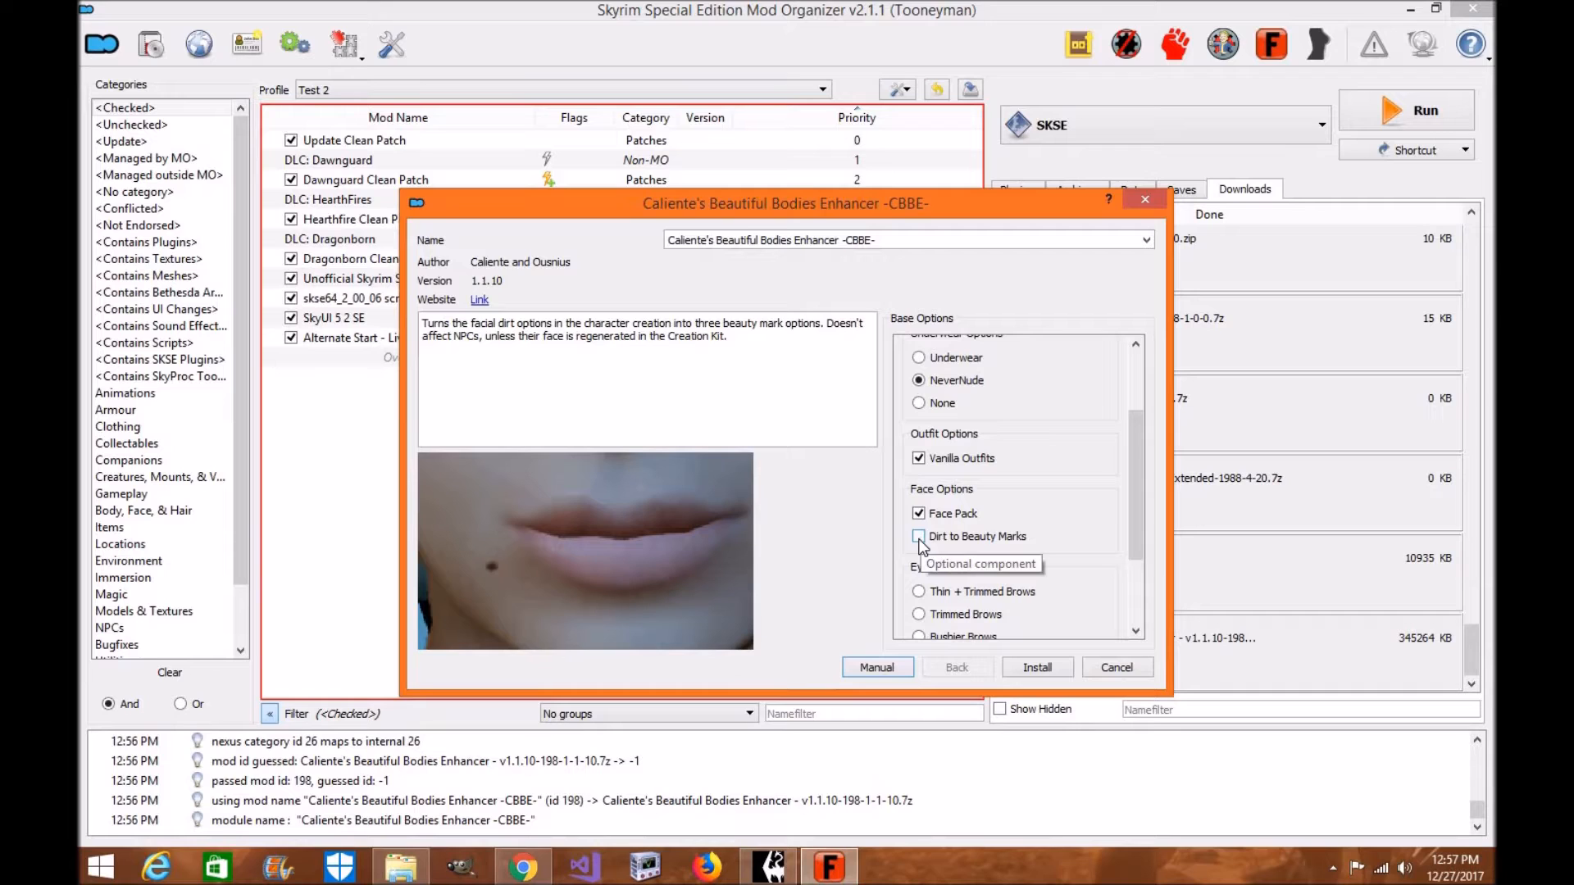
Choose Dirt to Beauty Marks, Trimmed Brows and No Skin Maps for the CBBE install.
{"action": "left_click", "coordinate": [918, 536]}
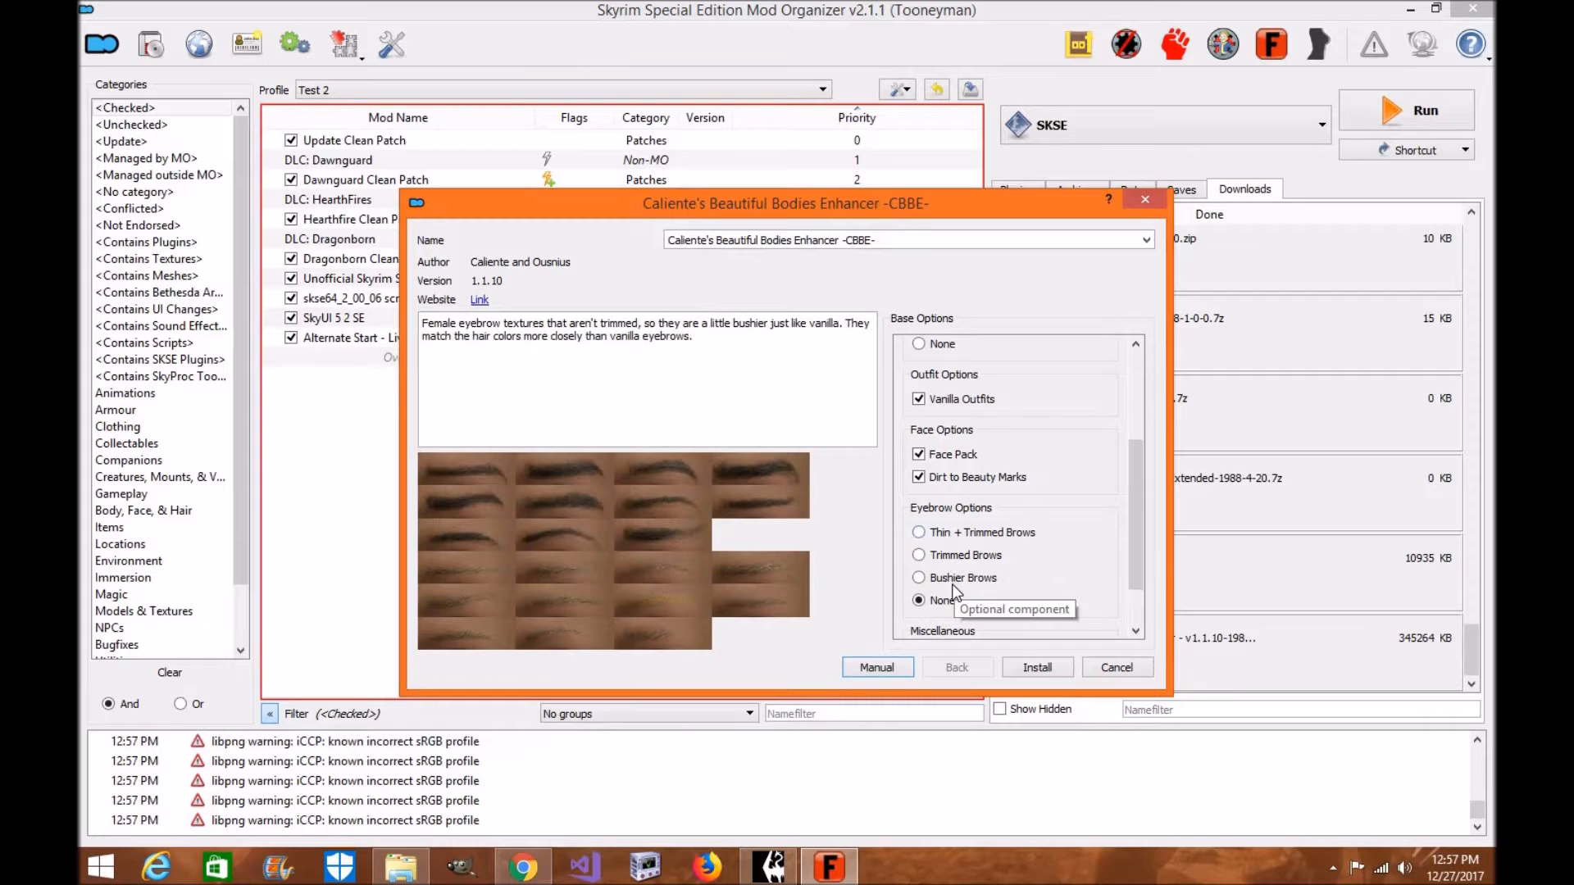
{"action": "left_click", "coordinate": [918, 554]}
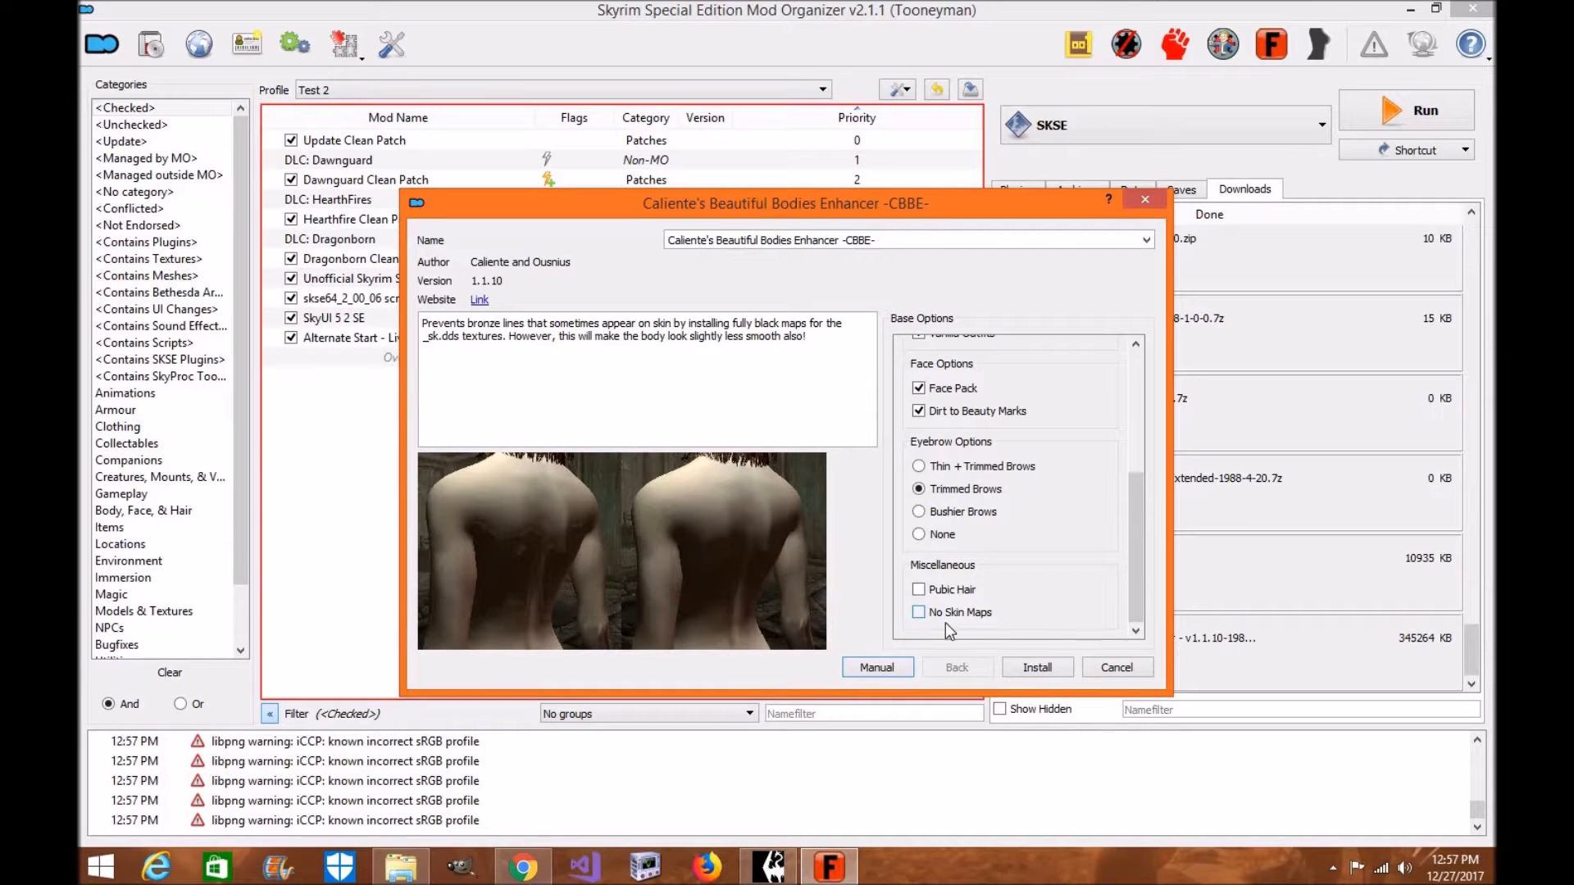
{"action": "left_click", "coordinate": [1036, 667]}
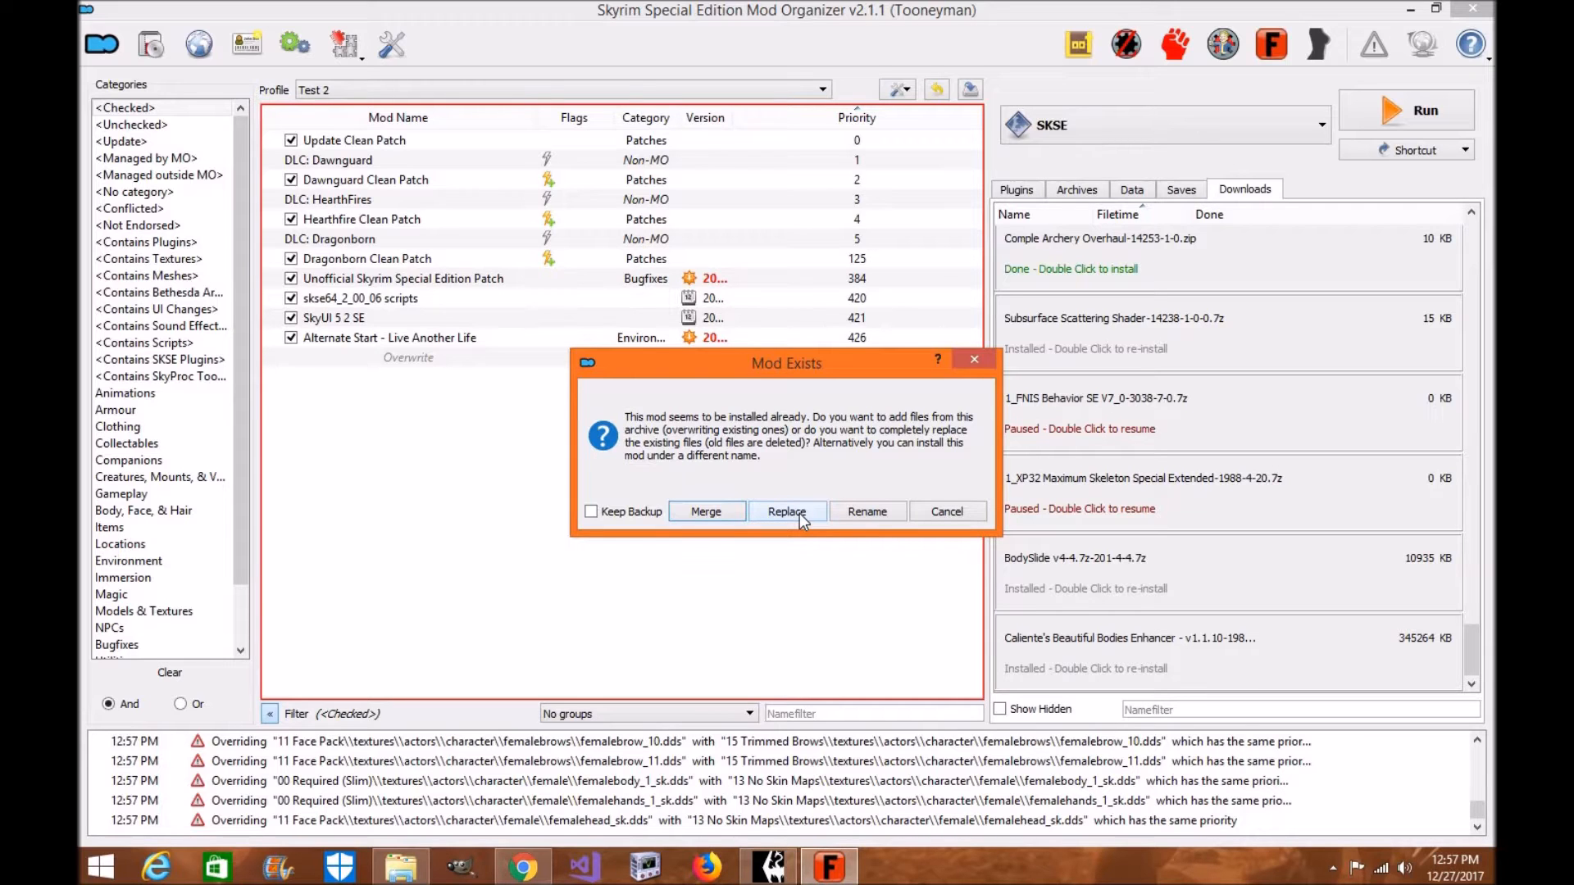
Replace the earlier CBBE install, then enable CBBE and Mature Skin 2 CBBE (SE) under Models & Textures.
{"action": "left_click", "coordinate": [787, 512]}
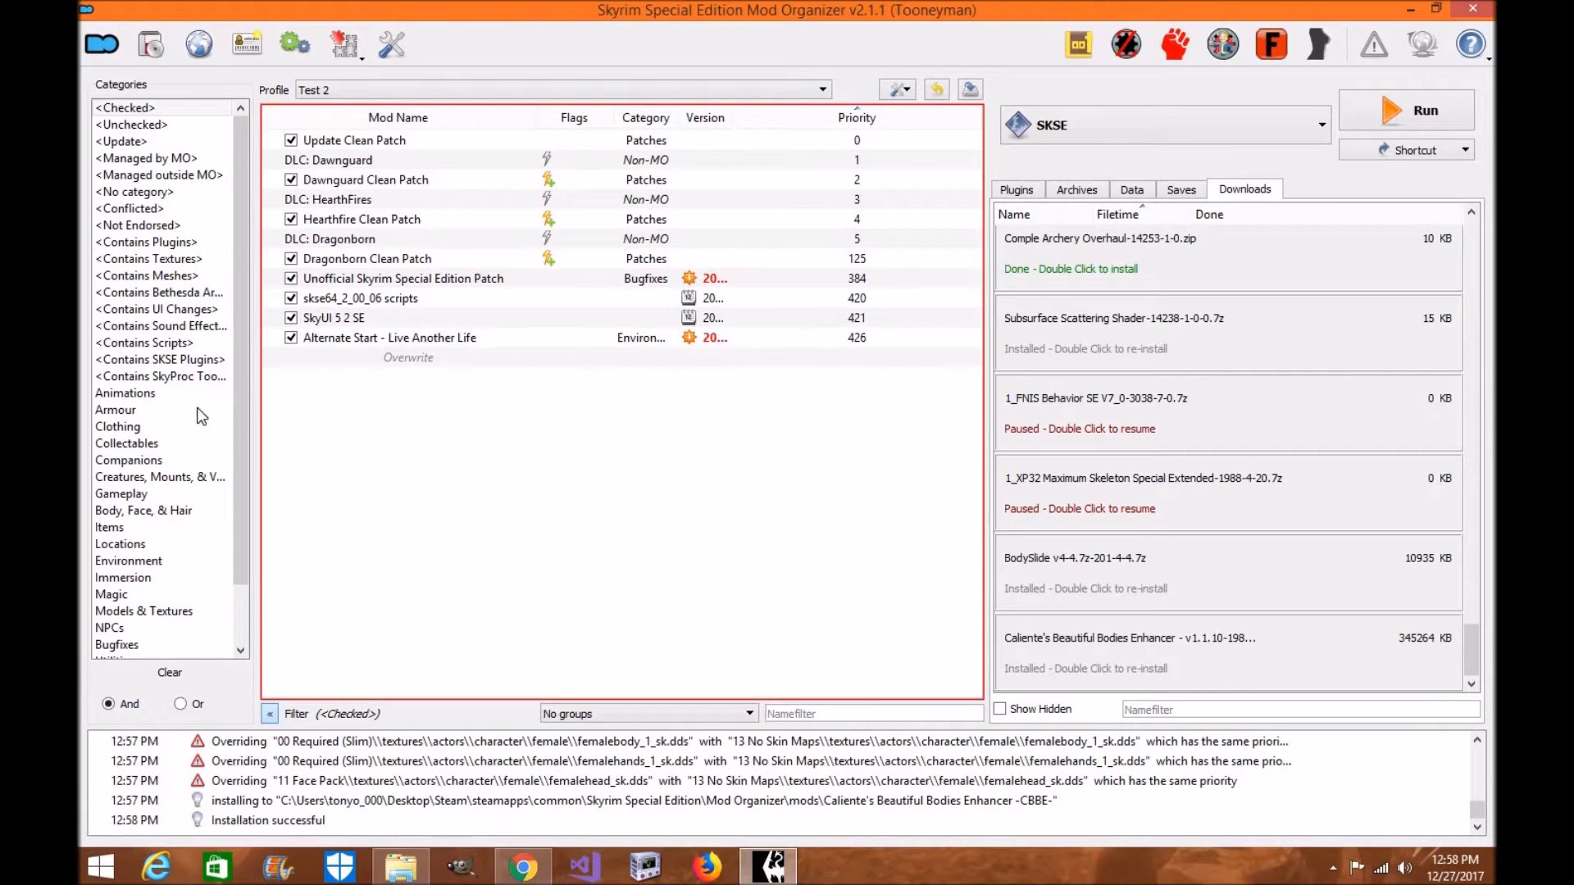
{"action": "scroll", "scroll_direction": "down", "scroll_amount": 3}
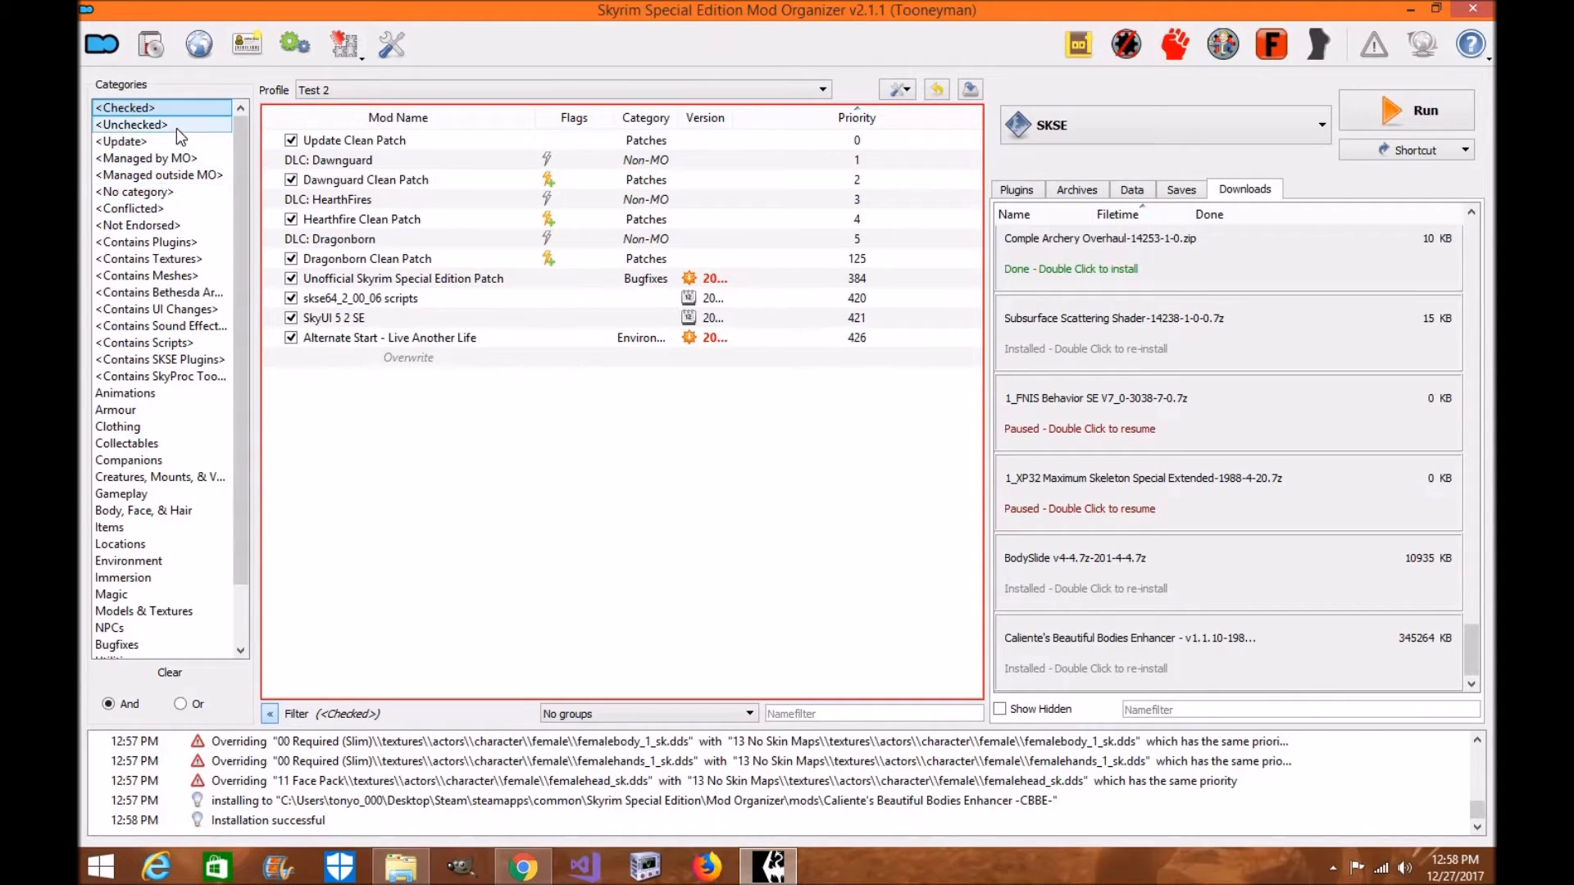
{"action": "left_click", "coordinate": [408, 357]}
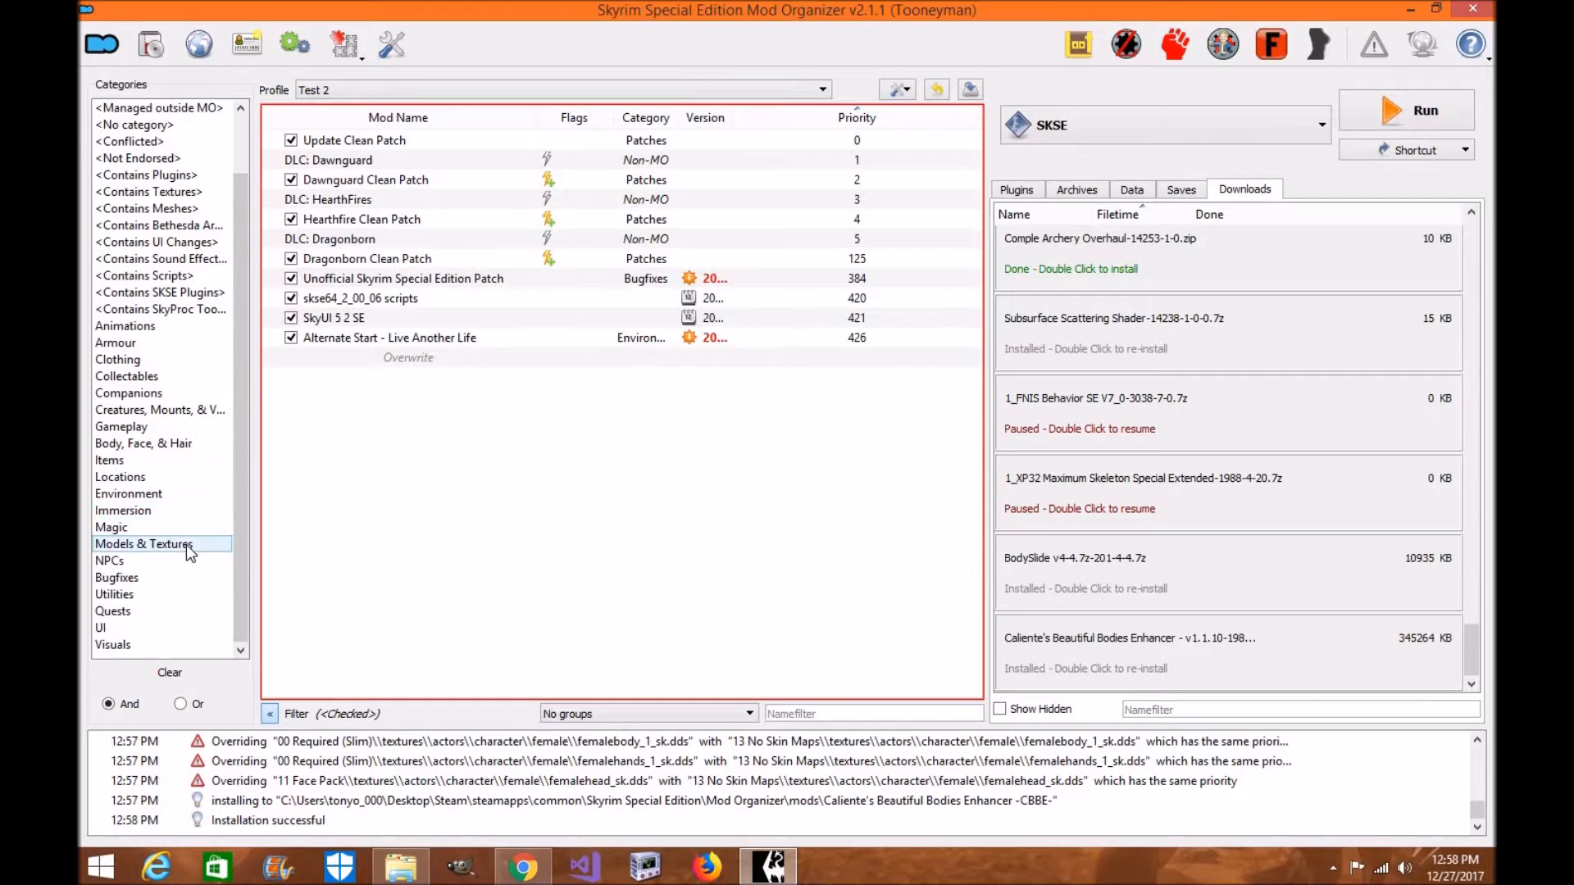
{"action": "left_click", "coordinate": [152, 543]}
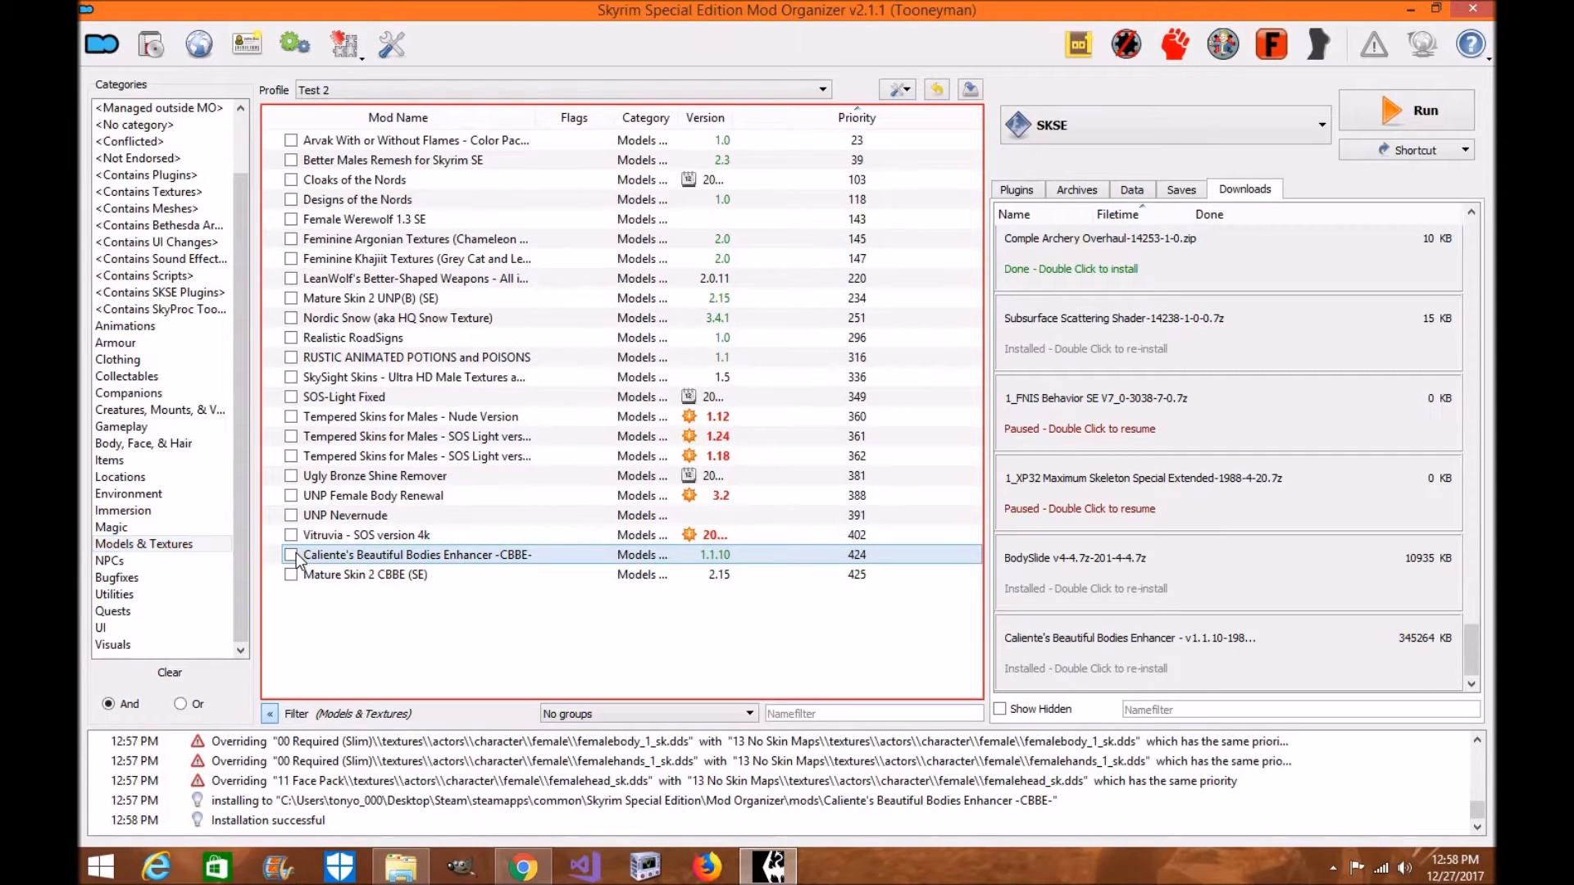
{"action": "left_click", "coordinate": [292, 554]}
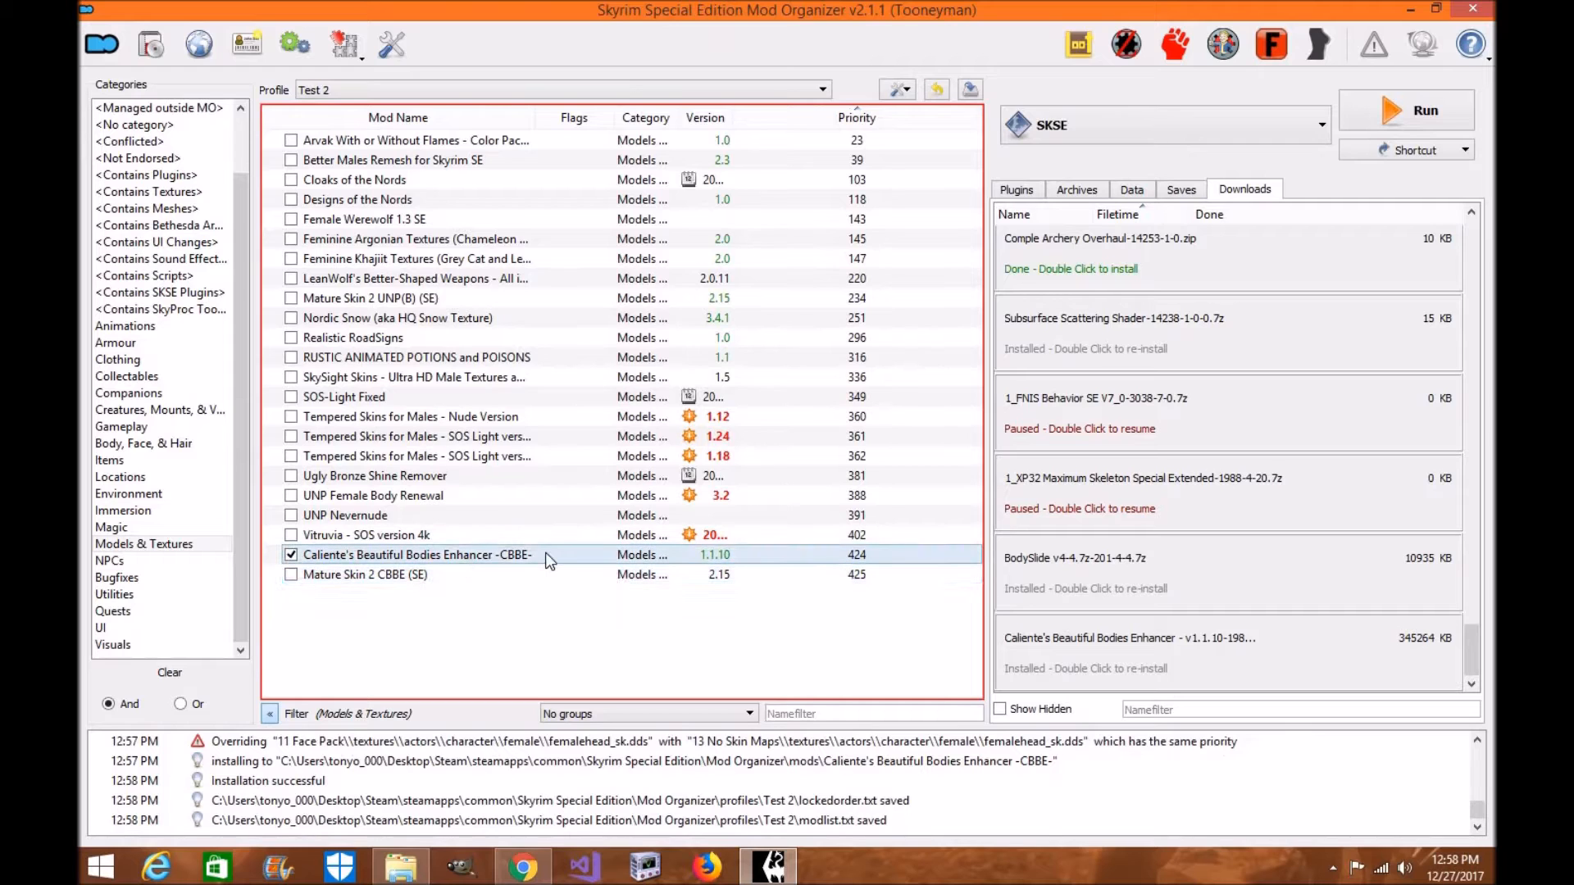
{"action": "mouse_move", "coordinate": [547, 559]}
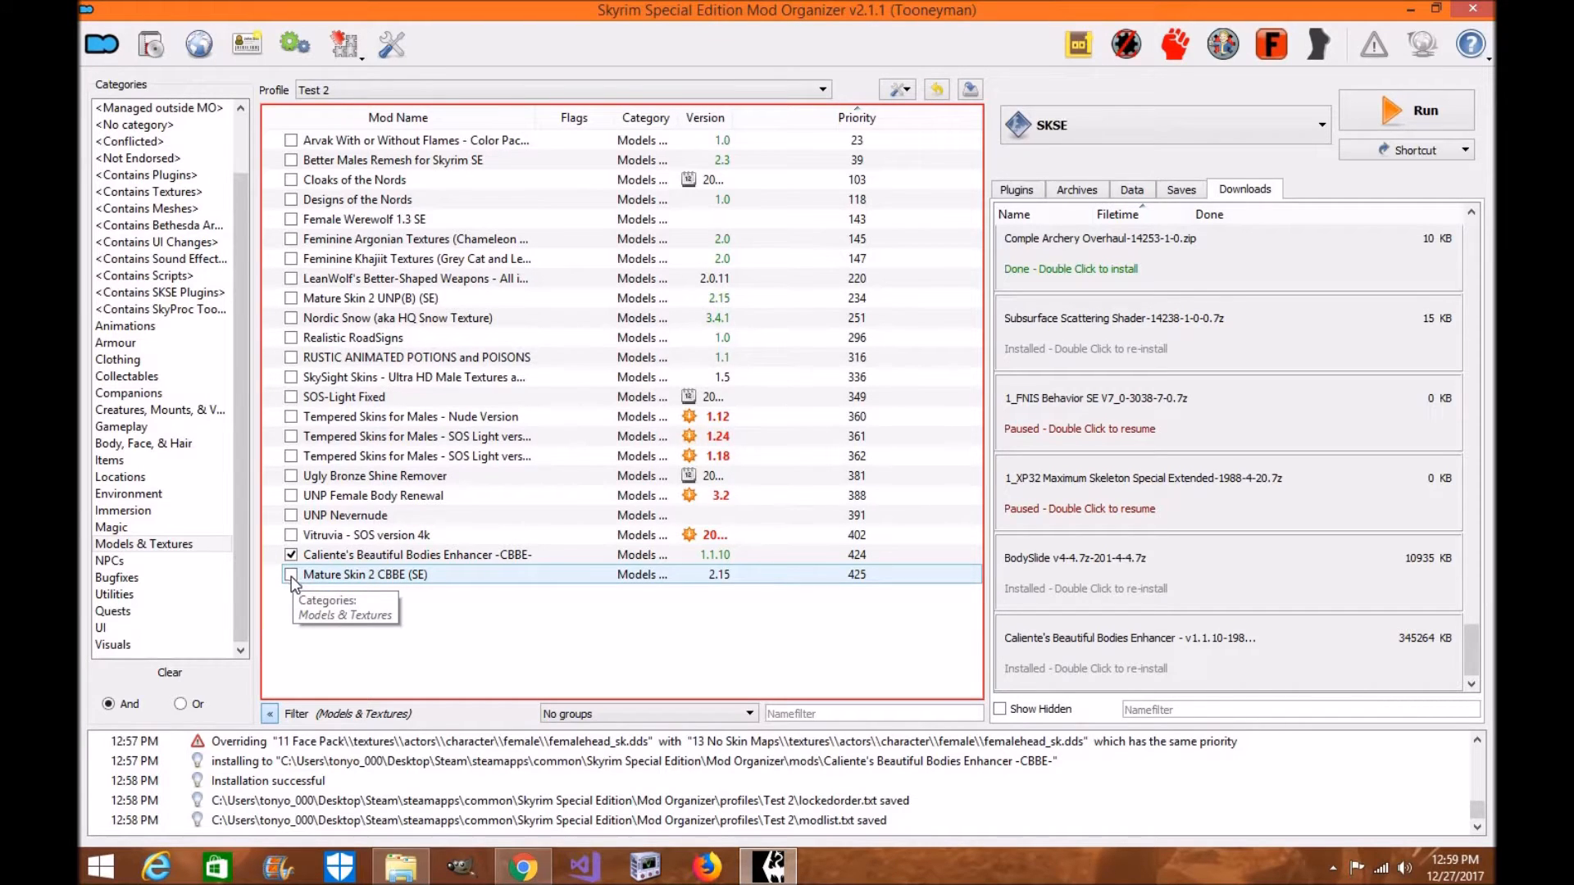
{"action": "left_click", "coordinate": [292, 576]}
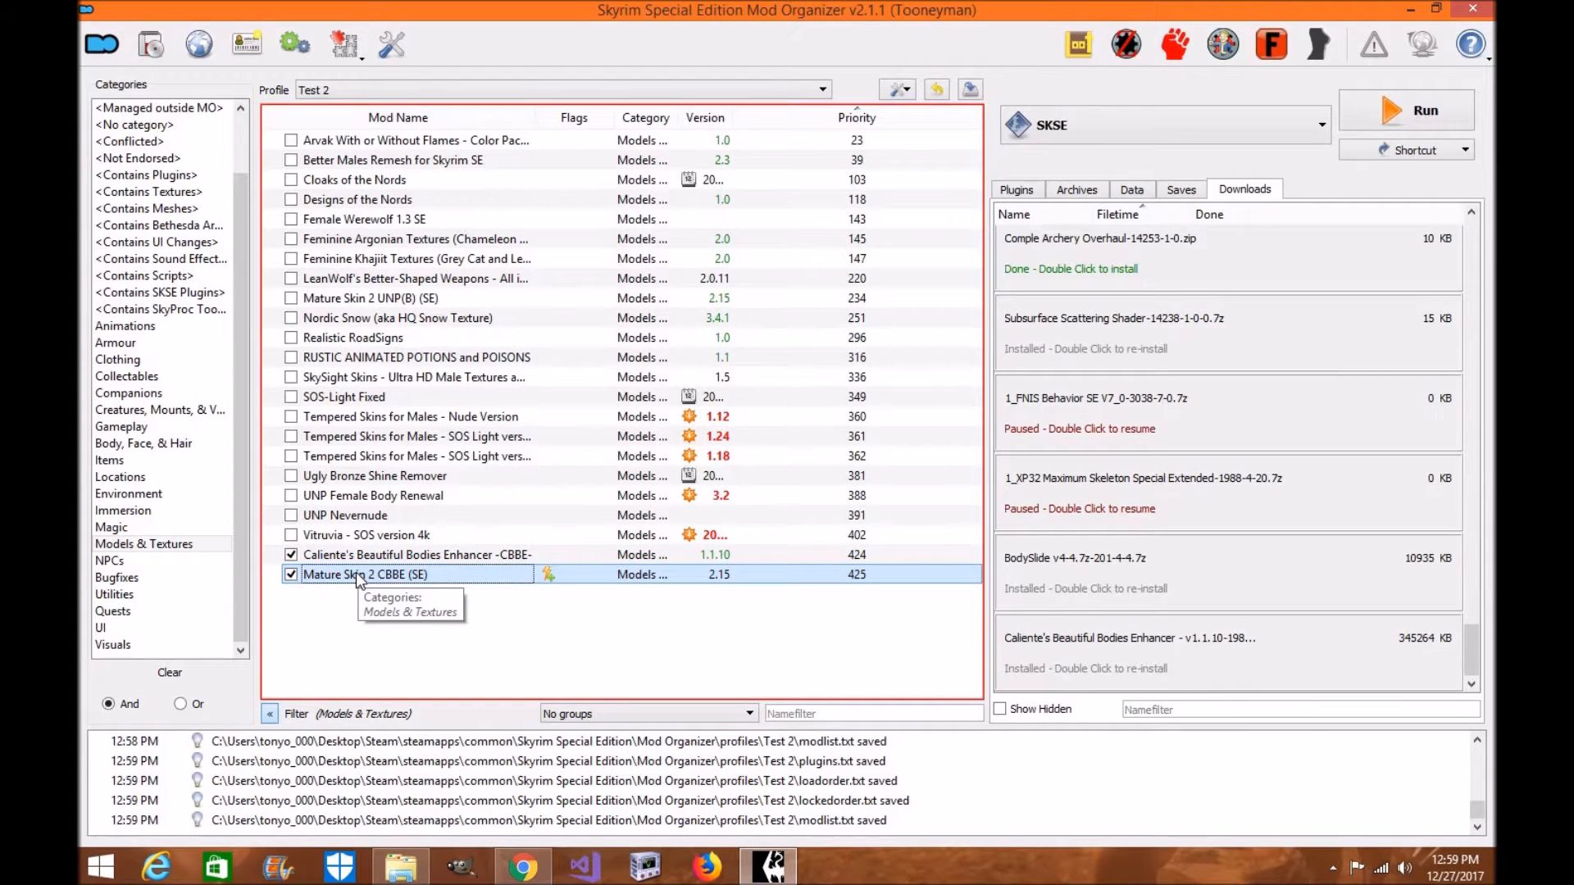
Filter to the Utilities category and enable BodySlide and Outfit Studio - v4.4 SE.
{"action": "left_click", "coordinate": [100, 628]}
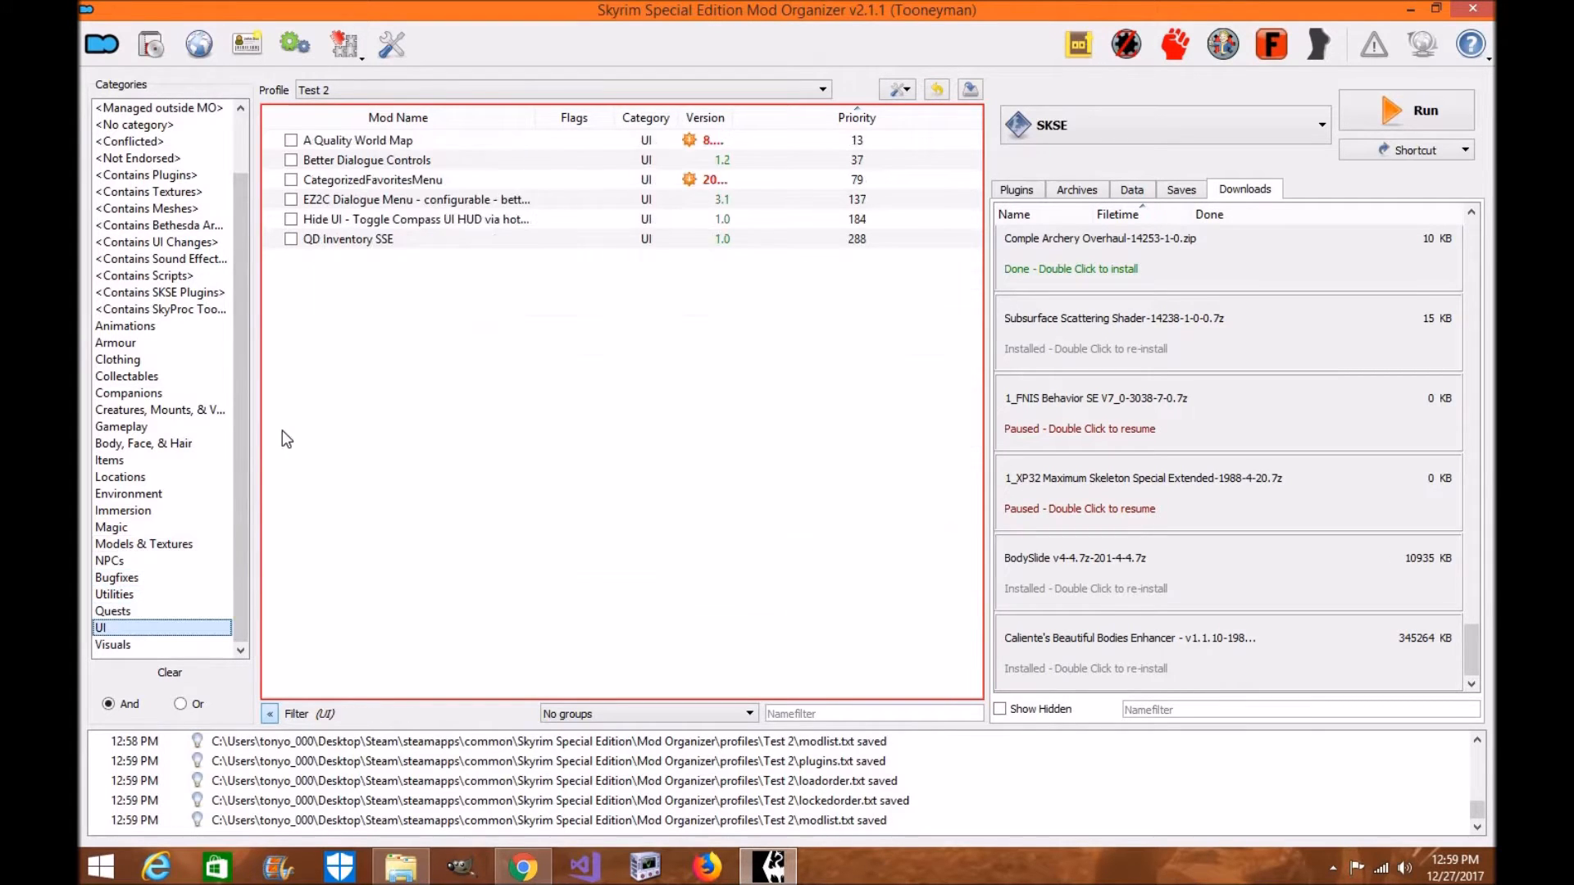
{"action": "left_click", "coordinate": [373, 181]}
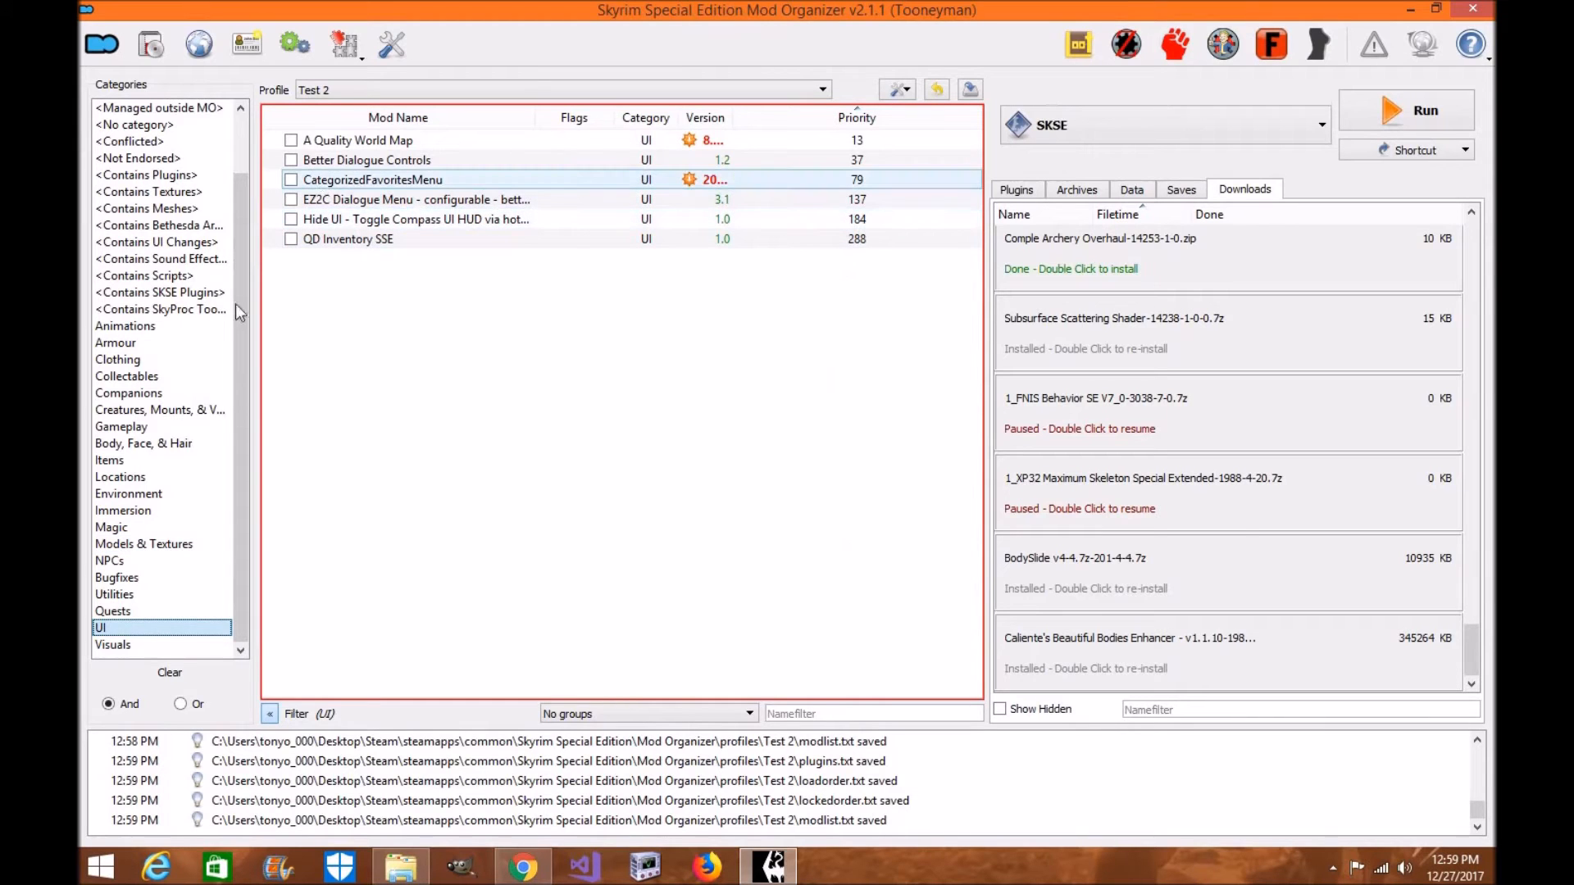
{"action": "left_click", "coordinate": [114, 609]}
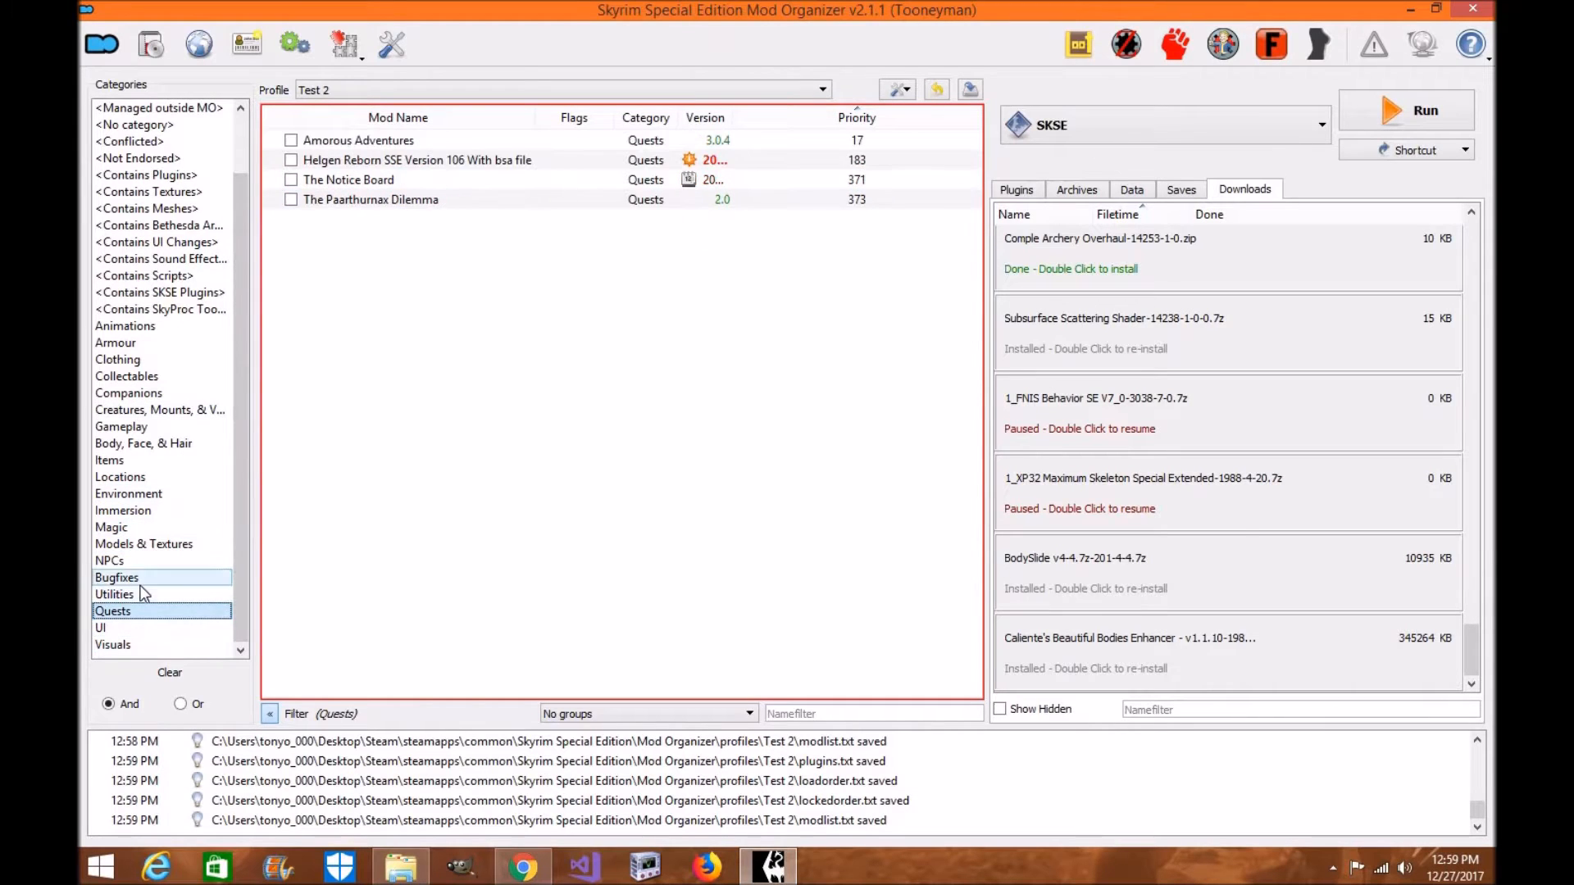
{"action": "left_click", "coordinate": [115, 595]}
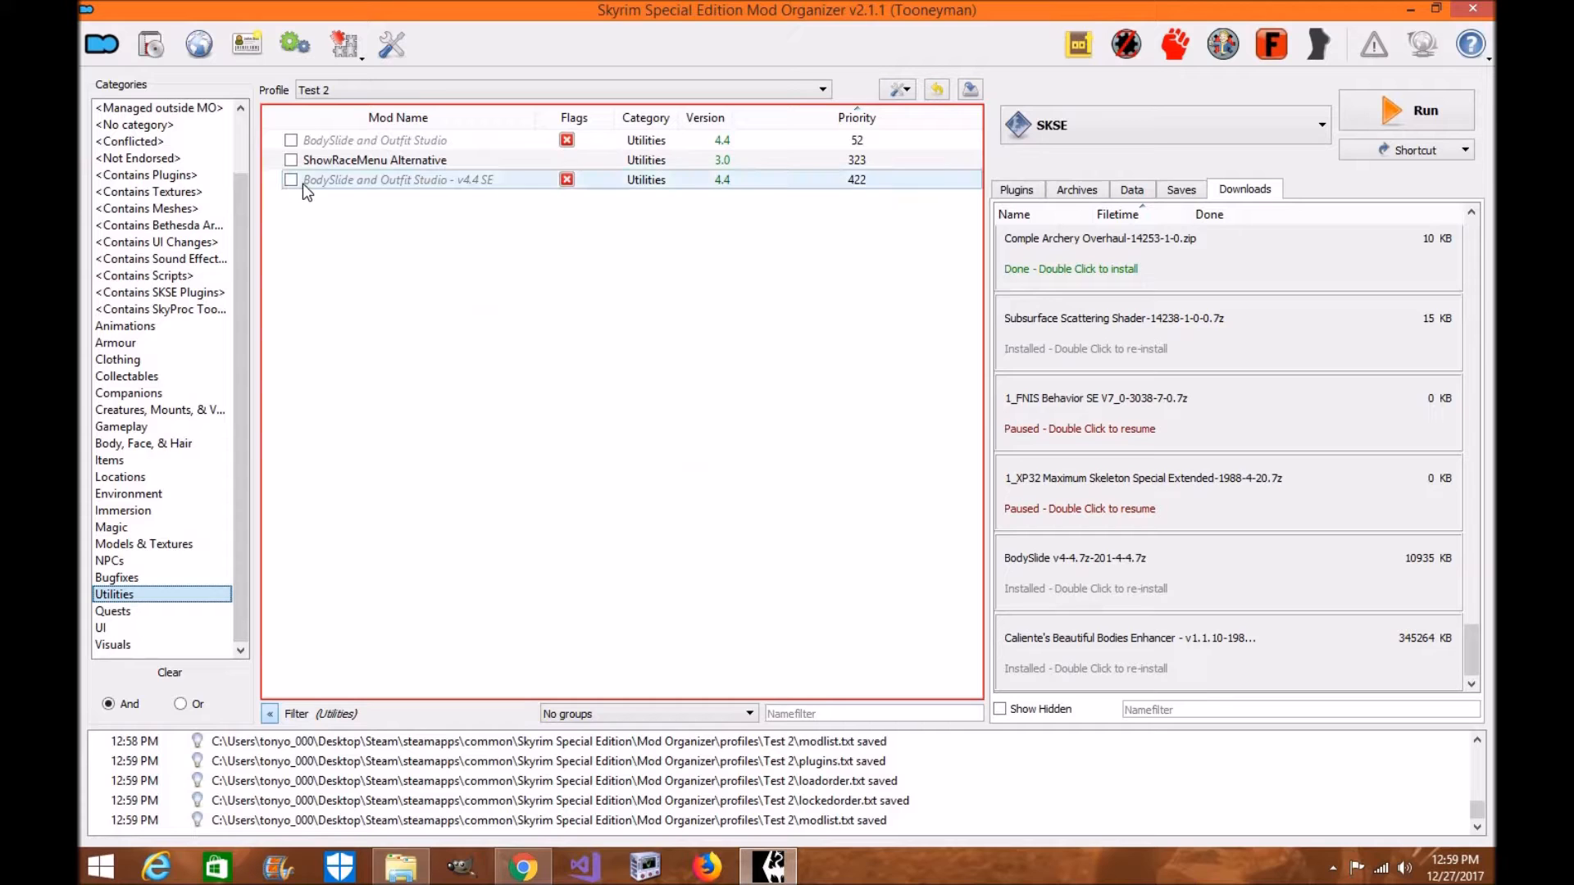
{"action": "left_click", "coordinate": [290, 181]}
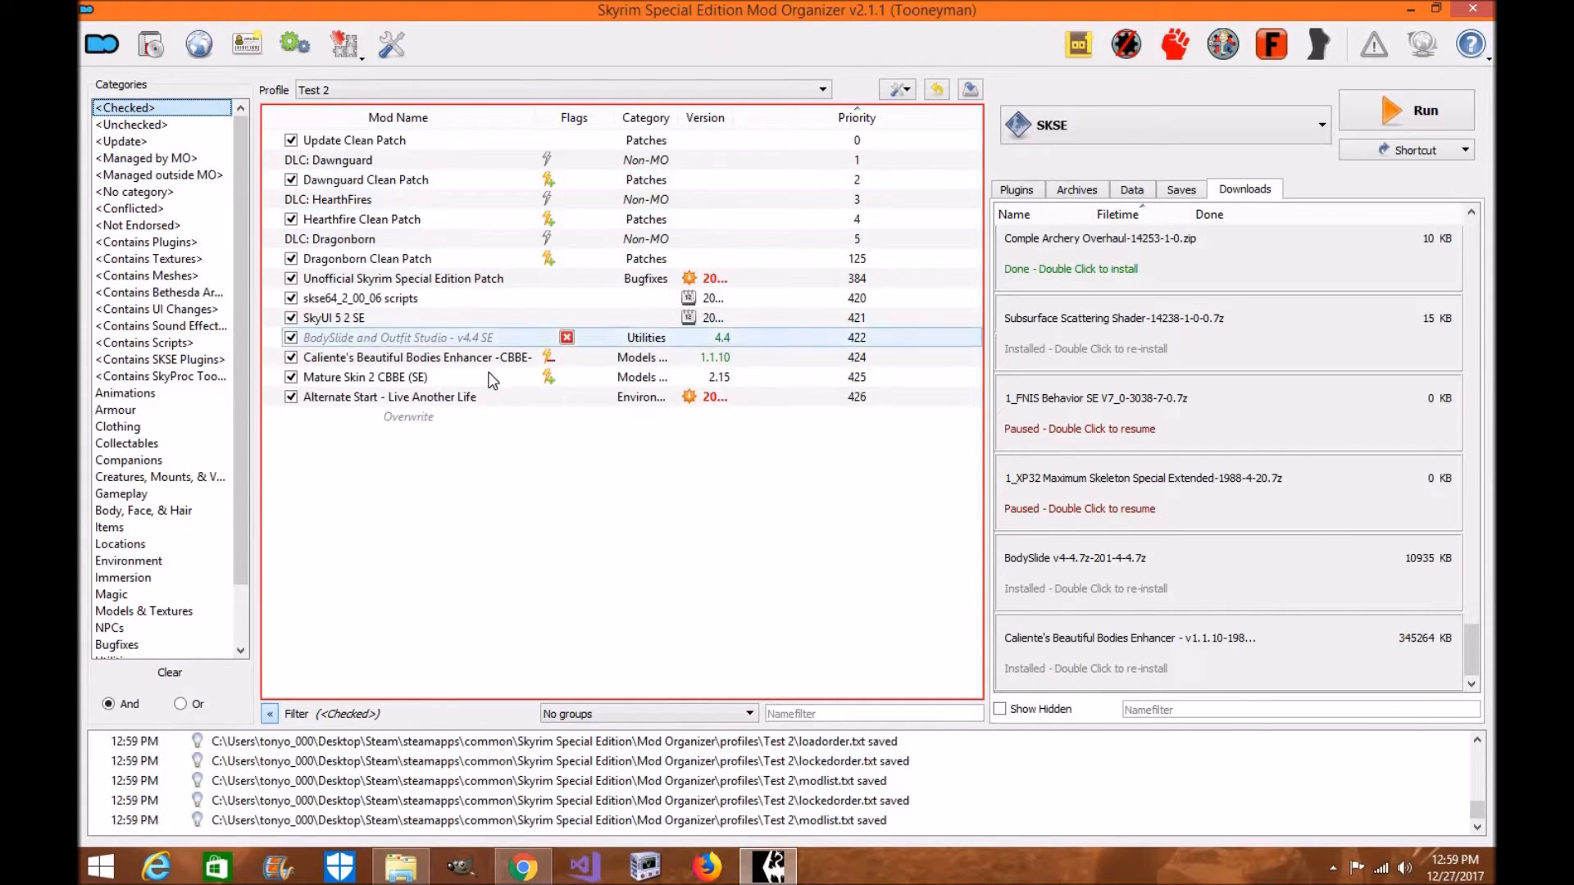
Examine the CBBE body mod entry and bring up the list of launchable executables.
{"action": "left_click", "coordinate": [403, 277]}
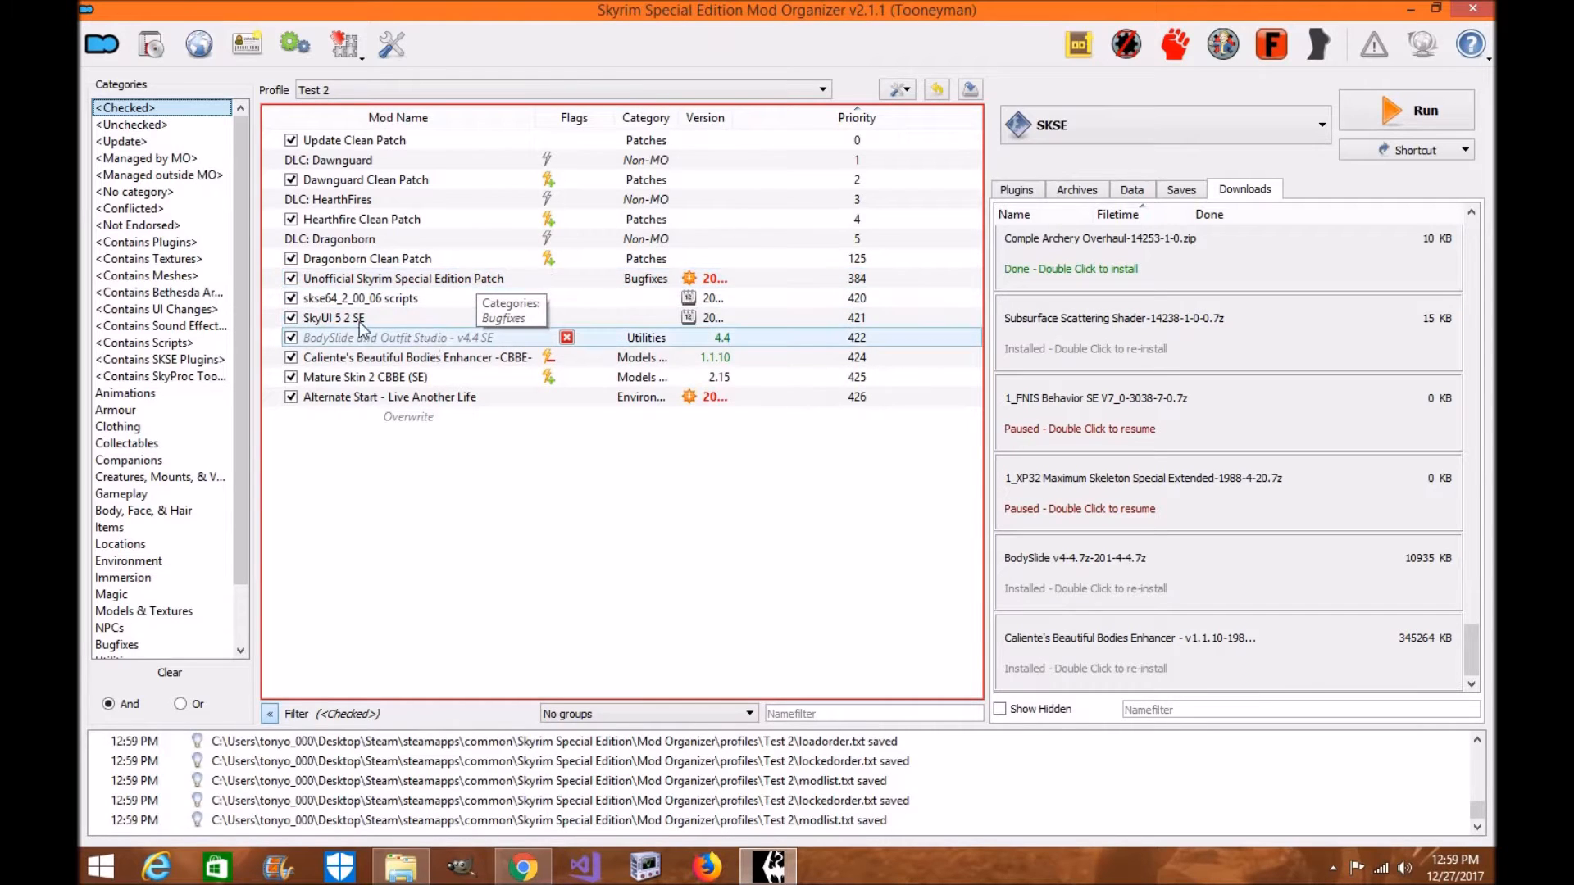
{"action": "left_click", "coordinate": [409, 357]}
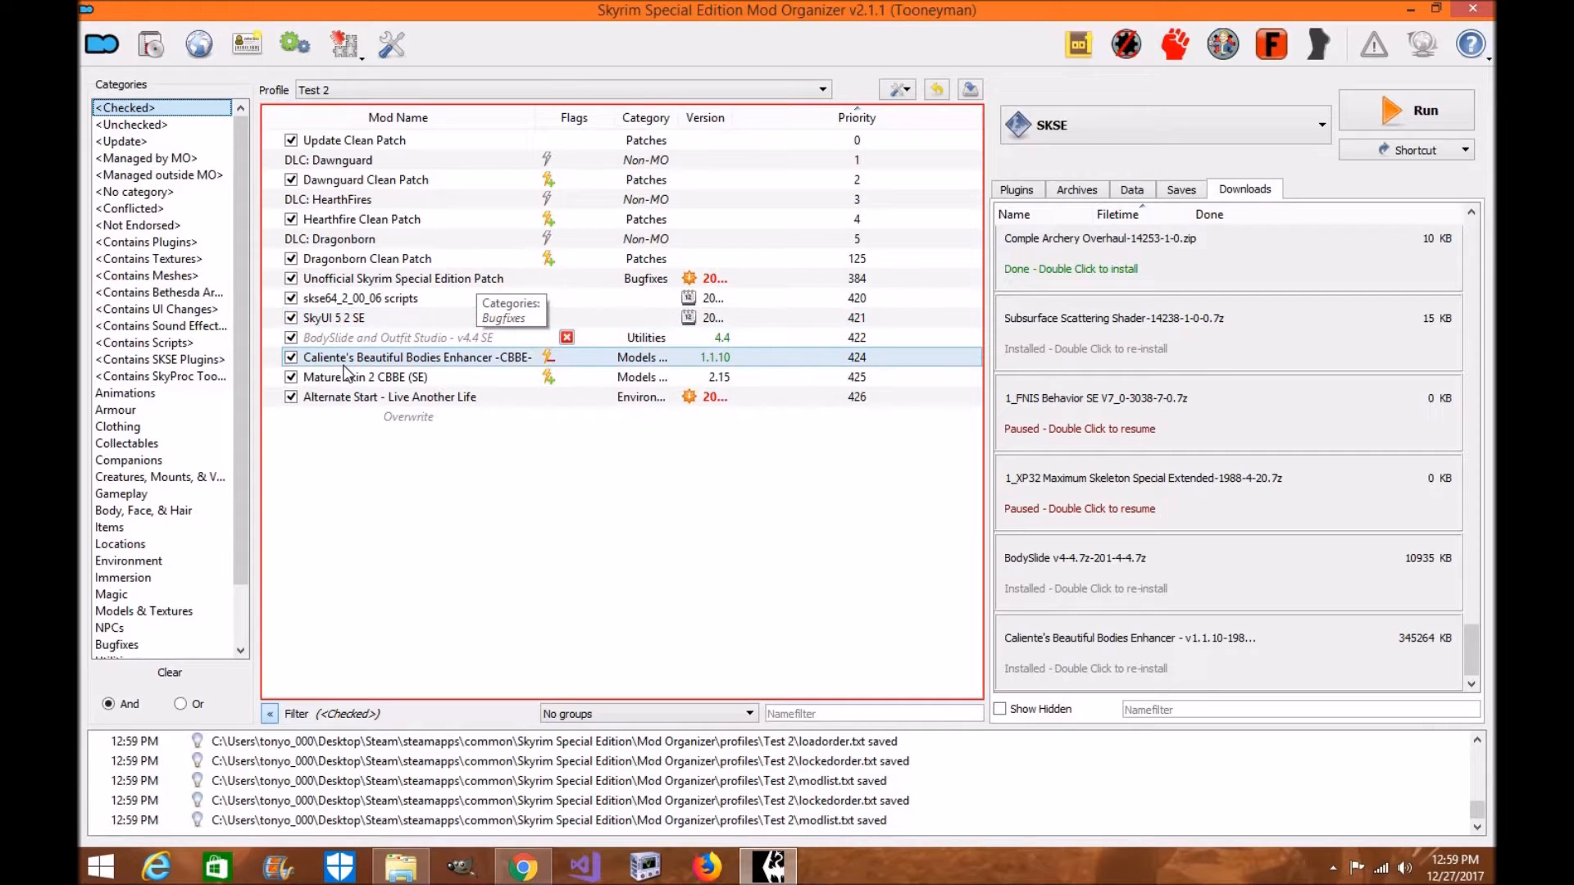
{"action": "mouse_move", "coordinate": [466, 366]}
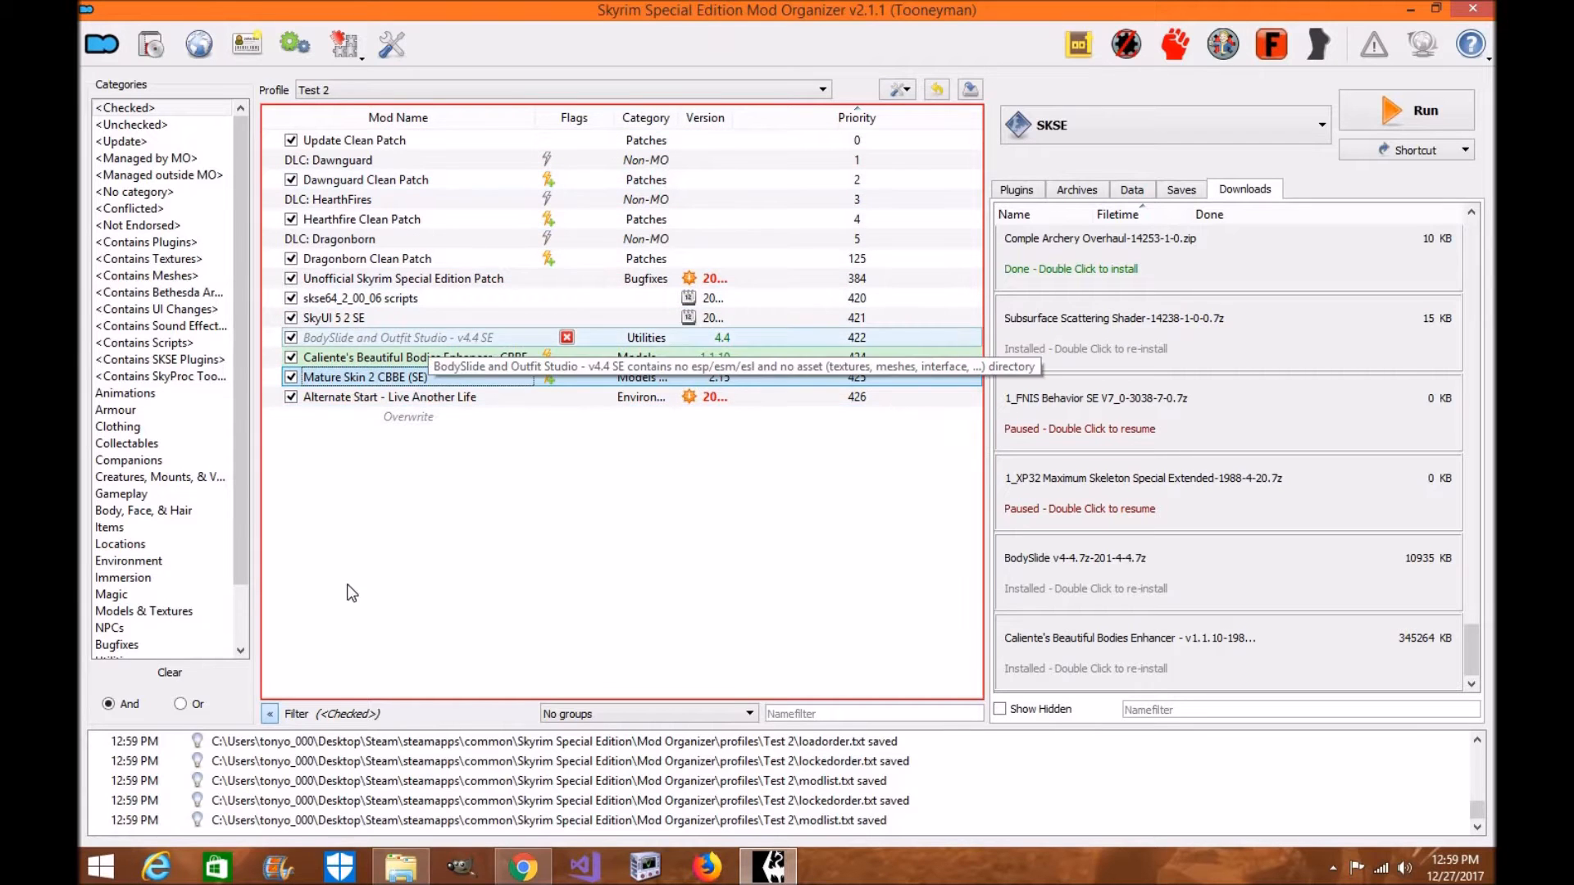
{"action": "mouse_move", "coordinate": [564, 728]}
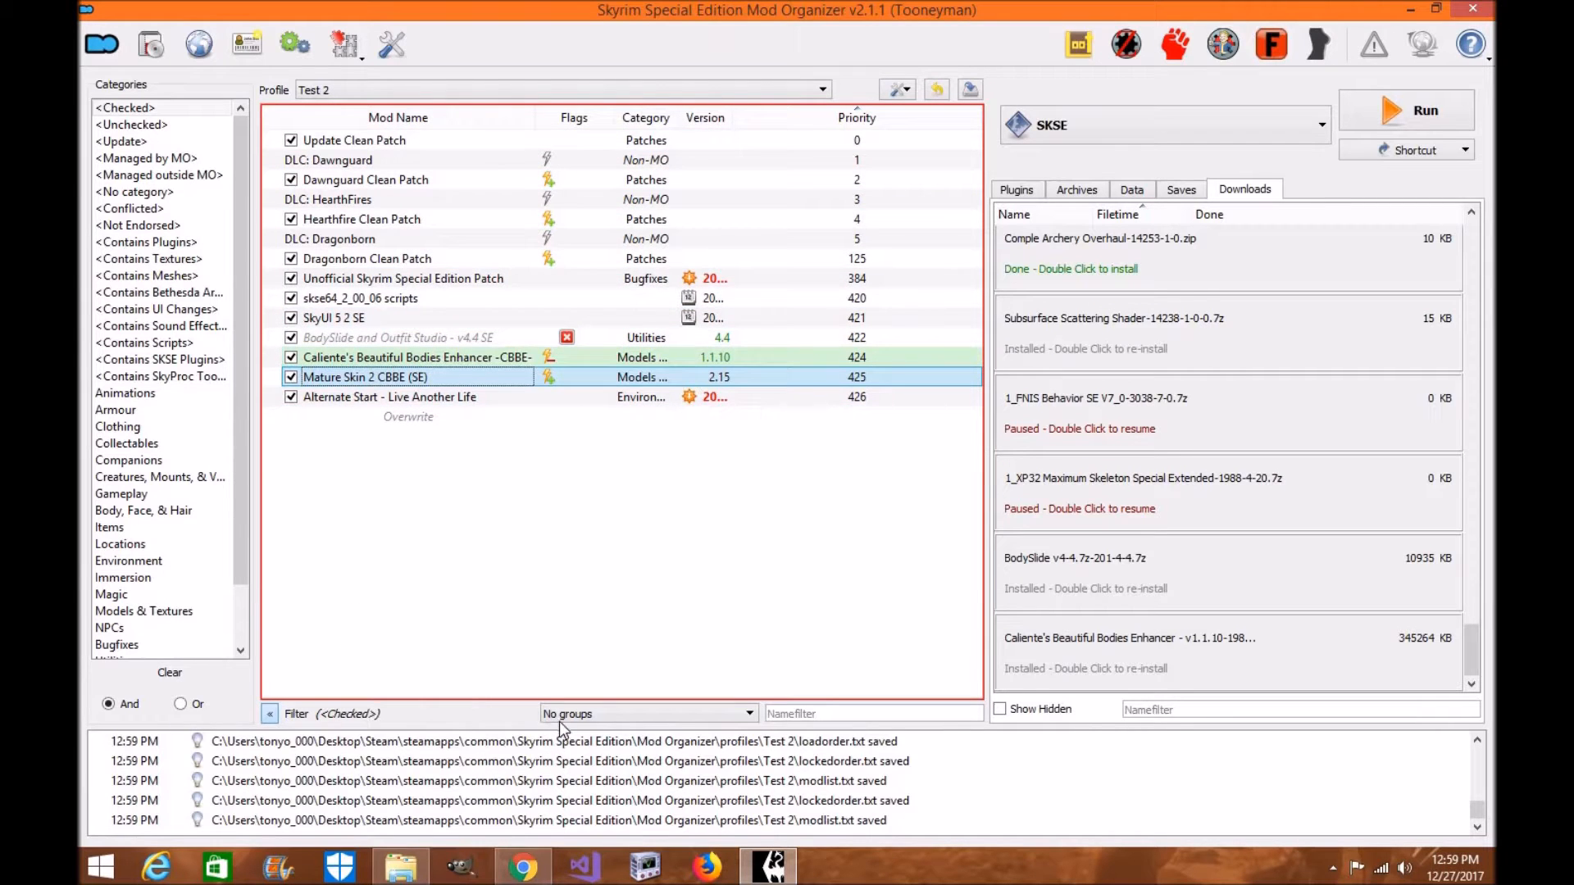
{"action": "left_click", "coordinate": [425, 337]}
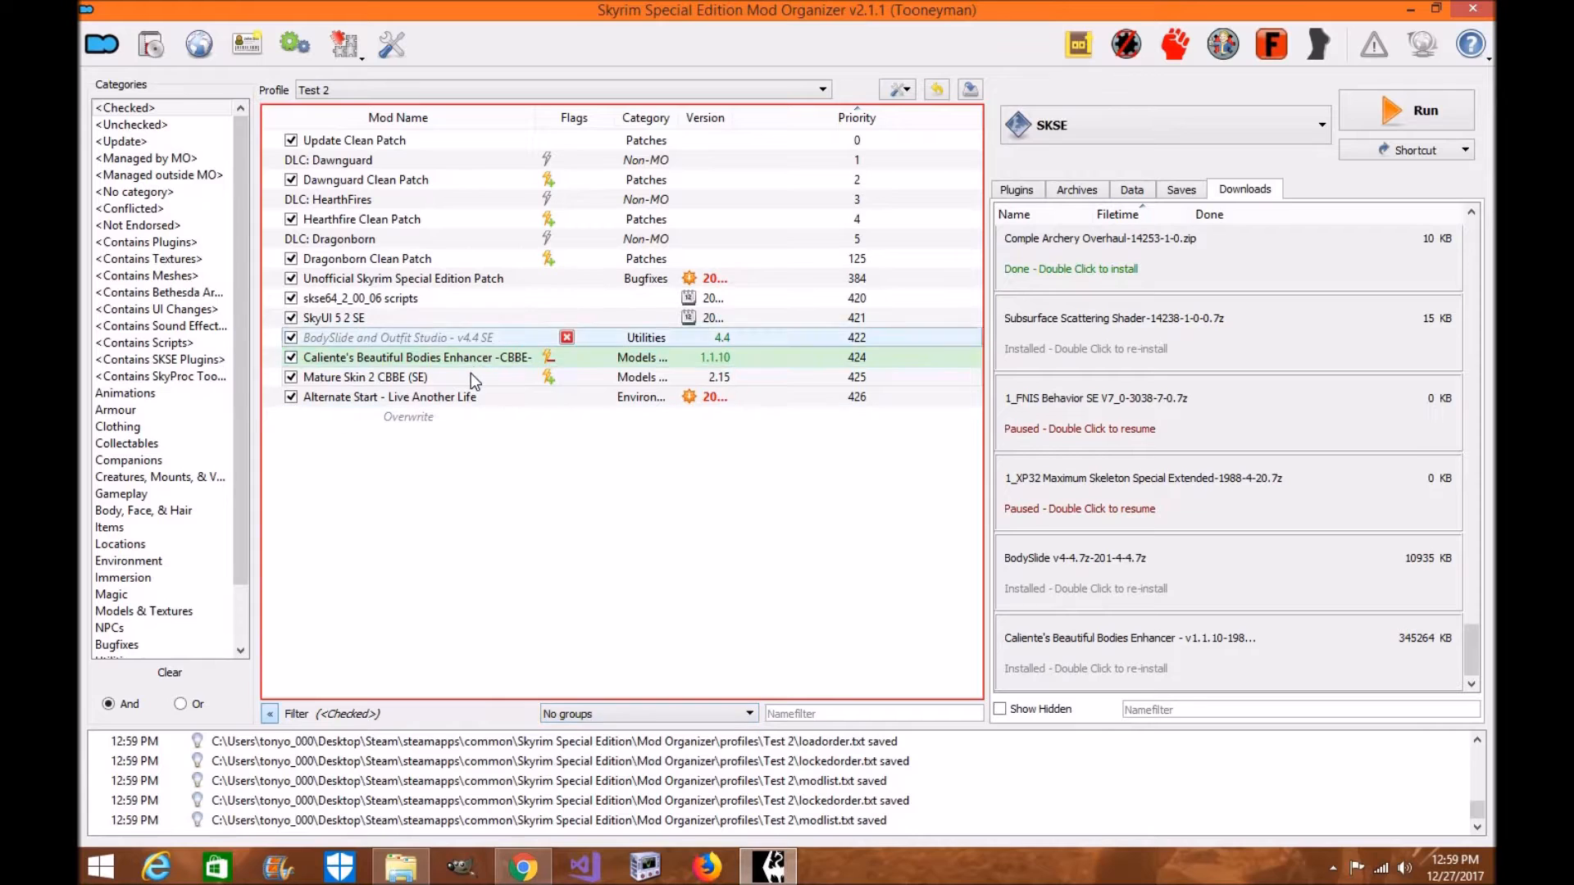
{"action": "mouse_move", "coordinate": [474, 380]}
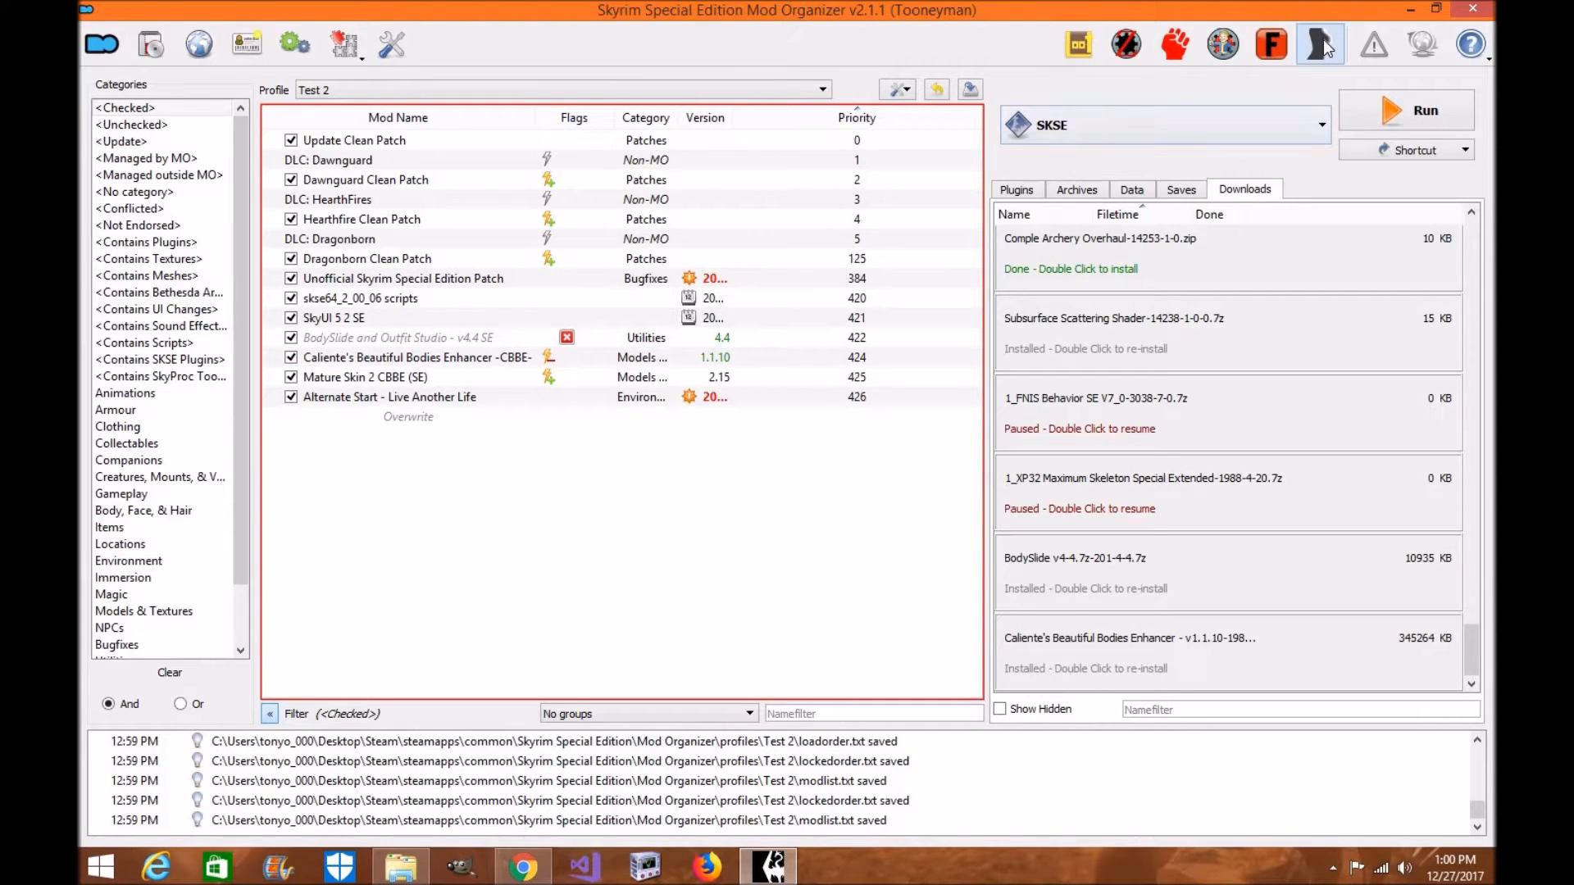
{"action": "mouse_move", "coordinate": [1321, 46]}
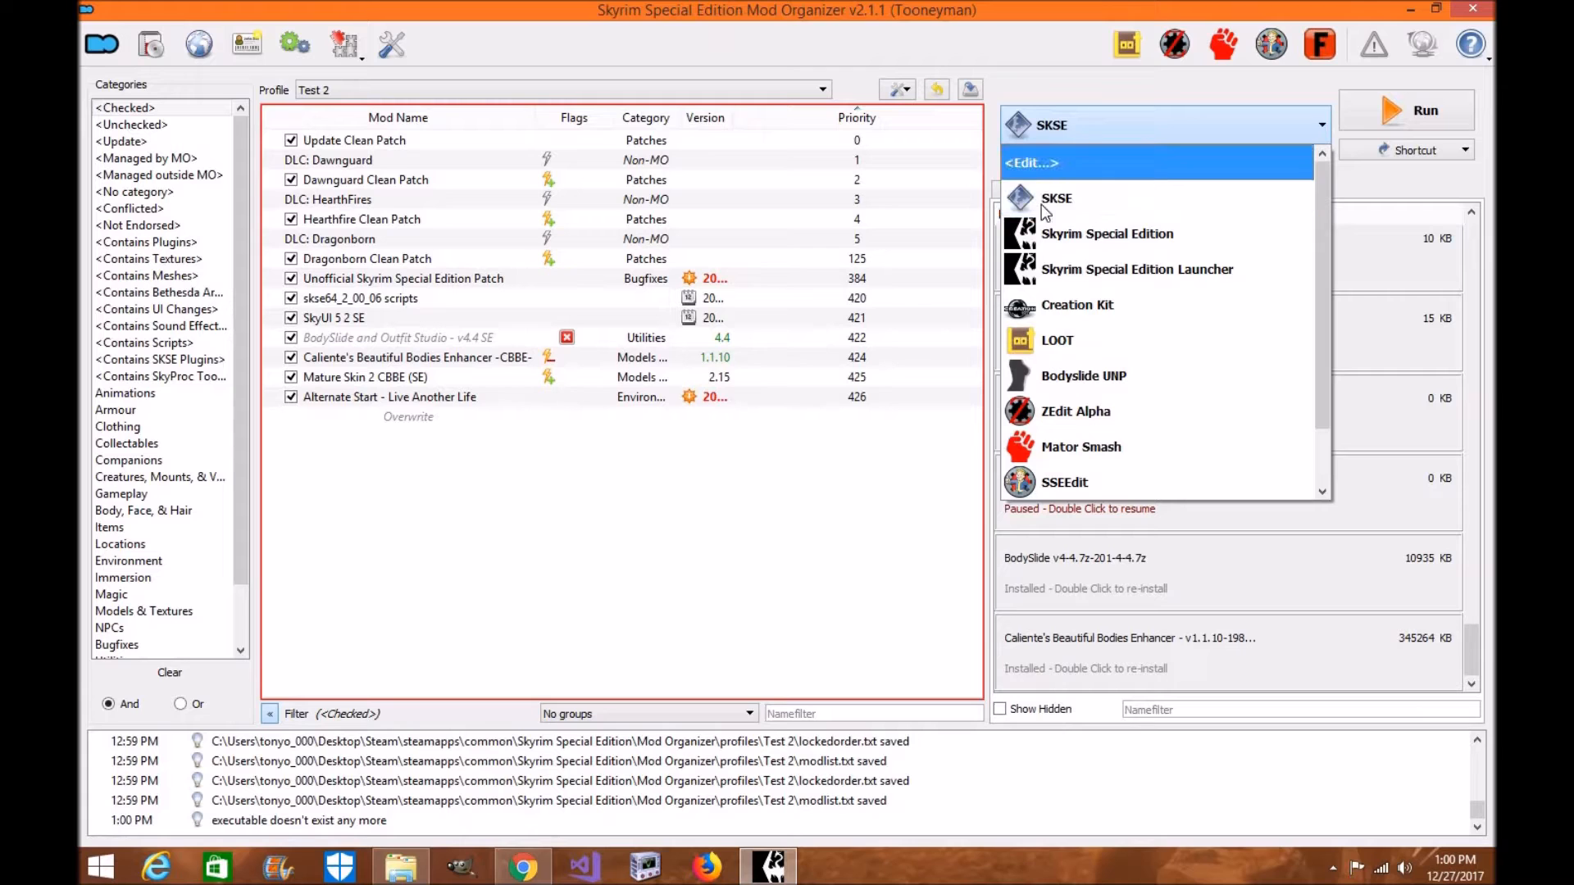
{"action": "mouse_move", "coordinate": [1036, 174]}
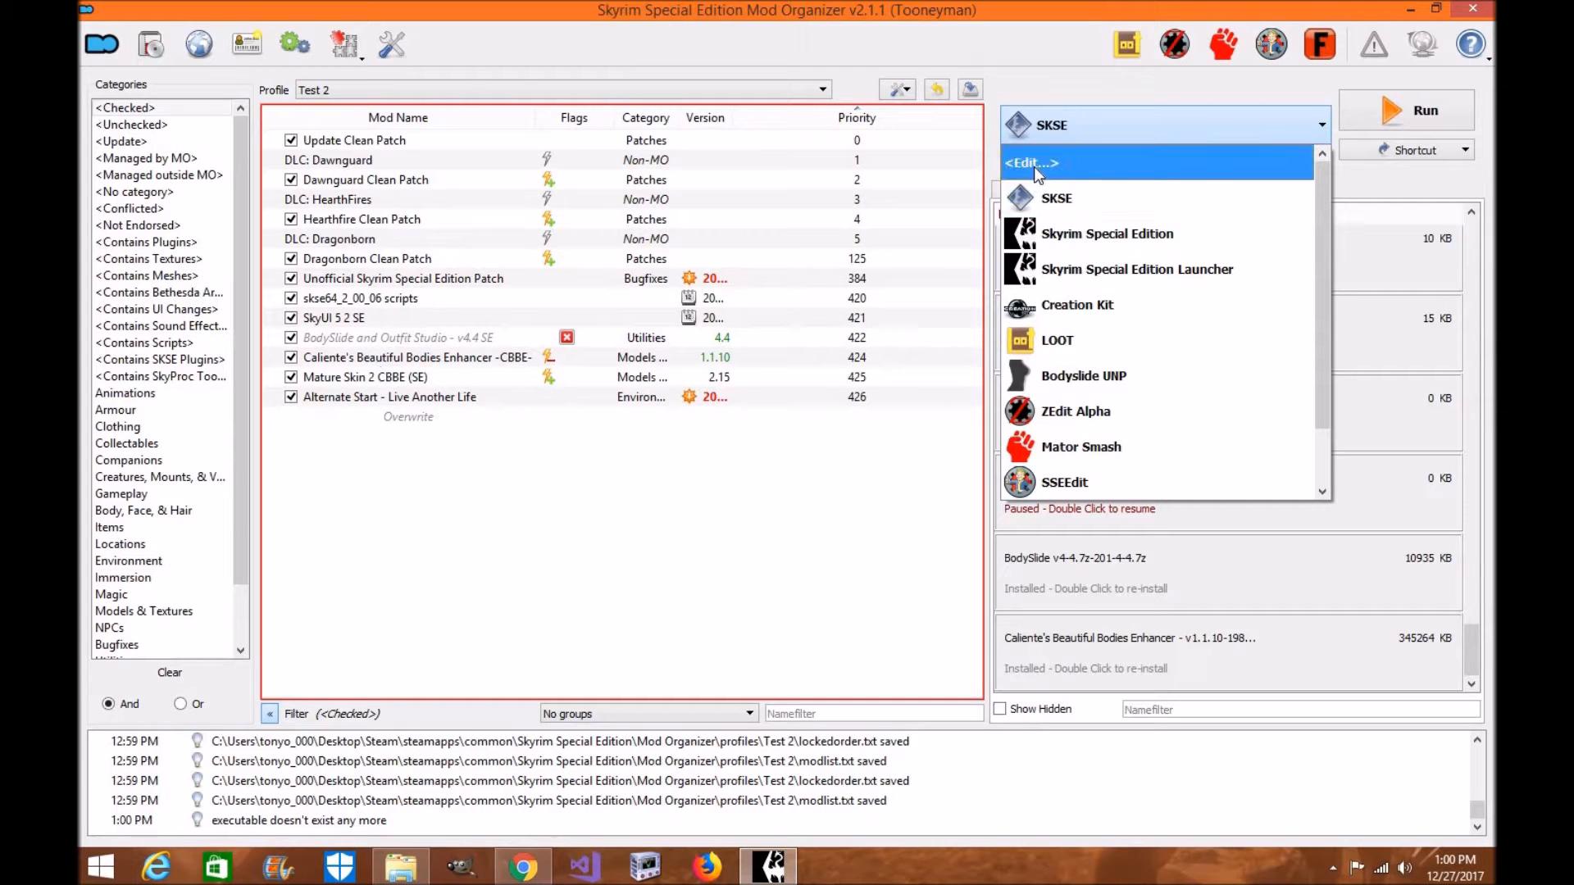
Create a new executable entry titled 'Bodyslide and Outfit Studio CBBE' in the executables editor.
{"action": "left_click", "coordinate": [1030, 162]}
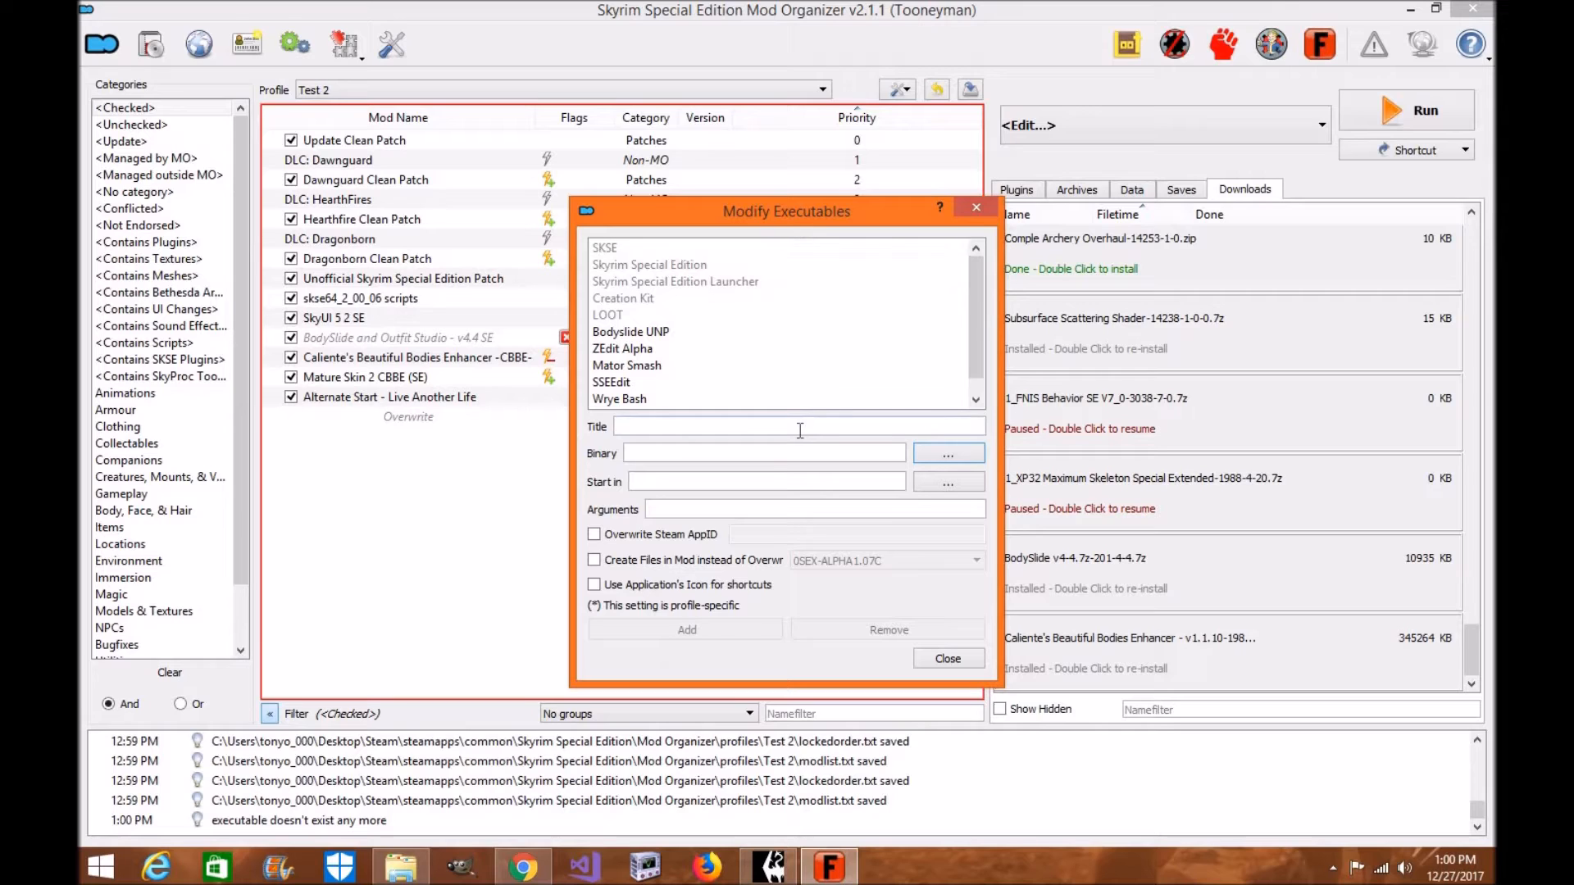
{"action": "type", "text": "Bodyslide and Outfit Studio CBBE"}
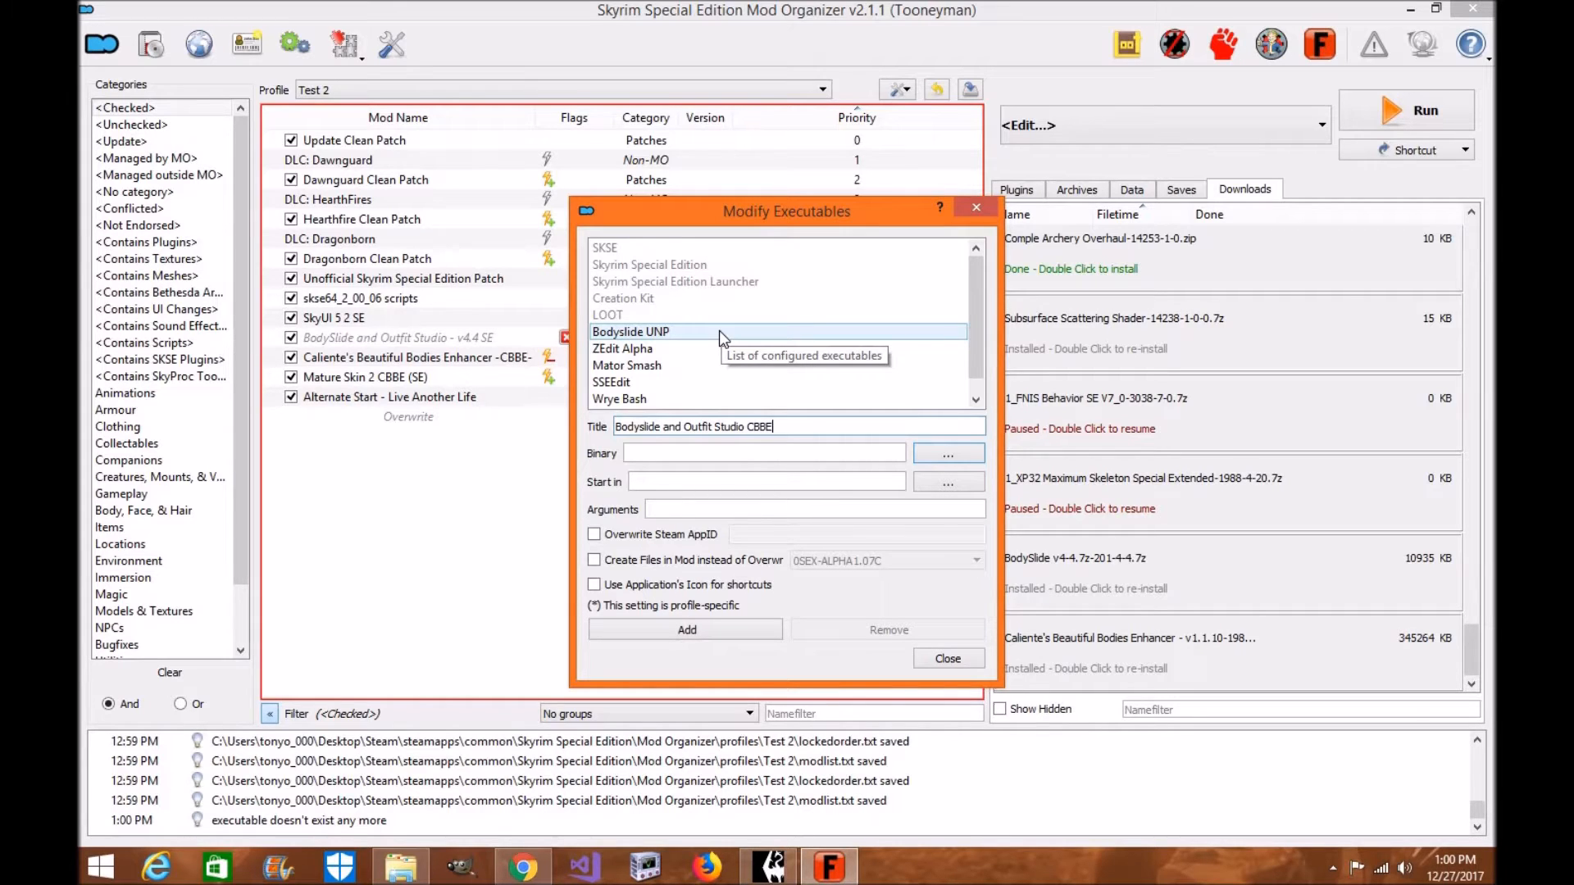
{"action": "mouse_move", "coordinate": [721, 336]}
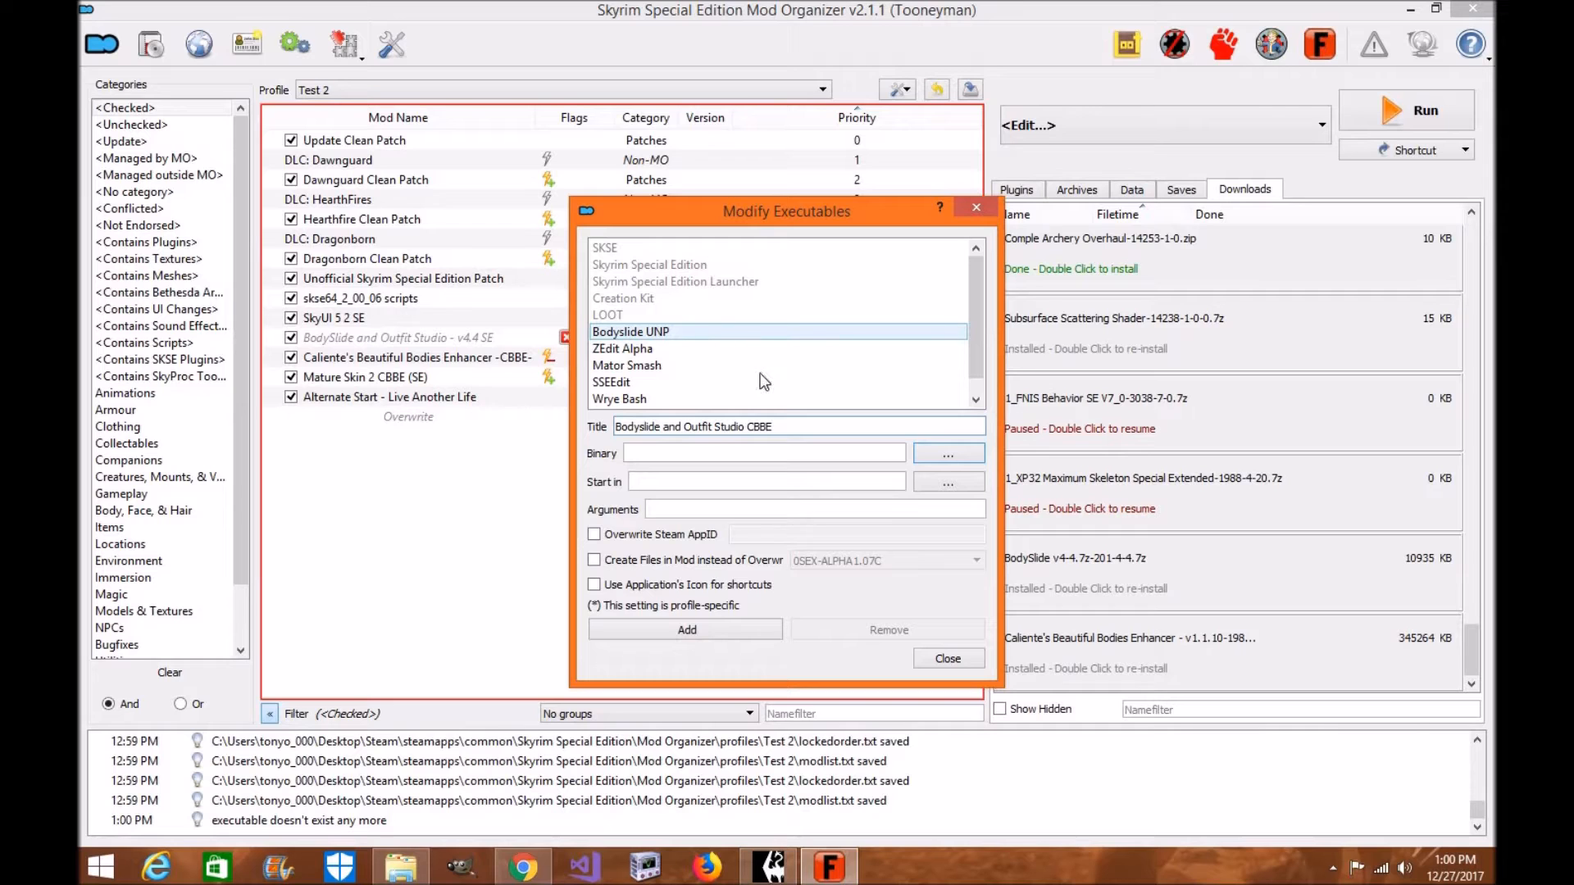
{"action": "left_click", "coordinate": [798, 426]}
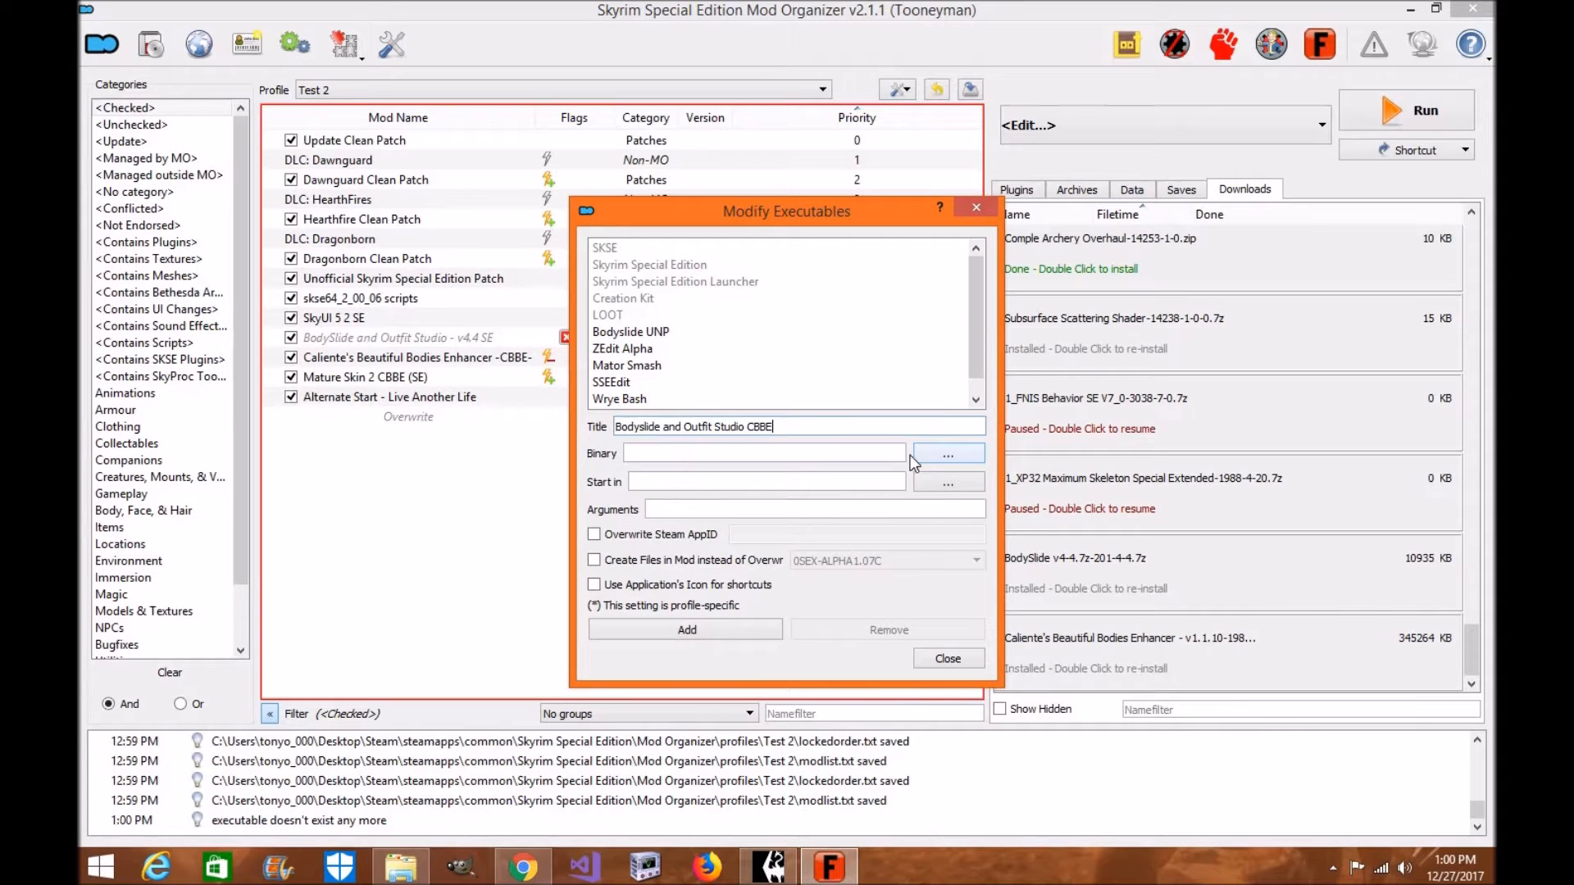
Browse from the Desktop through Steam to the Skyrim Special Edition Mod Organizer mods folder.
{"action": "left_click", "coordinate": [948, 452]}
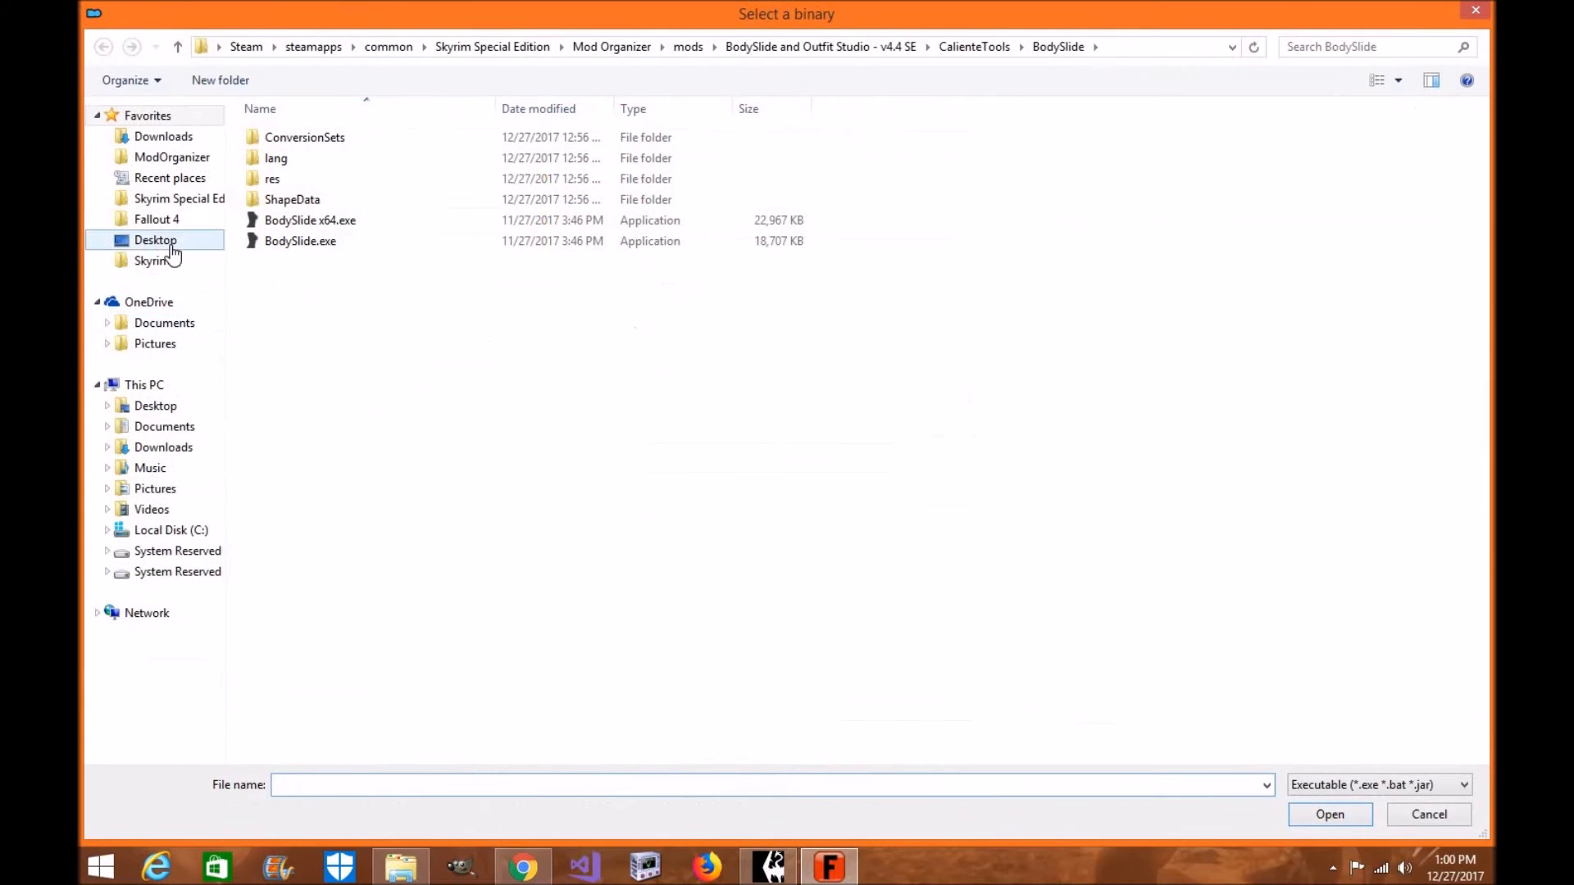
{"action": "left_click", "coordinate": [154, 239]}
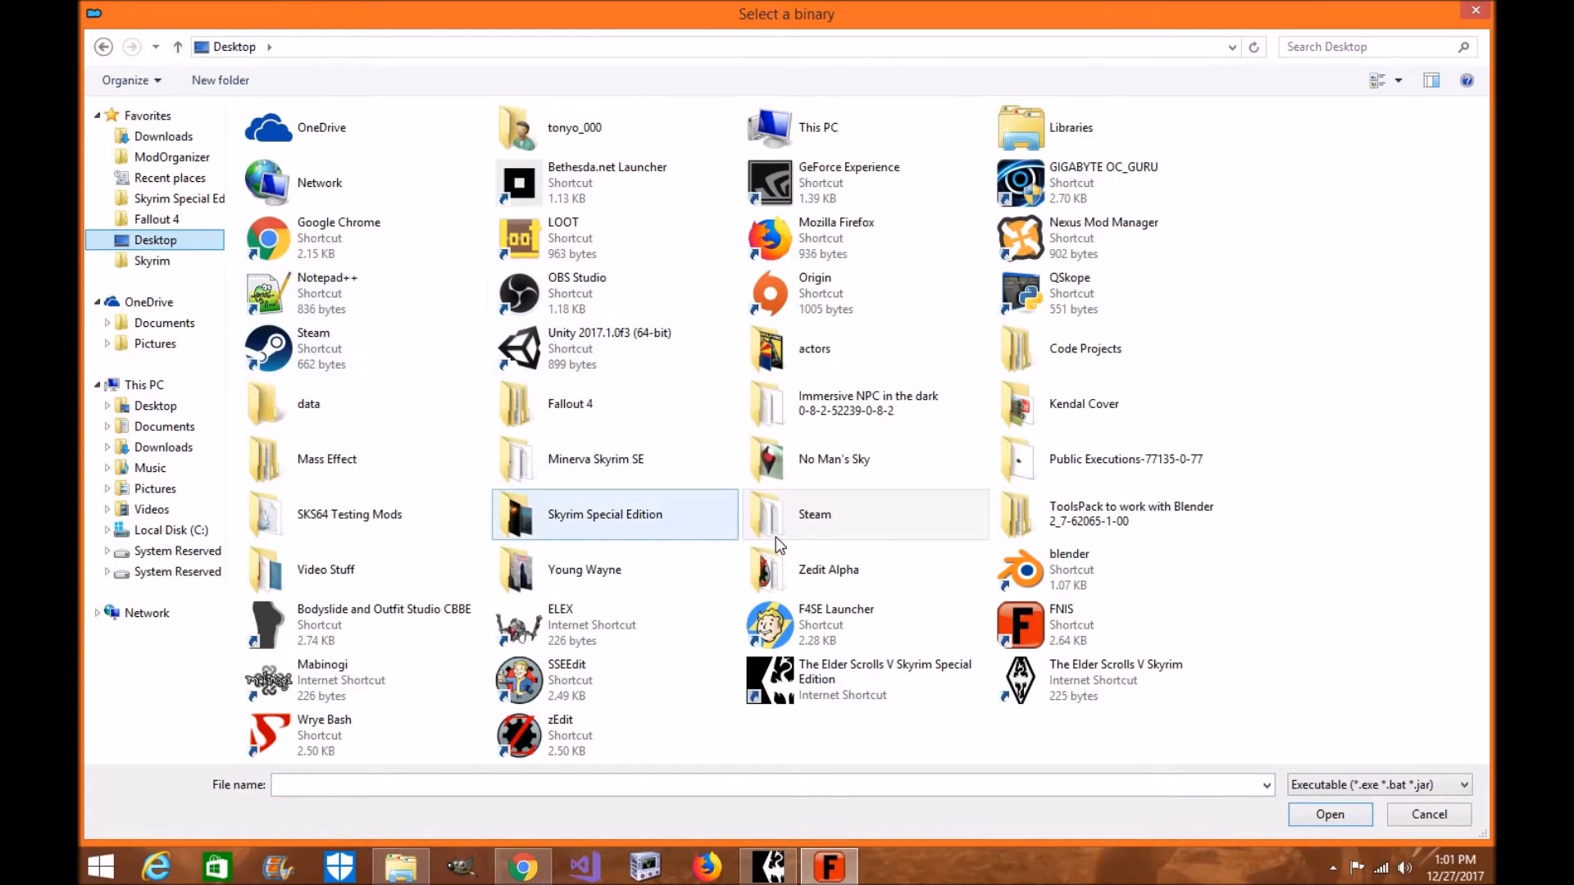
{"action": "double_click", "coordinate": [813, 514]}
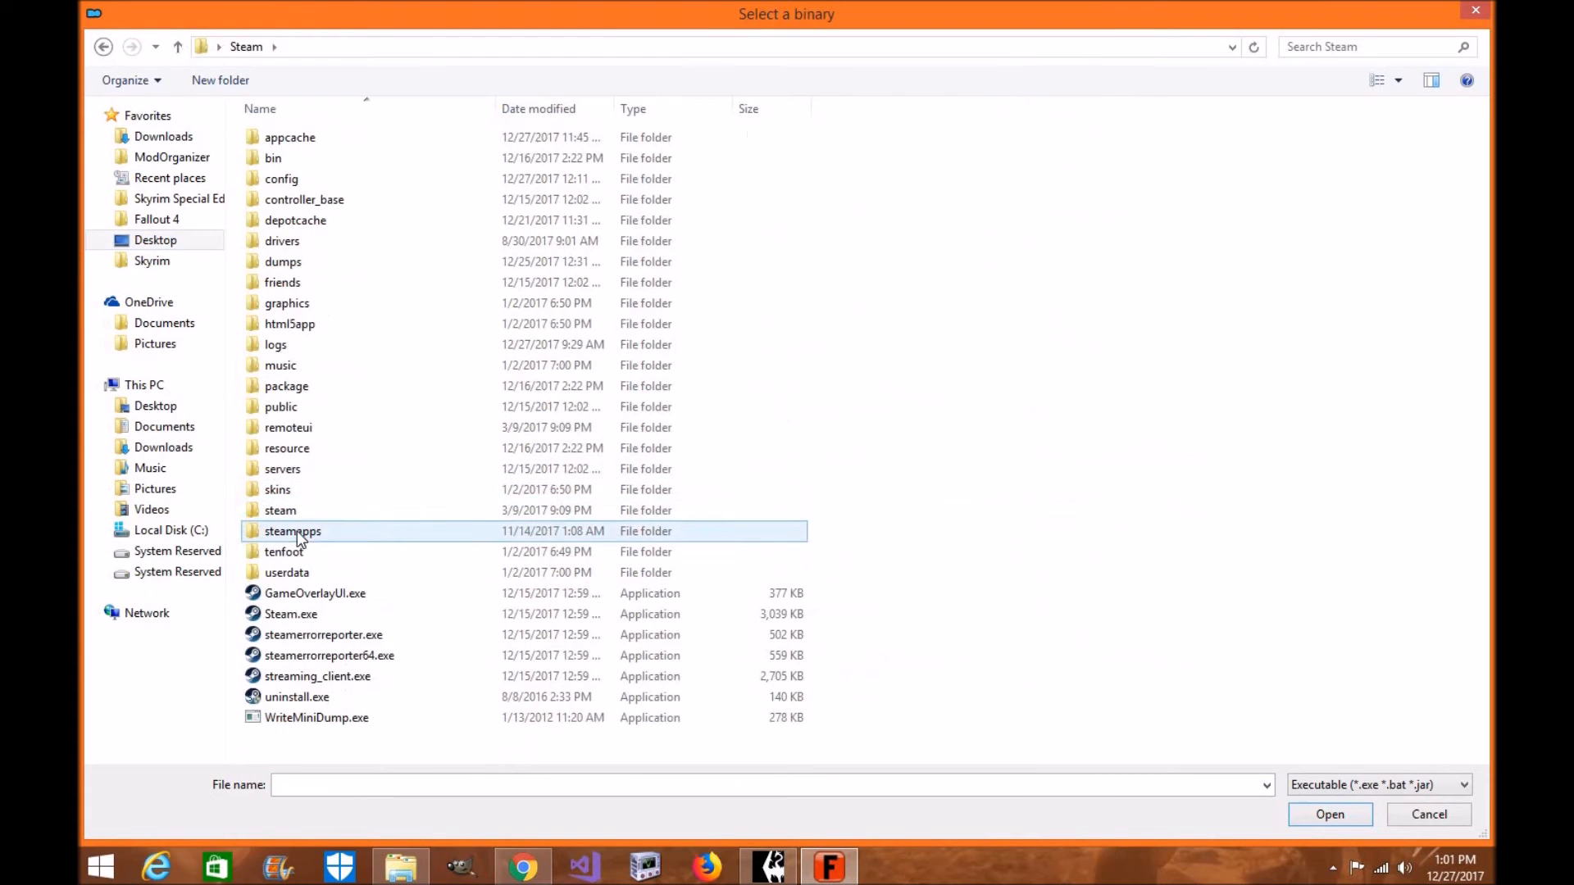
{"action": "double_click", "coordinate": [292, 531]}
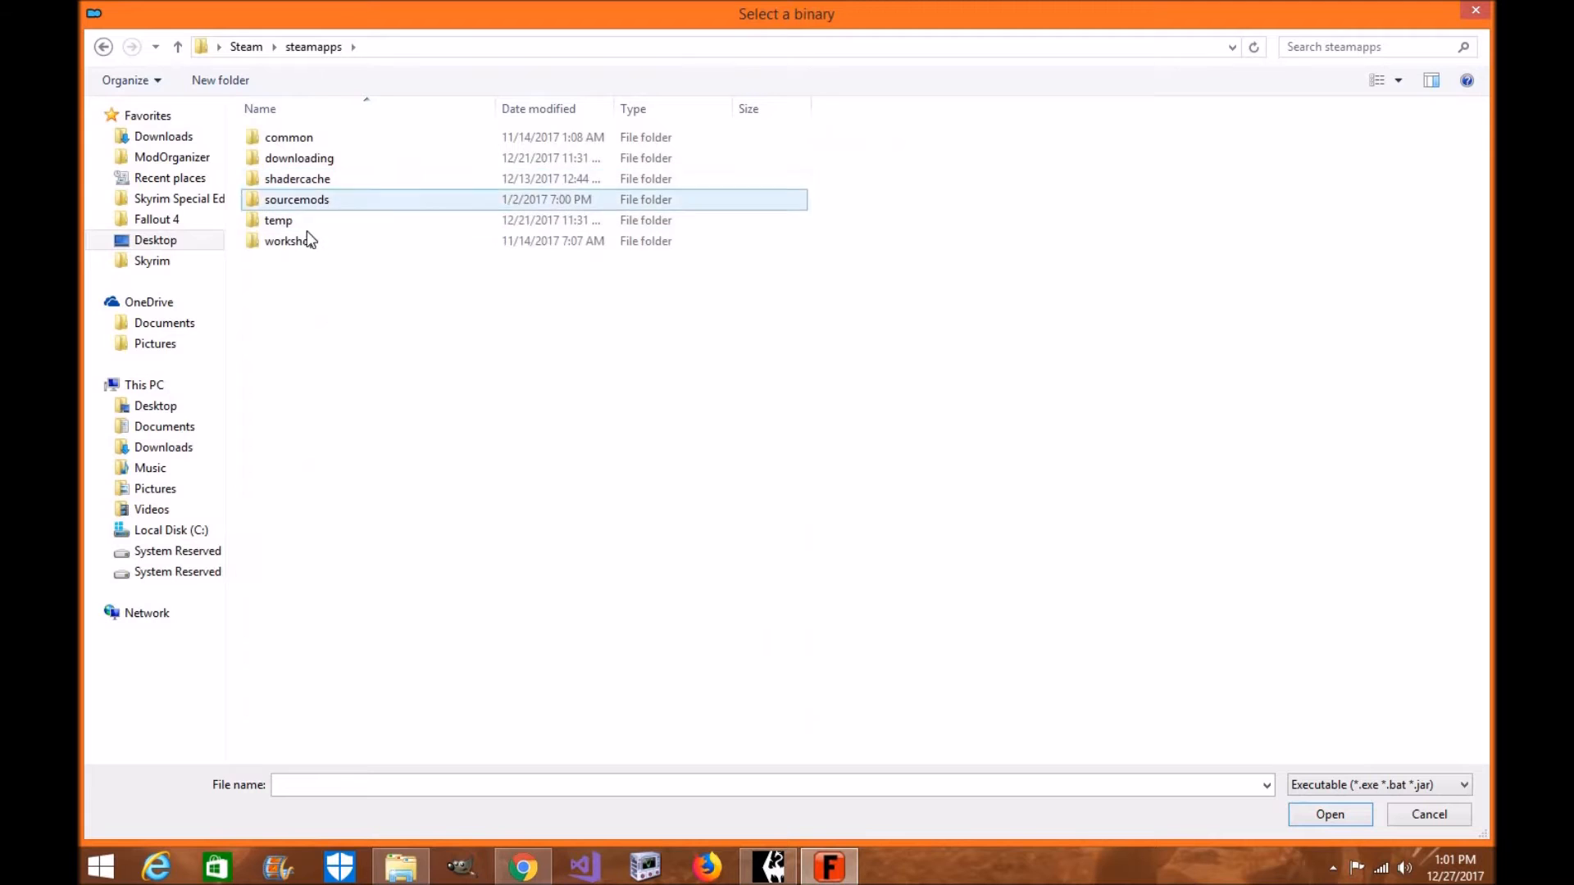
{"action": "double_click", "coordinate": [288, 138]}
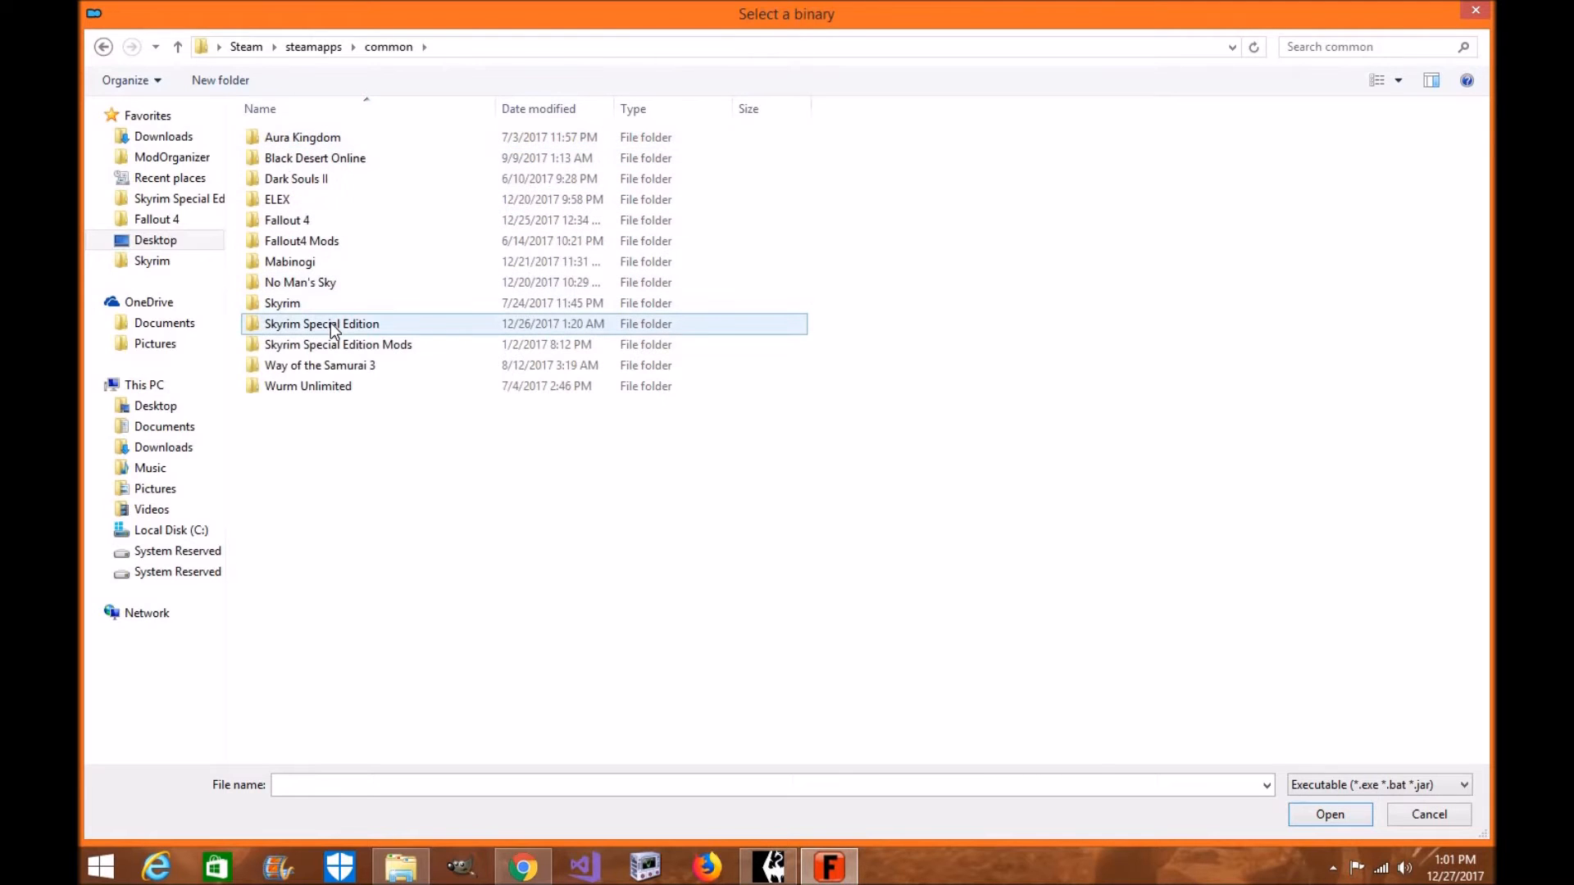
{"action": "double_click", "coordinate": [321, 323]}
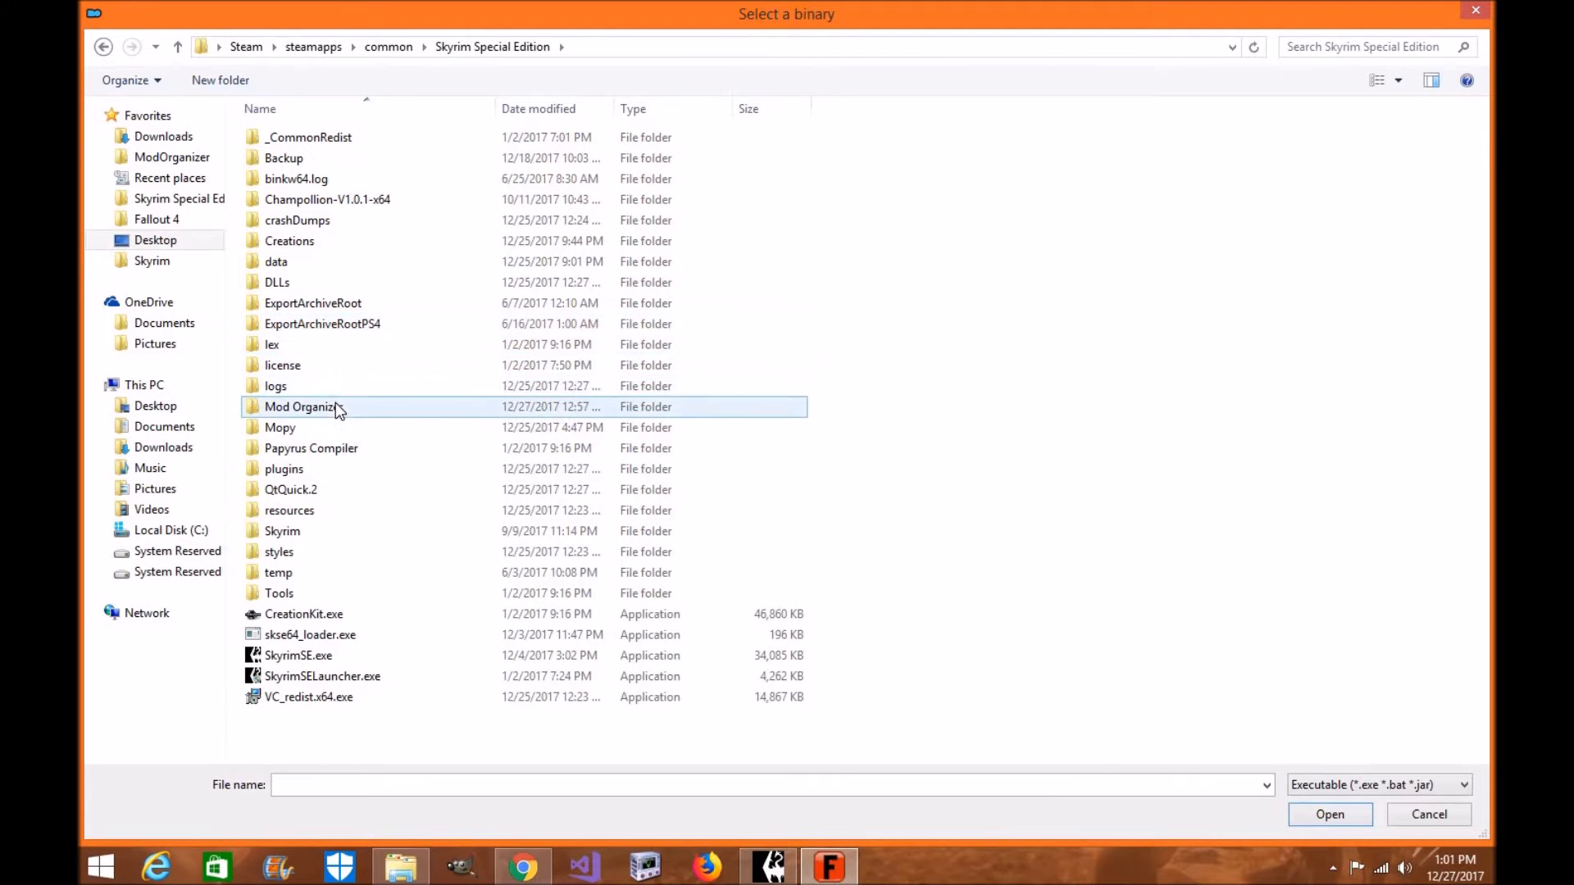
{"action": "double_click", "coordinate": [298, 407]}
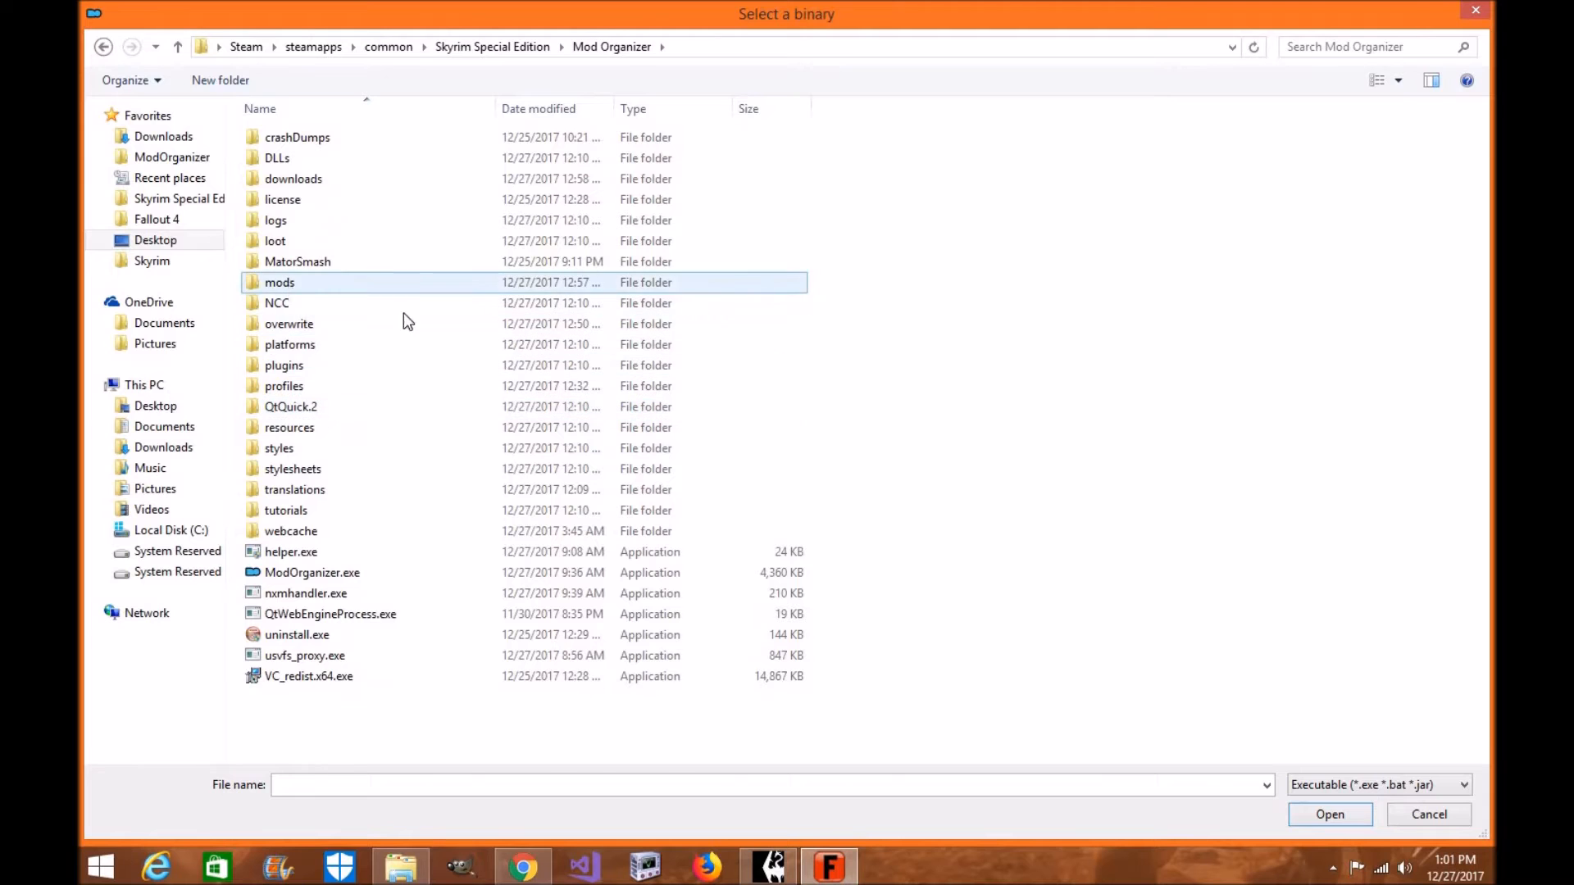
{"action": "double_click", "coordinate": [279, 282]}
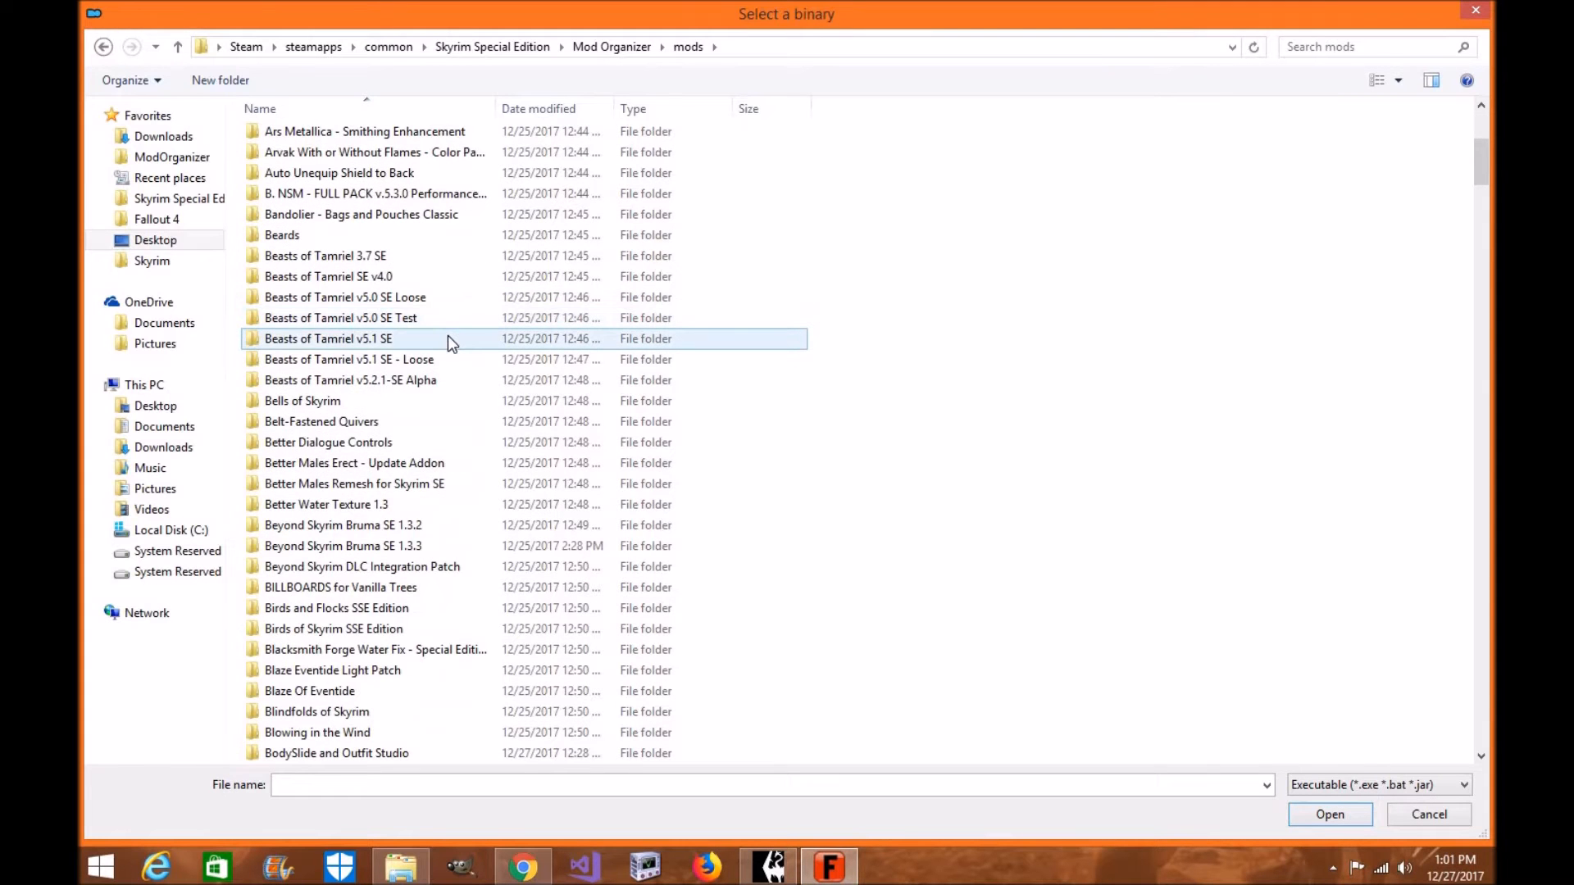
{"action": "scroll", "scroll_direction": "down", "scroll_amount": 3}
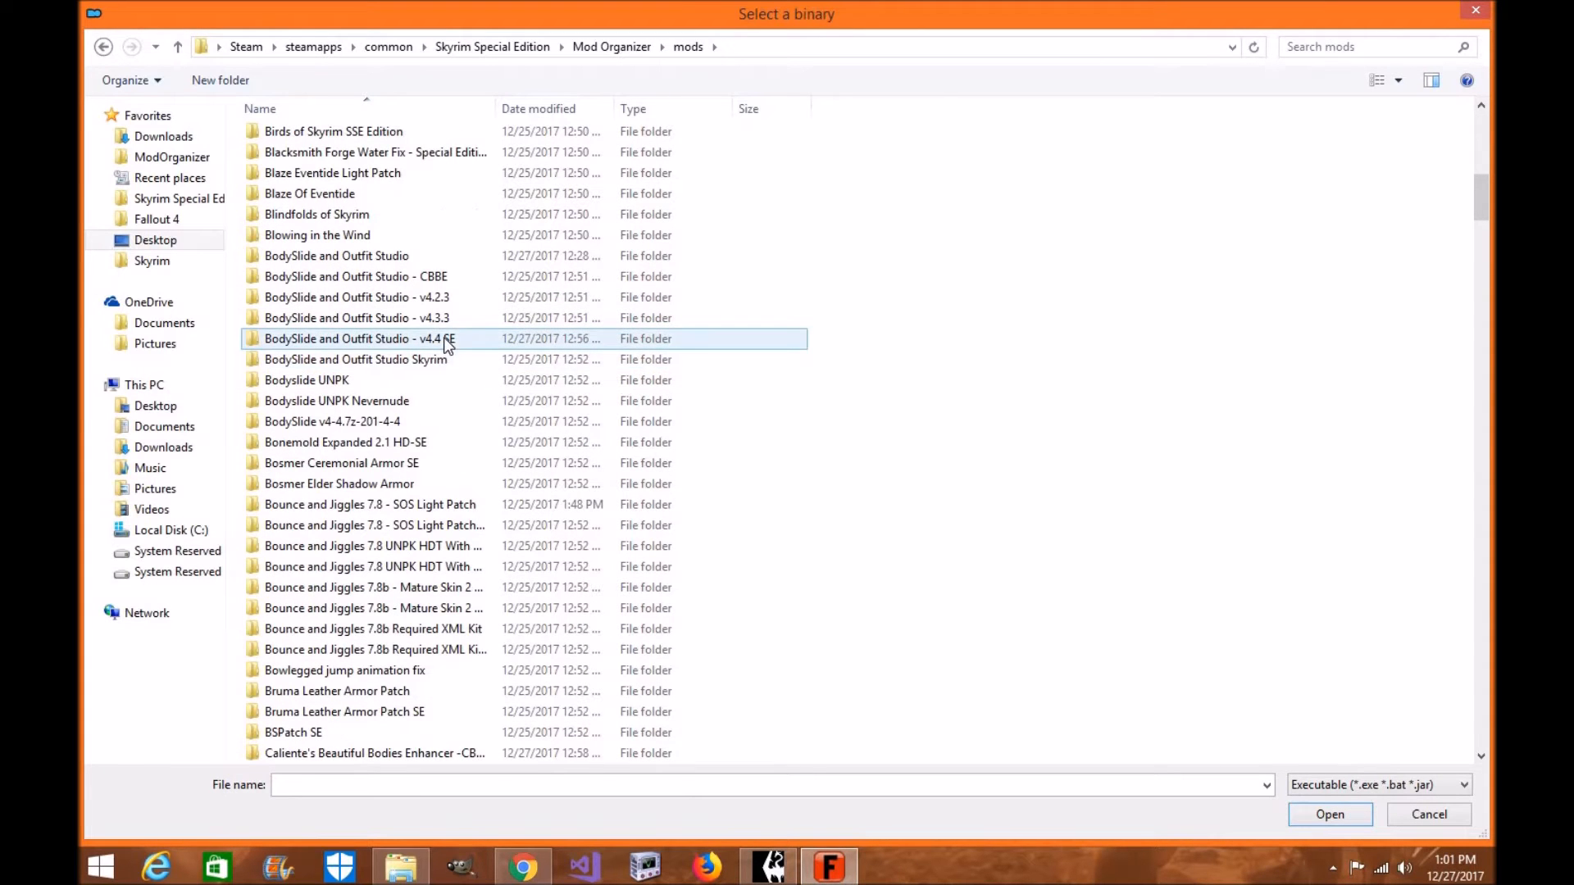
{"action": "mouse_move", "coordinate": [421, 348]}
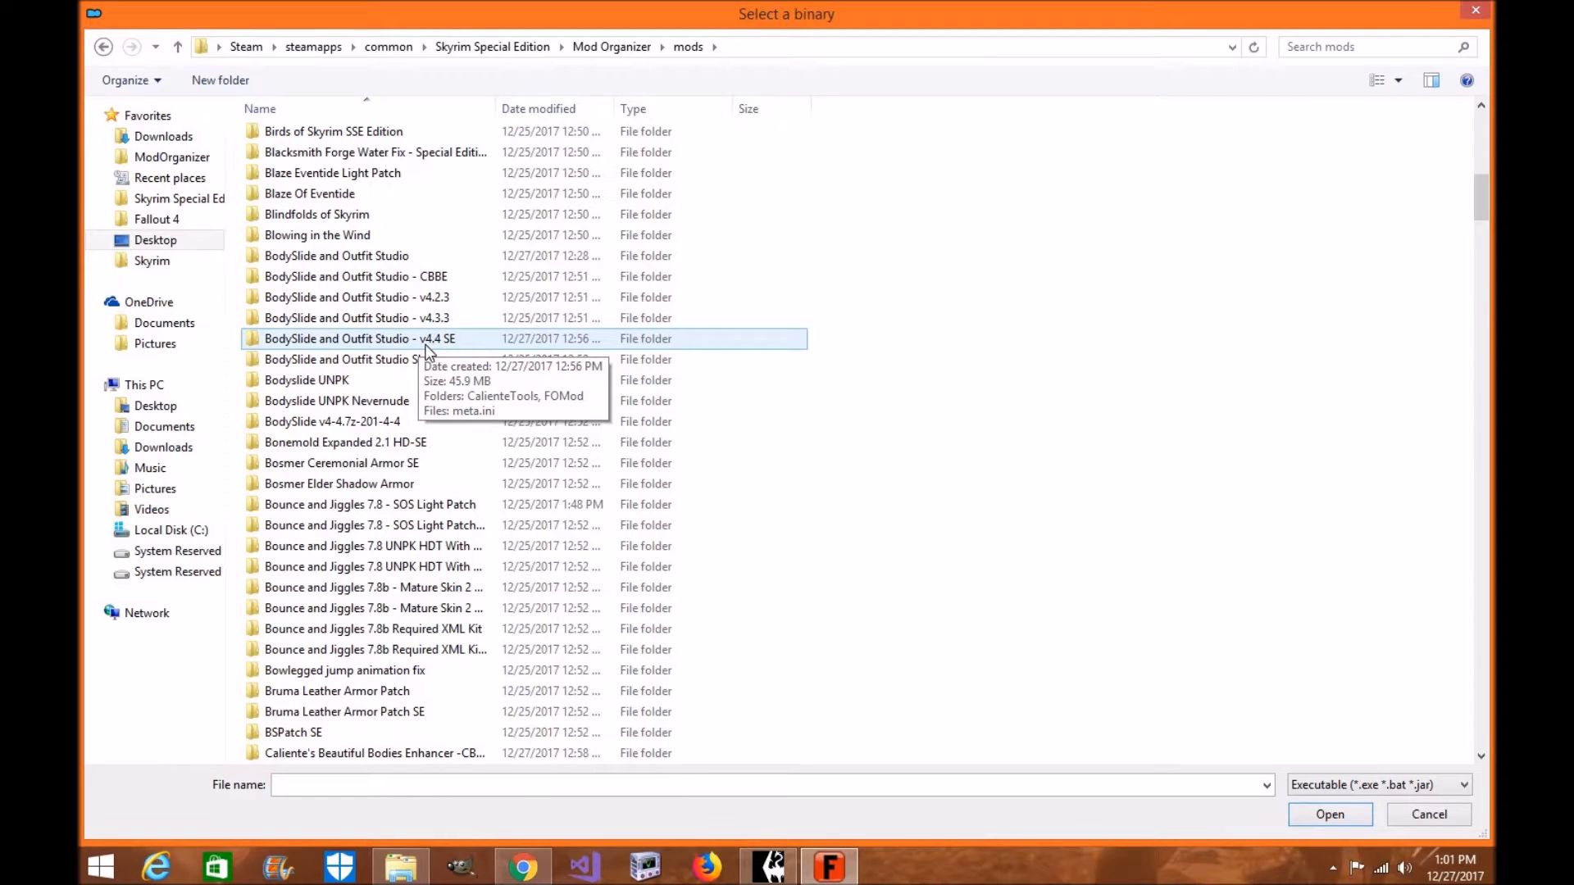
{"action": "mouse_move", "coordinate": [456, 342]}
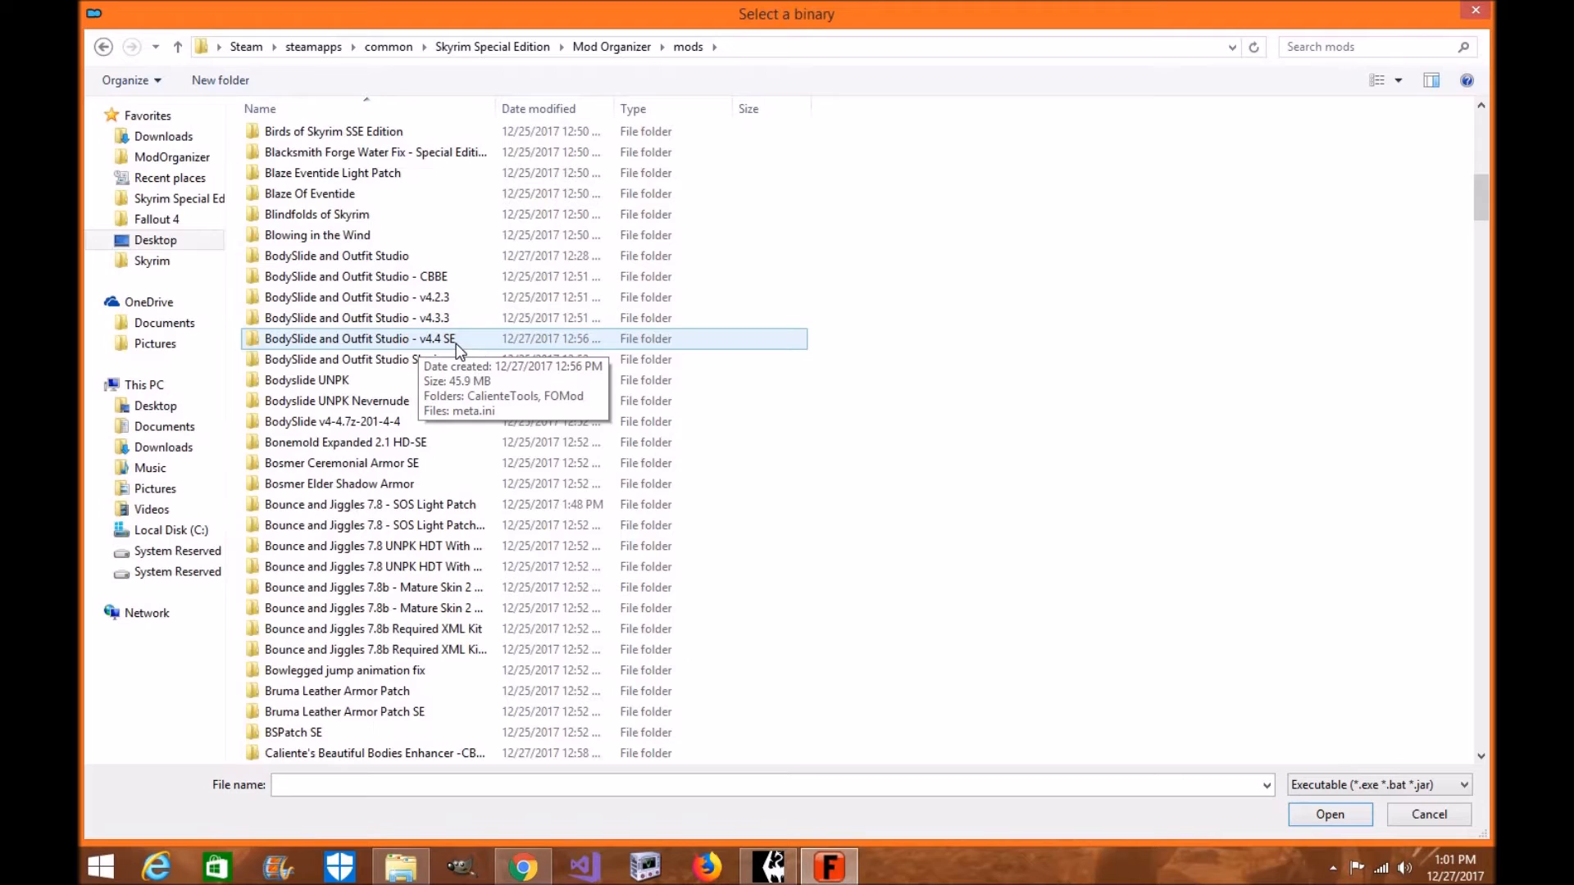
Test-launch BodySlide x64.exe from the v4.4 SE CalienteTools folder, then set it as the binary.
{"action": "double_click", "coordinate": [358, 338]}
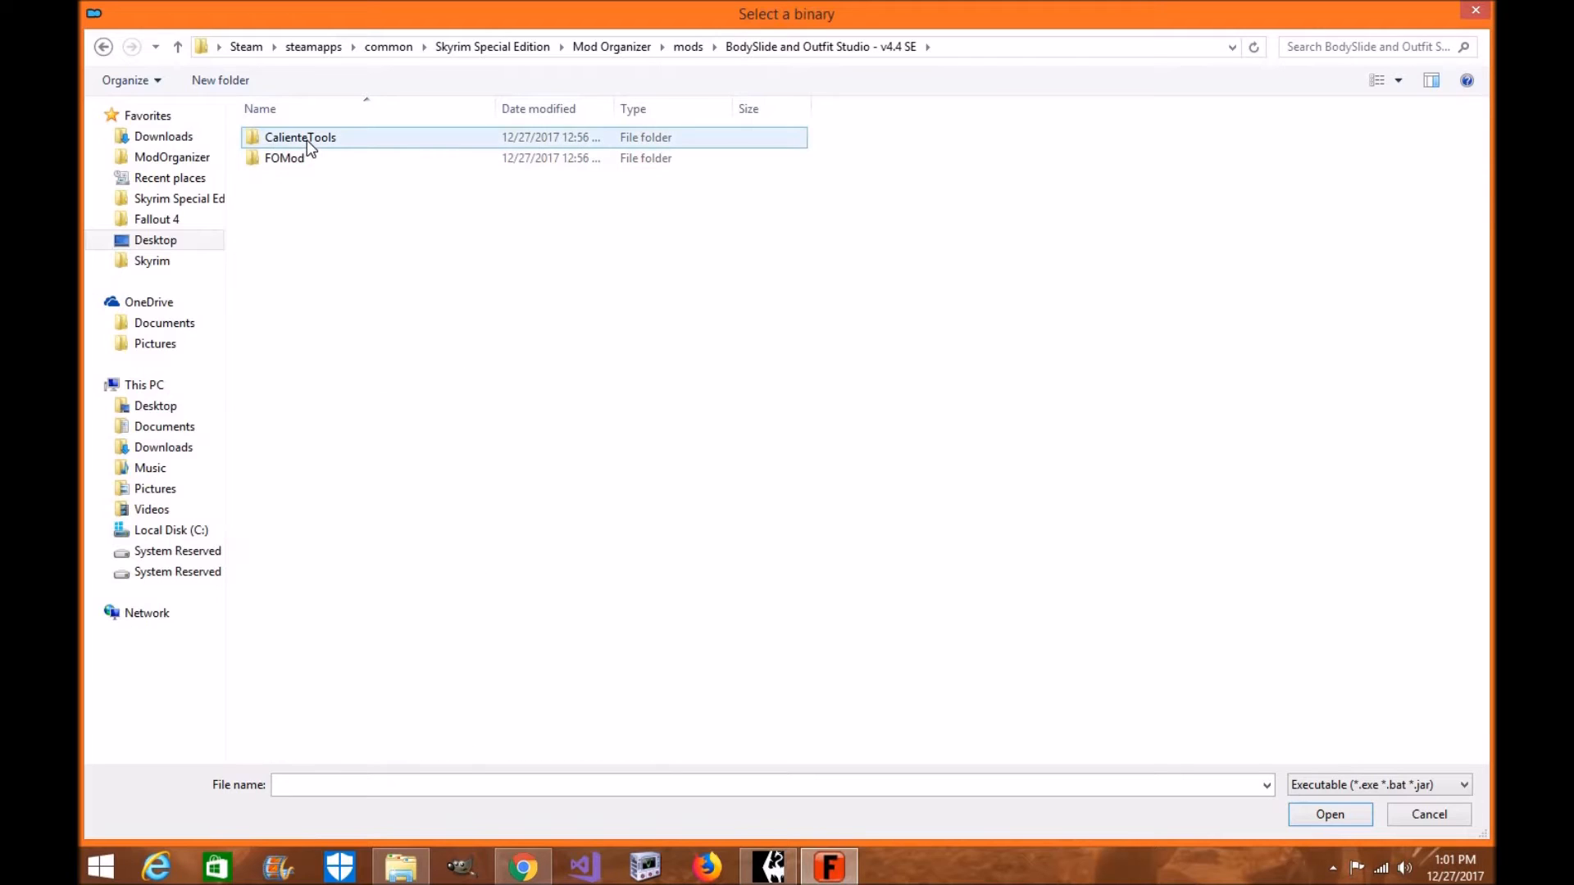
{"action": "double_click", "coordinate": [300, 138]}
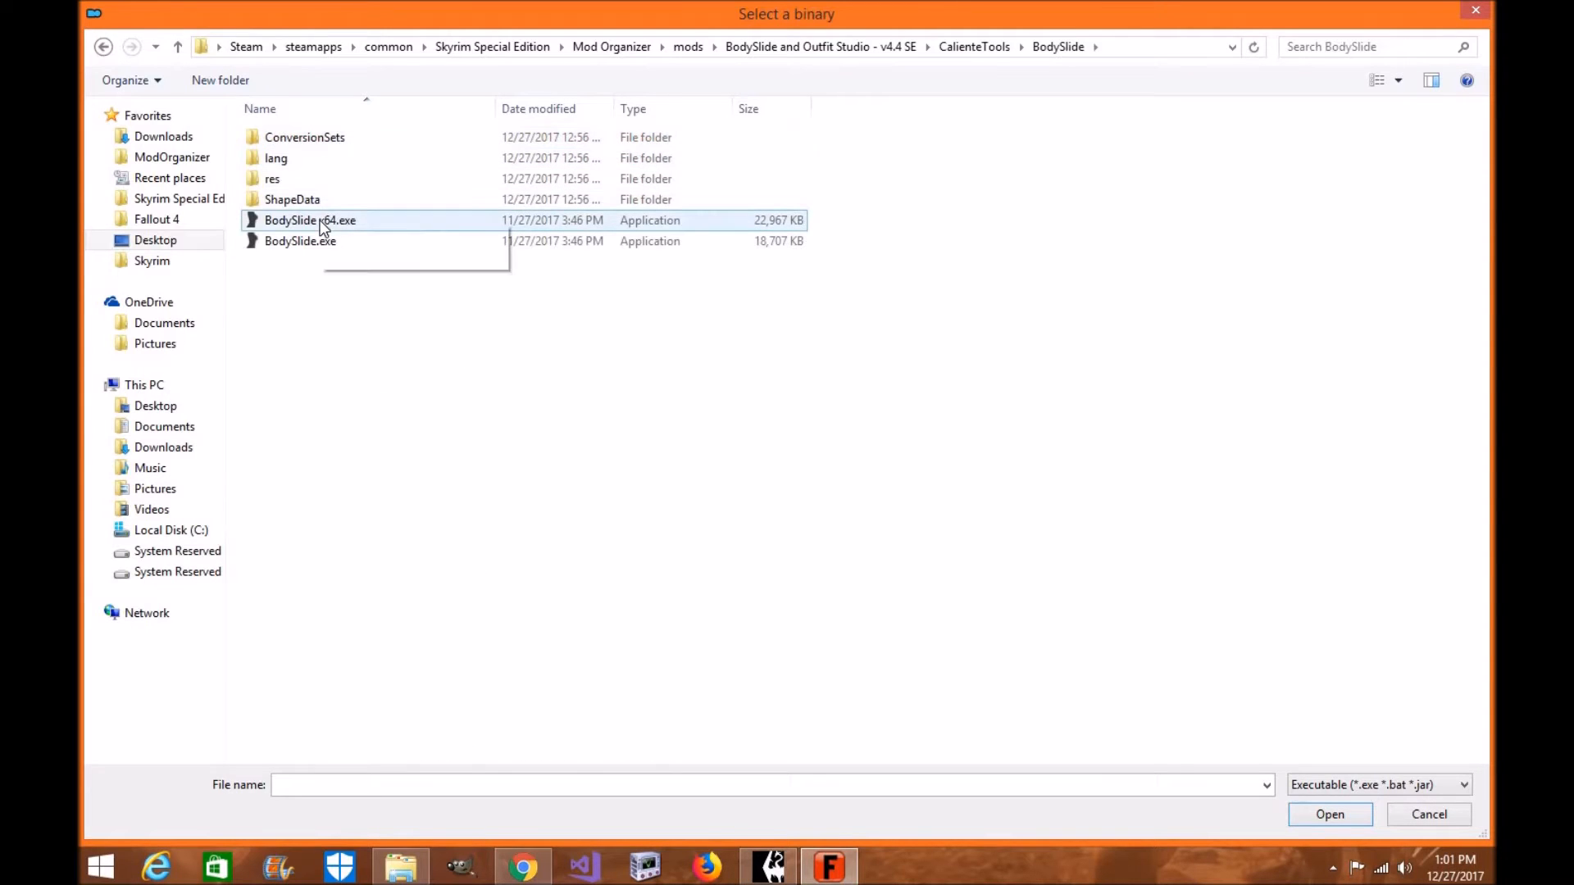
{"action": "mouse_move", "coordinate": [322, 230]}
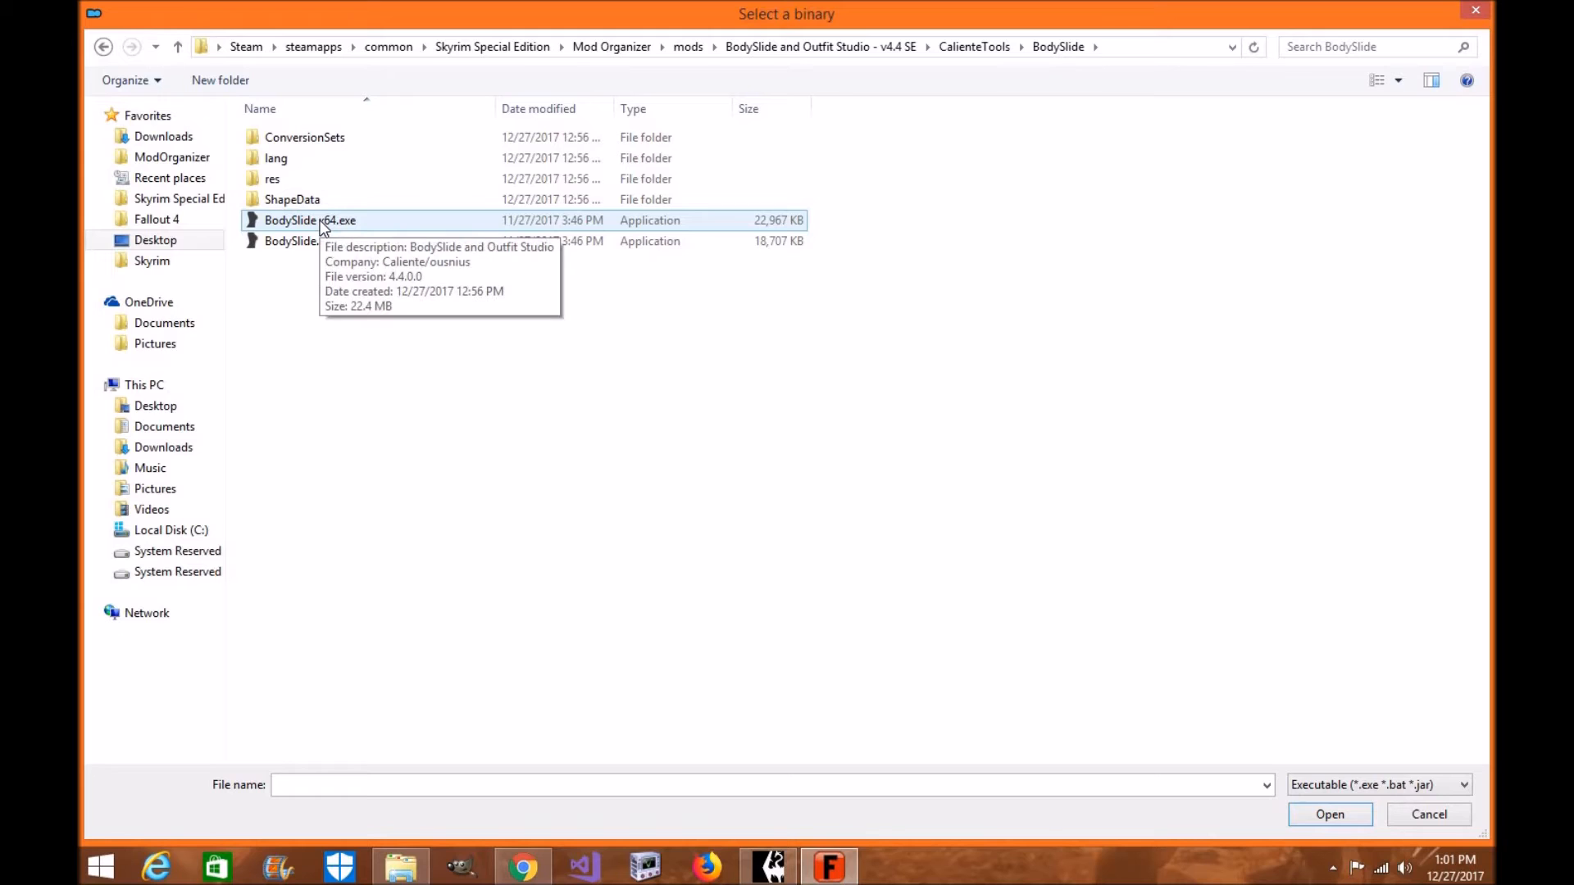
{"action": "right_click", "coordinate": [318, 219]}
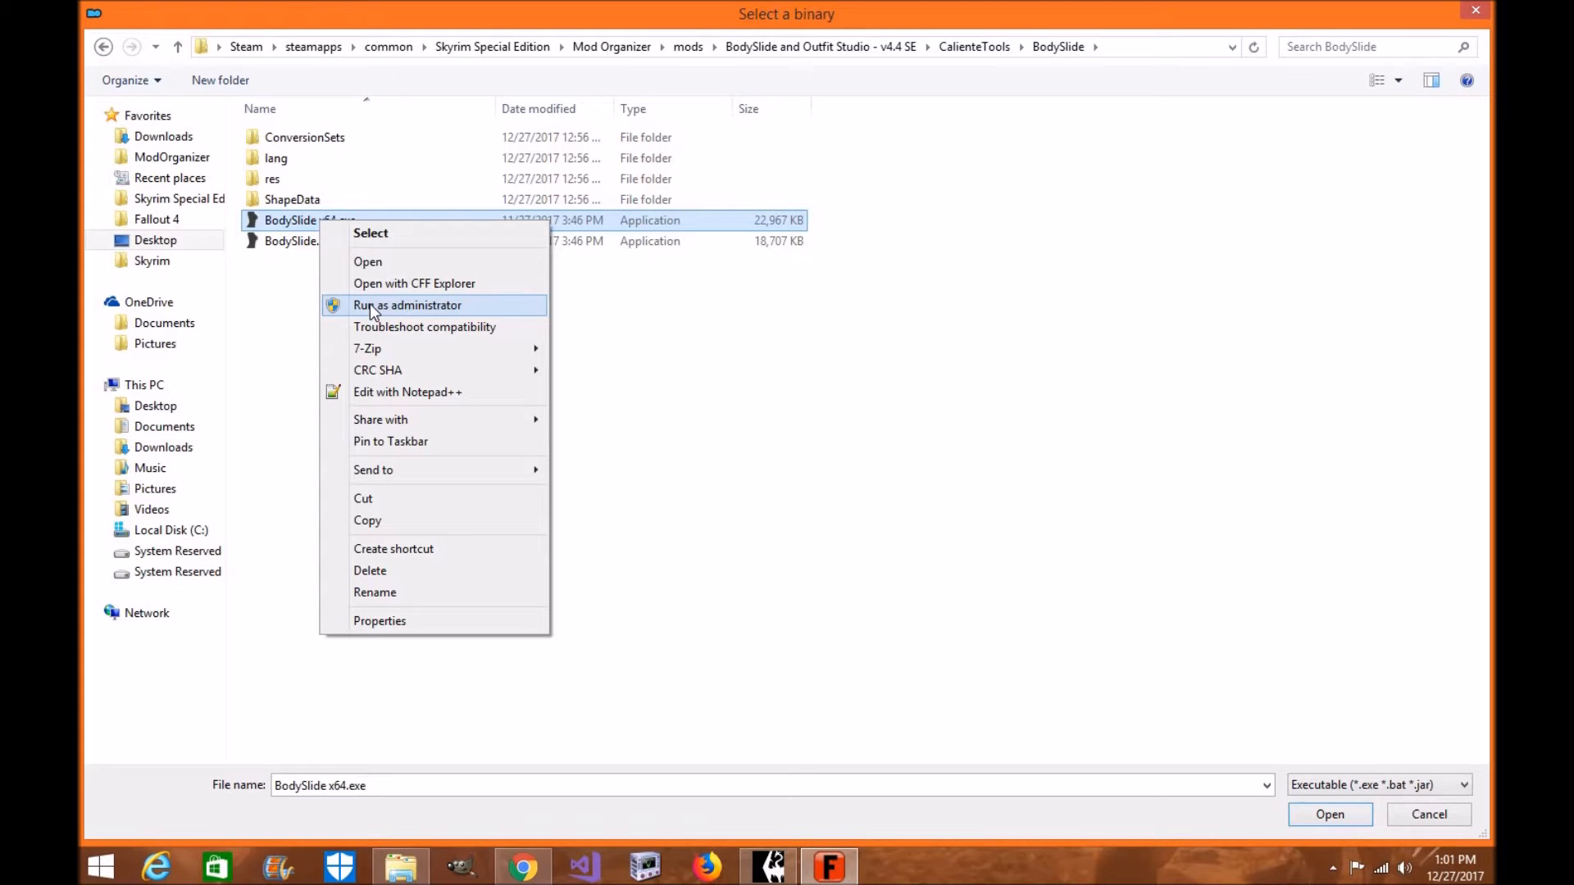
{"action": "left_click", "coordinate": [408, 305]}
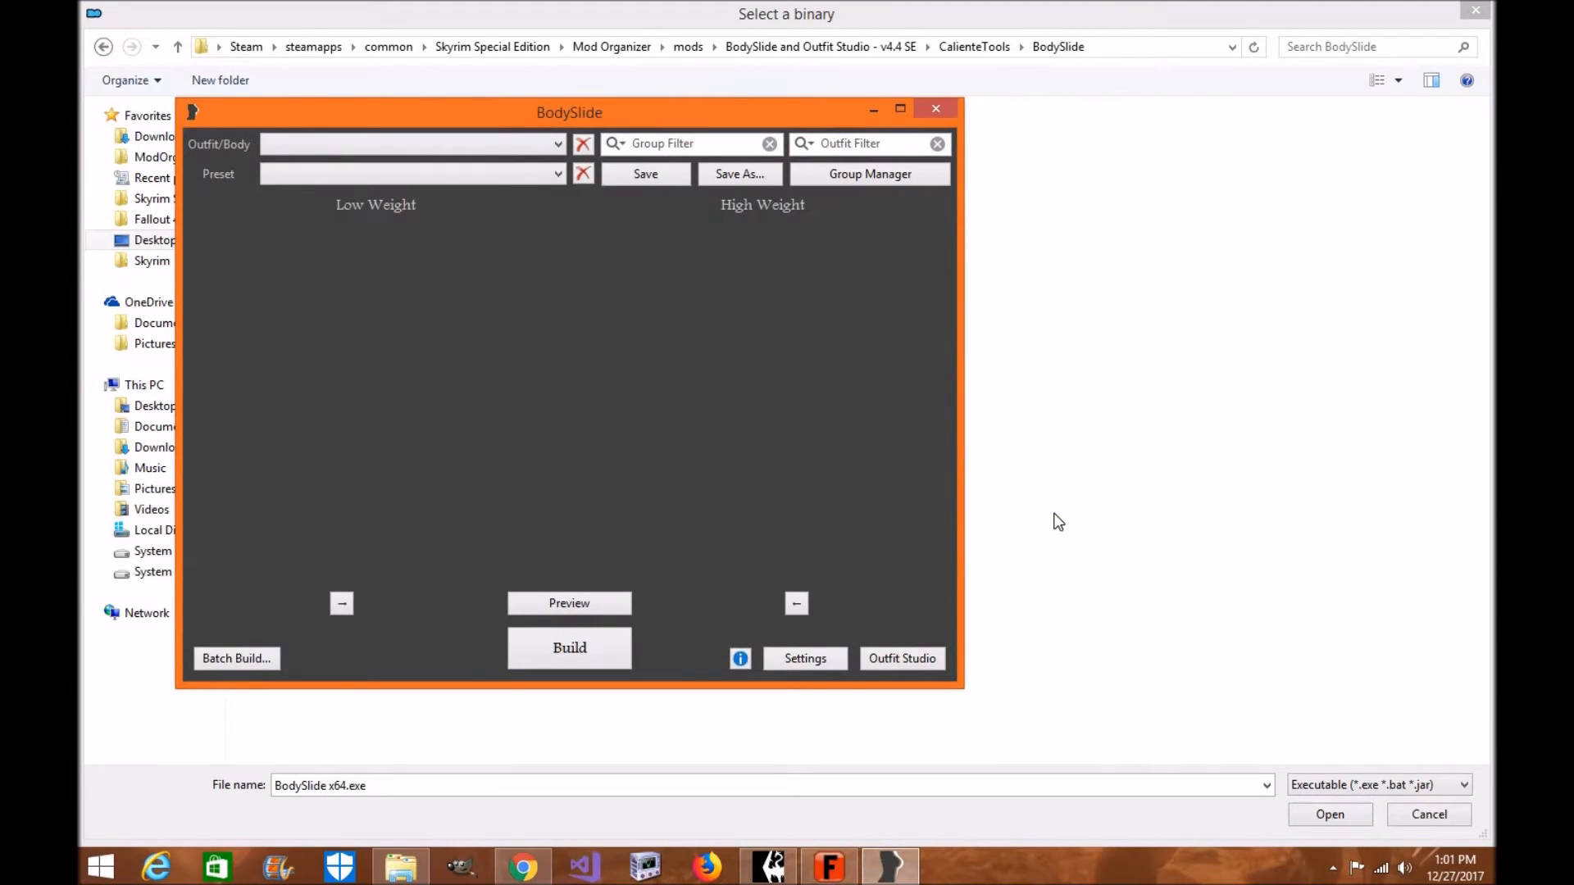
{"action": "left_click", "coordinate": [934, 108]}
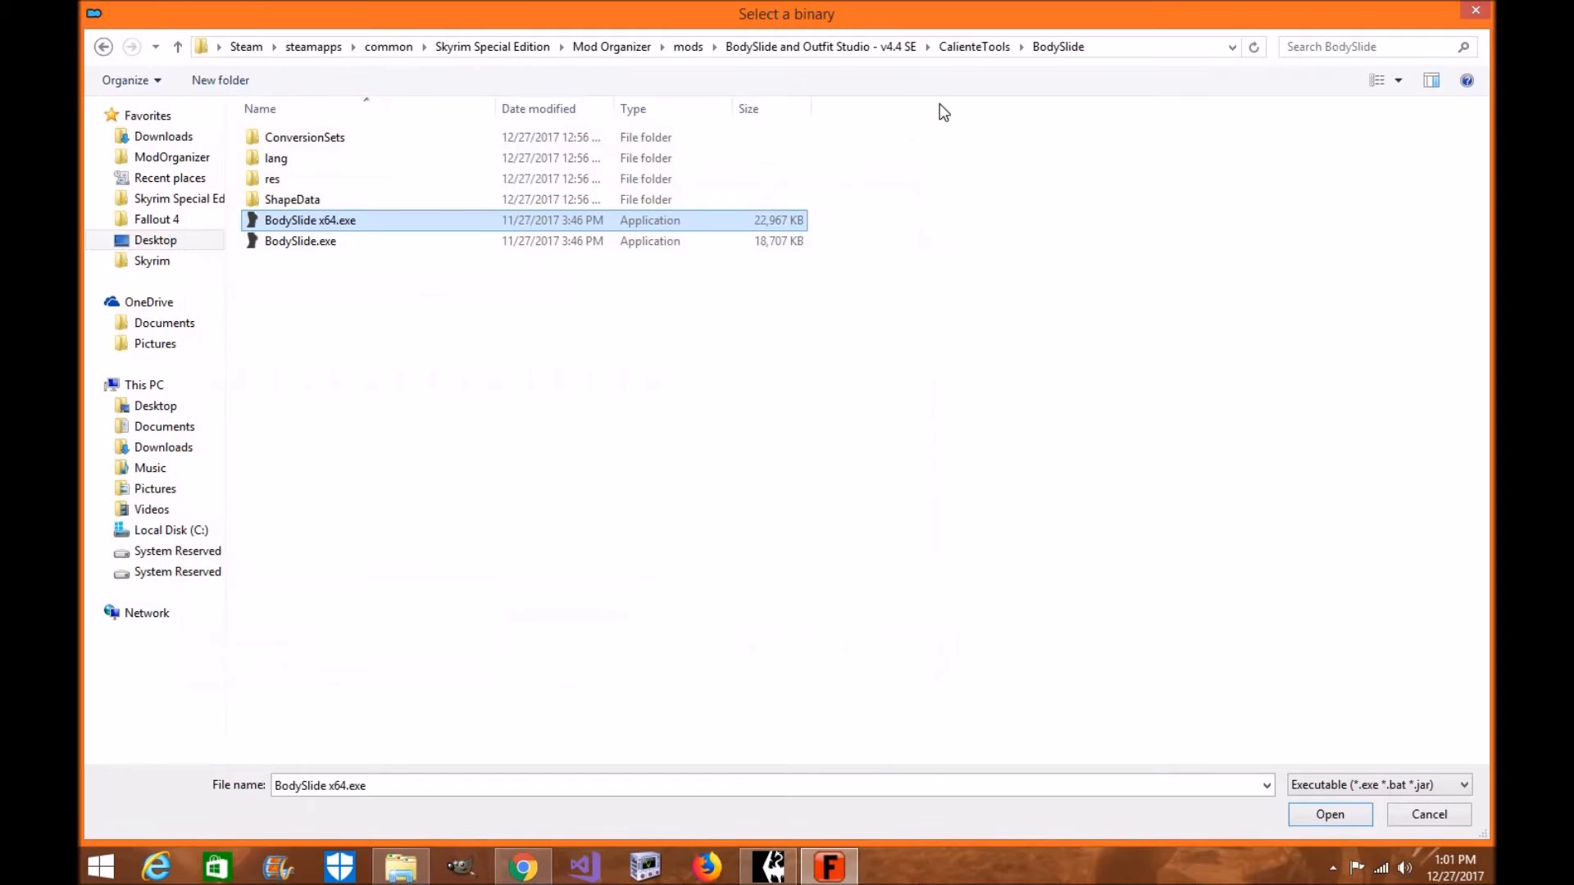
{"action": "mouse_move", "coordinate": [407, 231]}
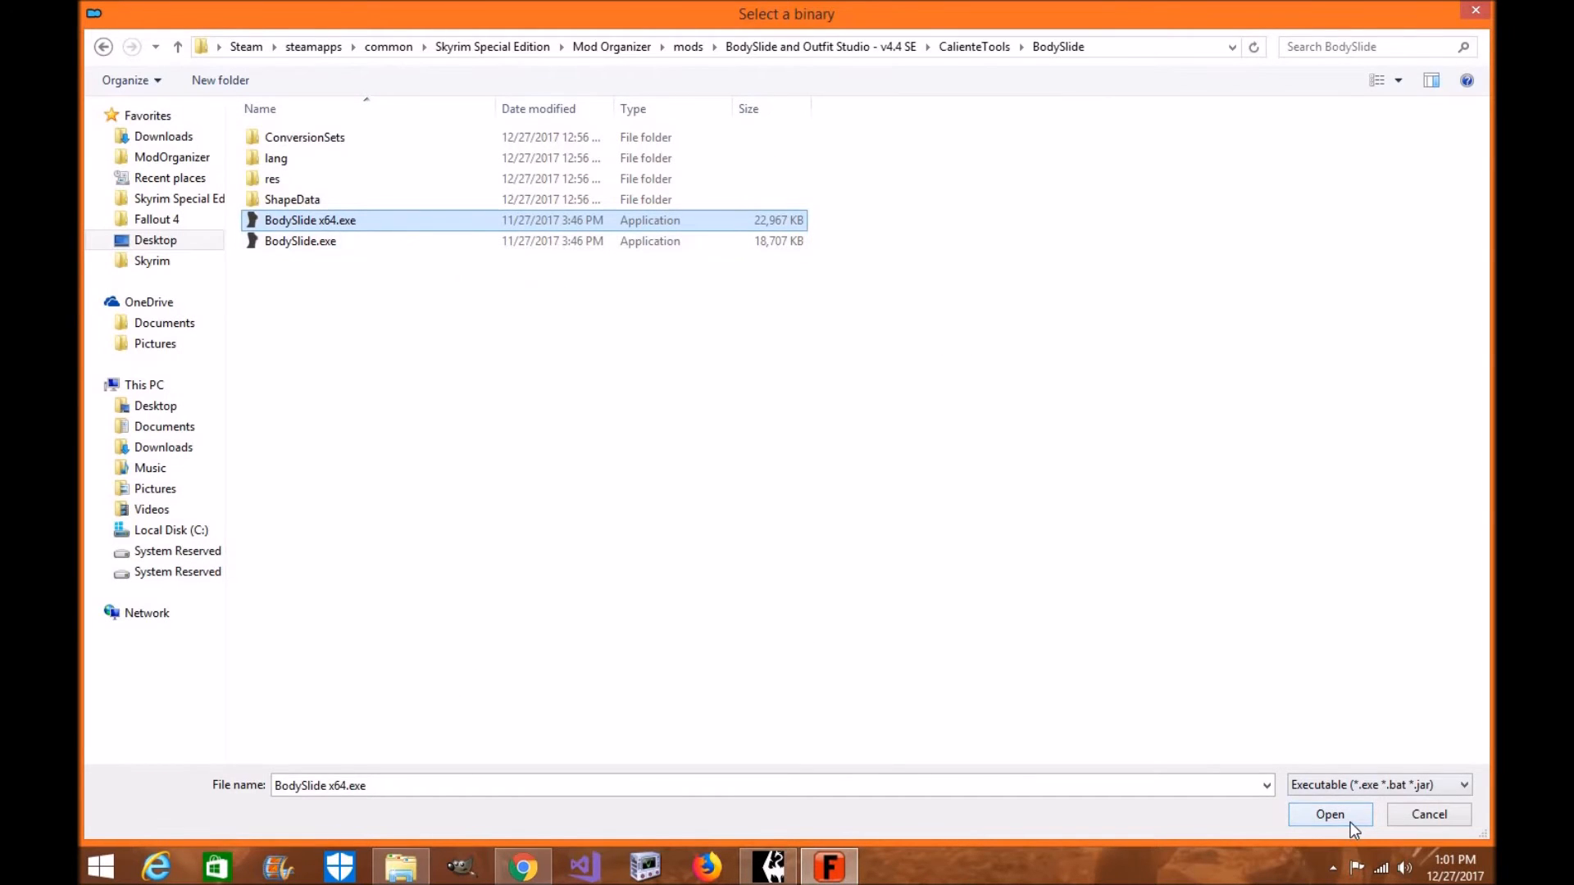
{"action": "left_click", "coordinate": [1330, 813]}
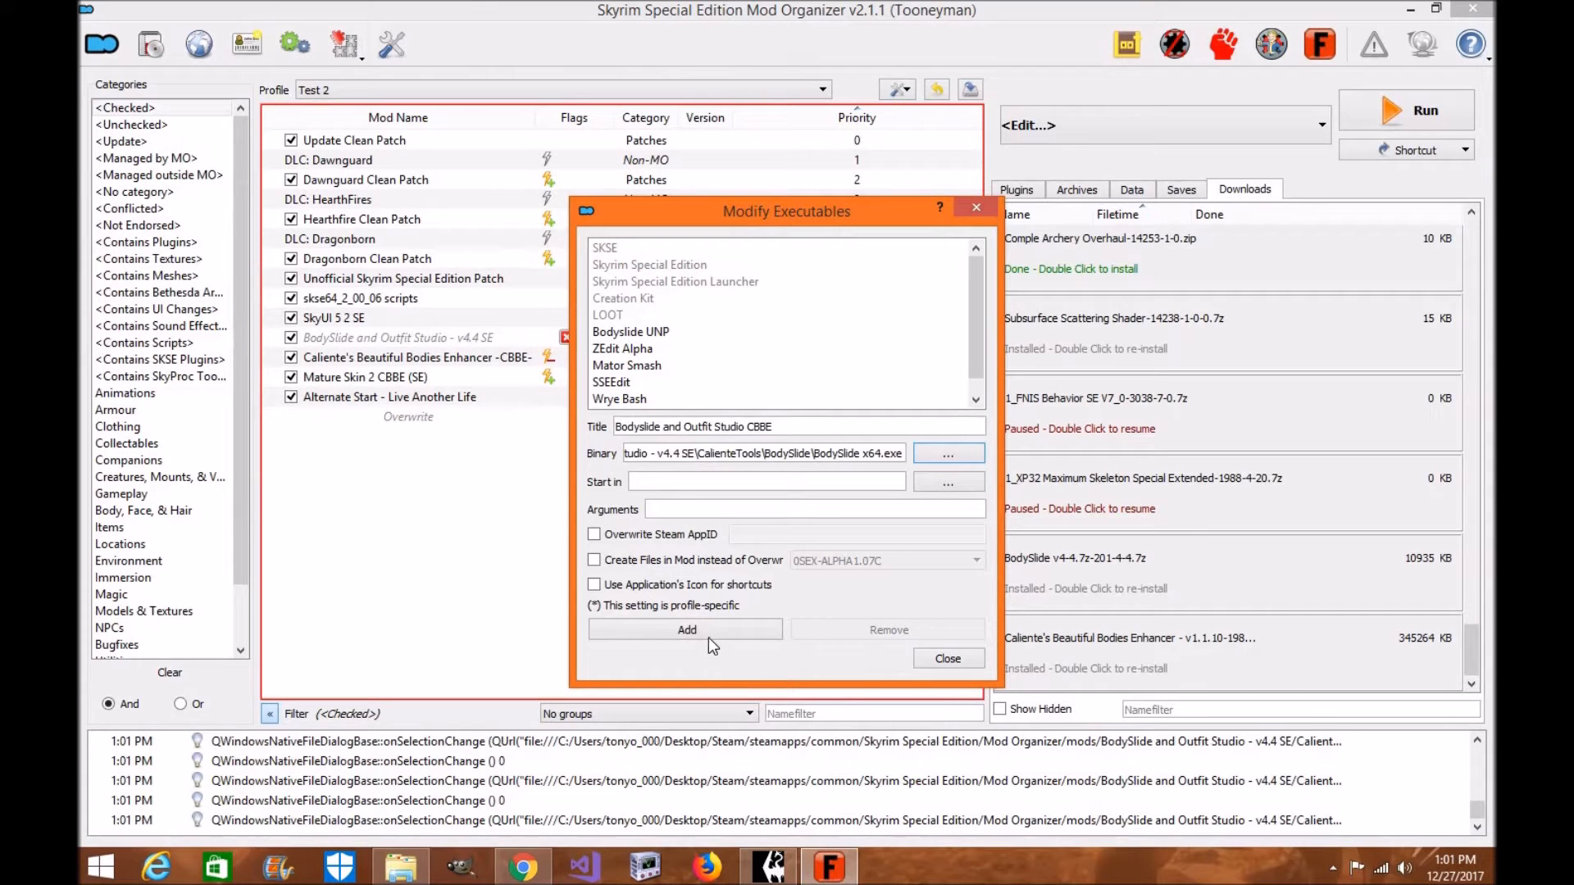
Add the Bodyslide and Outfit Studio CBBE executable and choose it as the program to run.
{"action": "left_click", "coordinate": [947, 659]}
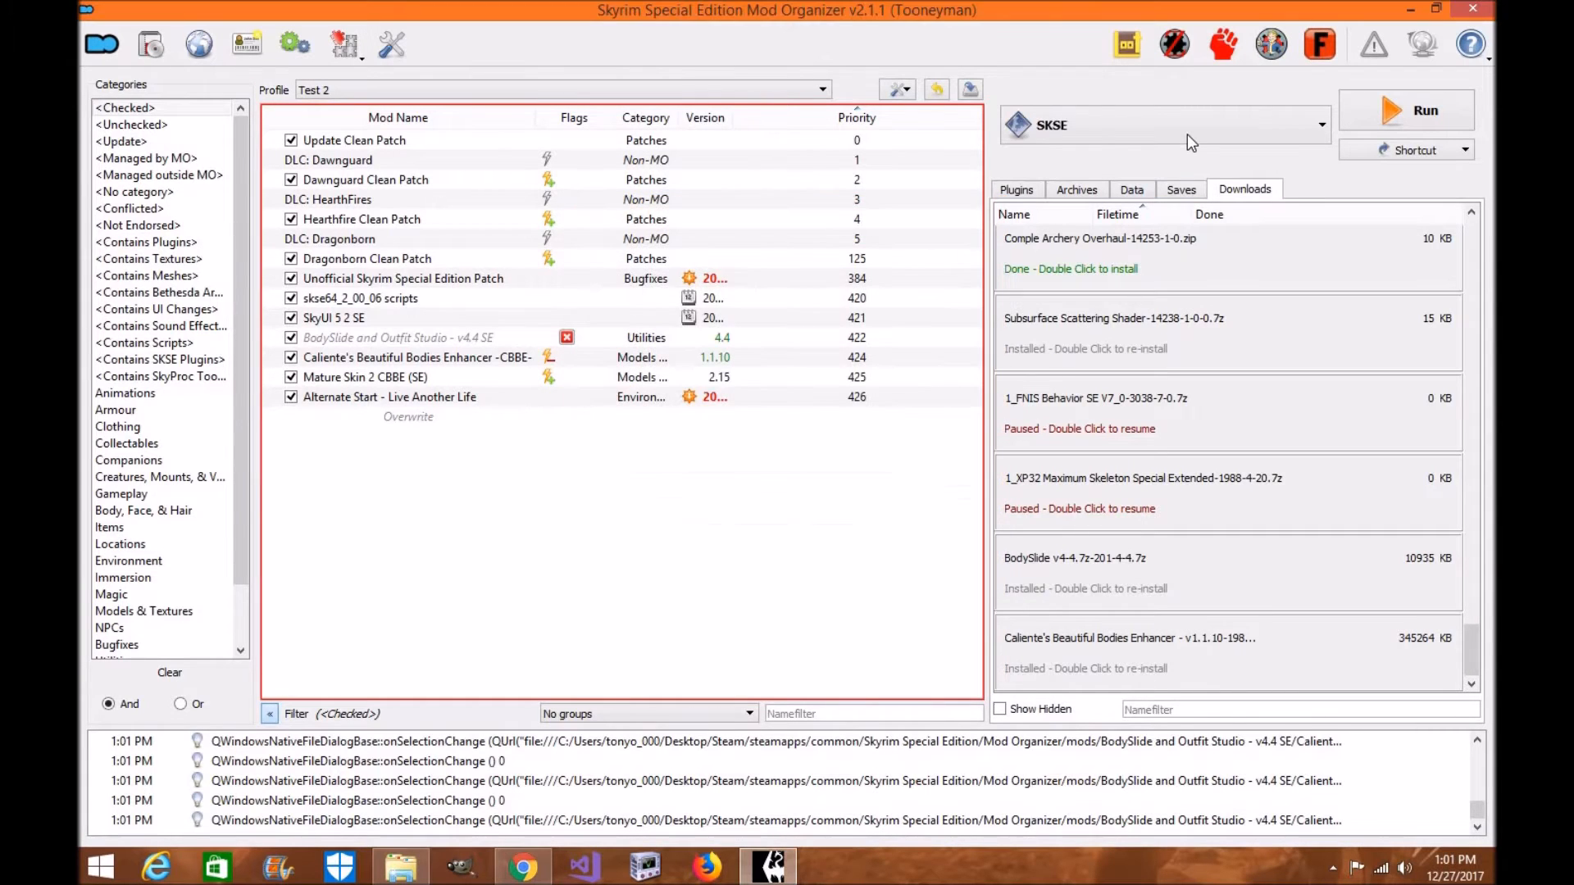
{"action": "mouse_move", "coordinate": [1190, 141]}
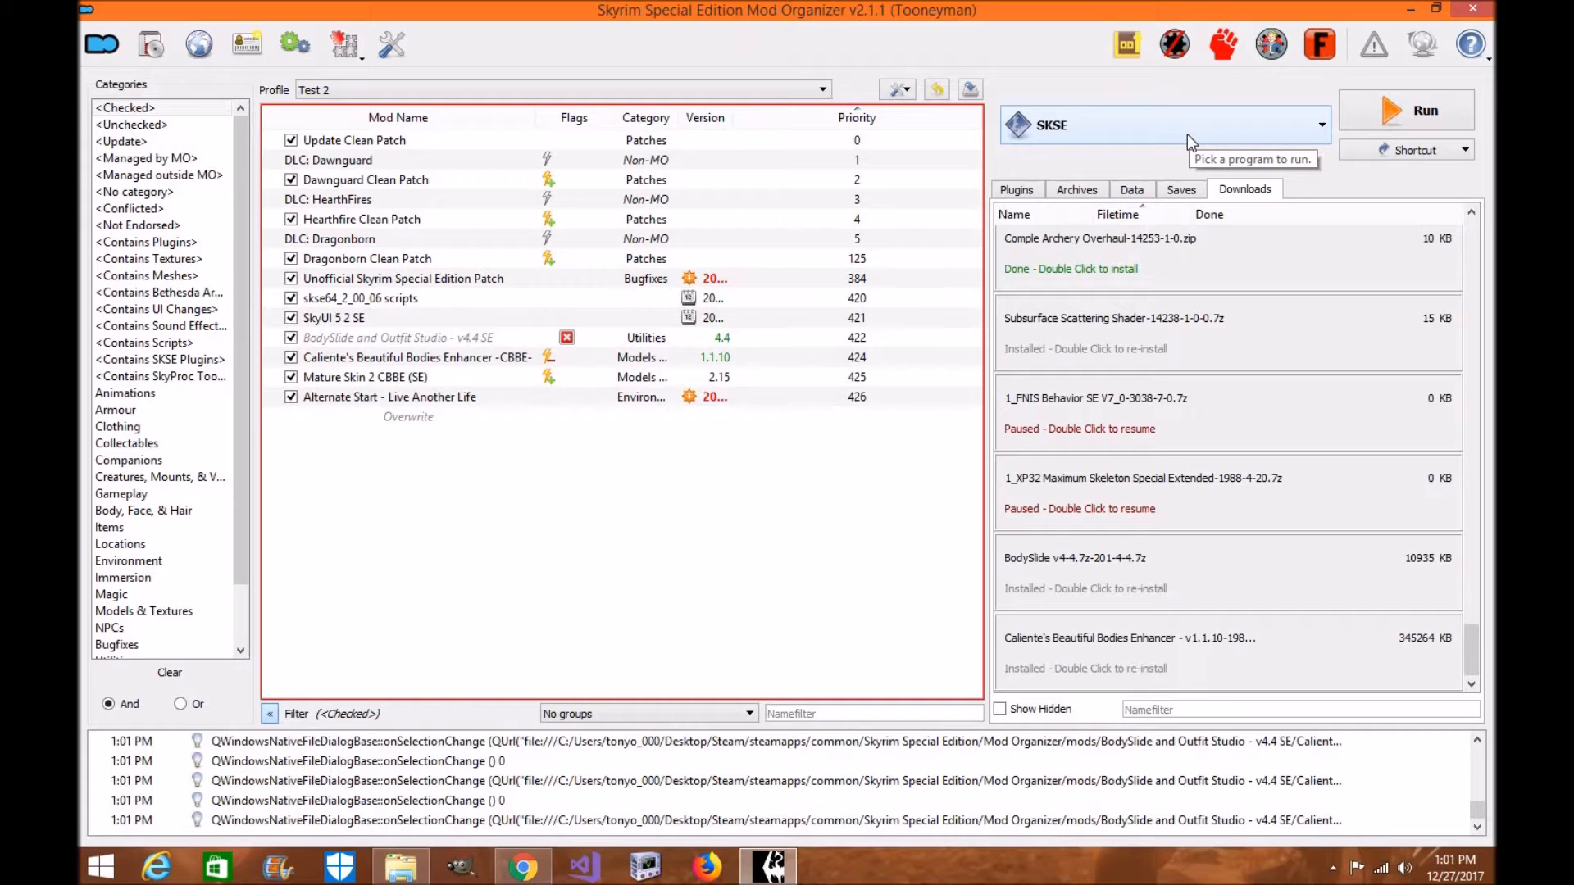
{"action": "left_click", "coordinate": [1319, 124]}
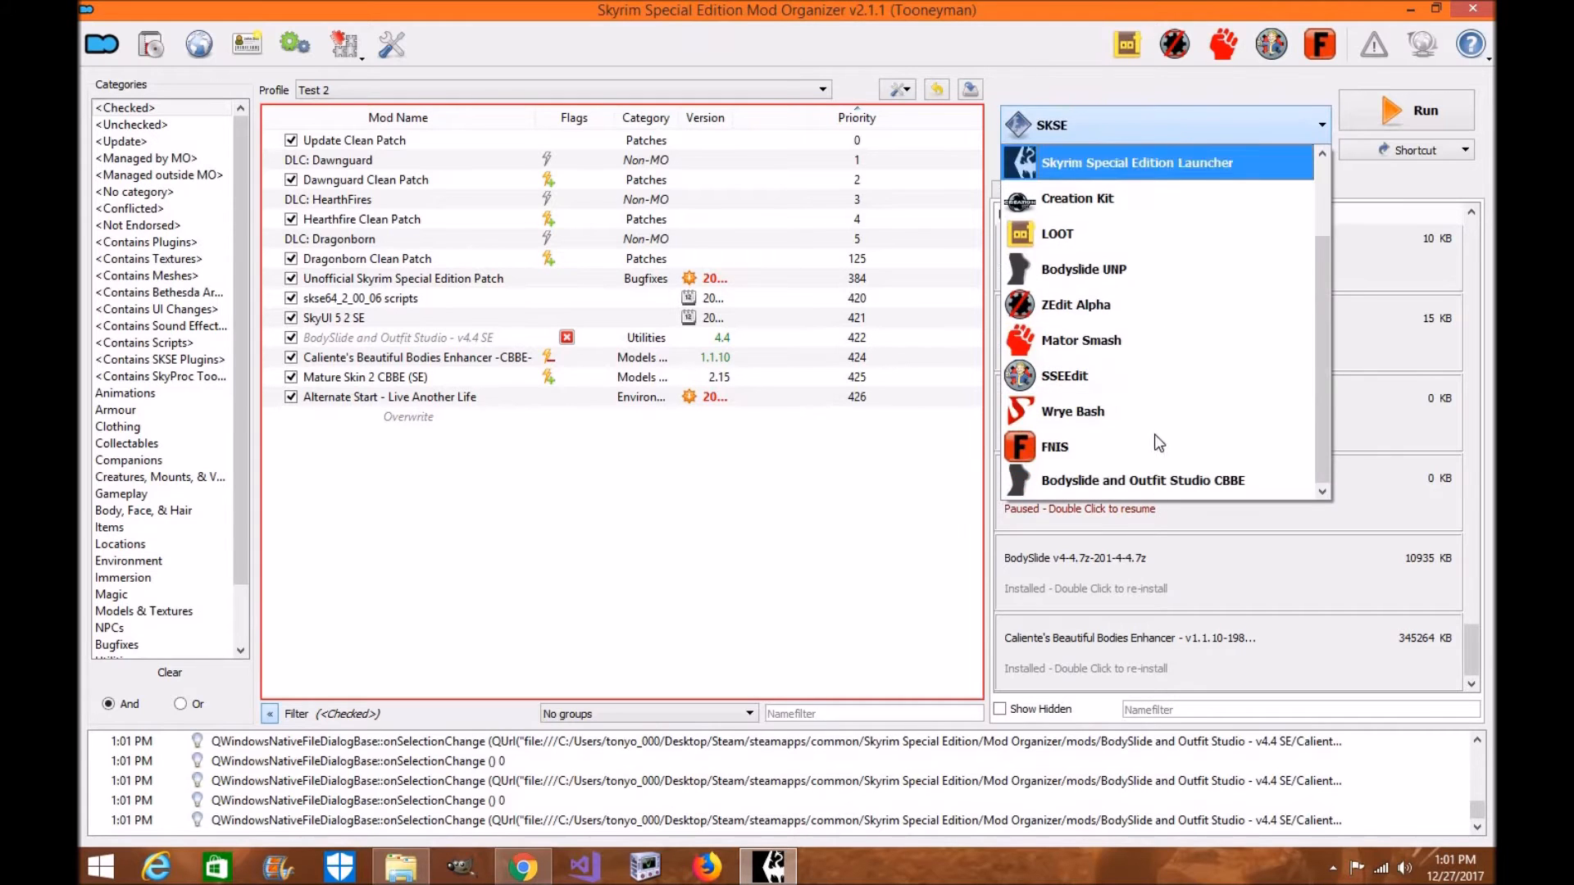
{"action": "left_click", "coordinate": [1145, 480]}
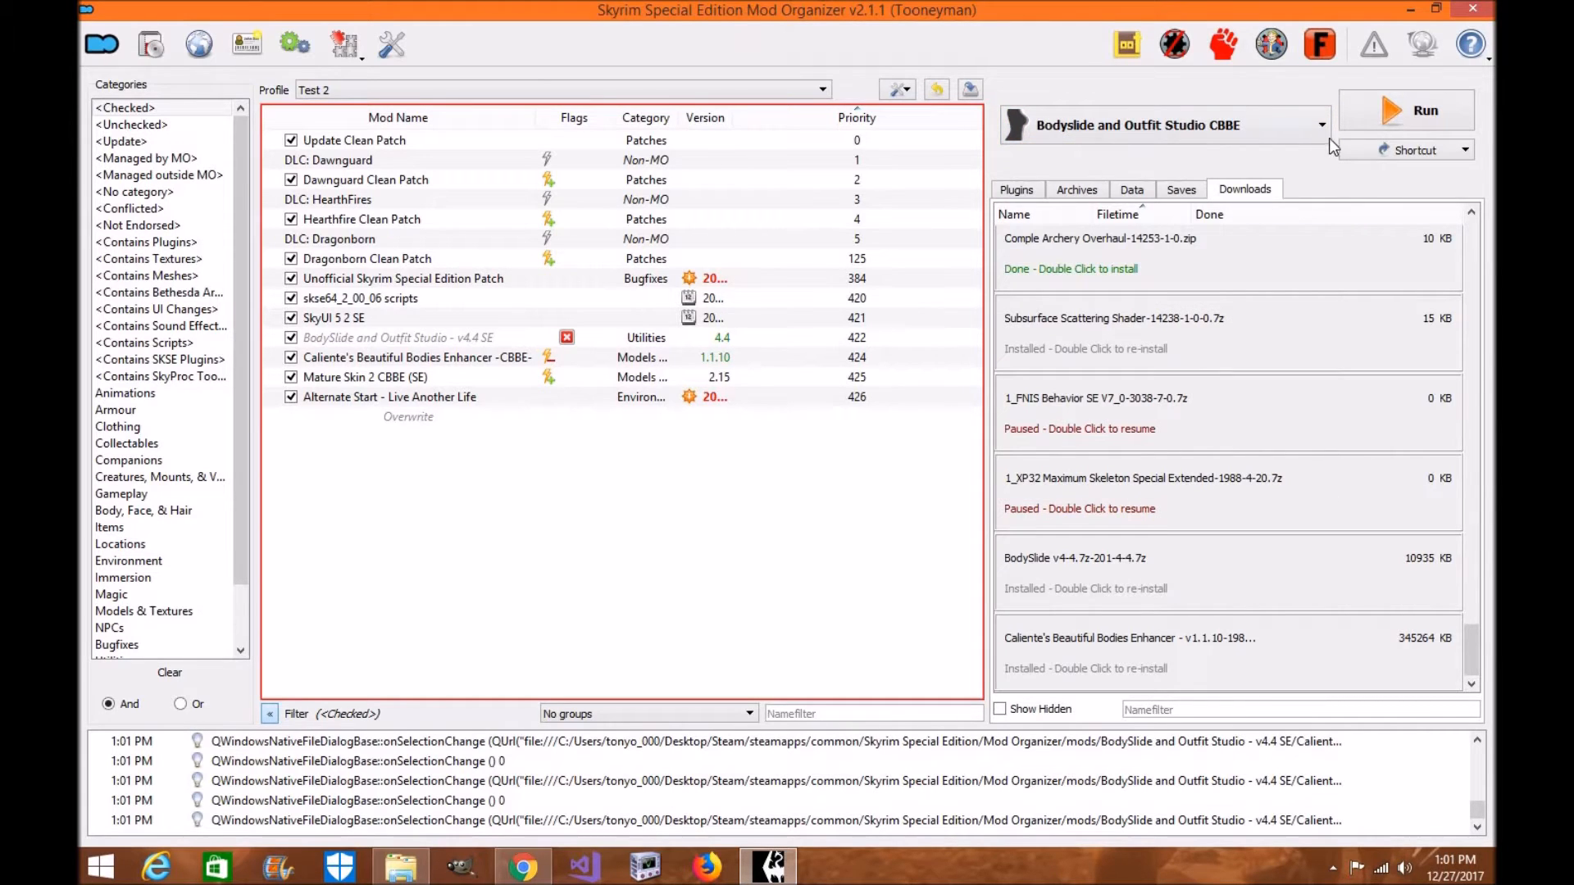
{"action": "mouse_move", "coordinate": [1383, 164]}
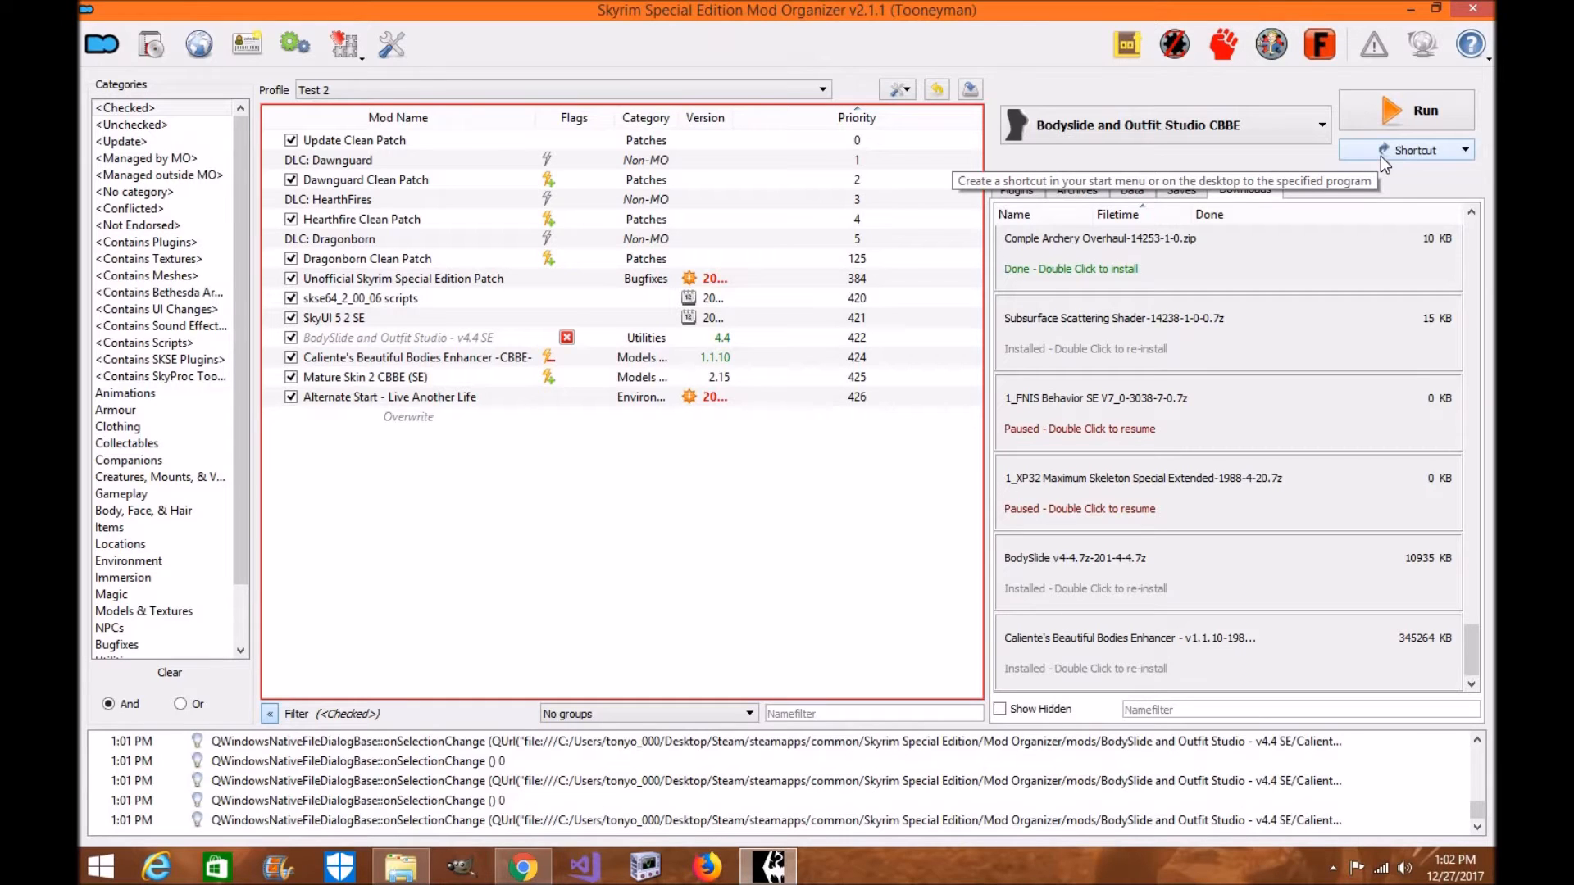
{"action": "mouse_move", "coordinate": [1427, 168]}
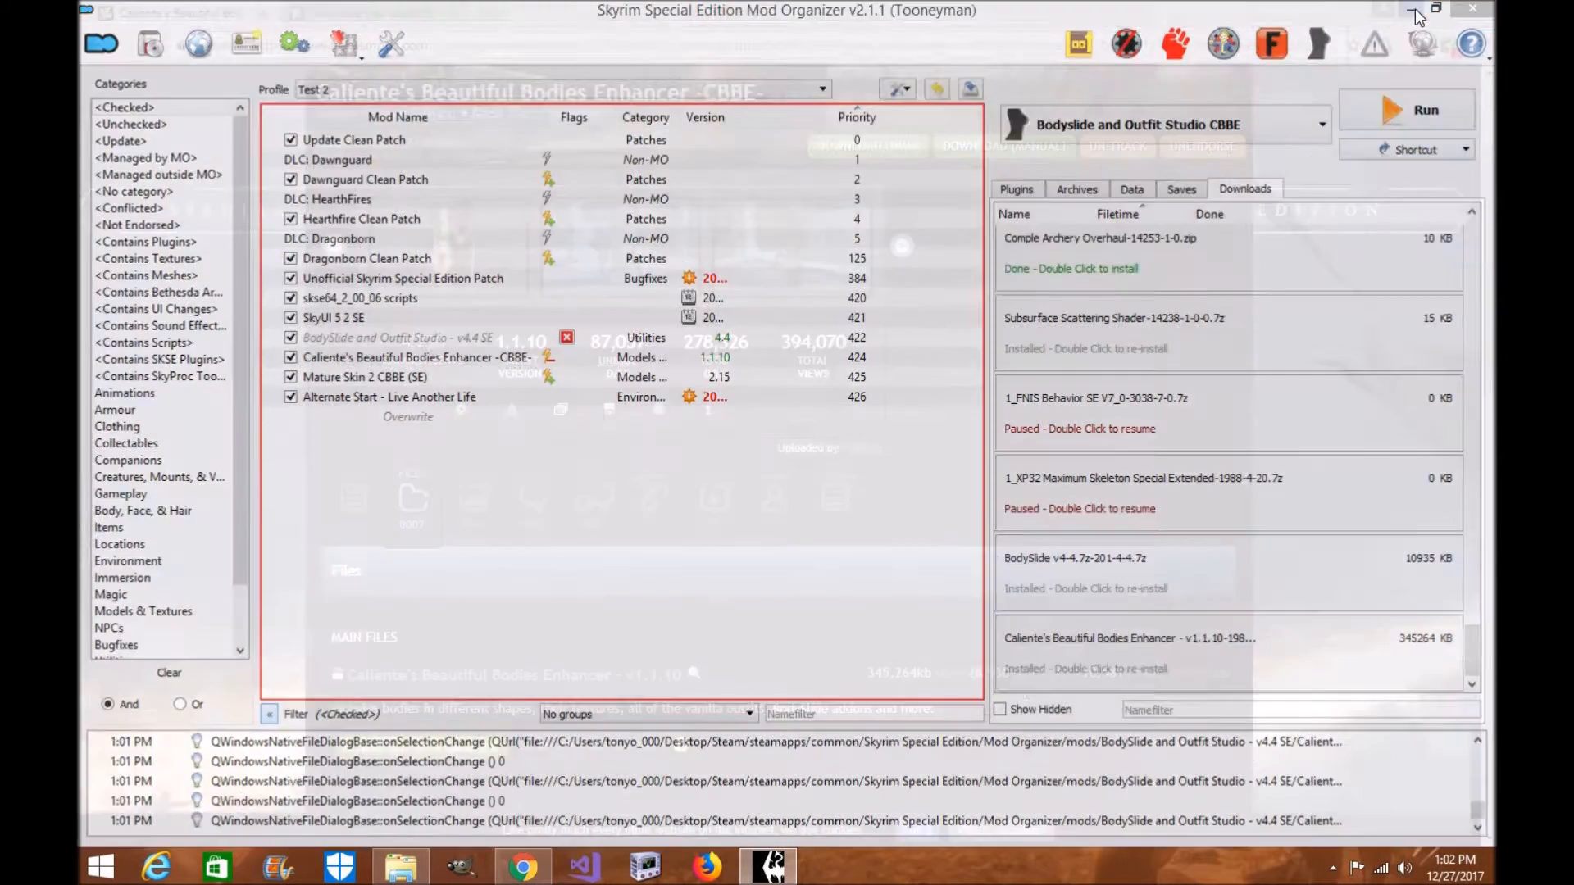
From the BodySlide desktop shortcut's properties, browse for an icon file in the Mod Organizer mods folder.
{"action": "left_click", "coordinate": [1418, 9]}
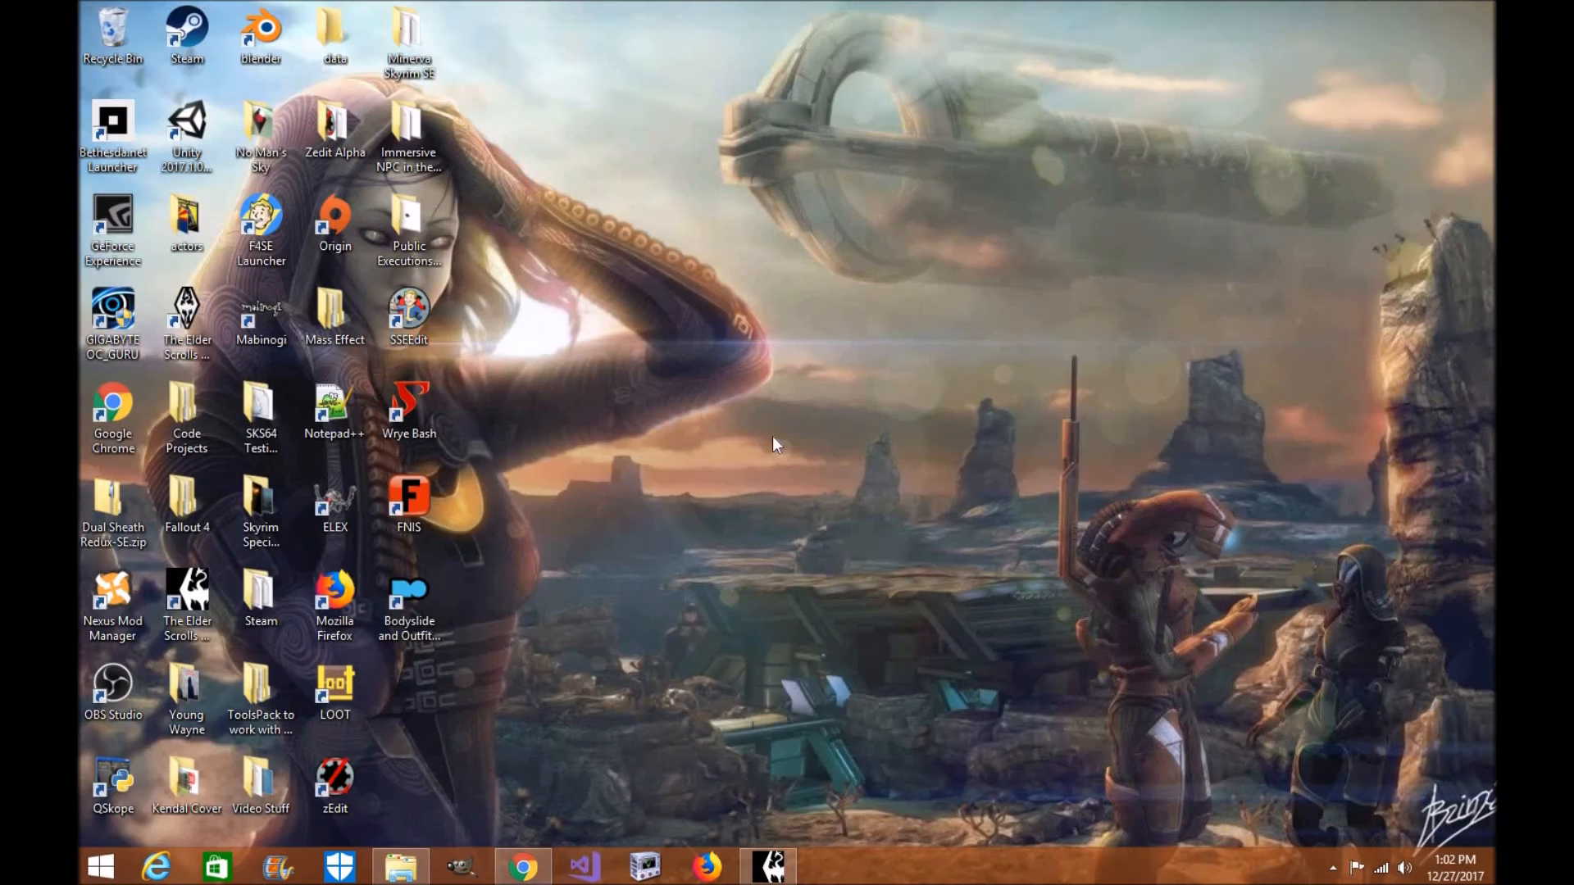
{"action": "left_click", "coordinate": [408, 601]}
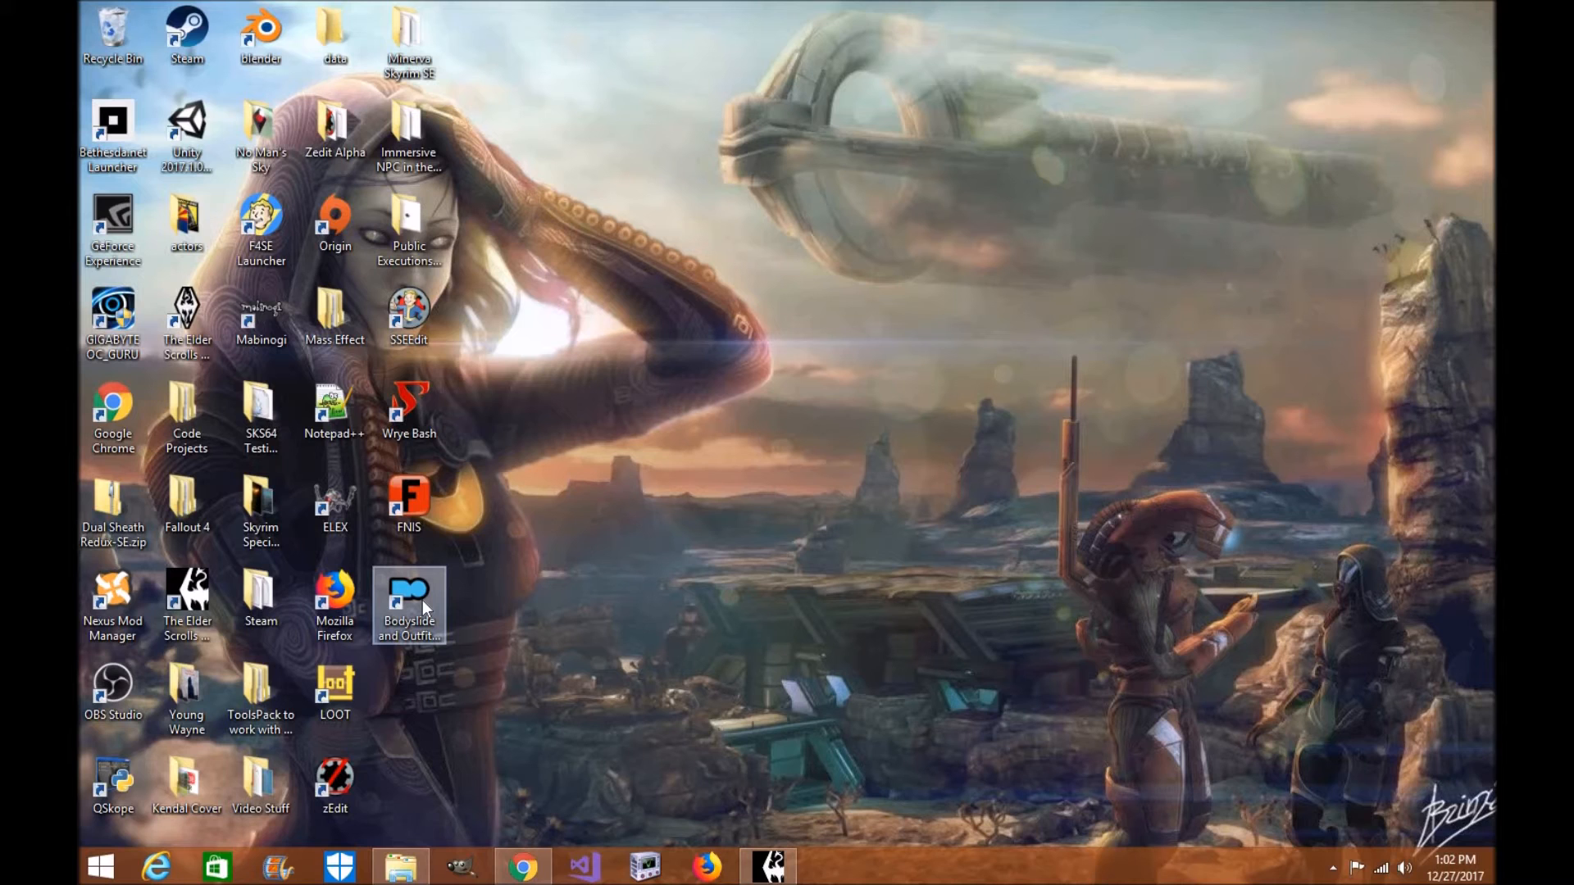
{"action": "right_click", "coordinate": [409, 601]}
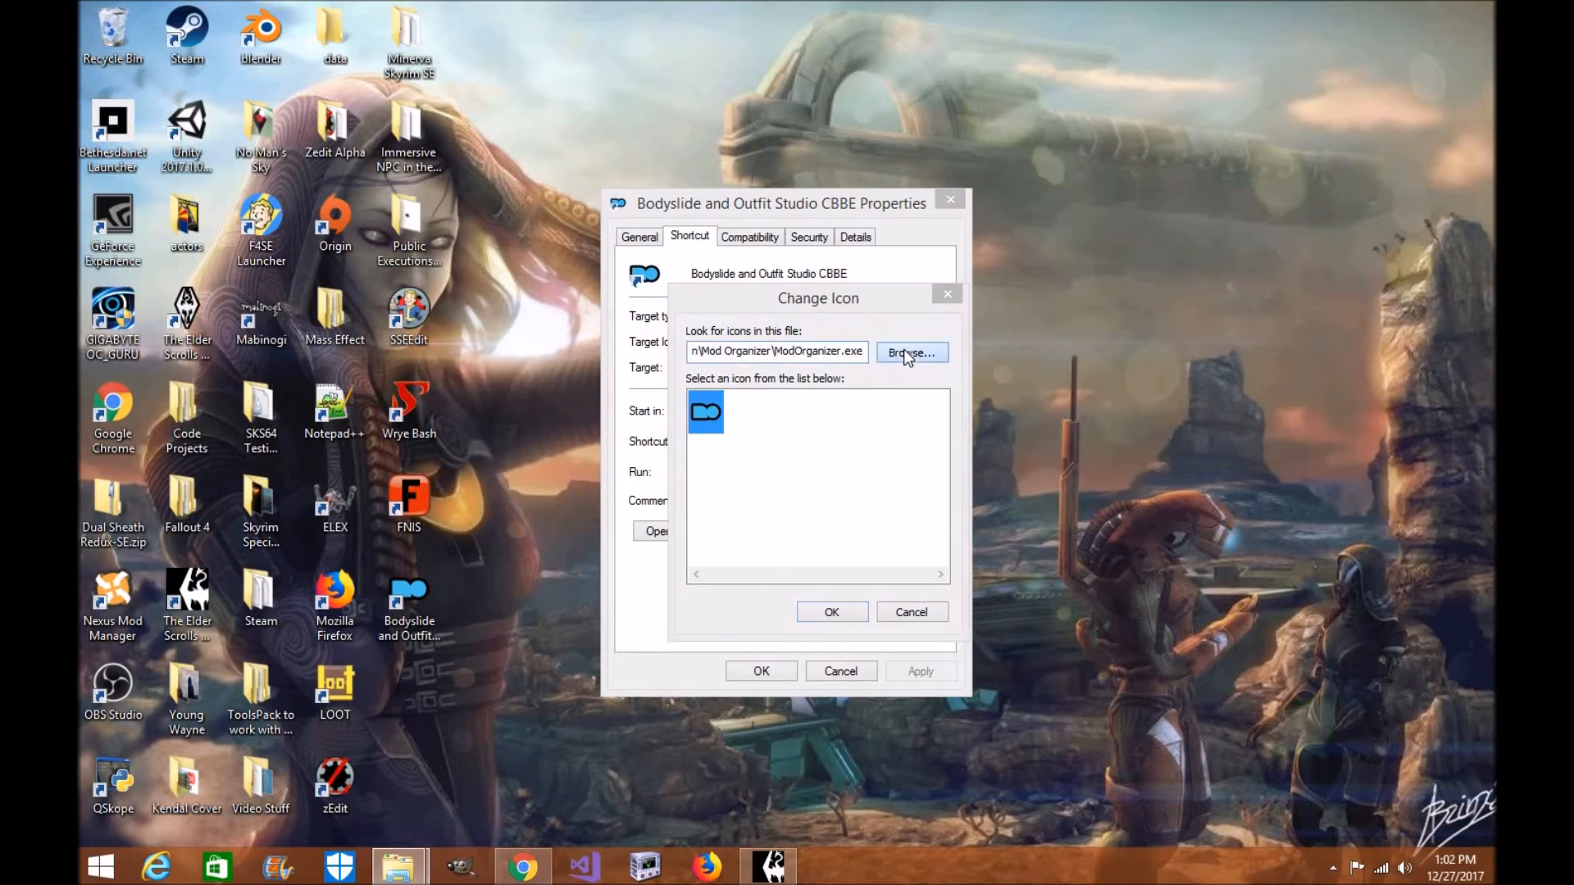
{"action": "left_click", "coordinate": [911, 351]}
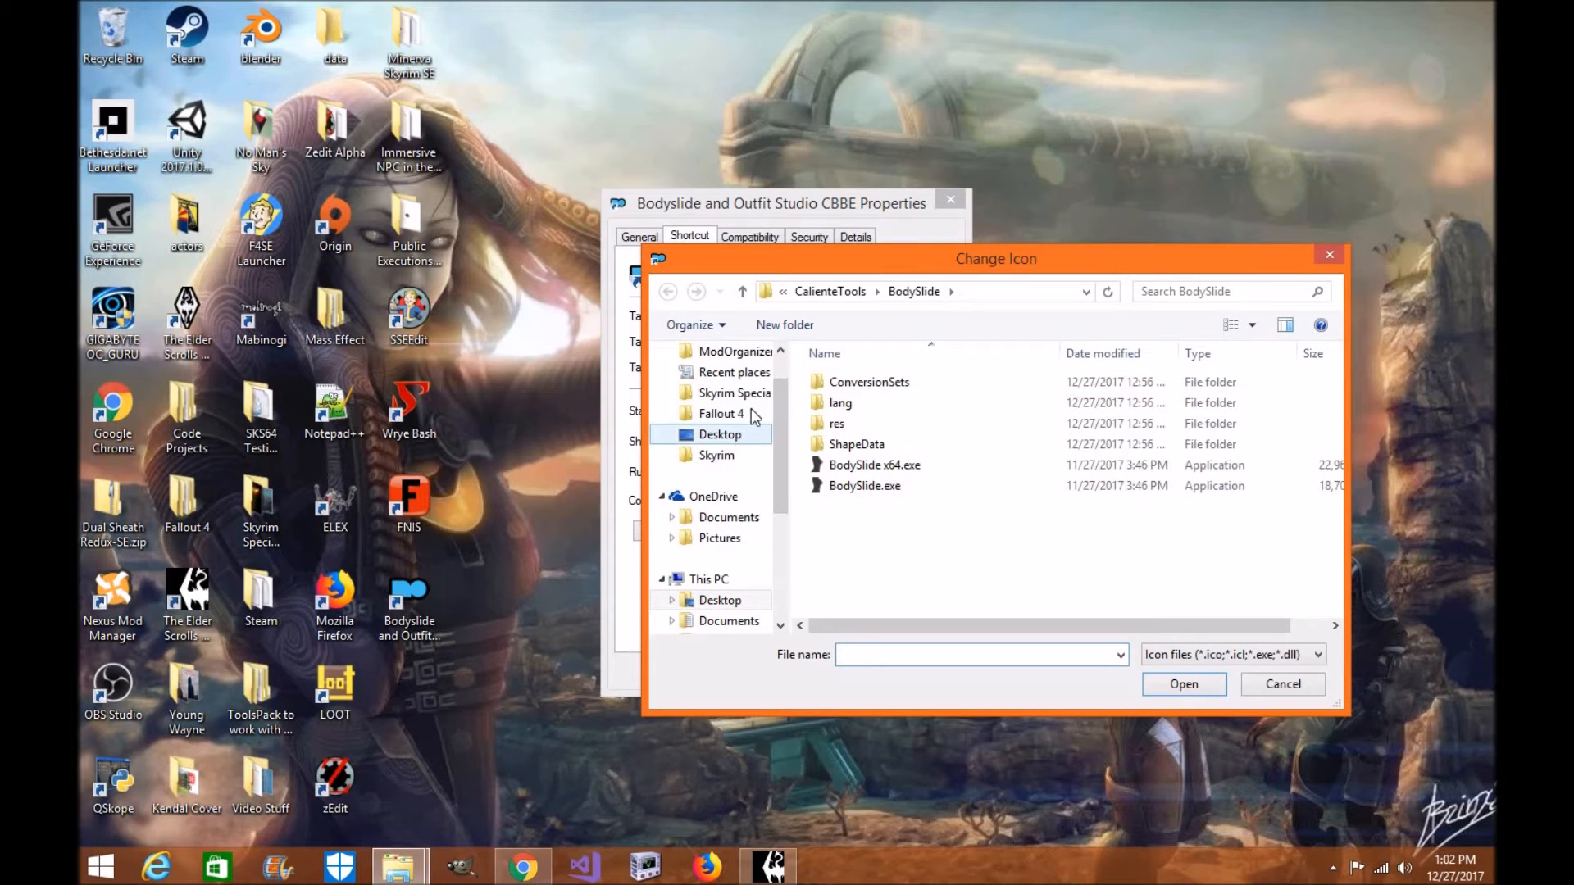
{"action": "left_click", "coordinate": [735, 394]}
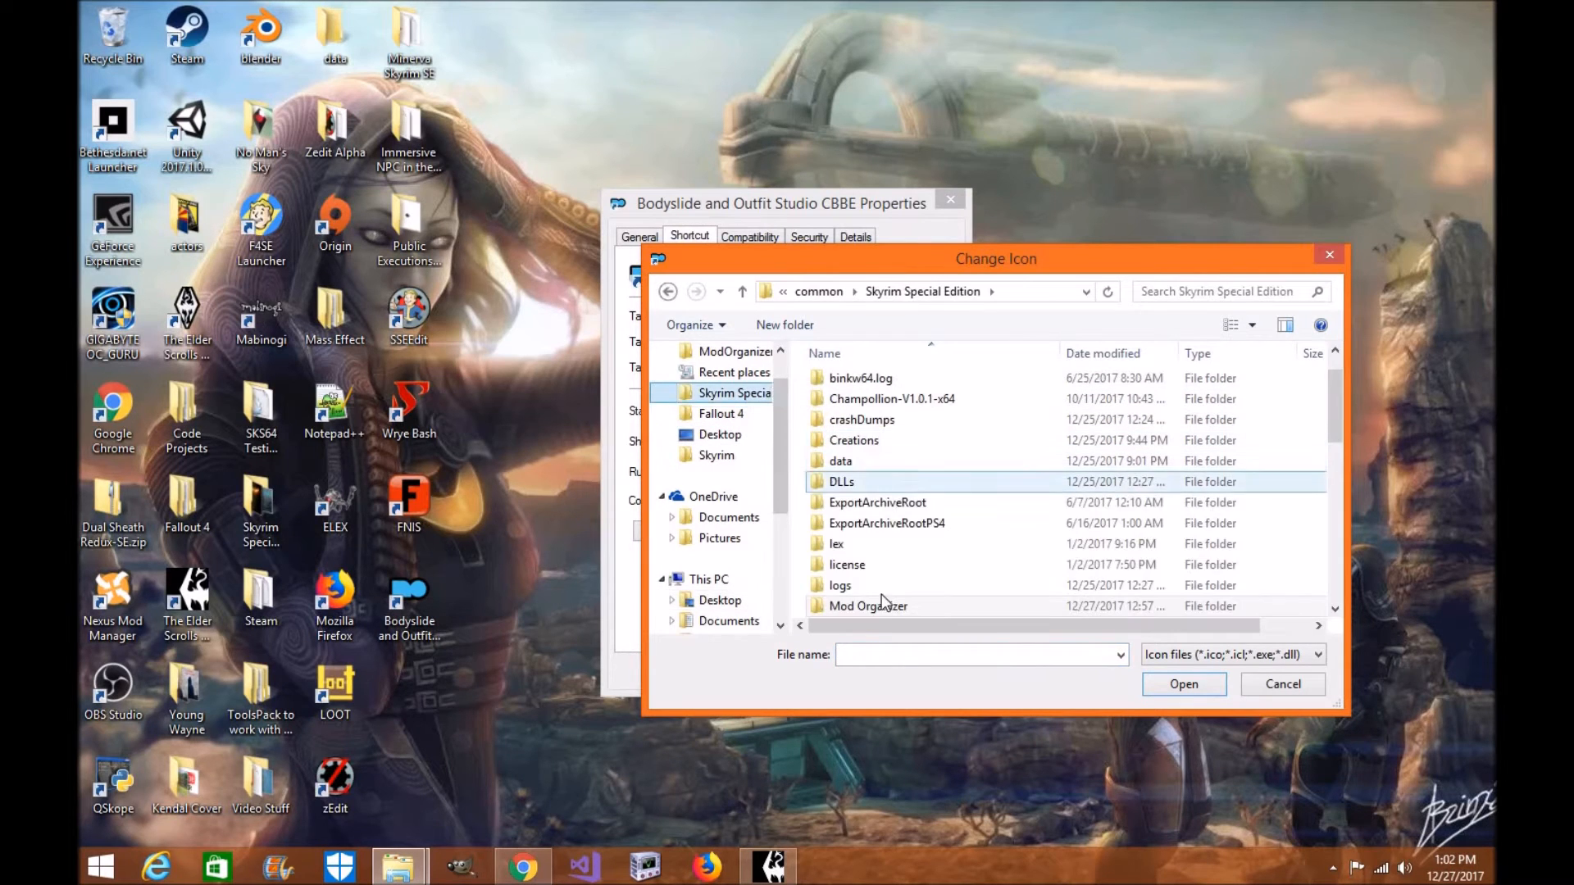
{"action": "double_click", "coordinate": [869, 606]}
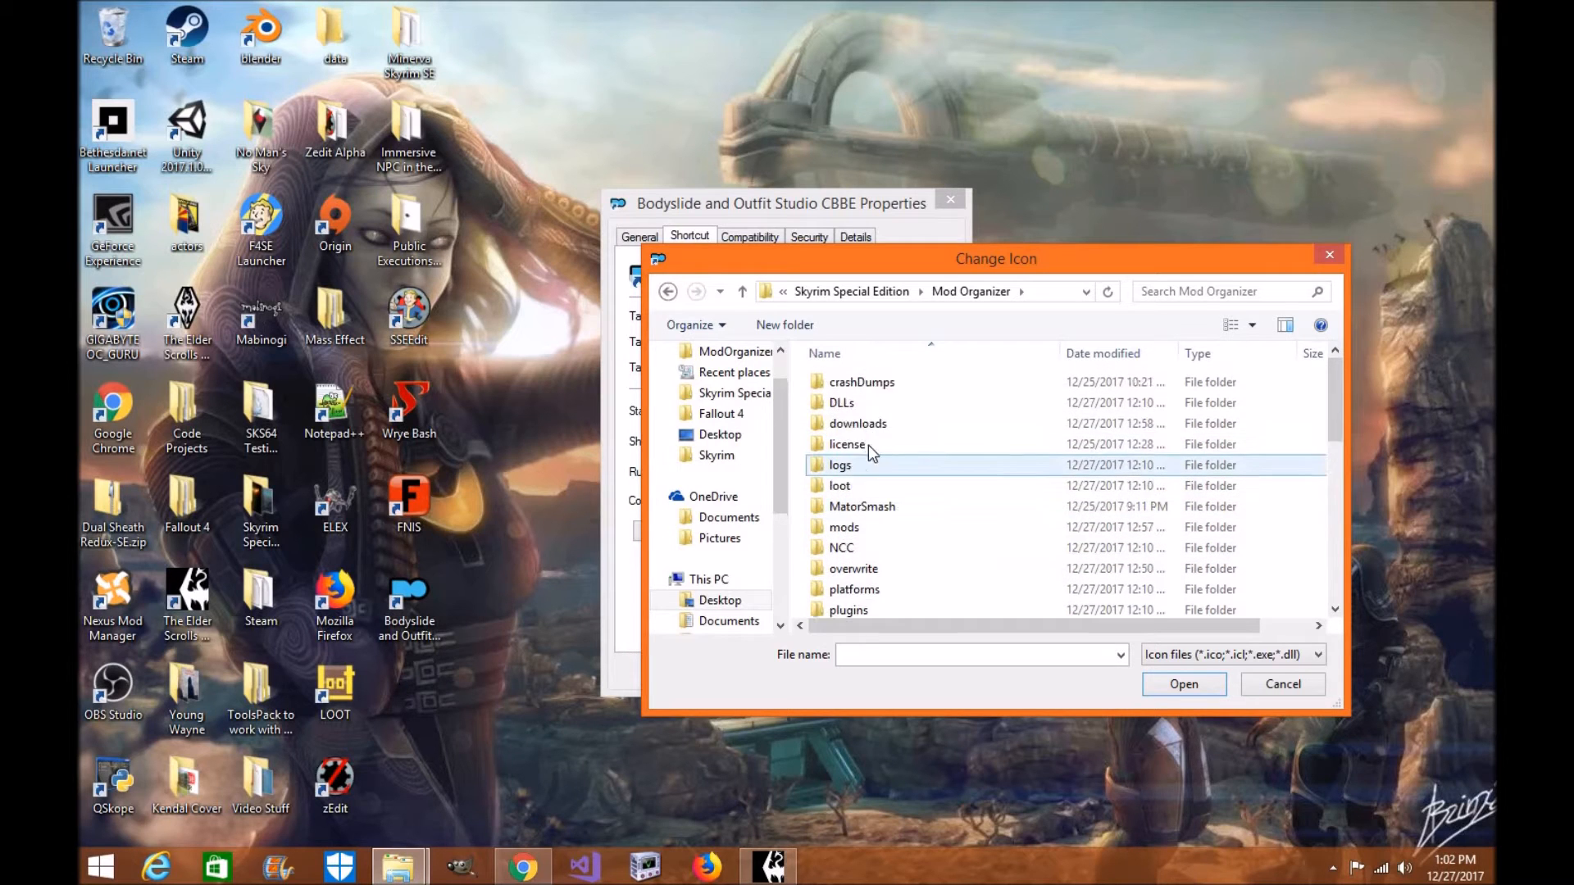
{"action": "scroll", "scroll_direction": "down", "scroll_amount": 3}
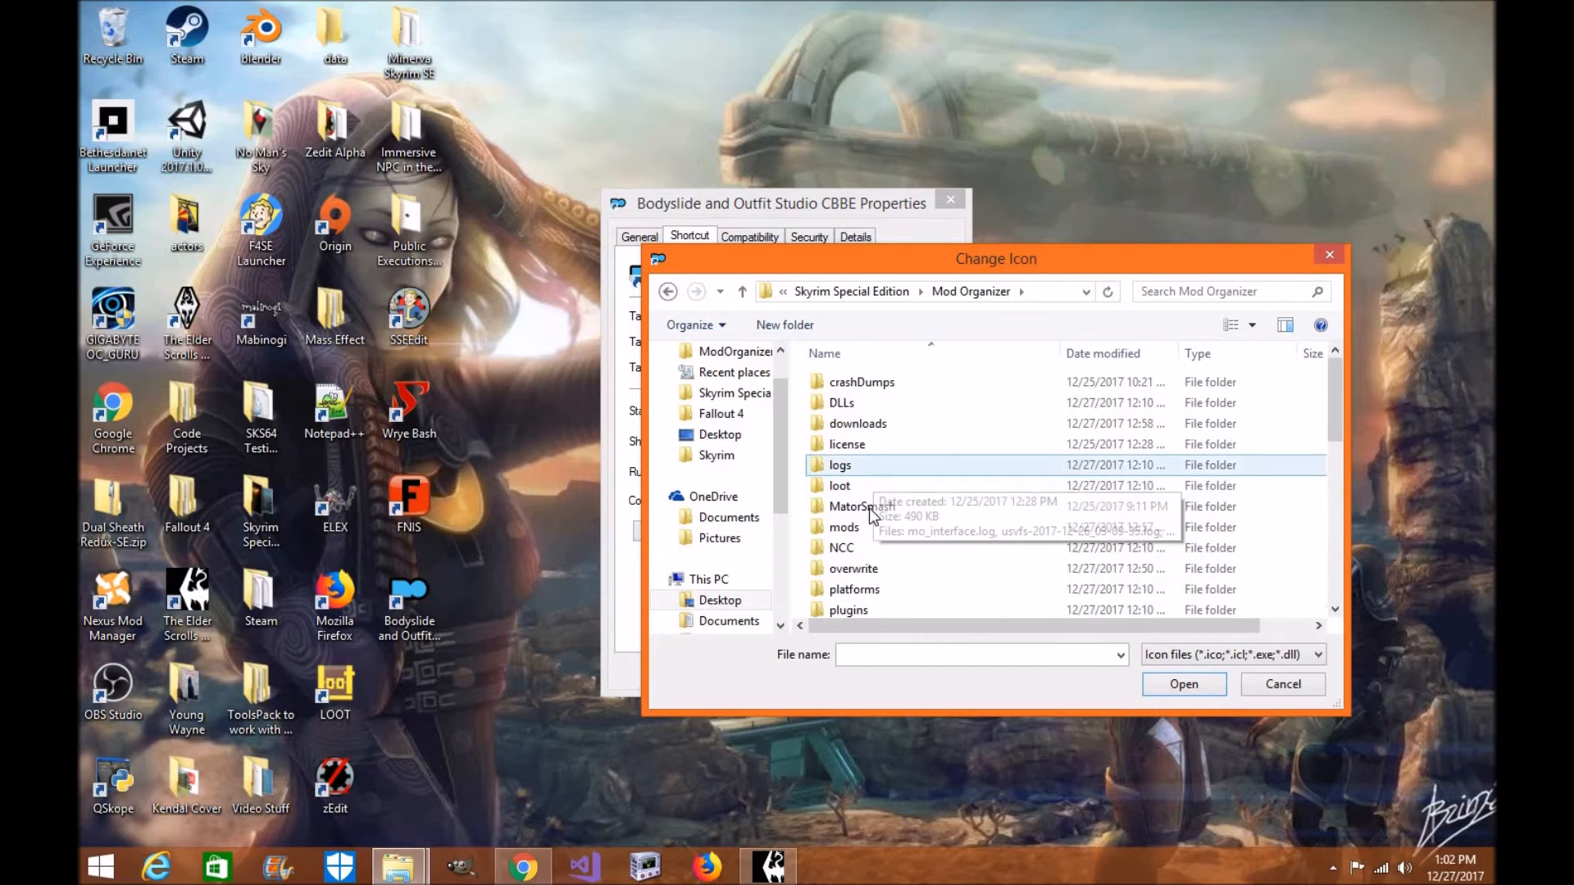
{"action": "double_click", "coordinate": [846, 528]}
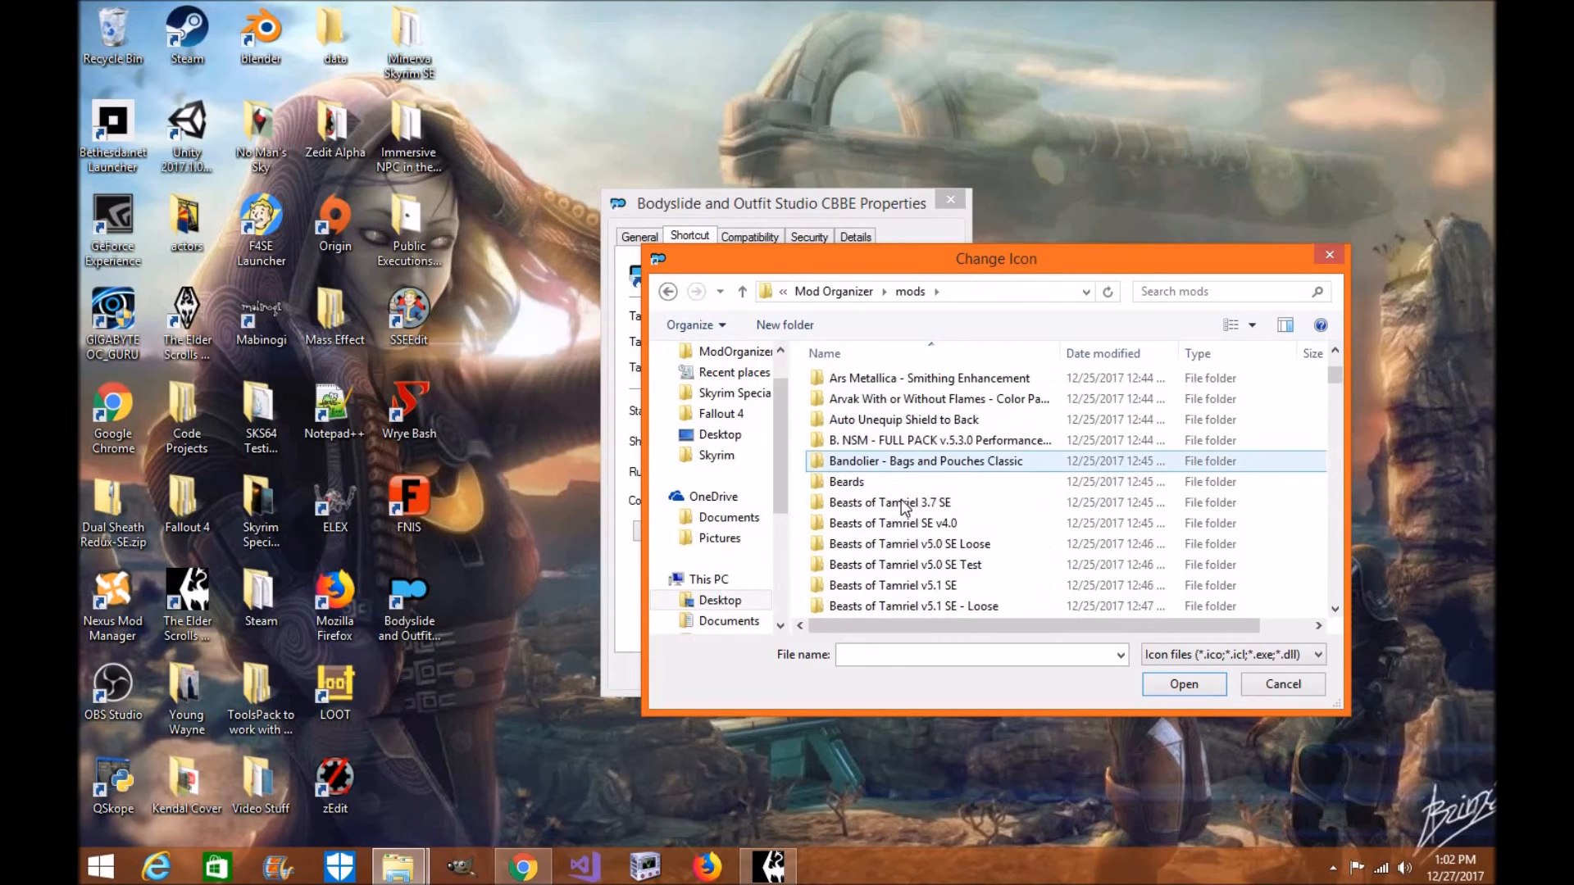
{"action": "scroll", "scroll_direction": "down", "scroll_amount": 3}
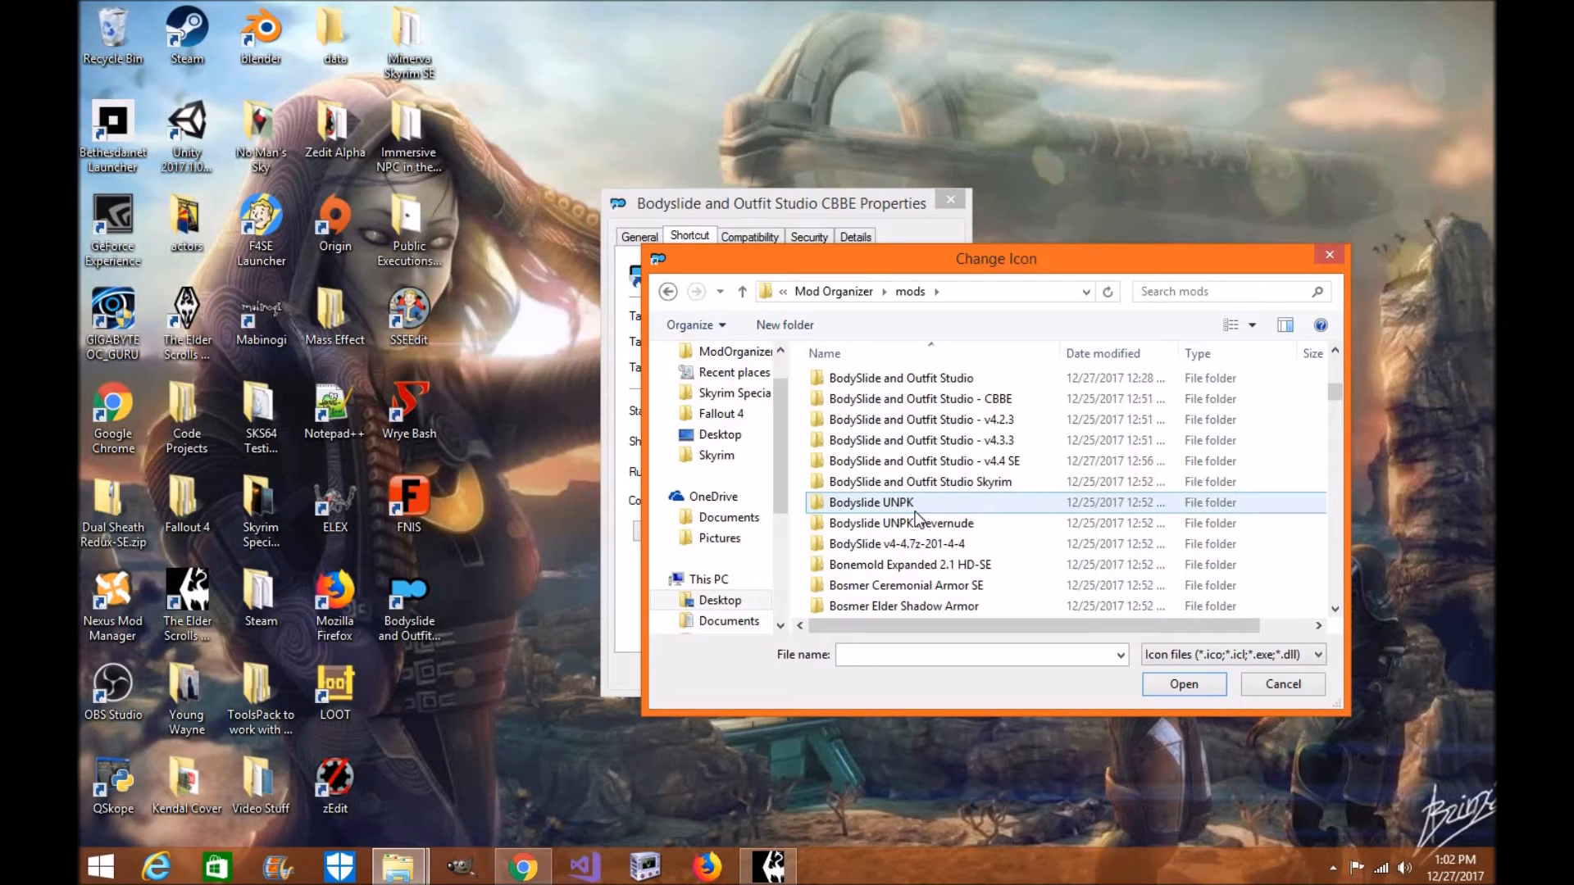
Give the shortcut the icon from BodySlide x64.exe in the v4.4 SE CalienteTools folder.
{"action": "double_click", "coordinate": [922, 461]}
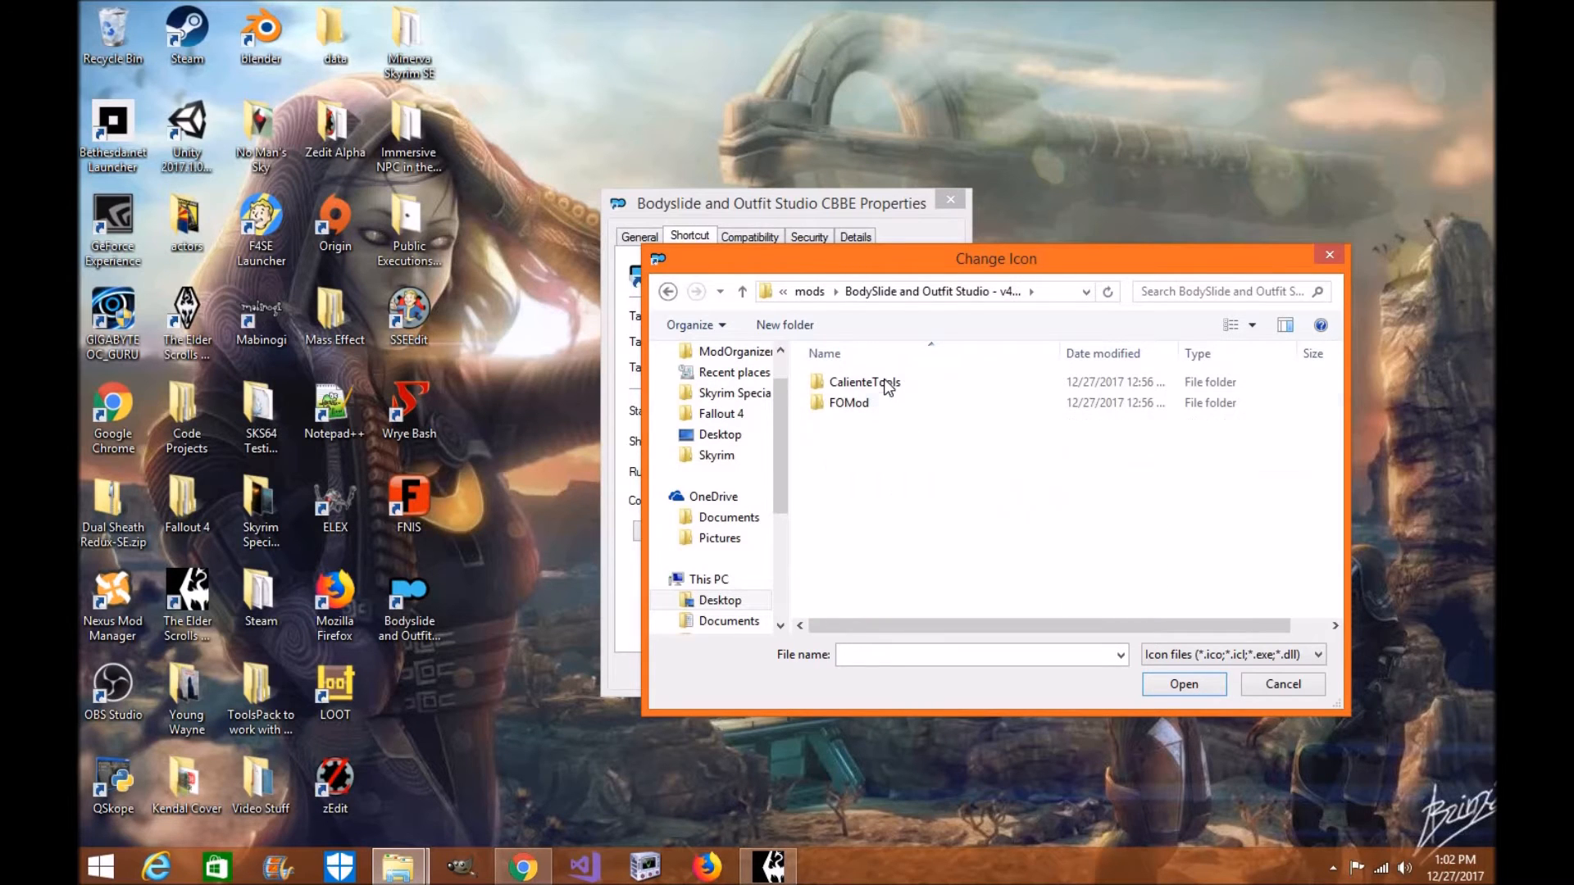
{"action": "double_click", "coordinate": [866, 382]}
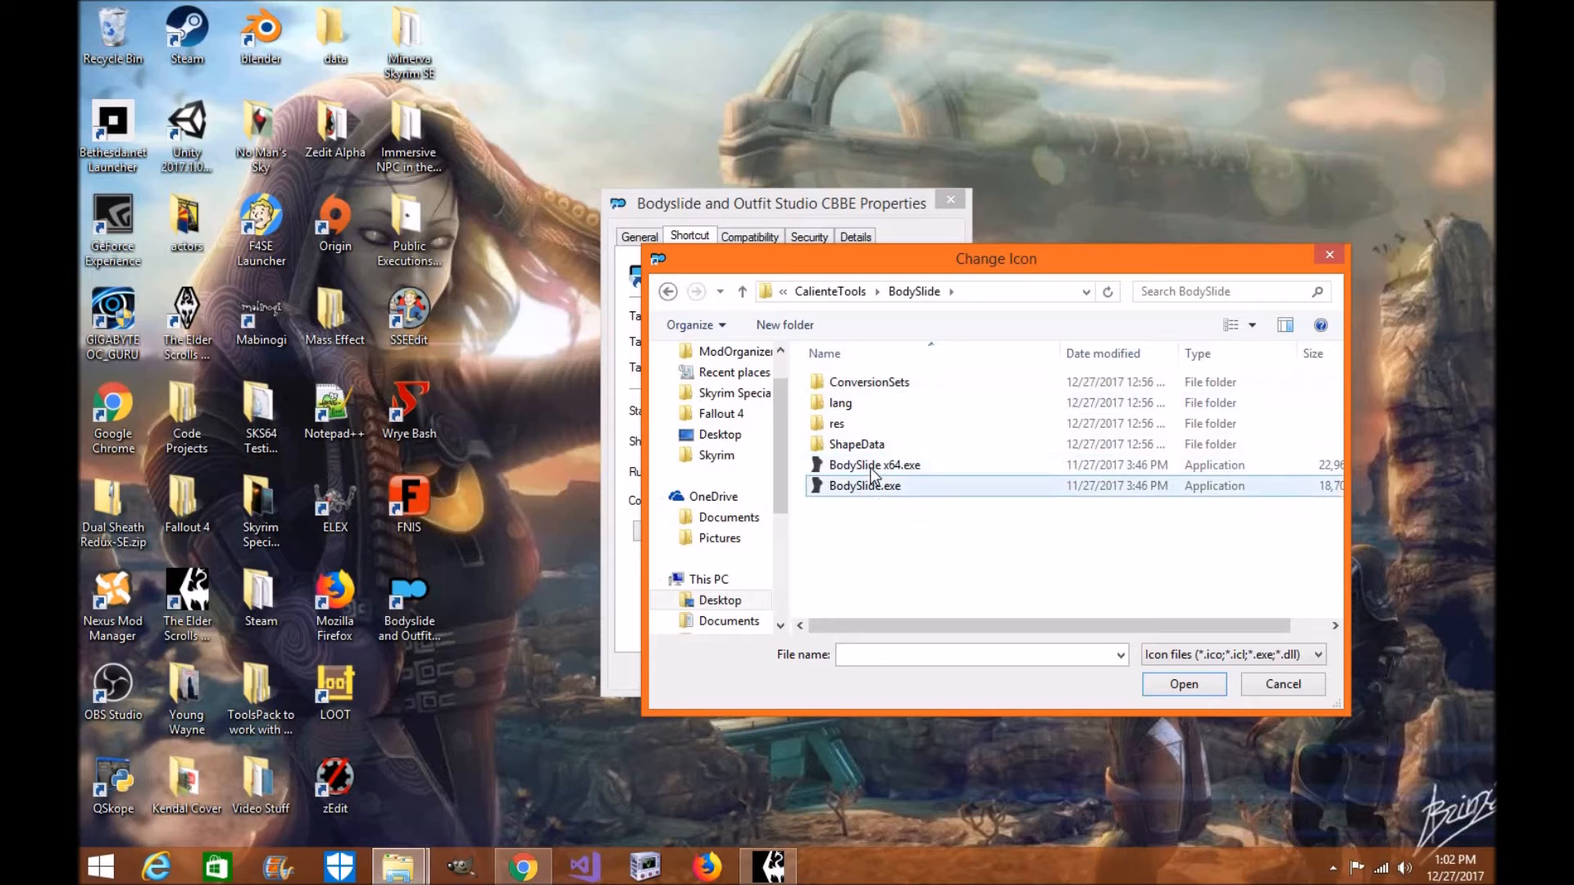
{"action": "left_click", "coordinate": [874, 466]}
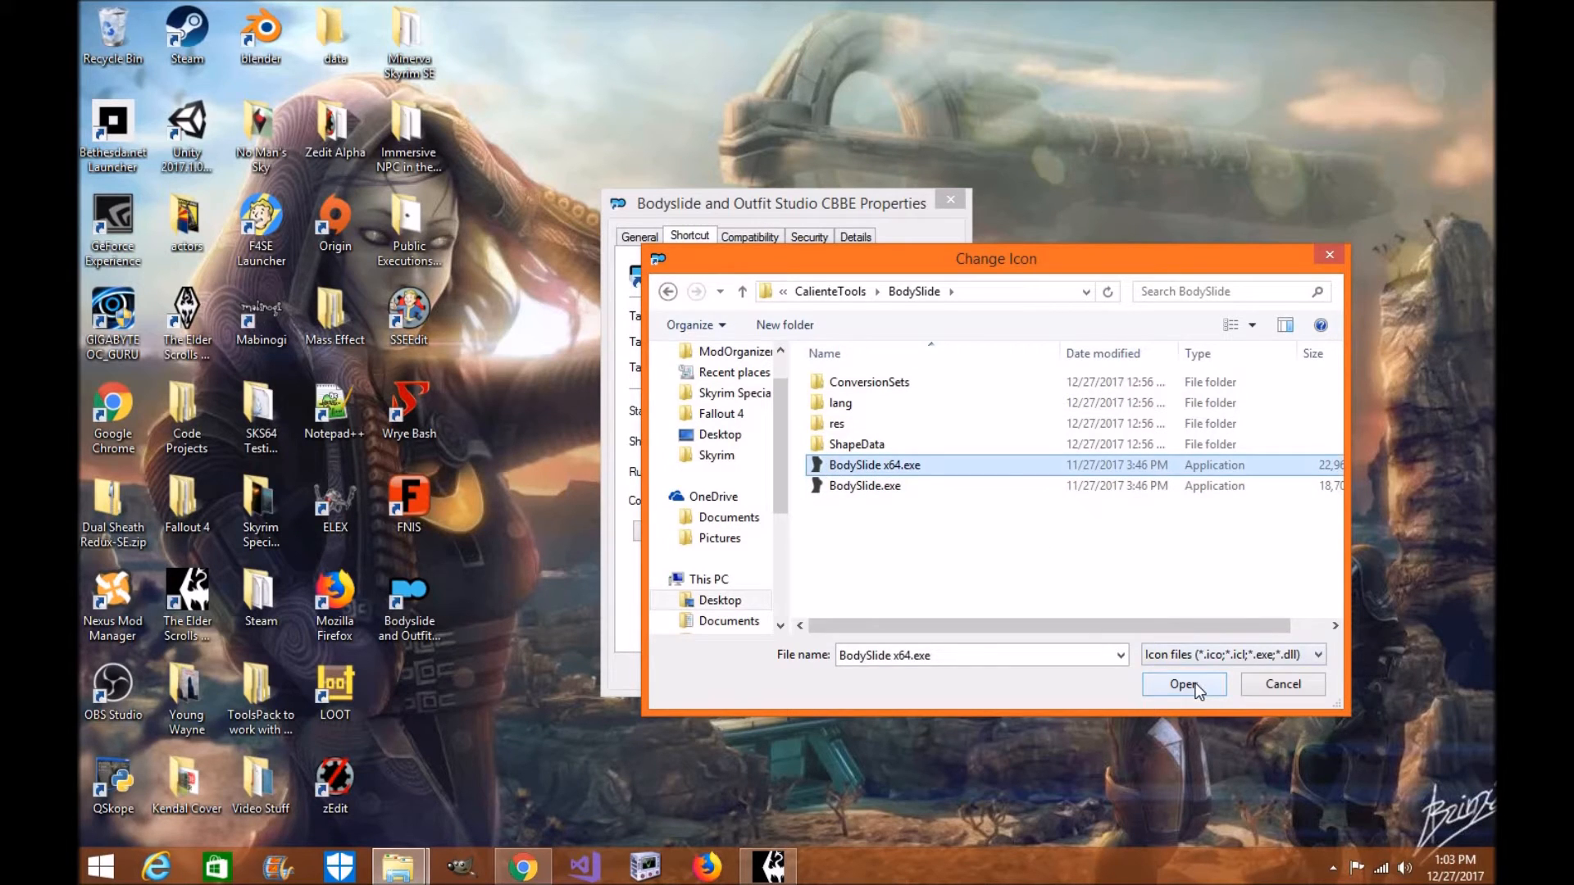
{"action": "left_click", "coordinate": [1184, 684]}
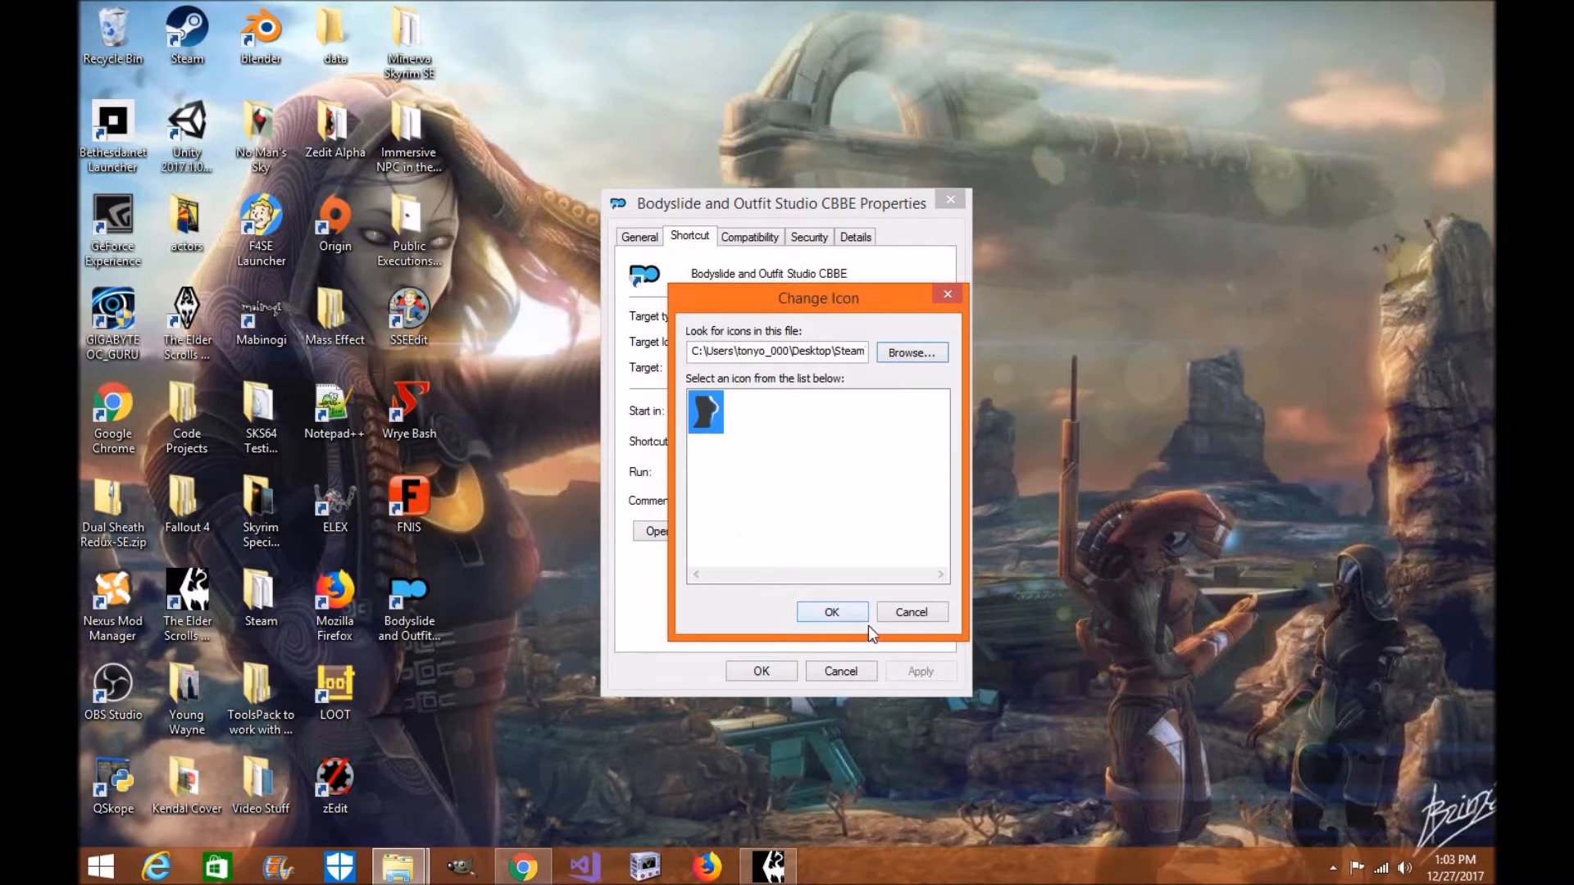
{"action": "left_click", "coordinate": [831, 612]}
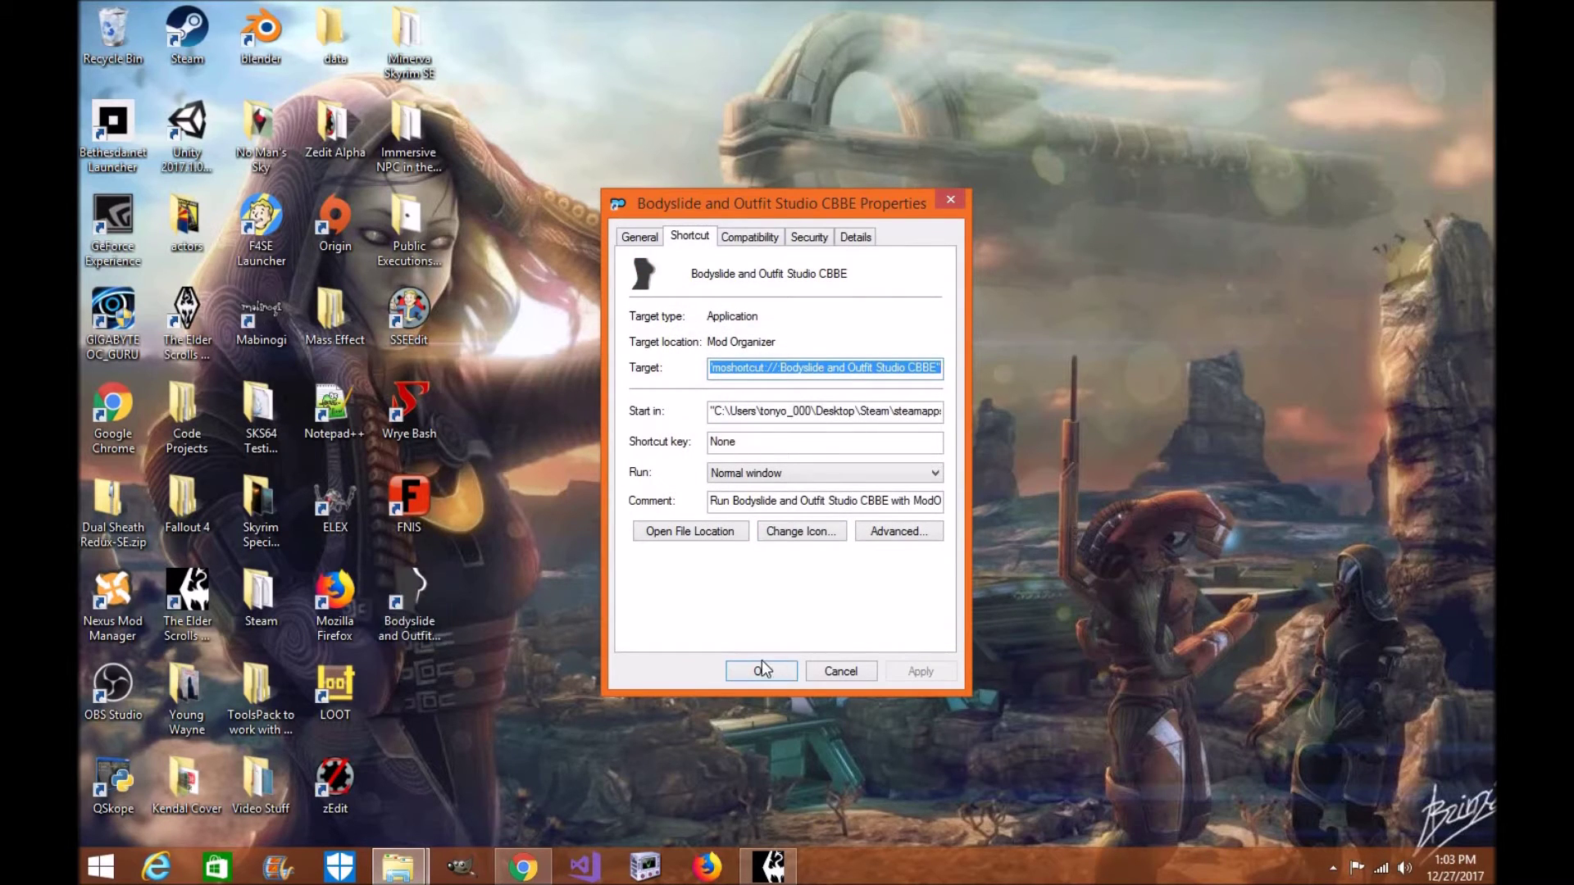
{"action": "left_click", "coordinate": [760, 670]}
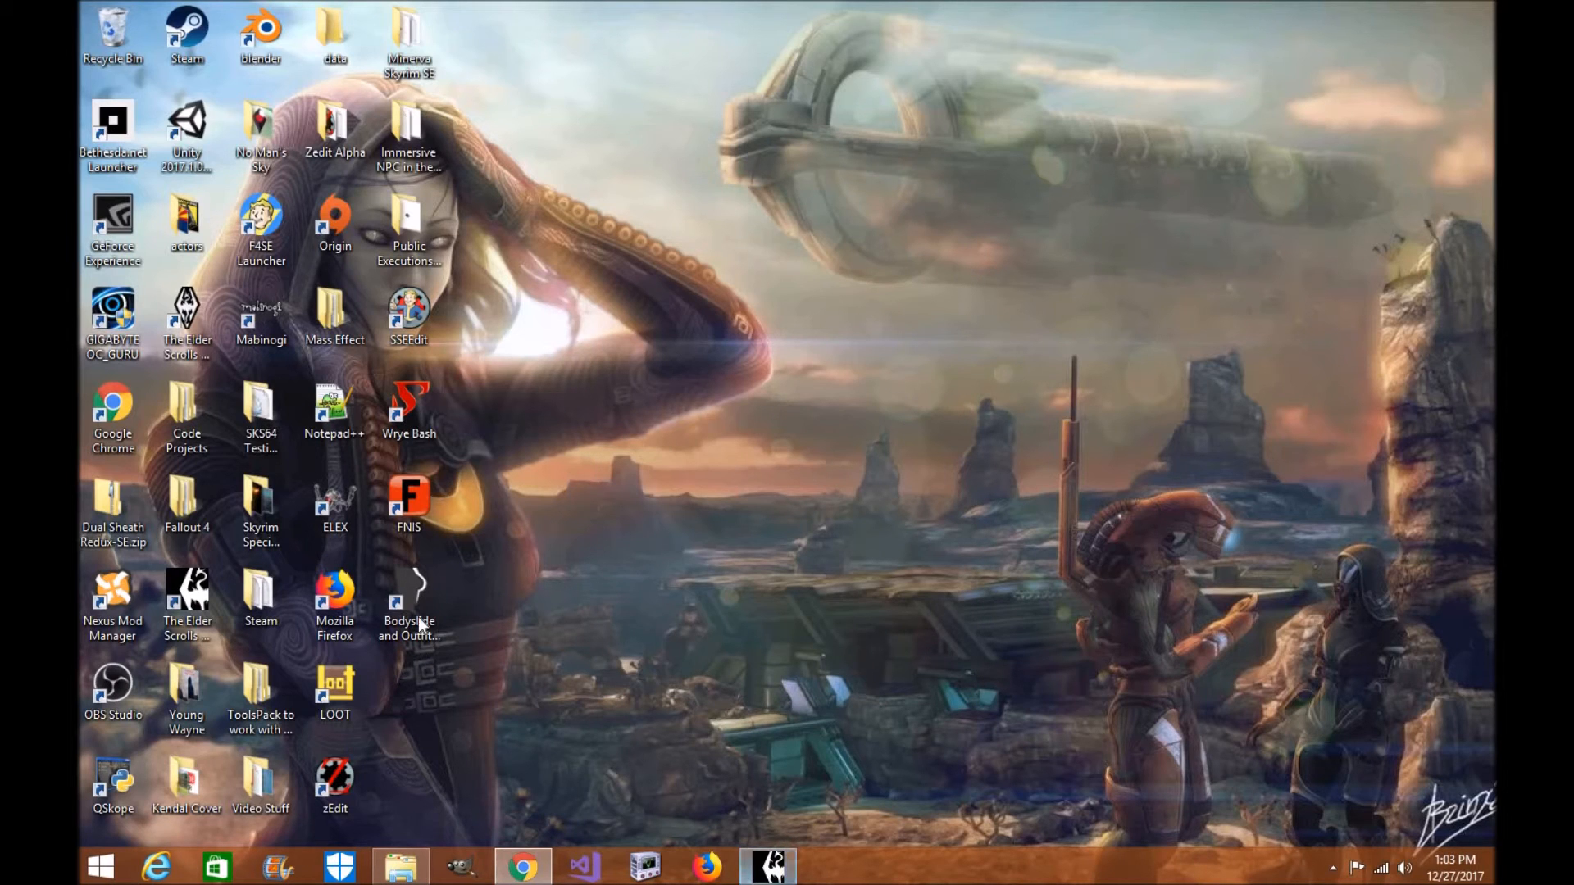
Launch BodySlide from the shortcut and preview CBBE NeverNude with the CBBE SevenBase preset, then close it.
{"action": "left_click", "coordinate": [408, 602]}
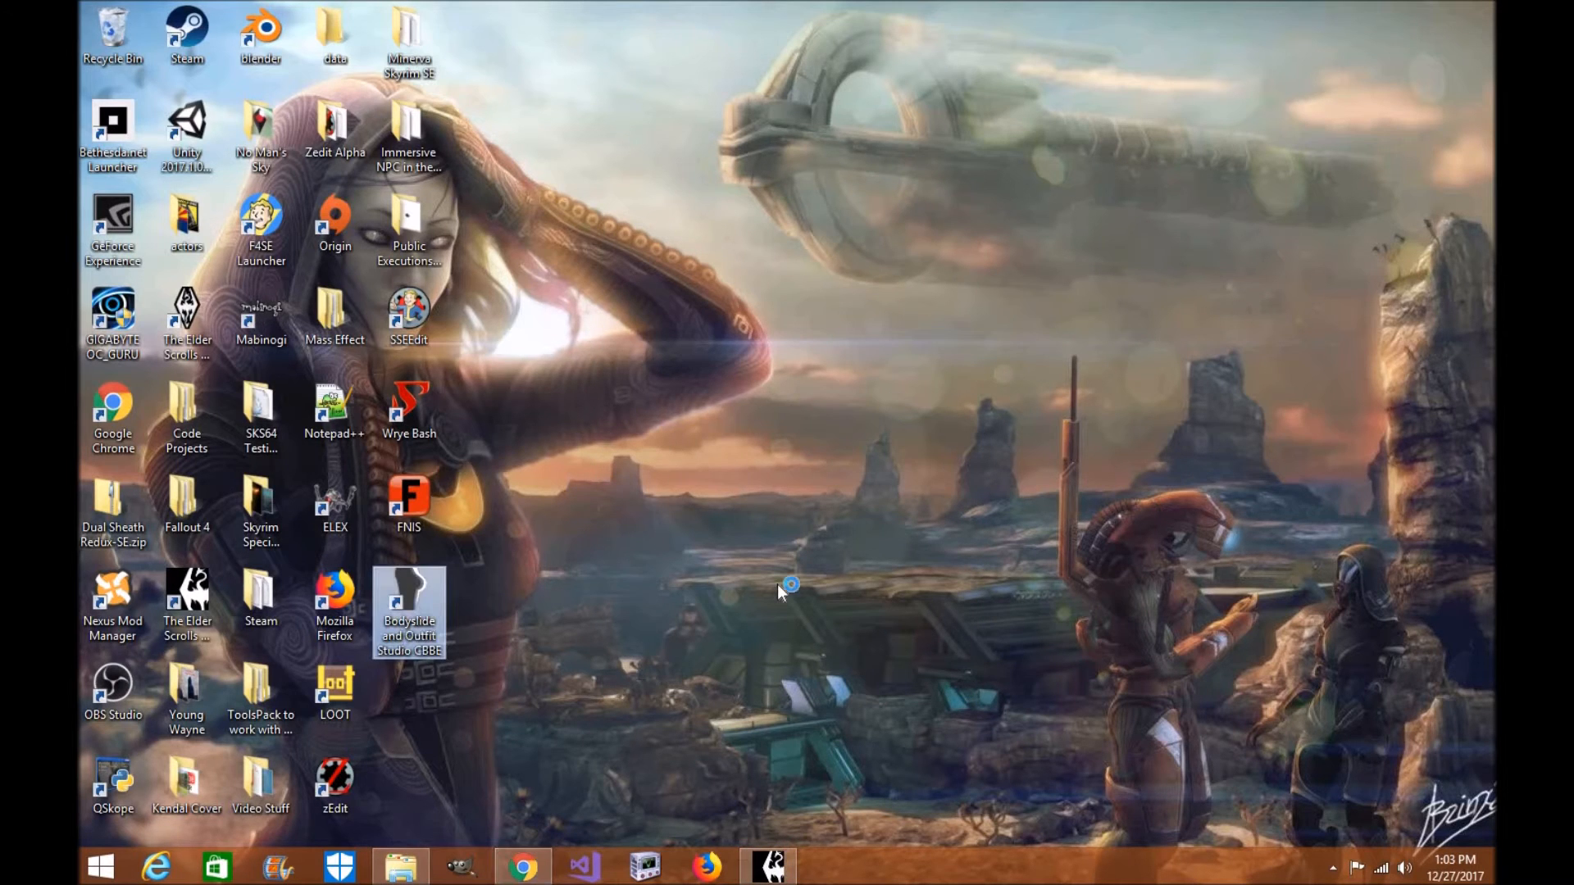
{"action": "double_click", "coordinate": [410, 601]}
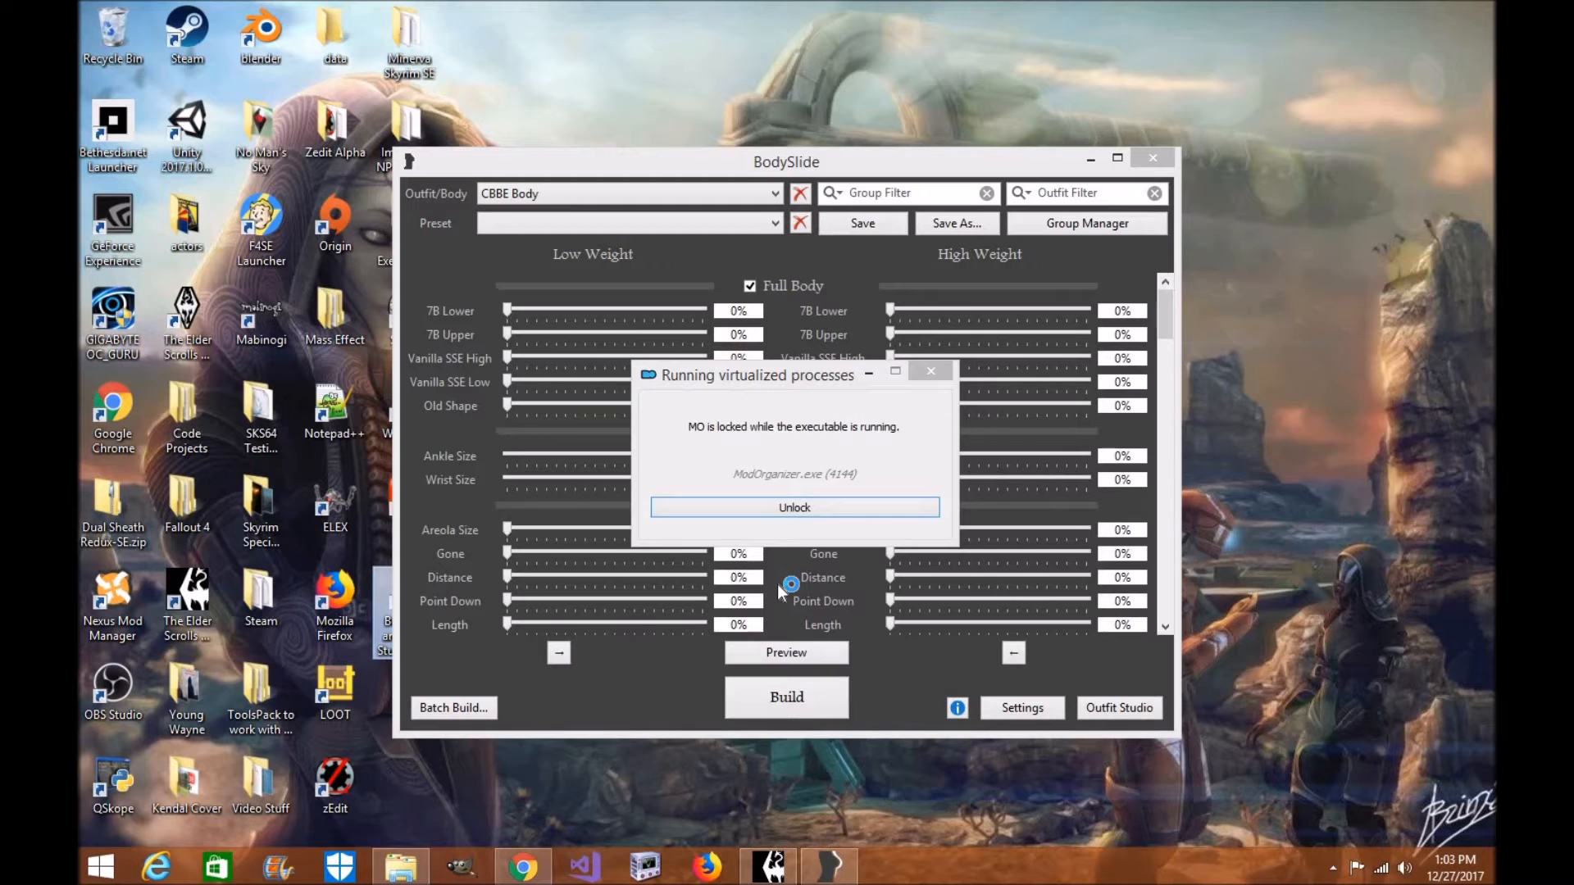
{"action": "left_click", "coordinate": [795, 508]}
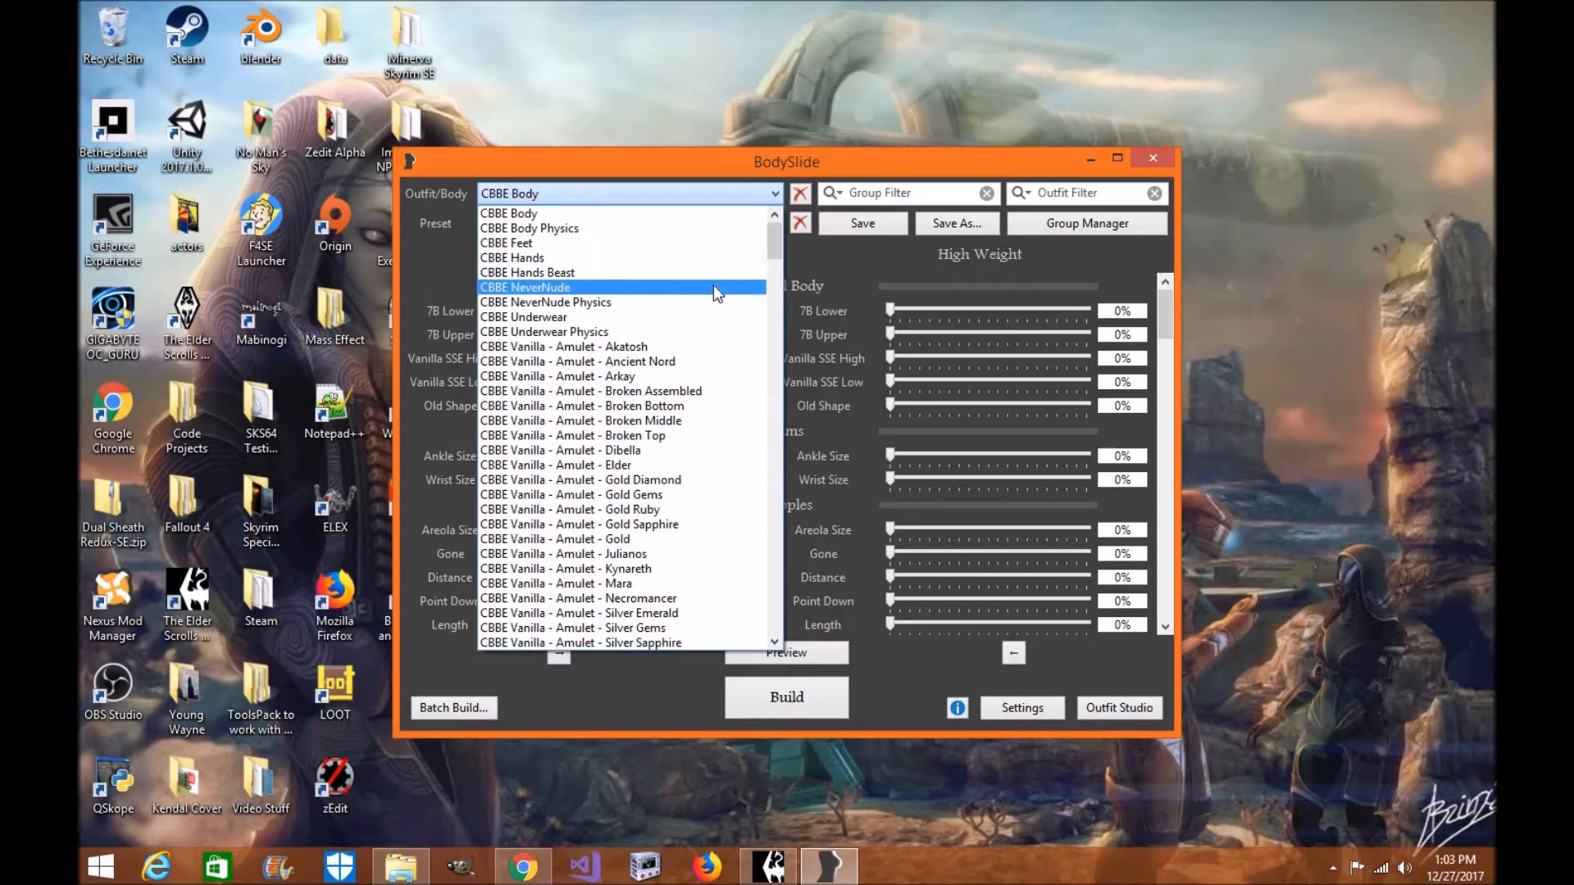
{"action": "left_click", "coordinate": [525, 287]}
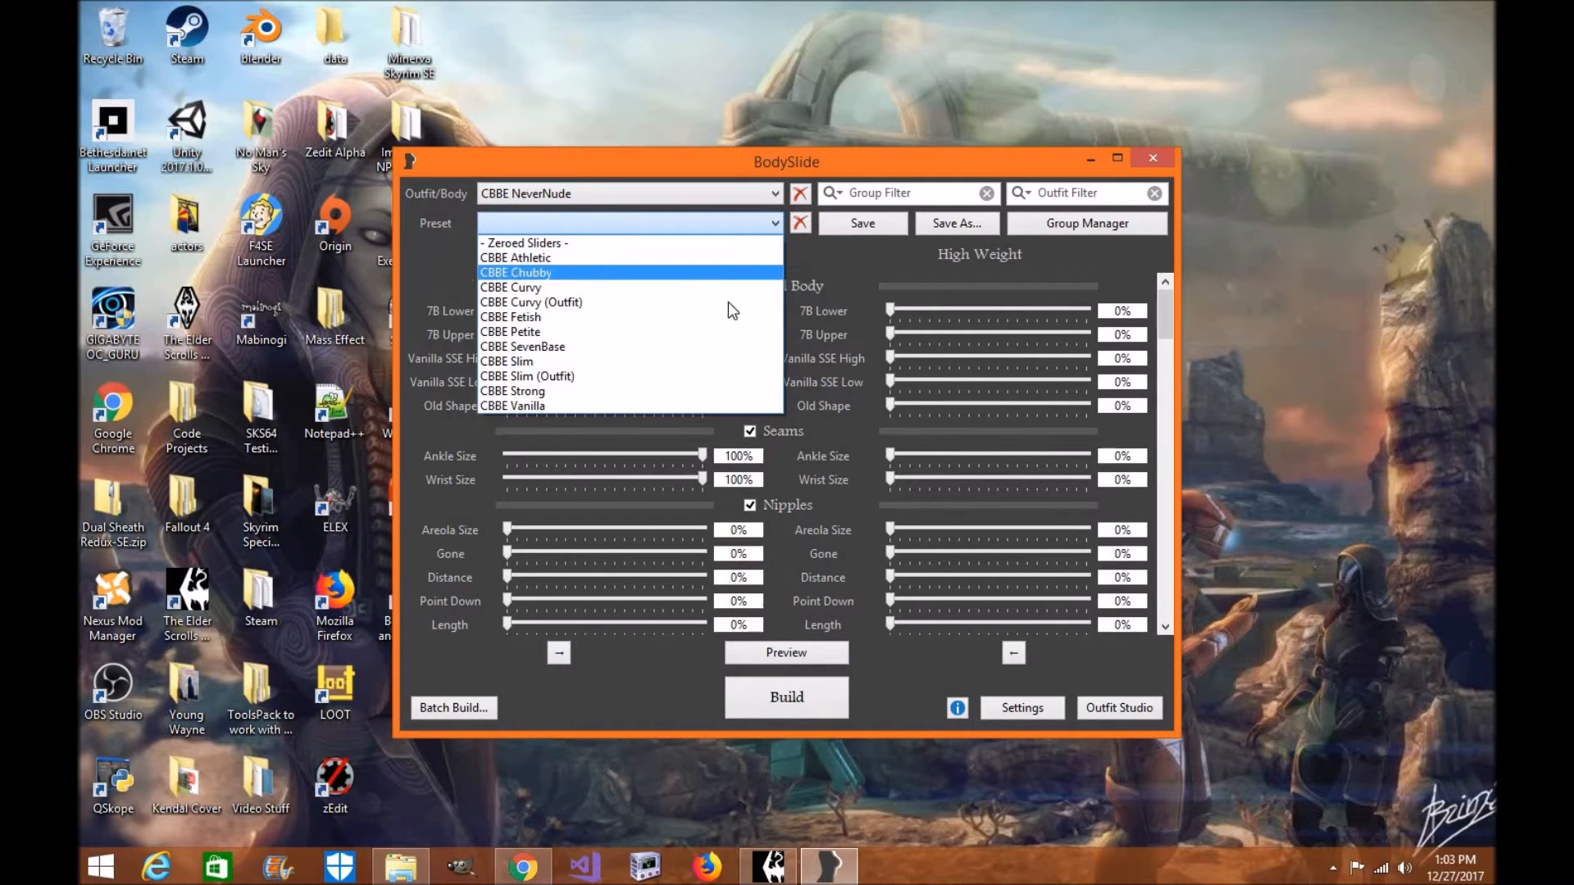
{"action": "left_click", "coordinate": [521, 347]}
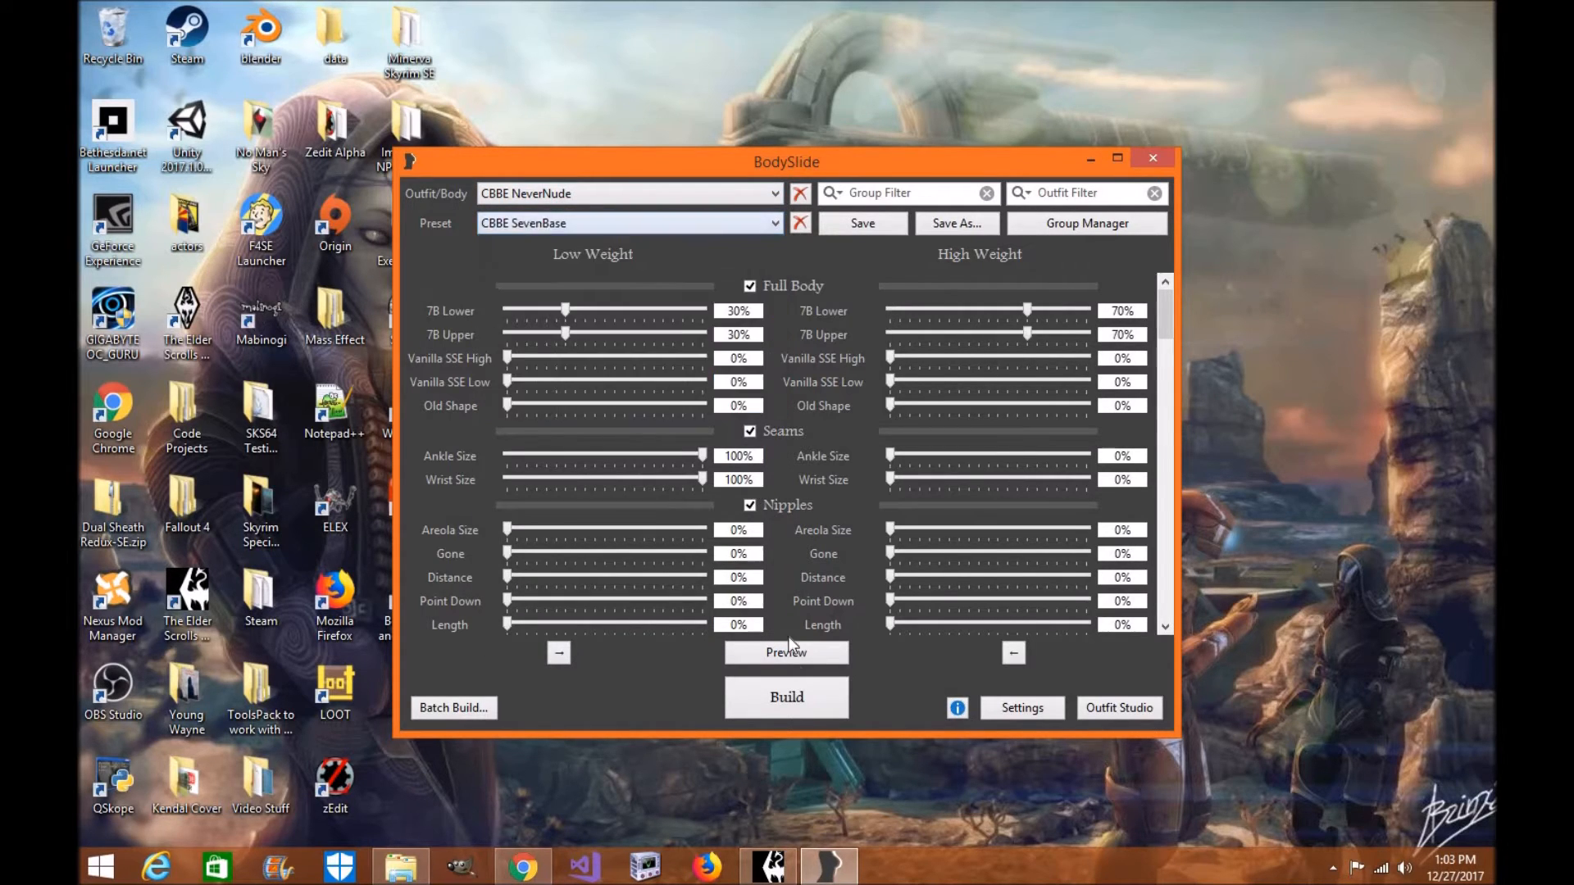
{"action": "left_click", "coordinate": [787, 652]}
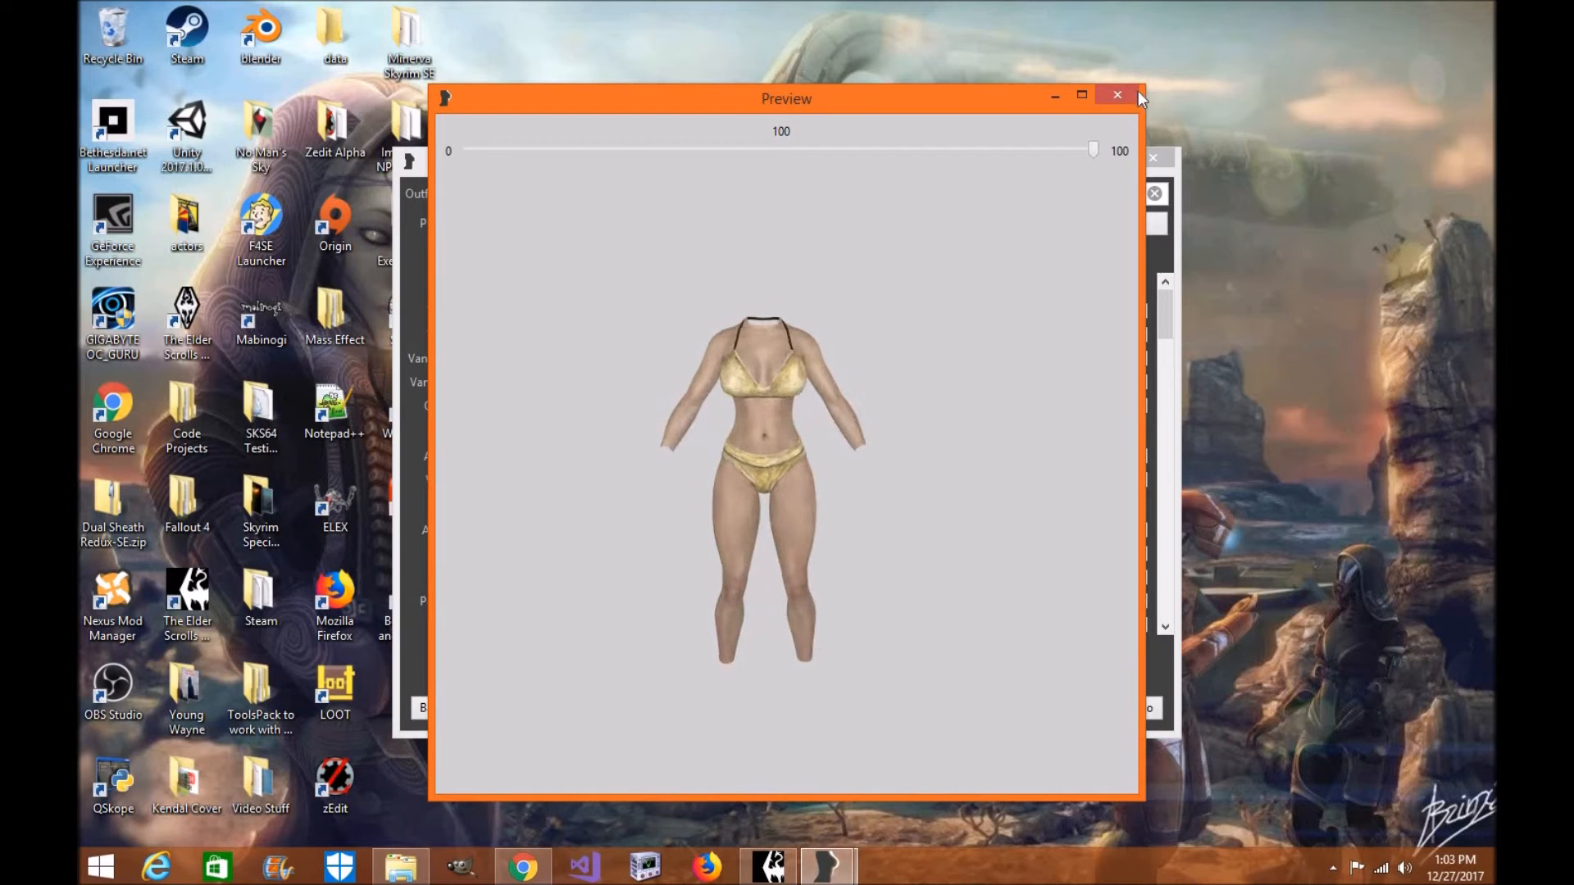
{"action": "left_click", "coordinate": [1119, 95]}
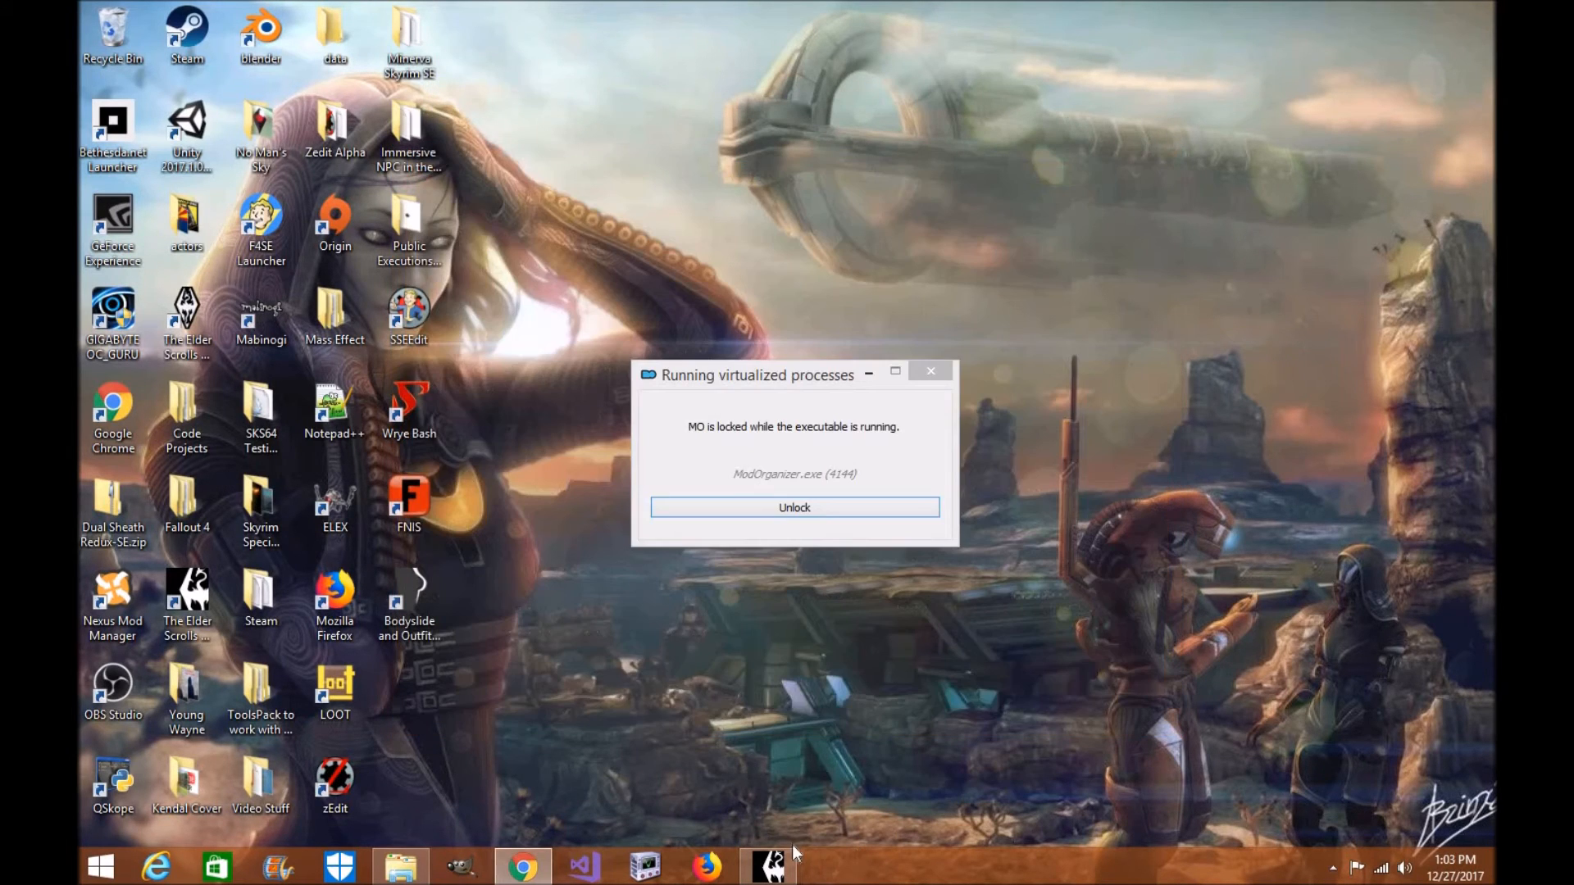
Relaunch BodySlide through Mod Organizer 2 and preview the CBBE NeverNude body again.
{"action": "left_click", "coordinate": [795, 508]}
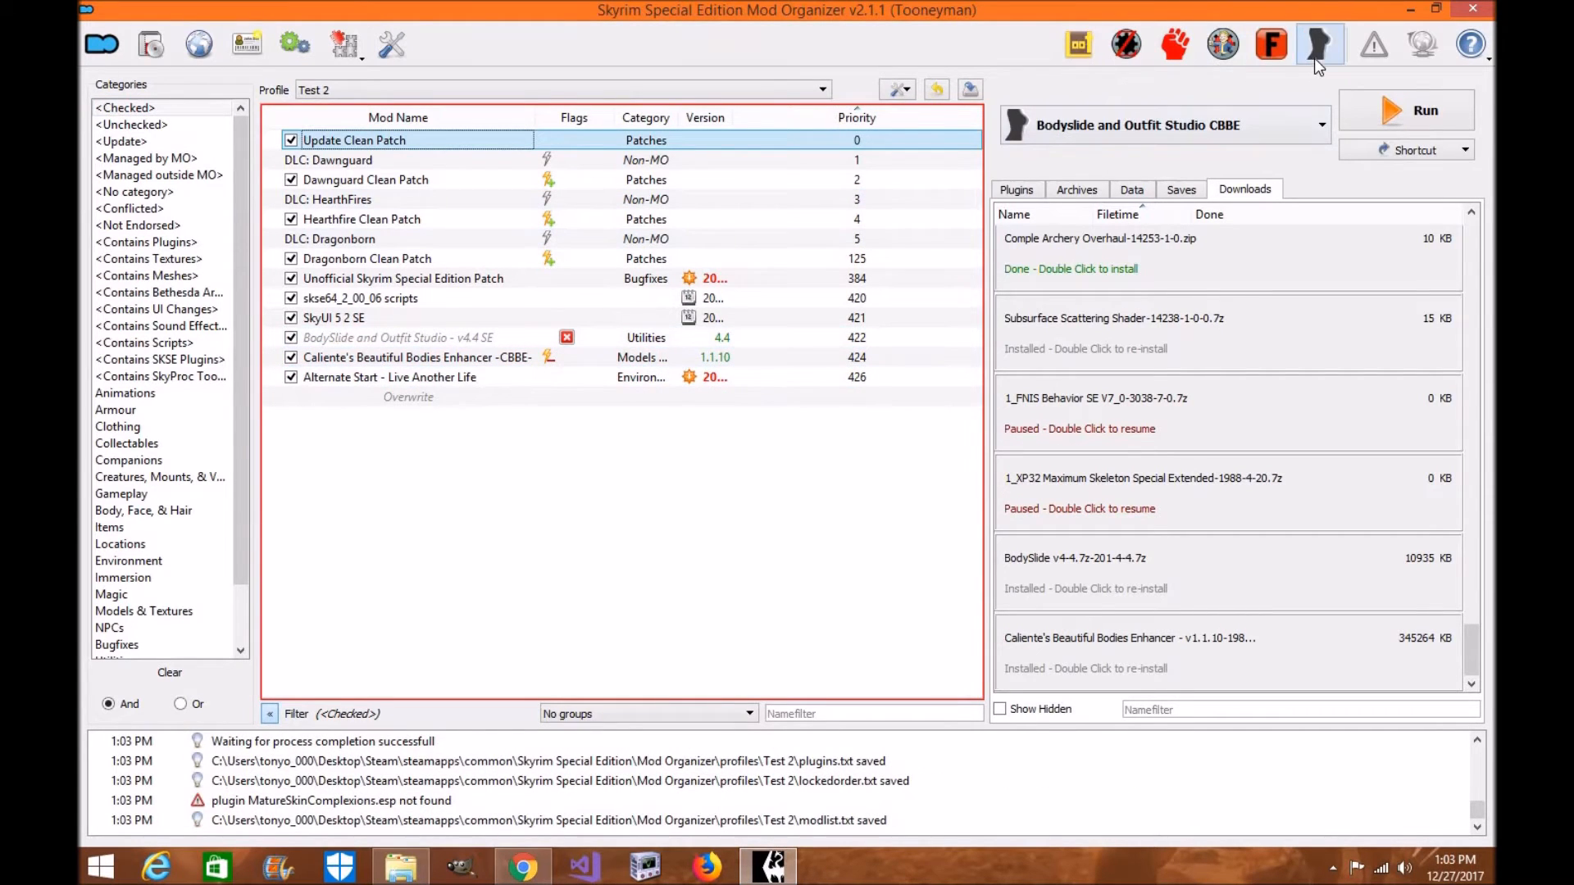
{"action": "left_click", "coordinate": [1405, 112]}
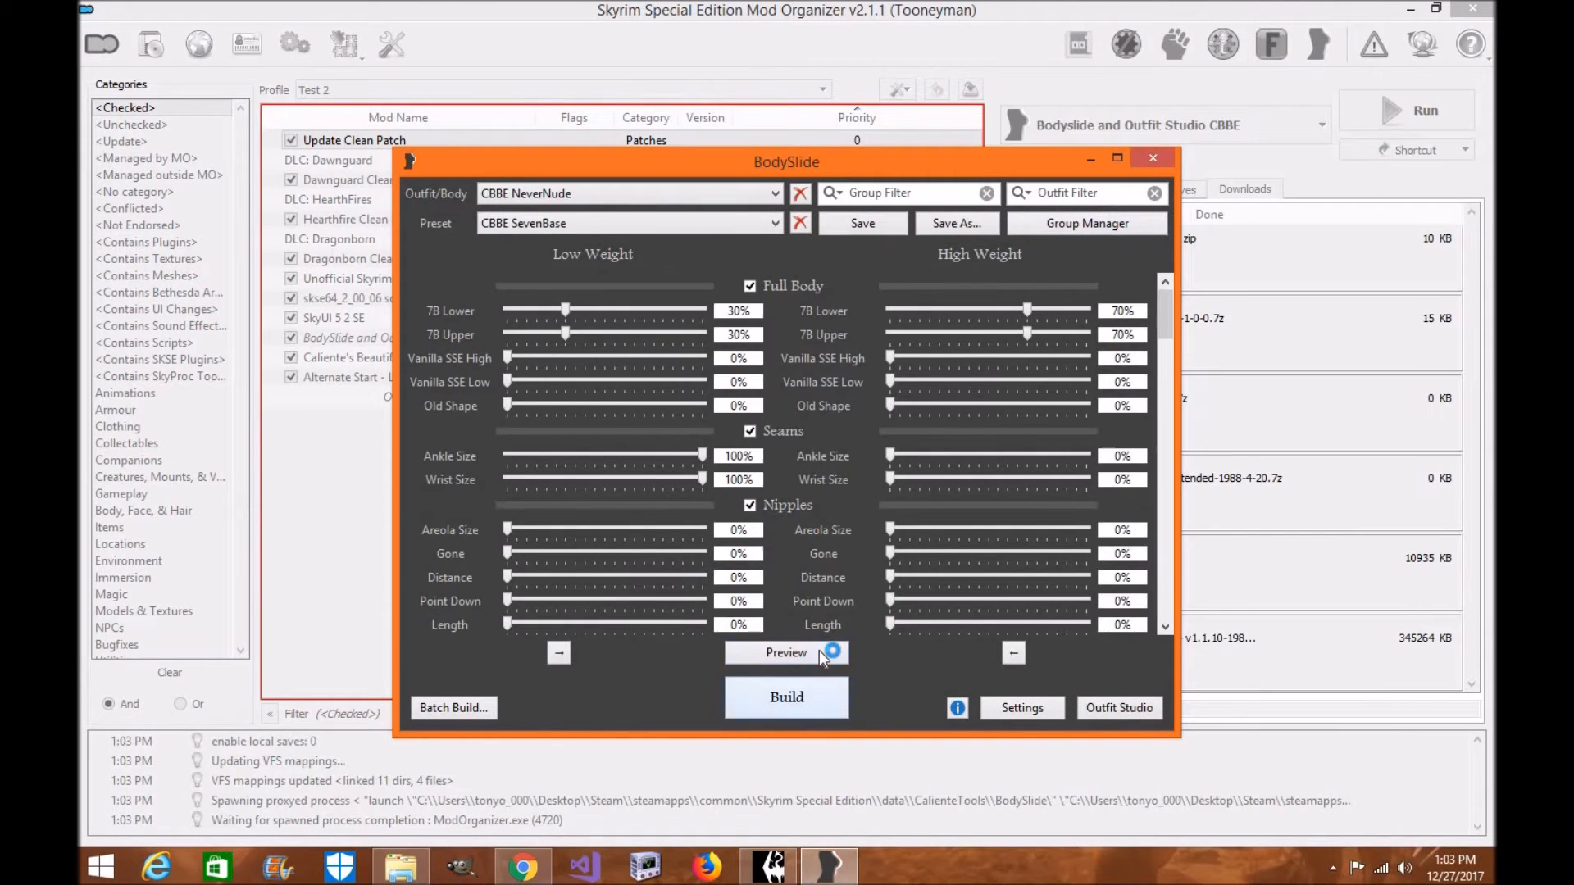
{"action": "left_click", "coordinate": [787, 653]}
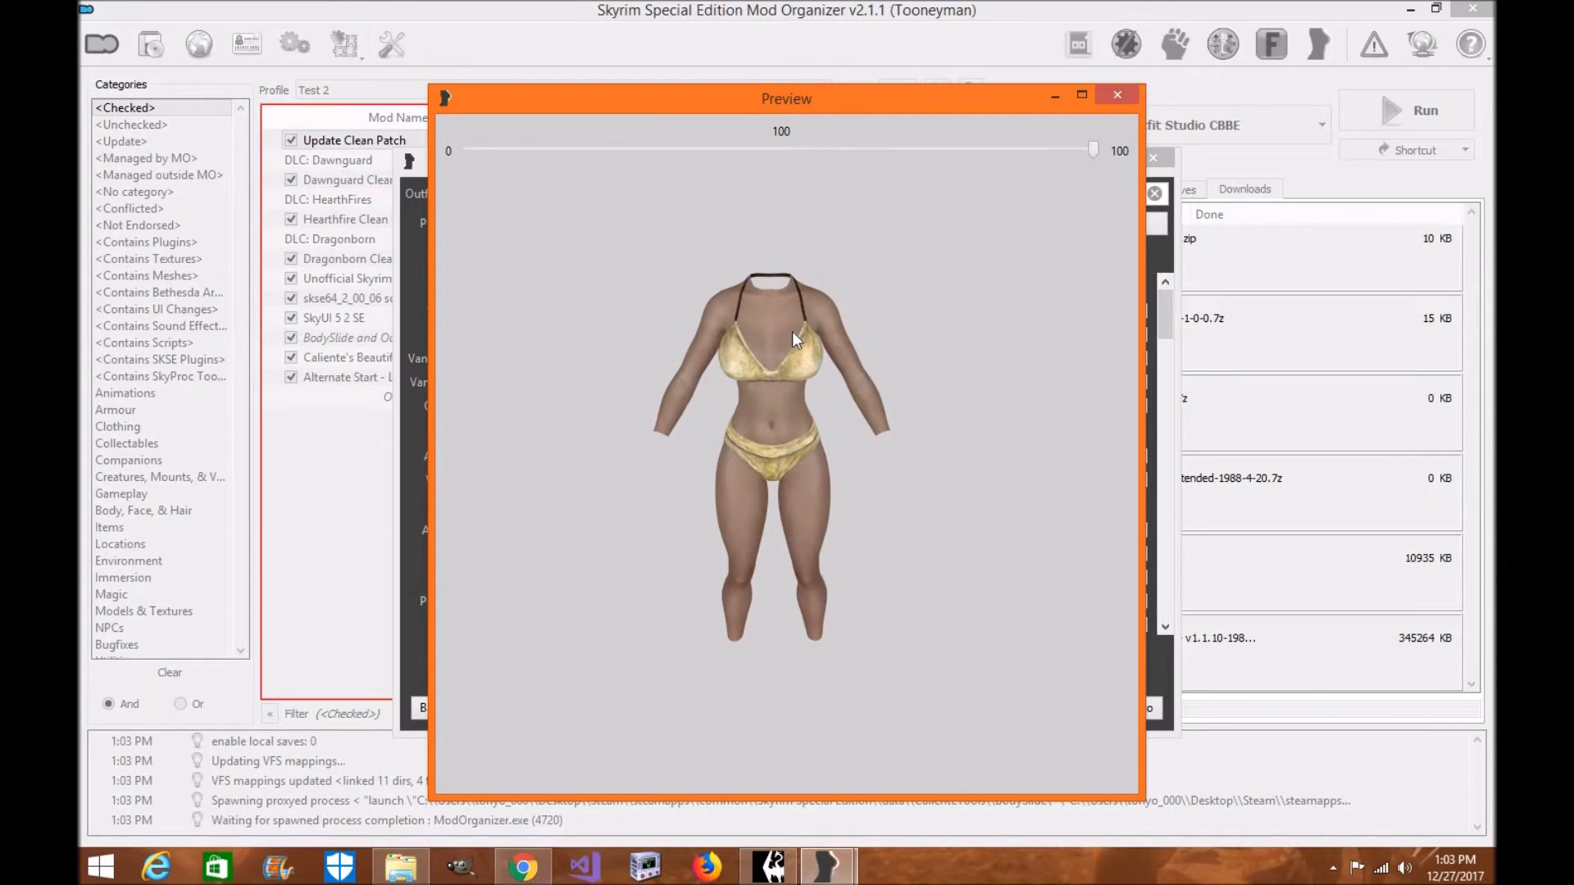
{"action": "mouse_move", "coordinate": [1063, 156]}
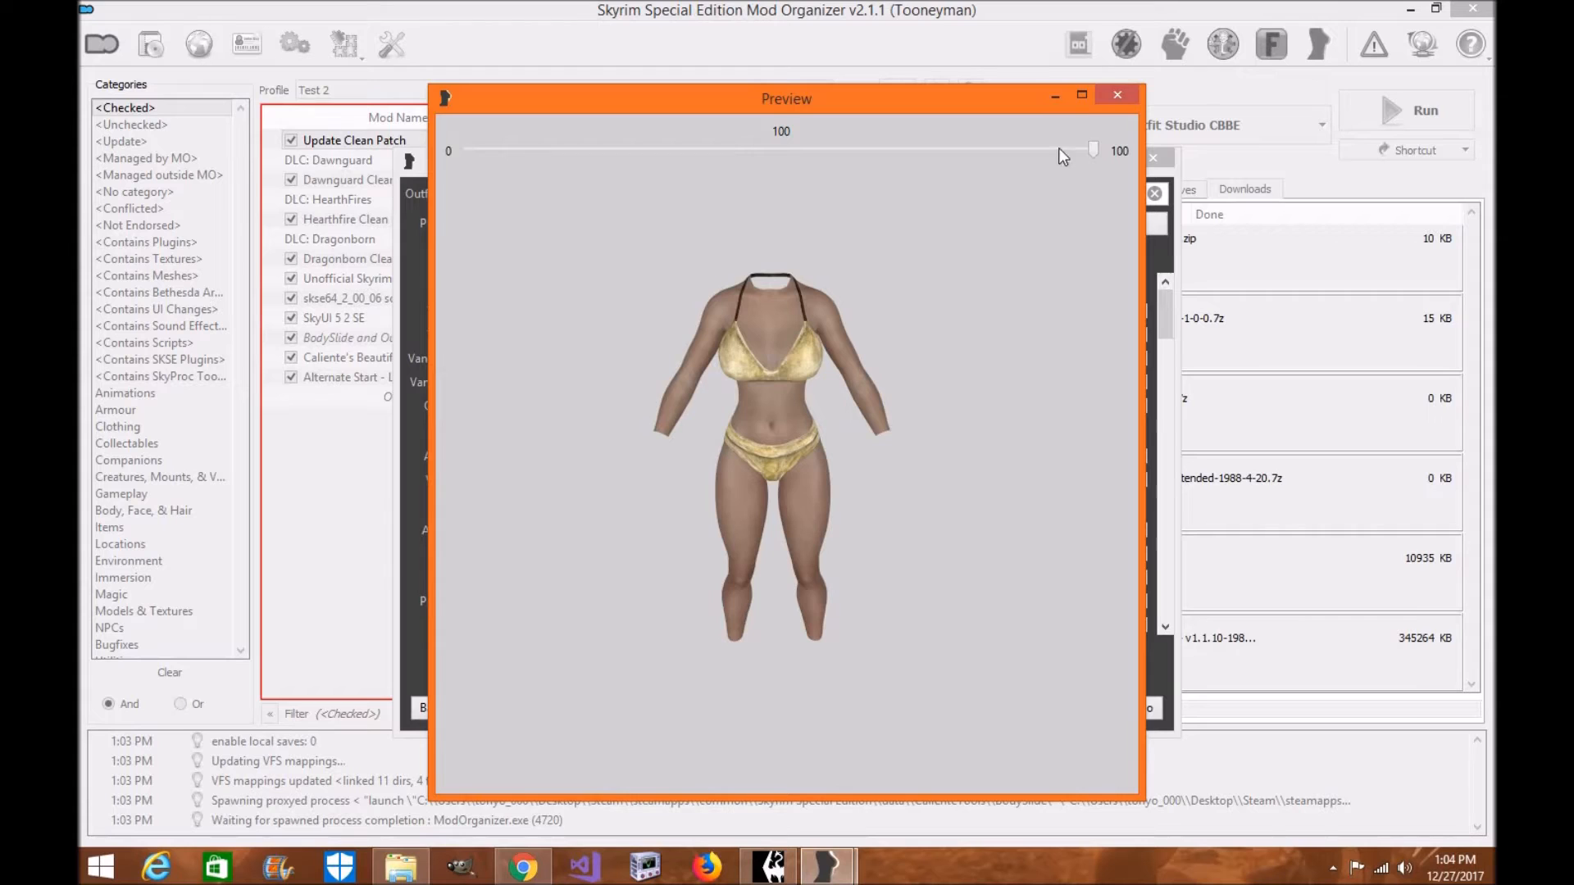
{"action": "left_click", "coordinate": [1118, 96]}
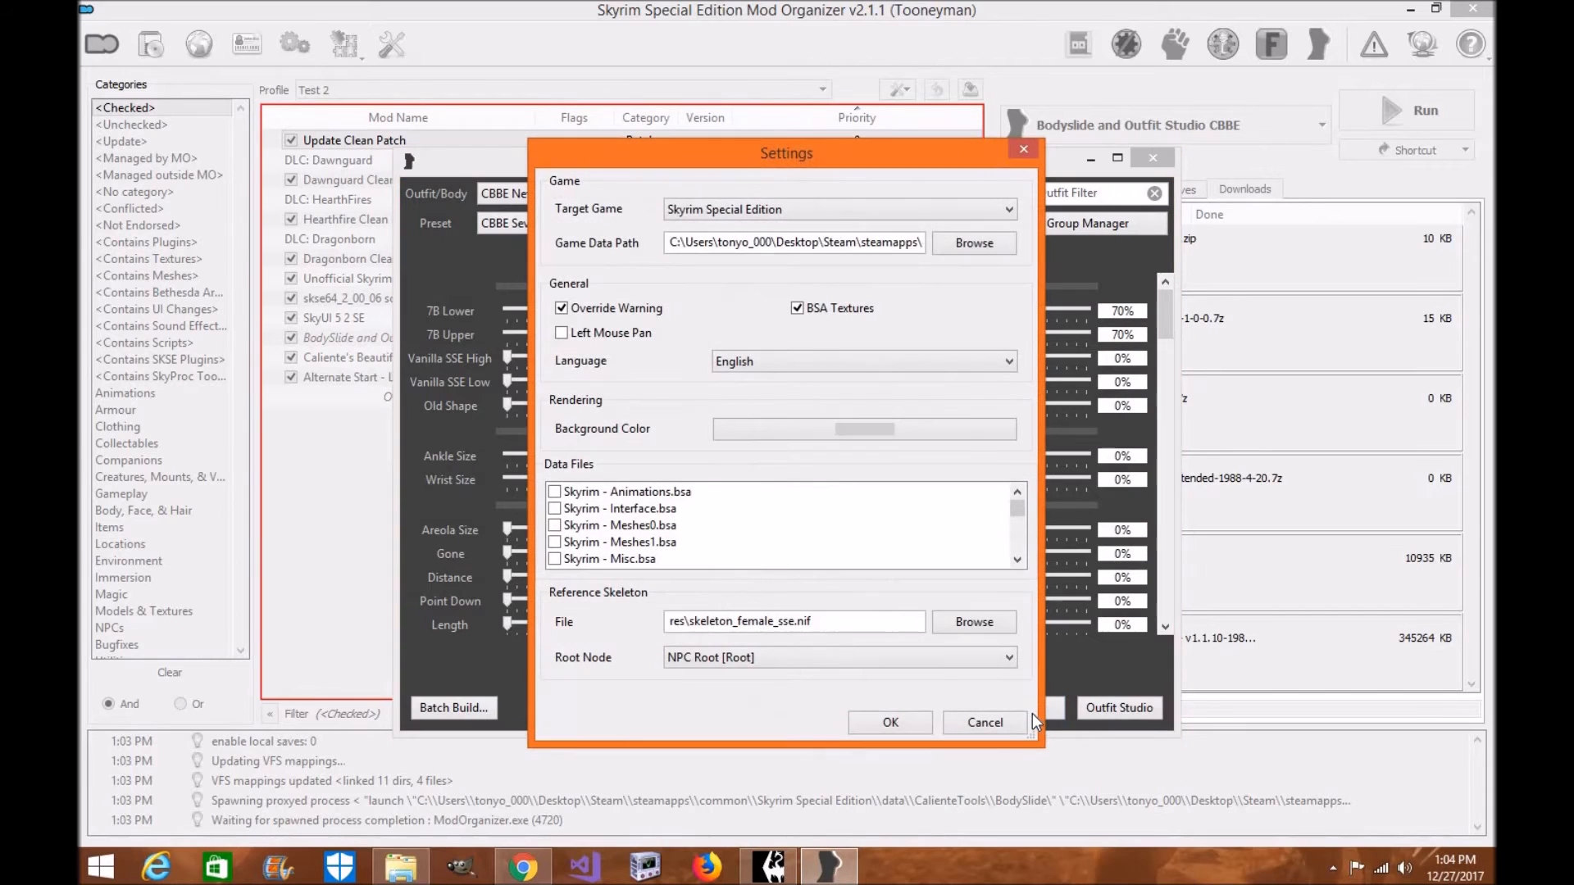
{"action": "mouse_move", "coordinate": [626, 259]}
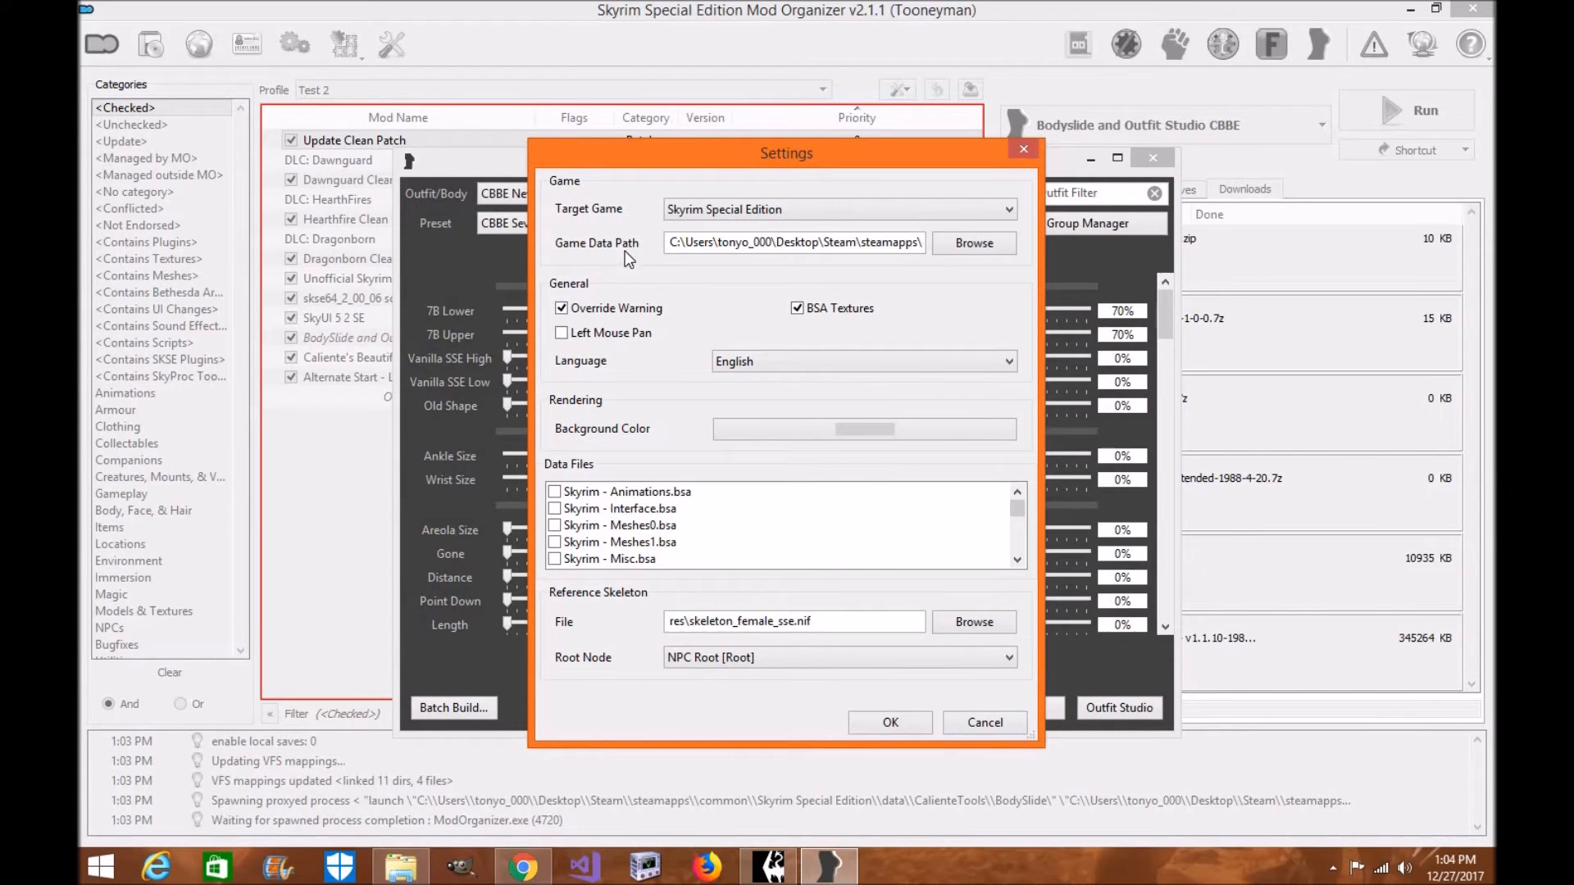
{"action": "mouse_move", "coordinate": [967, 253]}
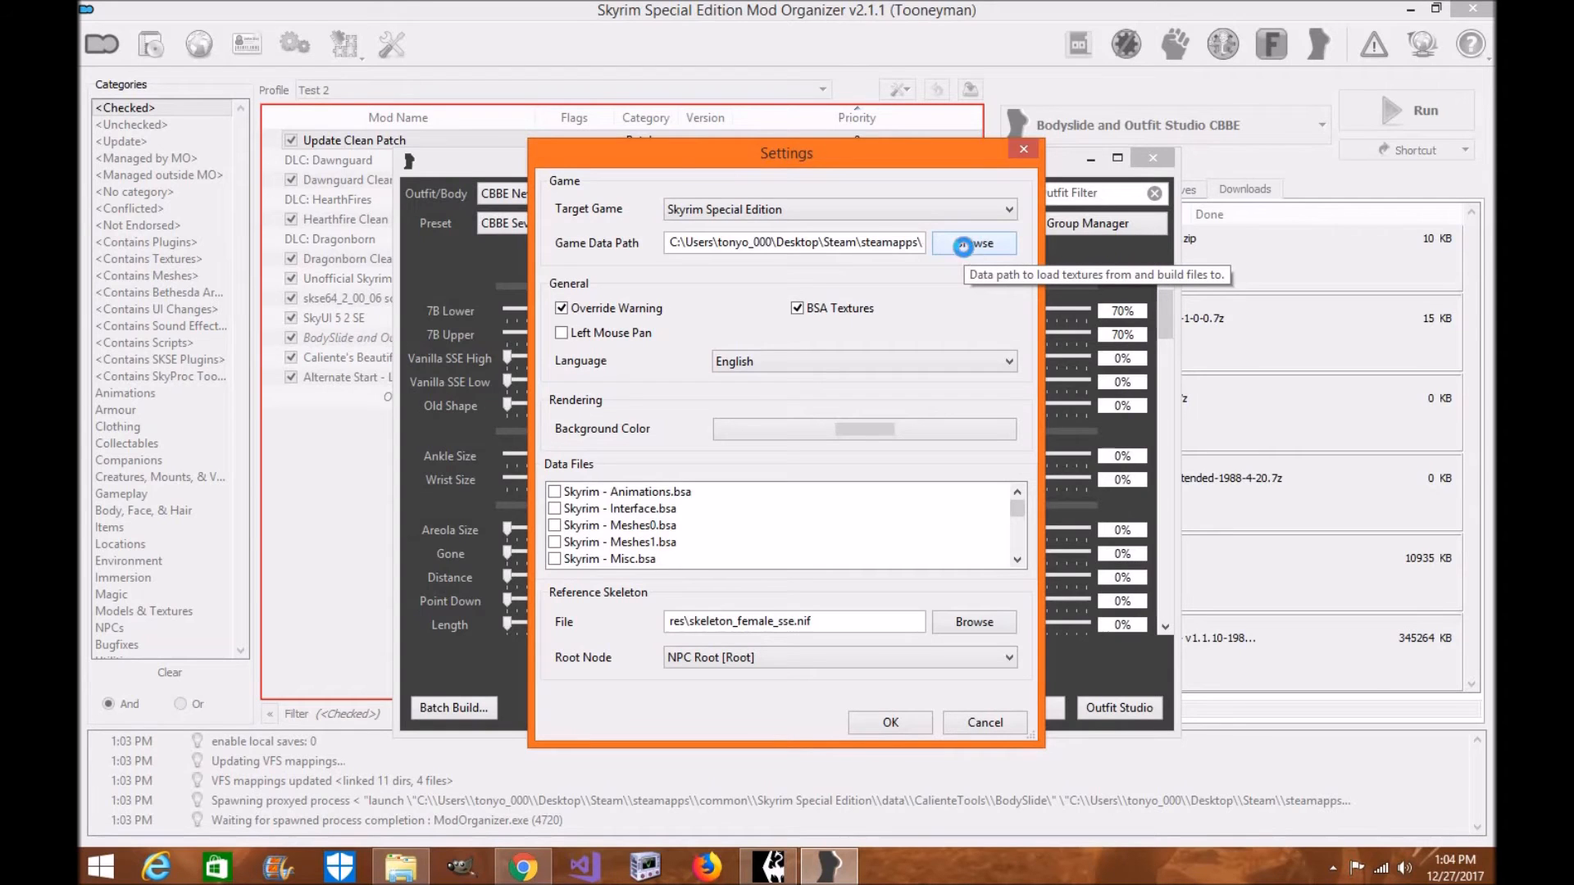
Browse the game data path into Skyrim SE's data meshes > actors > character folders and back.
{"action": "left_click", "coordinate": [968, 244]}
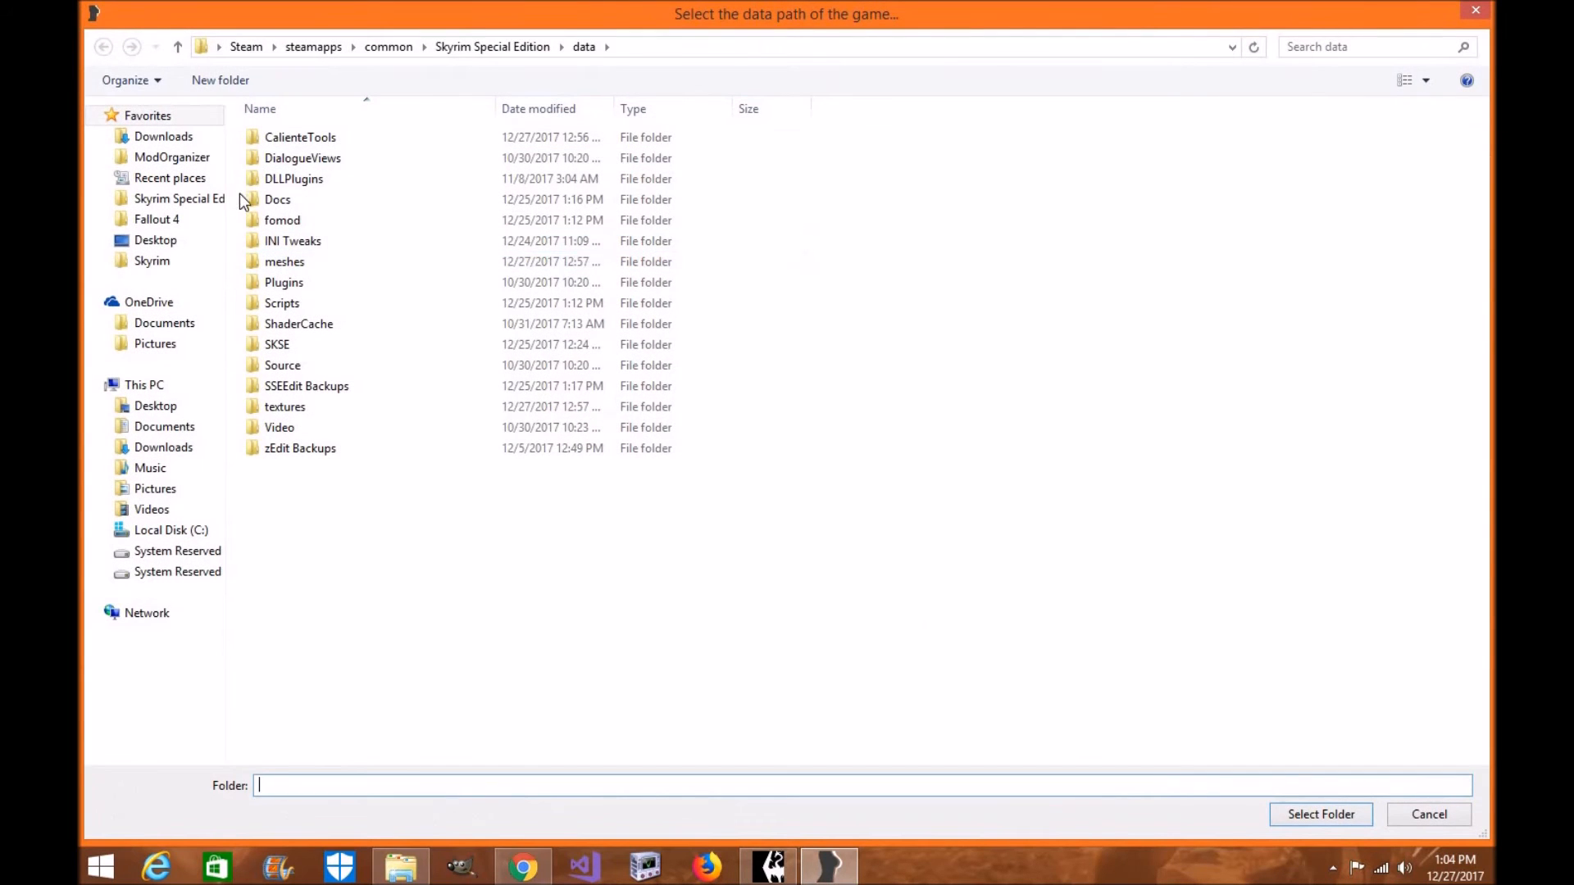
{"action": "left_click", "coordinate": [584, 46]}
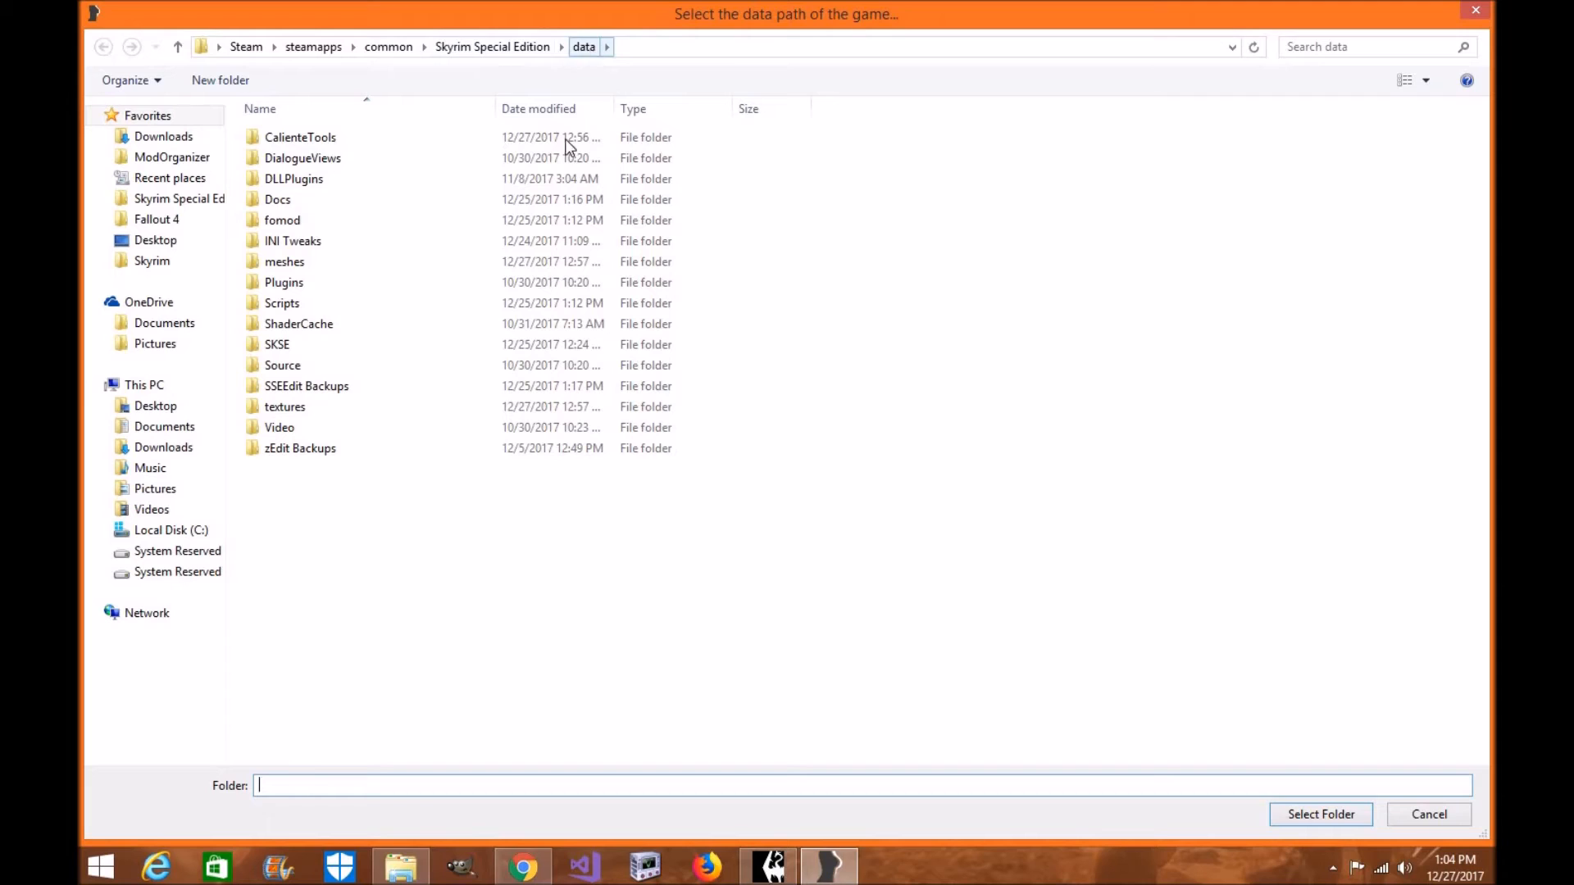
{"action": "left_click", "coordinate": [299, 138]}
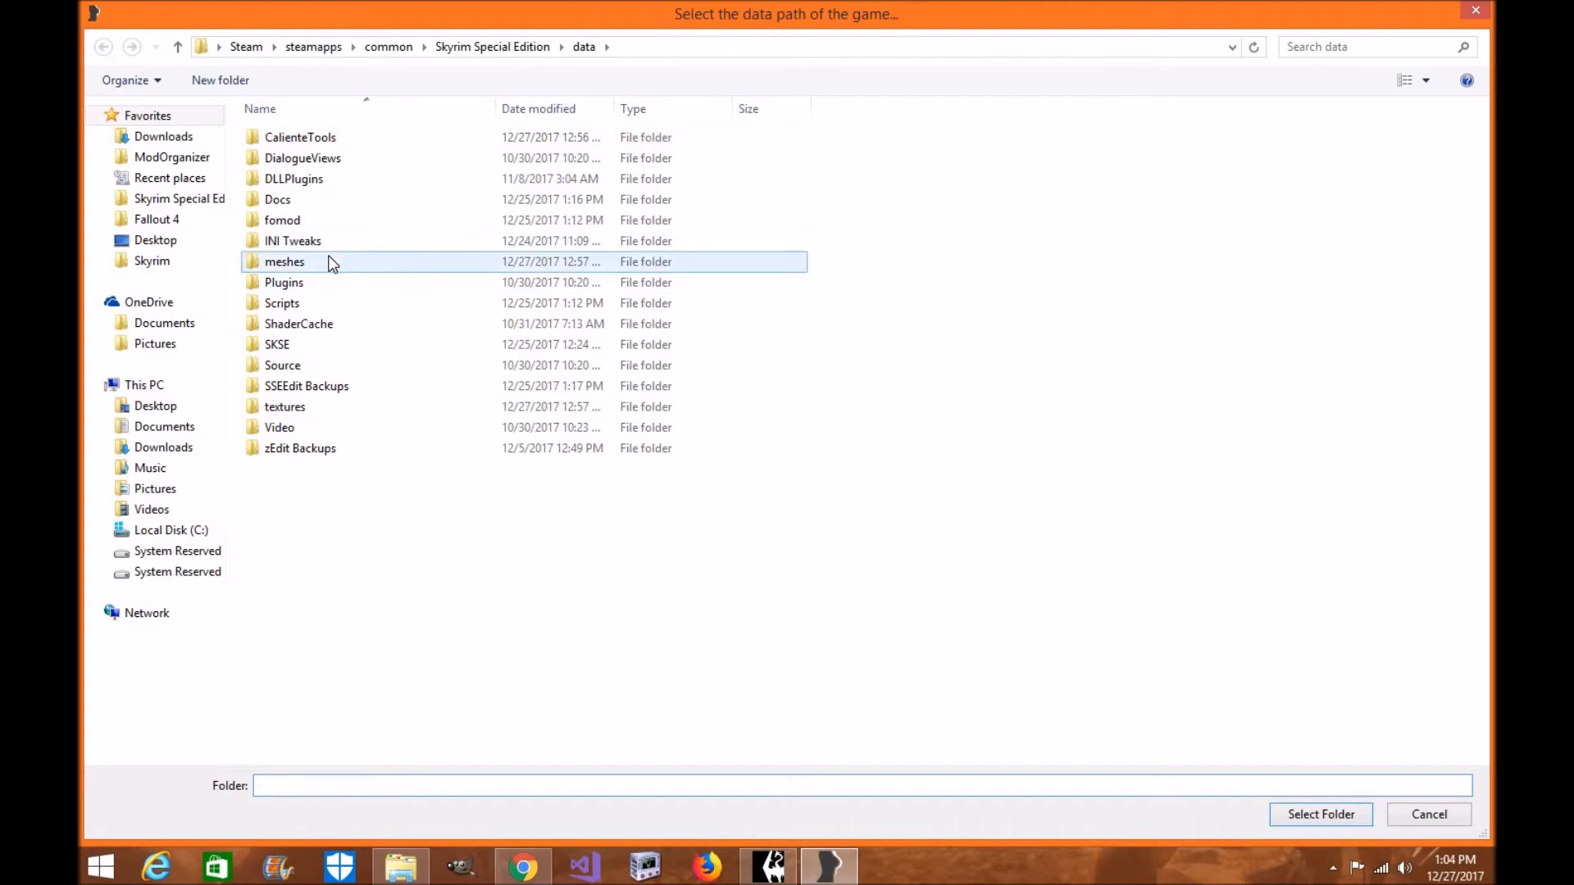
{"action": "double_click", "coordinate": [286, 260]}
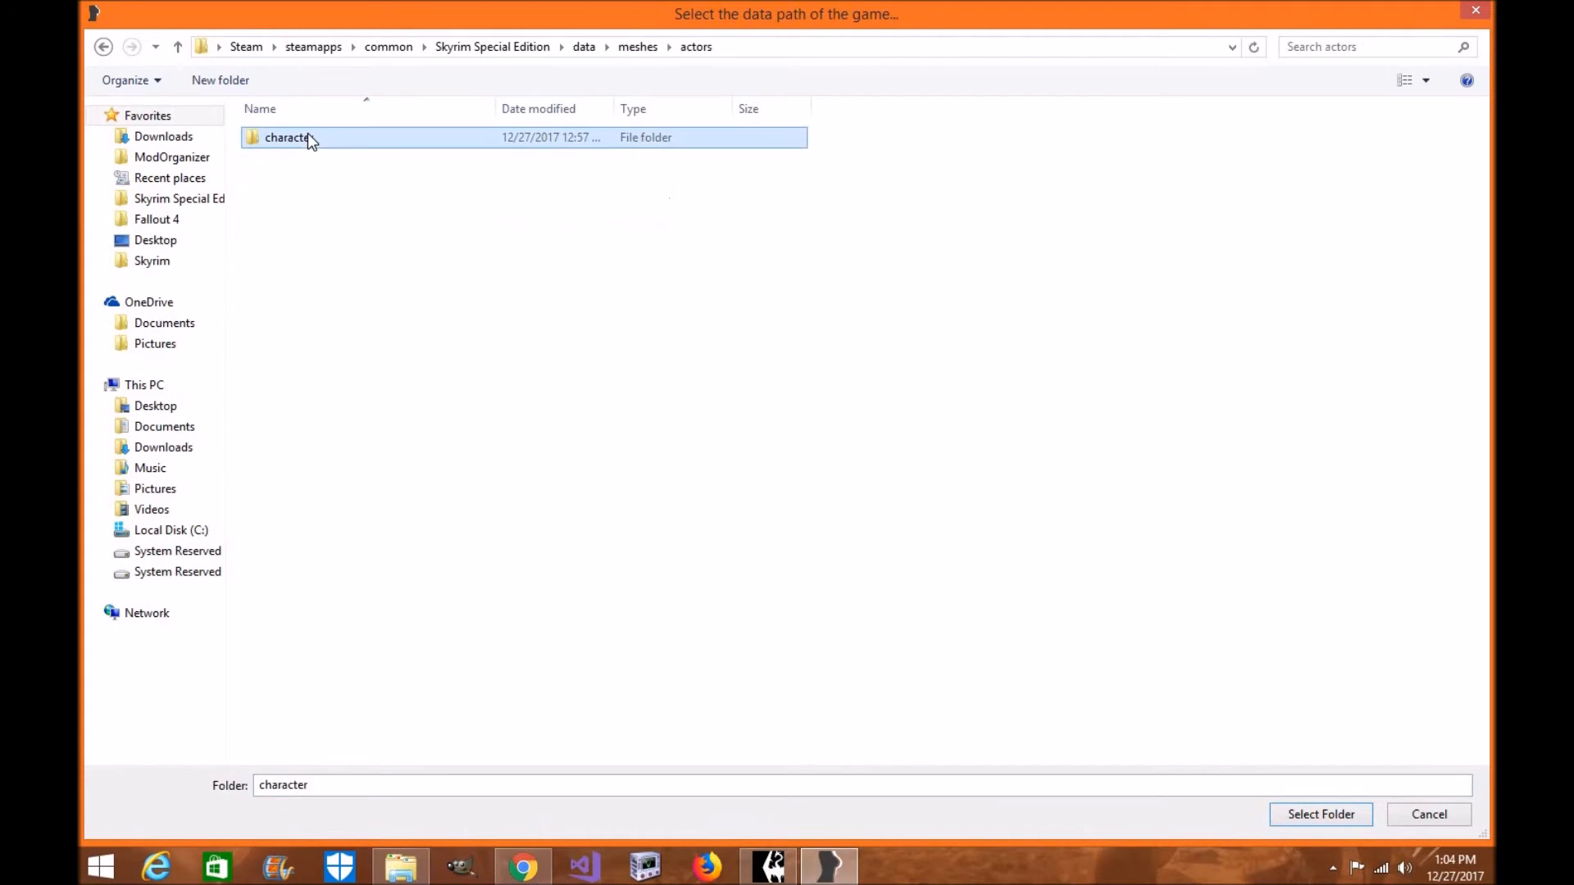
{"action": "double_click", "coordinate": [282, 138]}
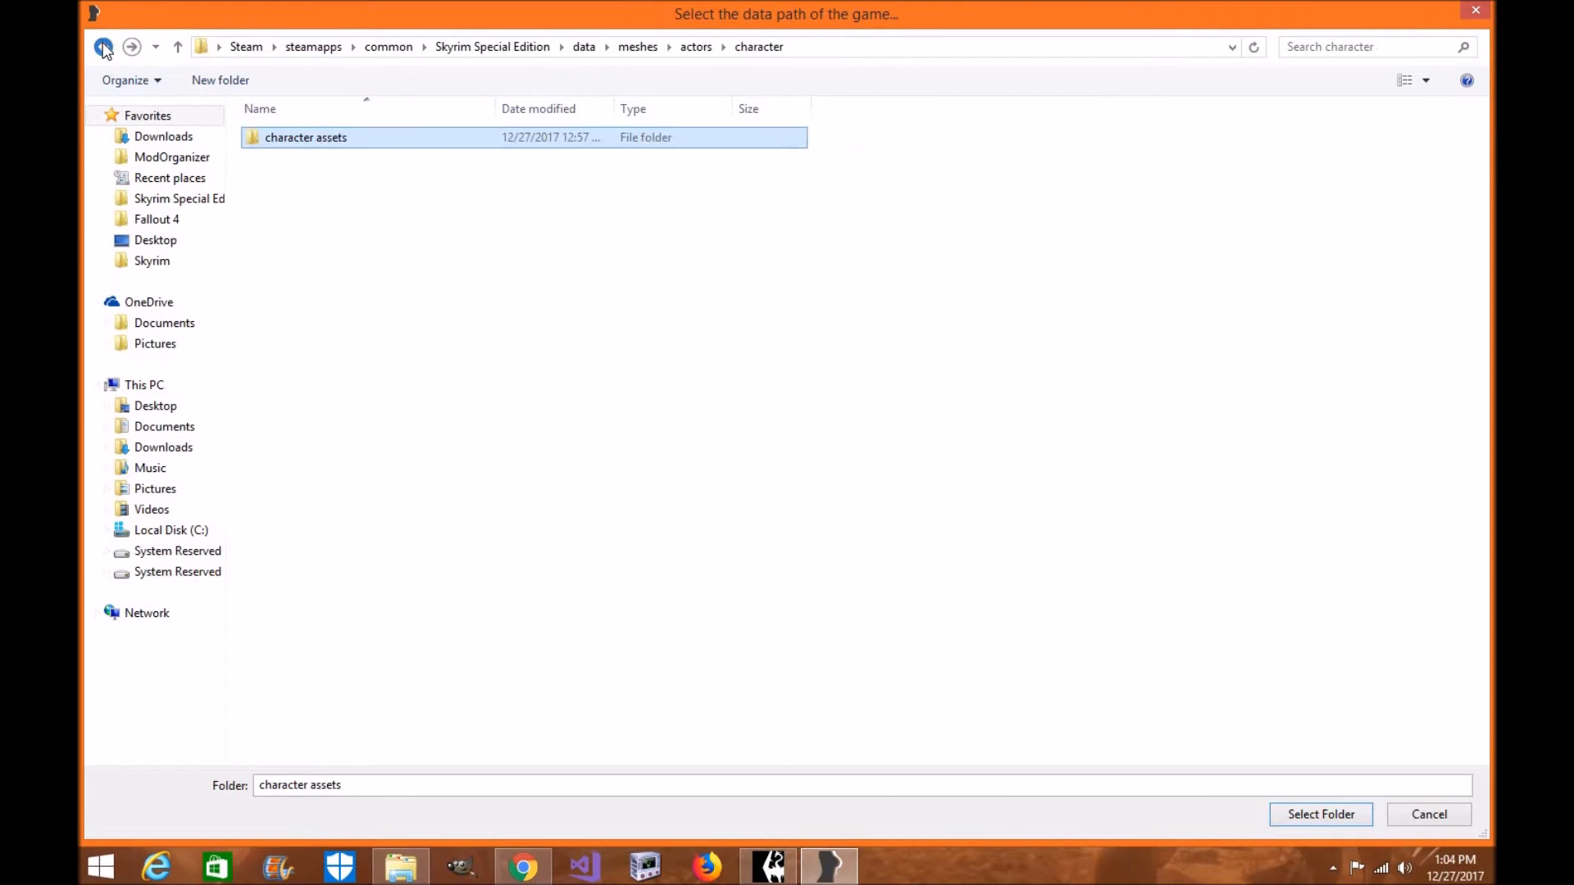
{"action": "left_click", "coordinate": [104, 46]}
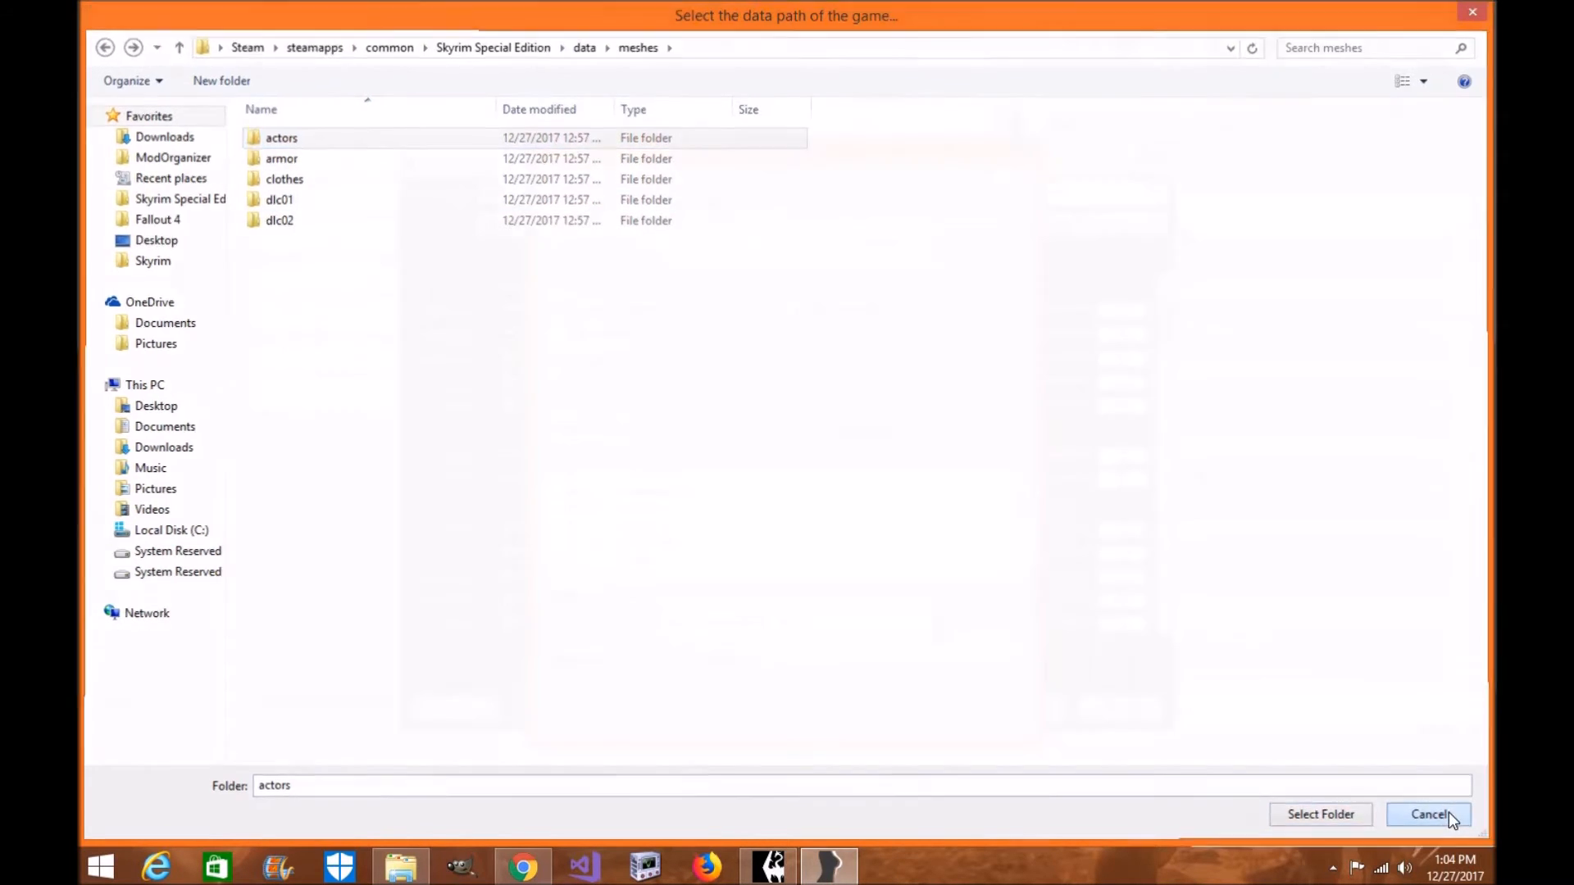
Cancel the folder choice and close Settings leaving the data path unchanged.
{"action": "left_click", "coordinate": [1436, 814]}
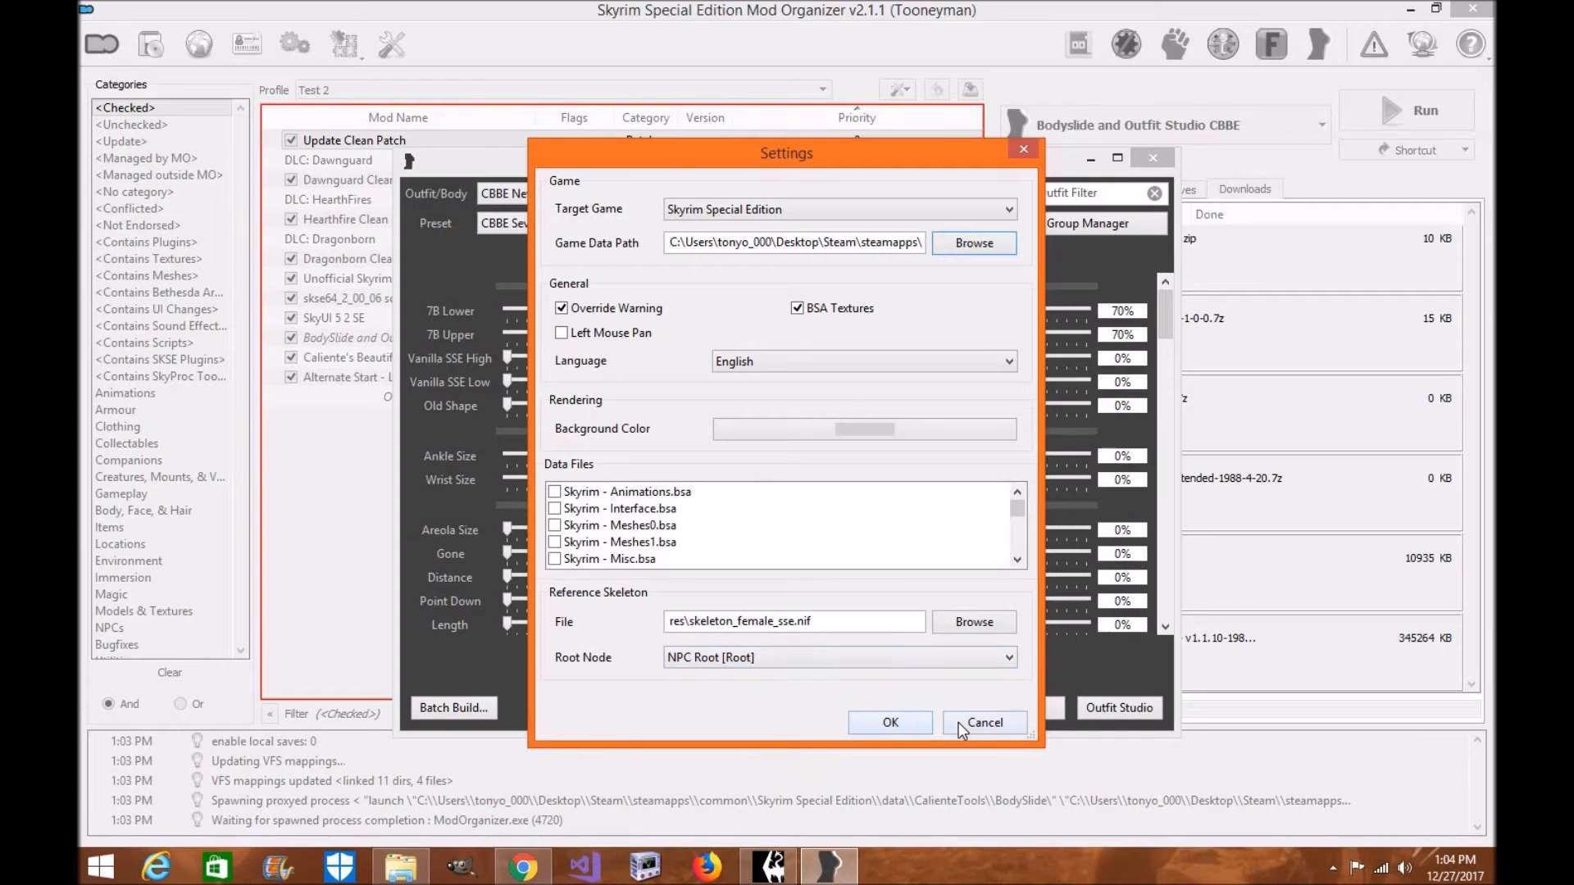
{"action": "left_click", "coordinate": [986, 721]}
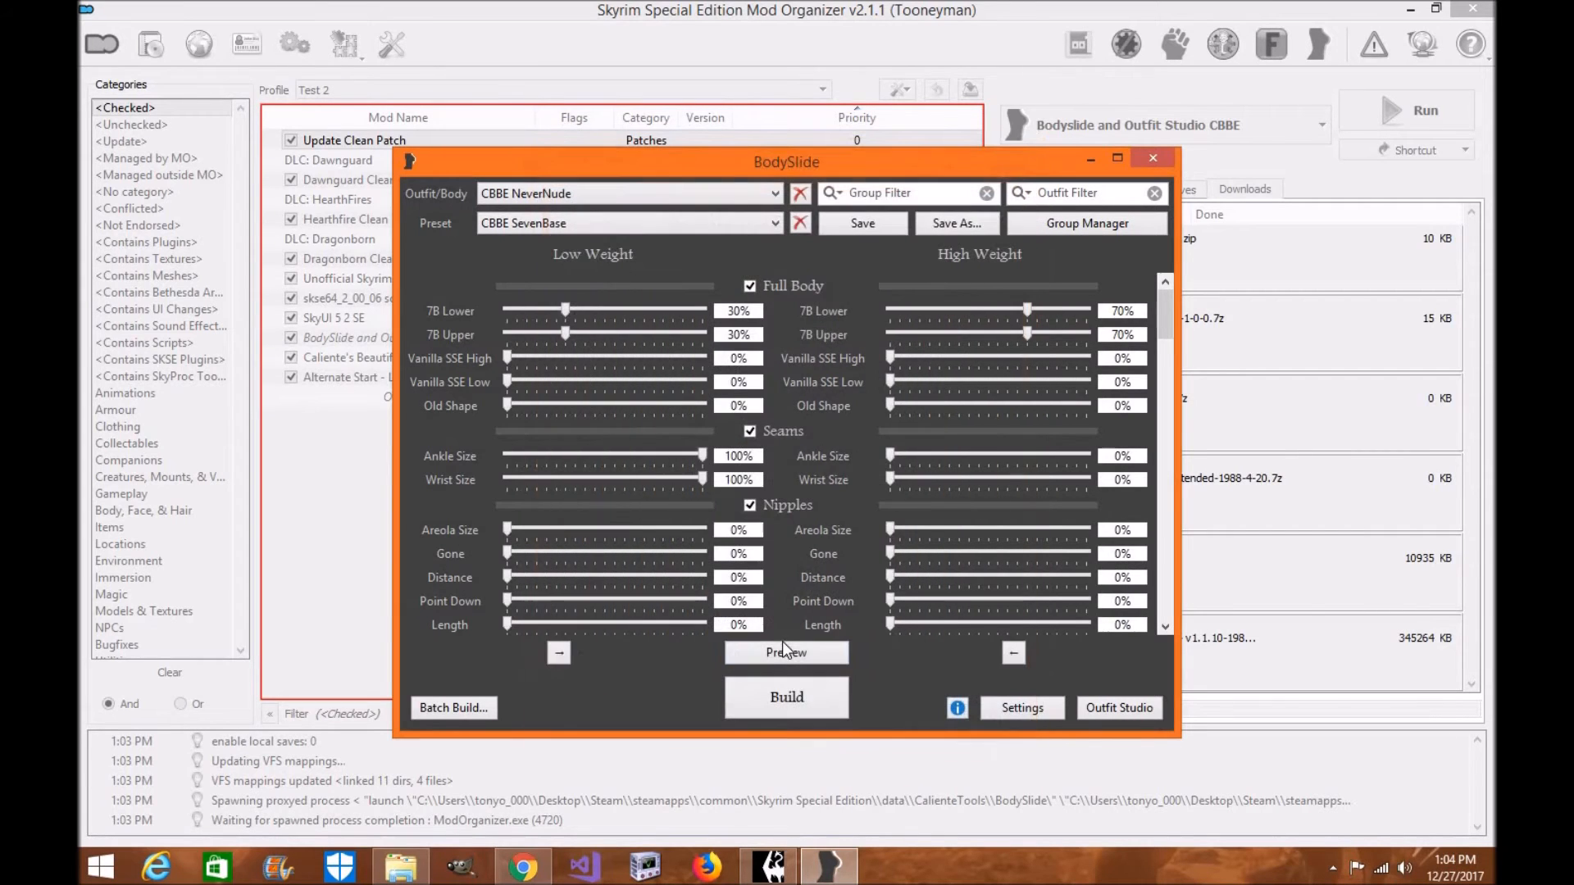
Preview the body, then select Mod Organizer's overwrite folder as BodySlide's game data path.
{"action": "left_click", "coordinate": [787, 653]}
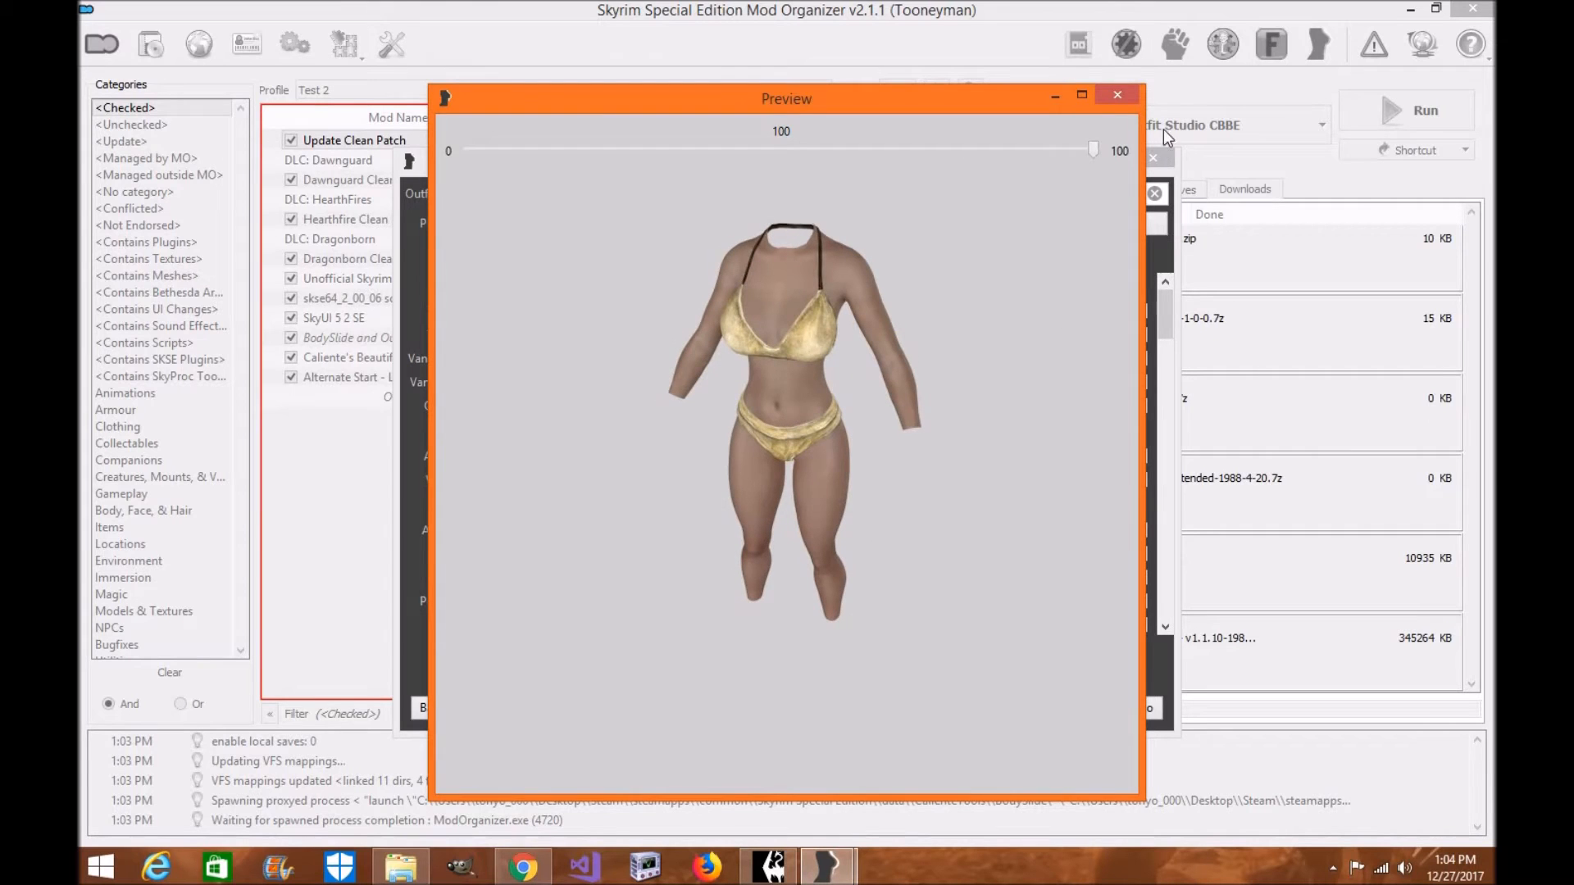
{"action": "left_click", "coordinate": [1117, 95]}
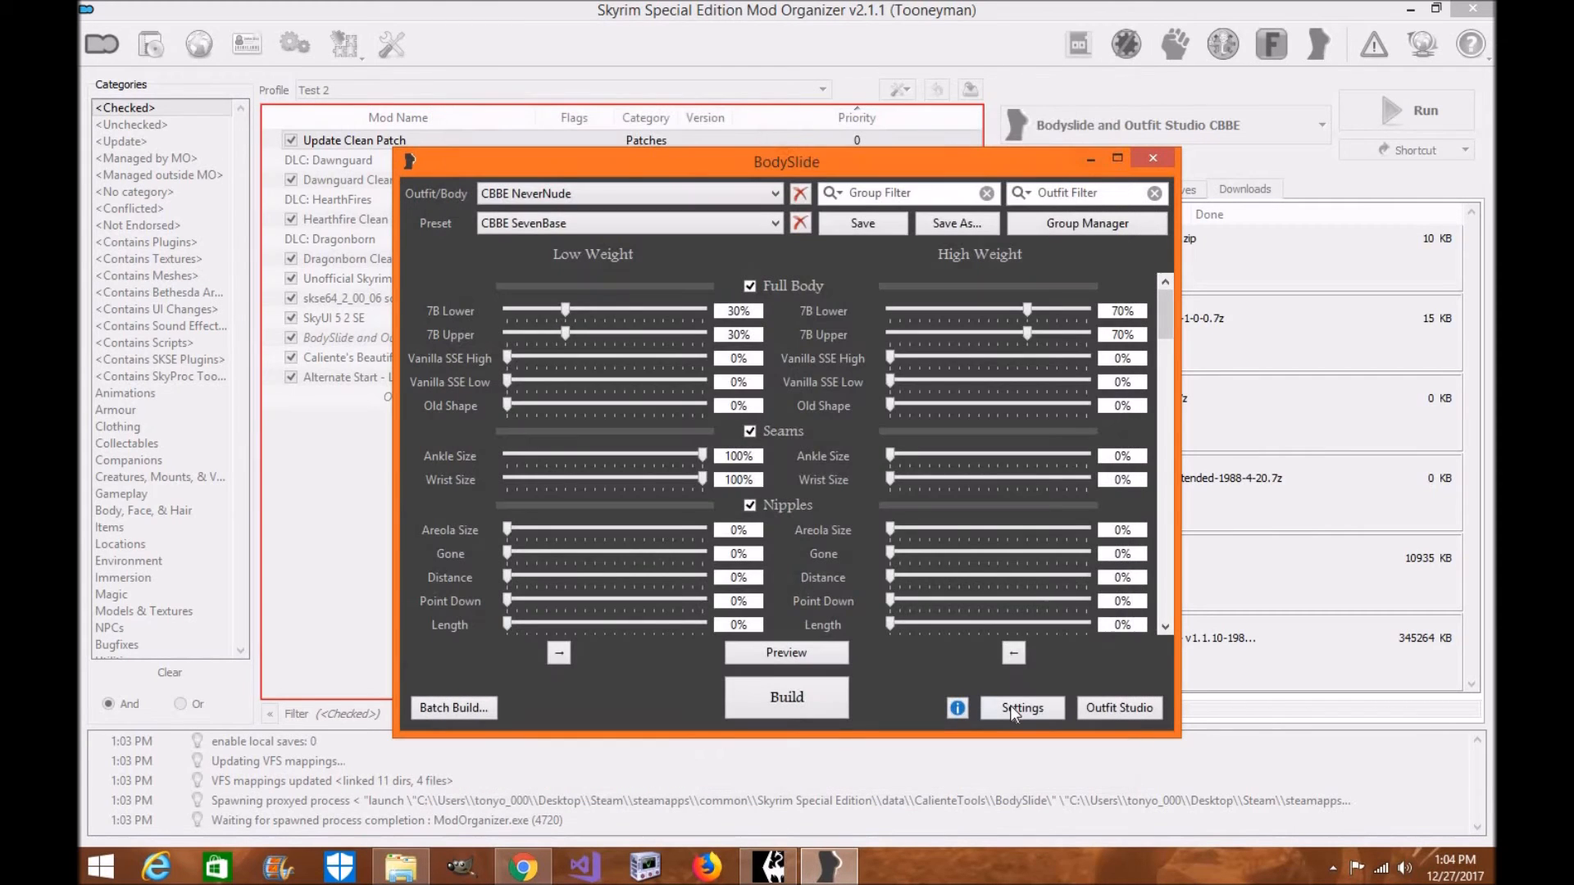
{"action": "left_click", "coordinate": [1021, 708]}
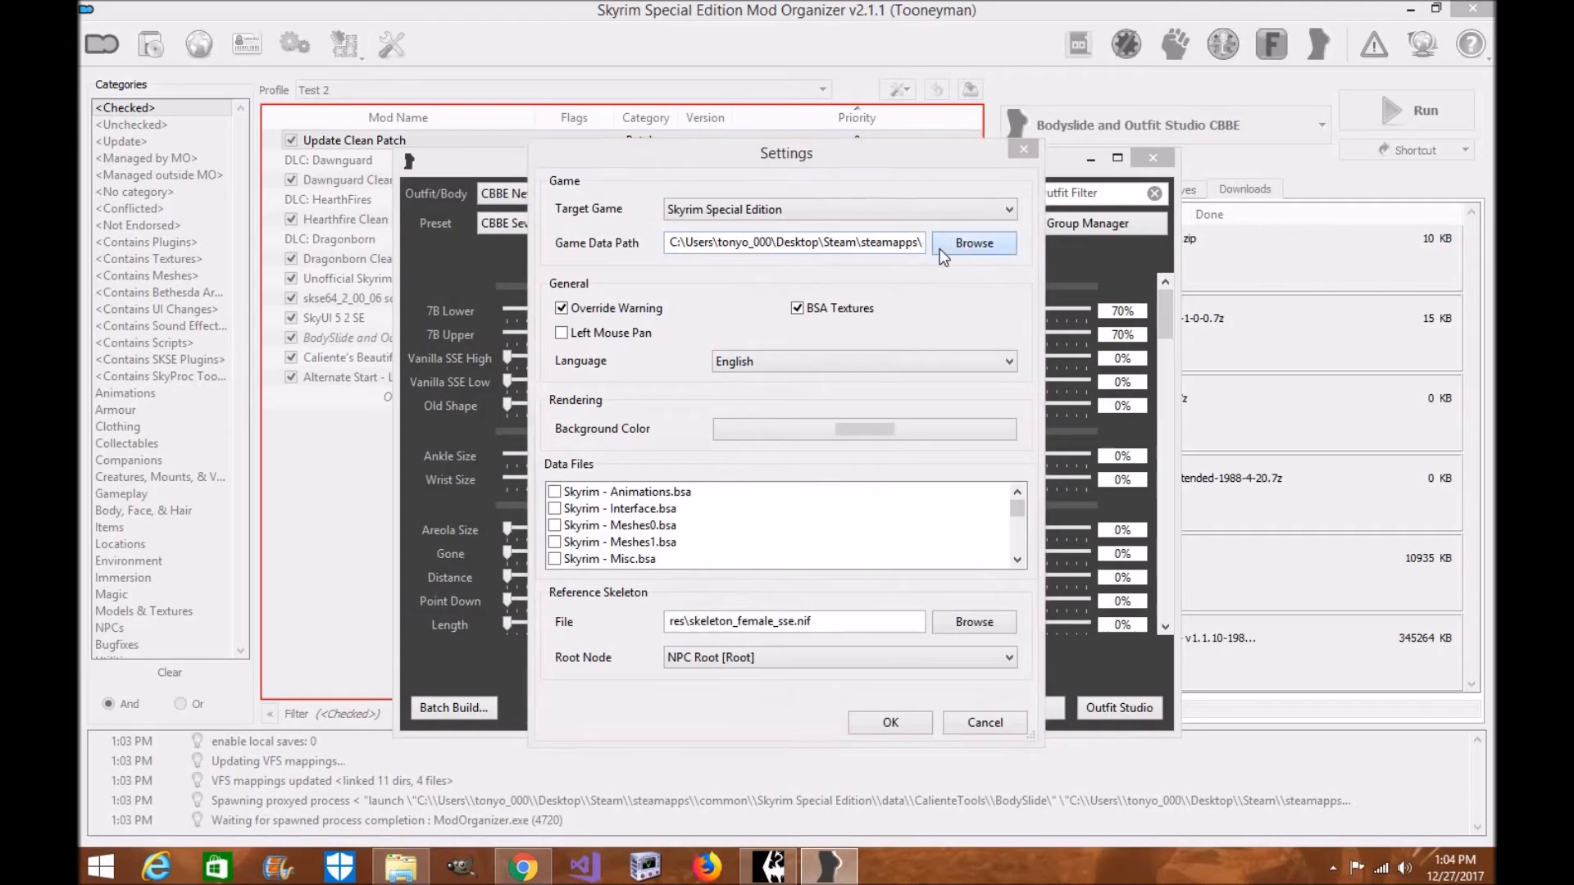
{"action": "left_click", "coordinate": [974, 243]}
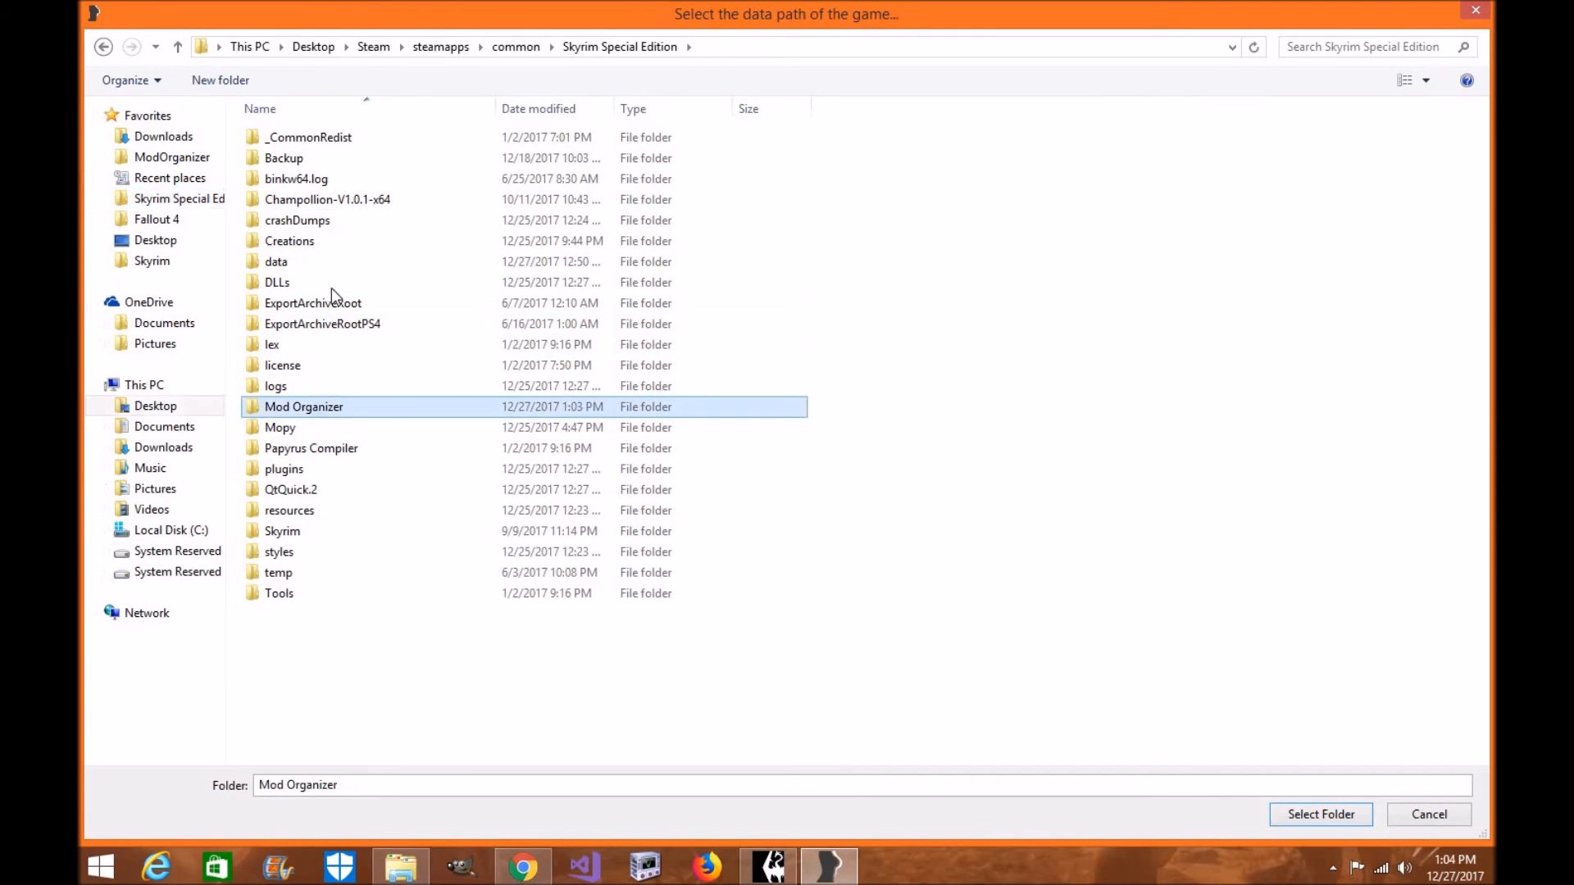
{"action": "double_click", "coordinate": [305, 406]}
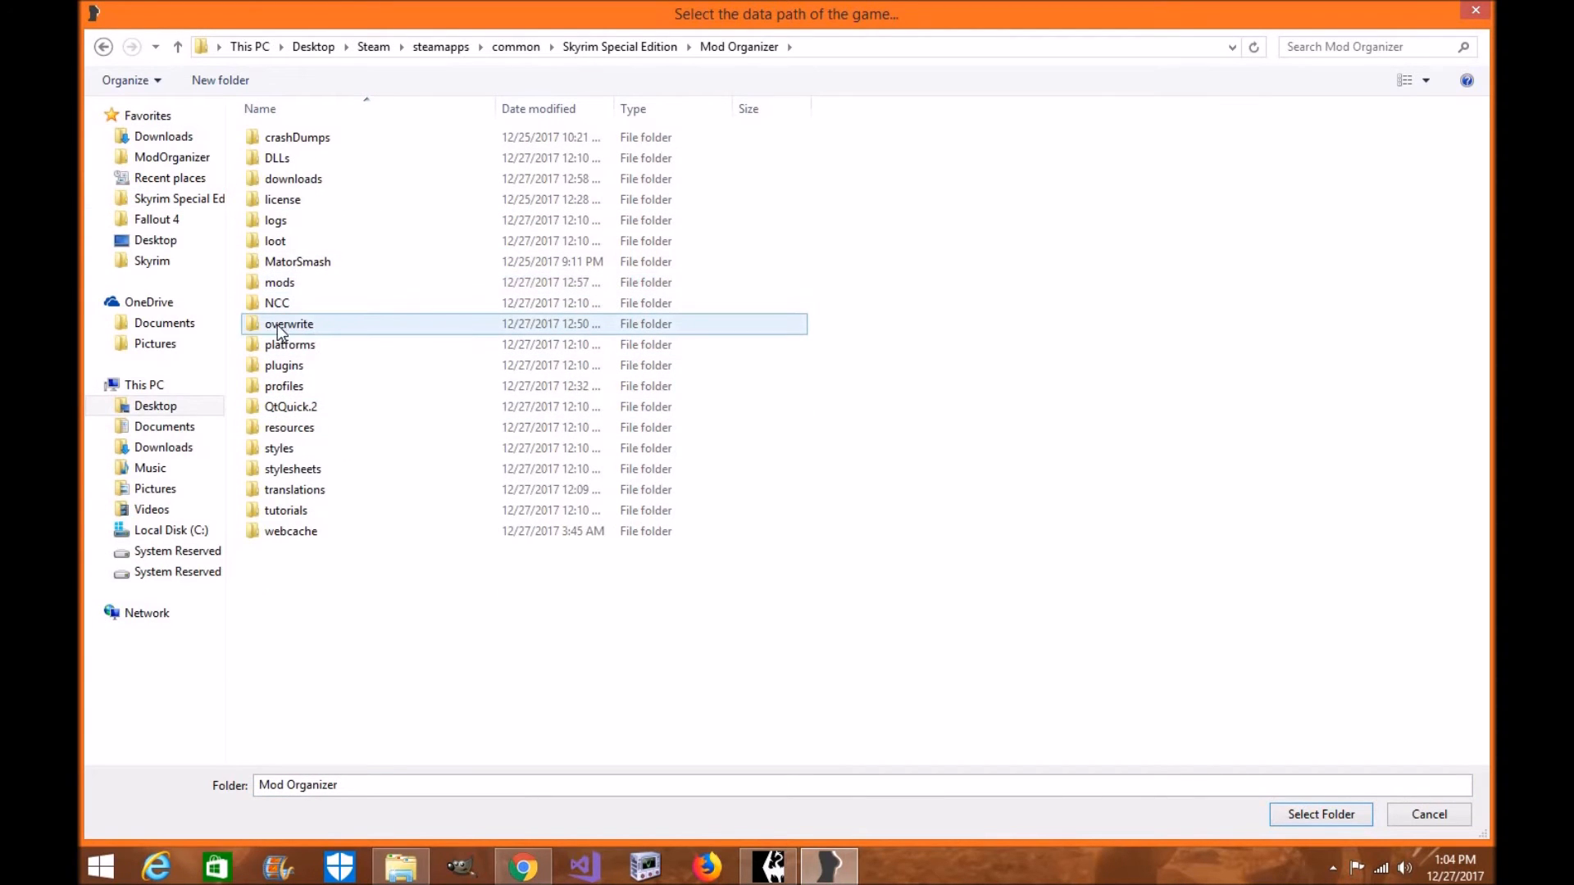
{"action": "left_click", "coordinate": [288, 323]}
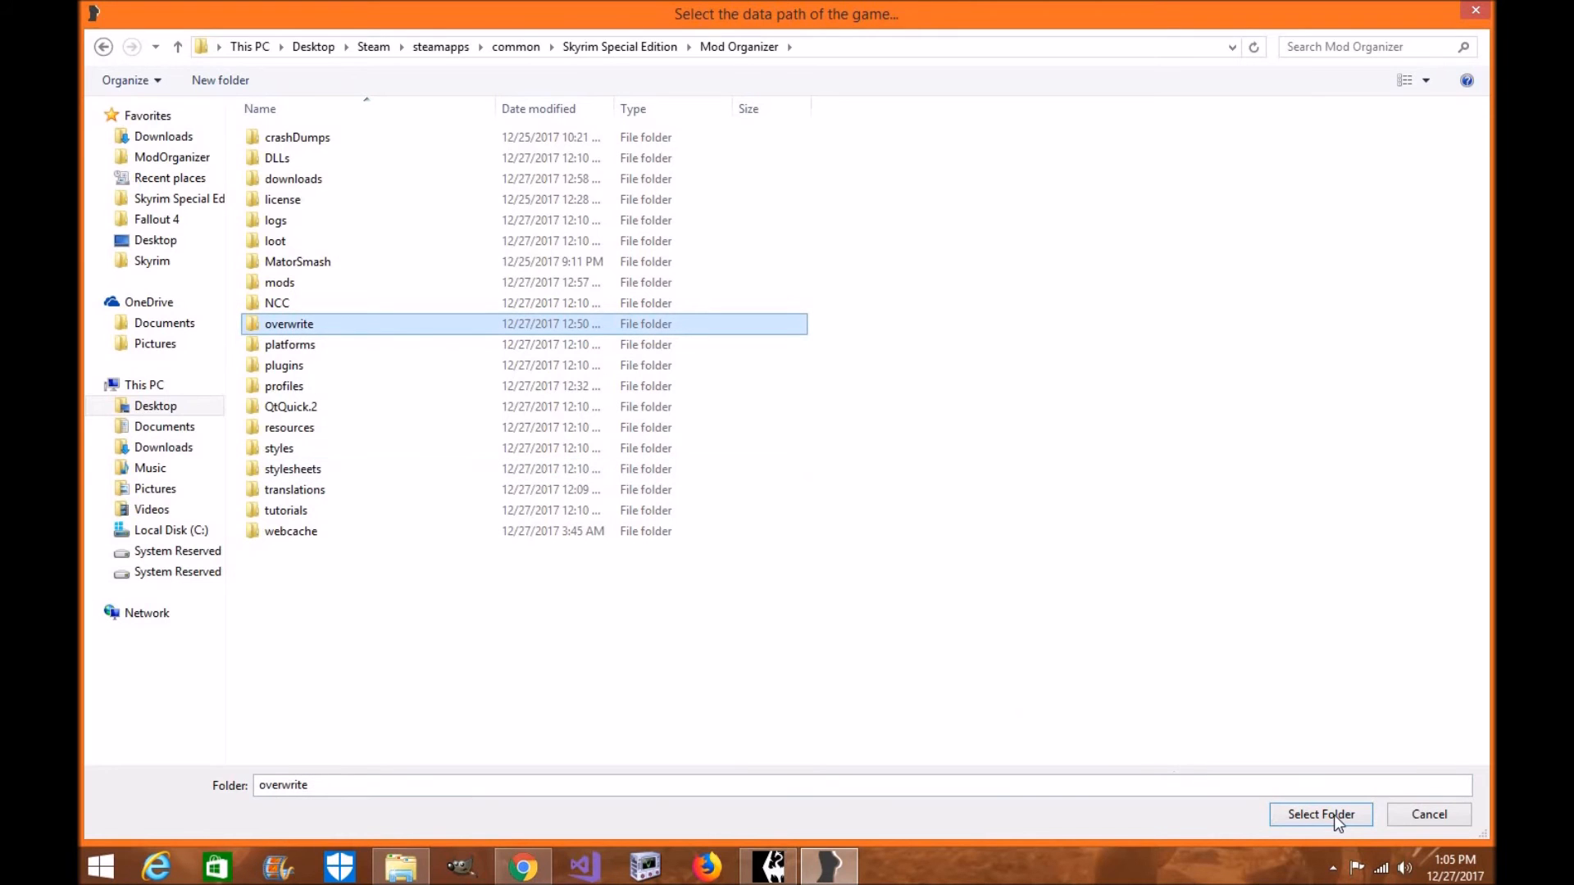
{"action": "left_click", "coordinate": [1320, 814]}
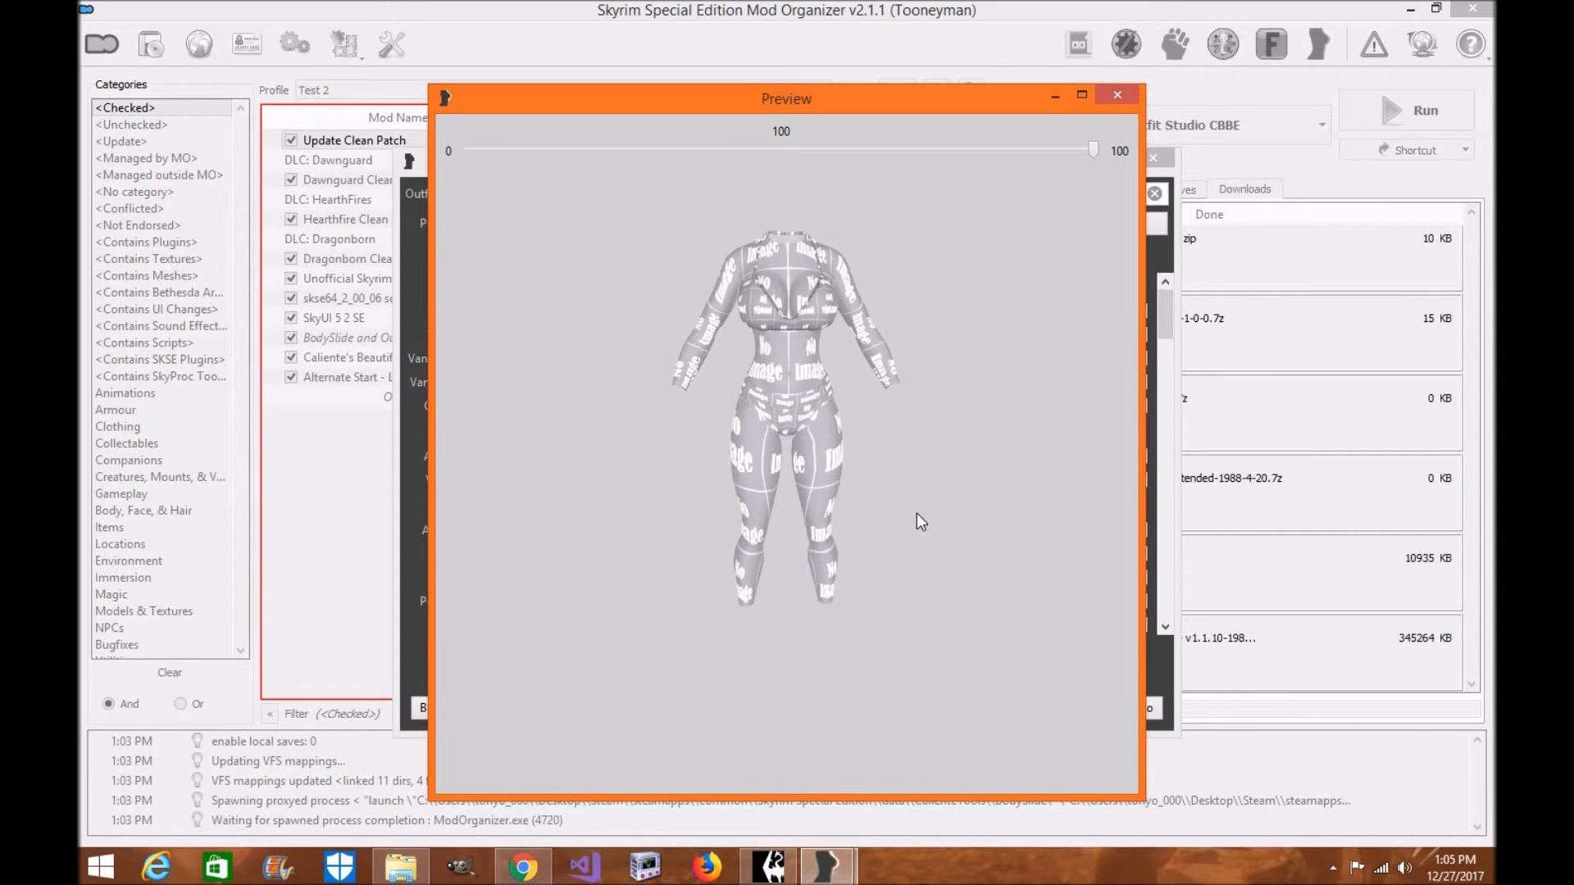
{"action": "mouse_move", "coordinate": [785, 499]}
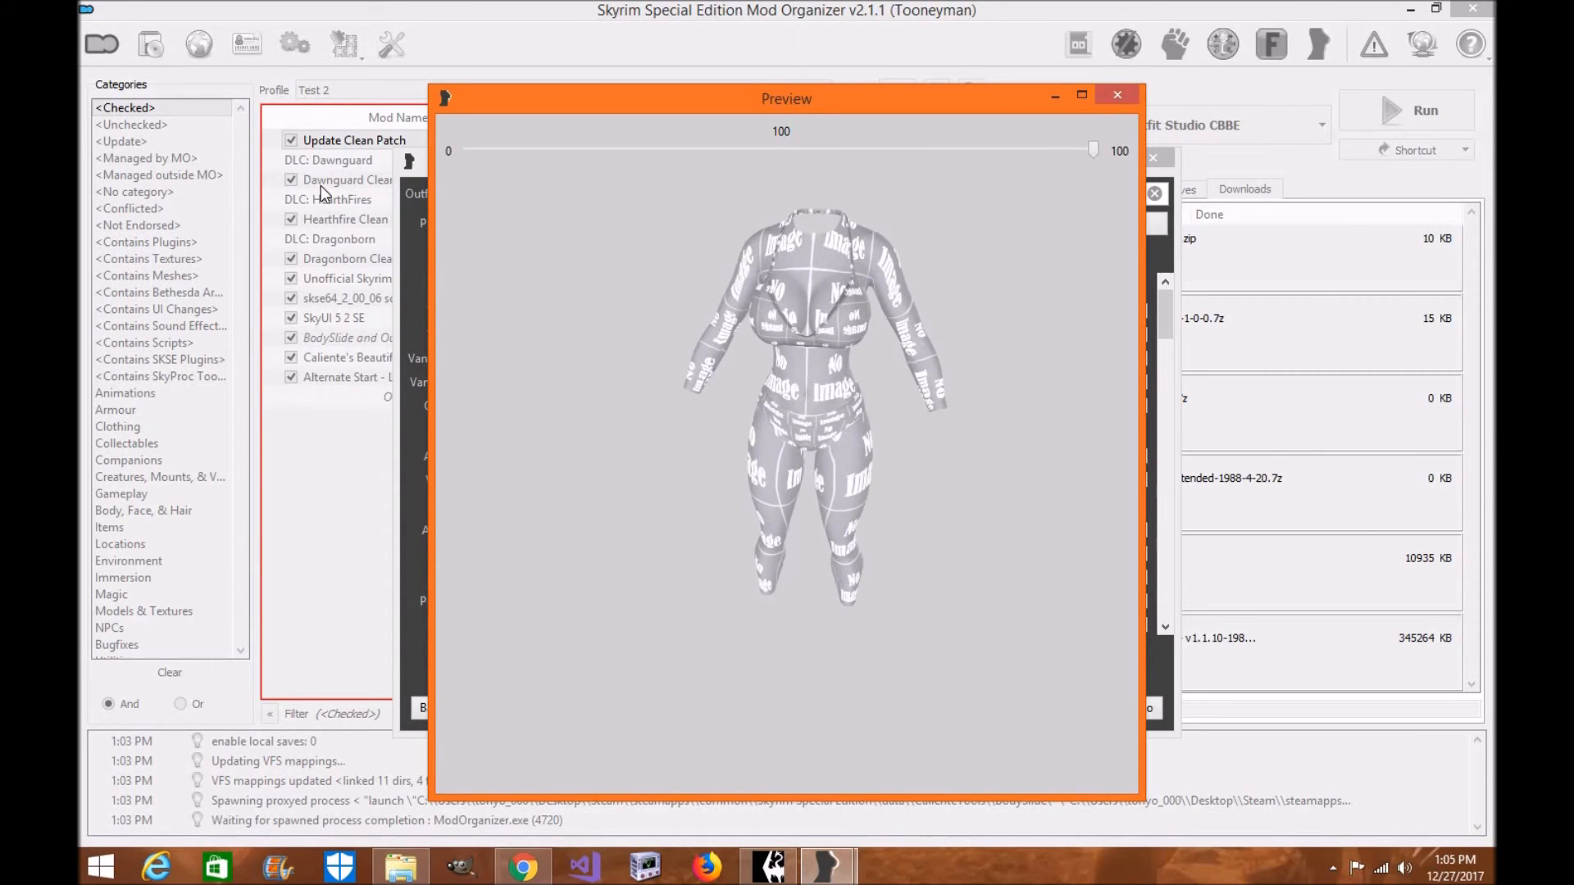
{"action": "mouse_move", "coordinate": [346, 278]}
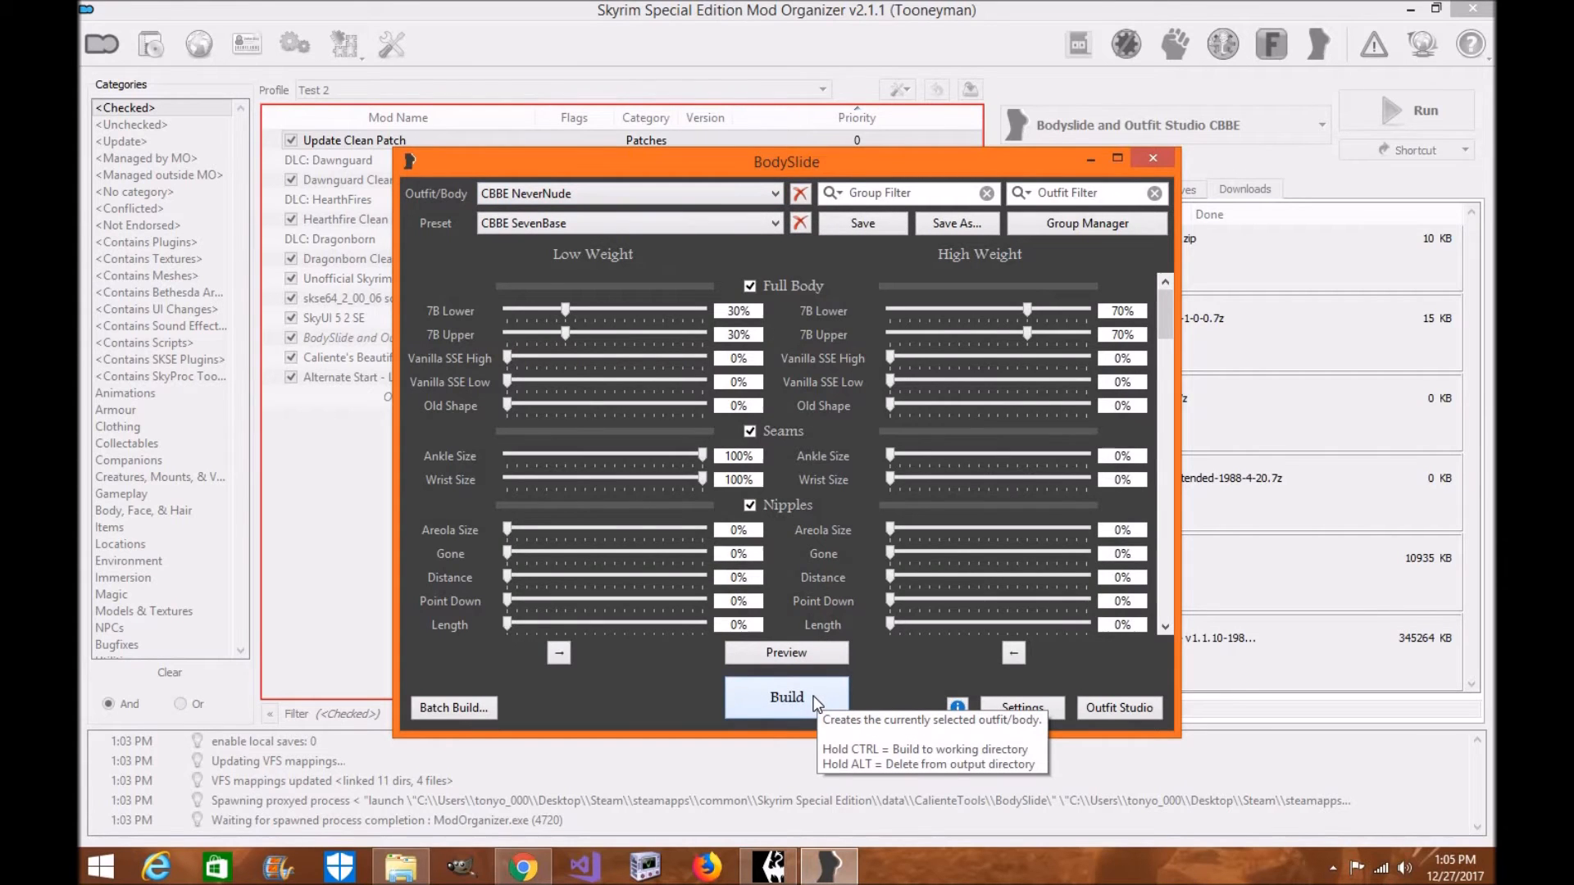
{"action": "mouse_move", "coordinate": [543, 626]}
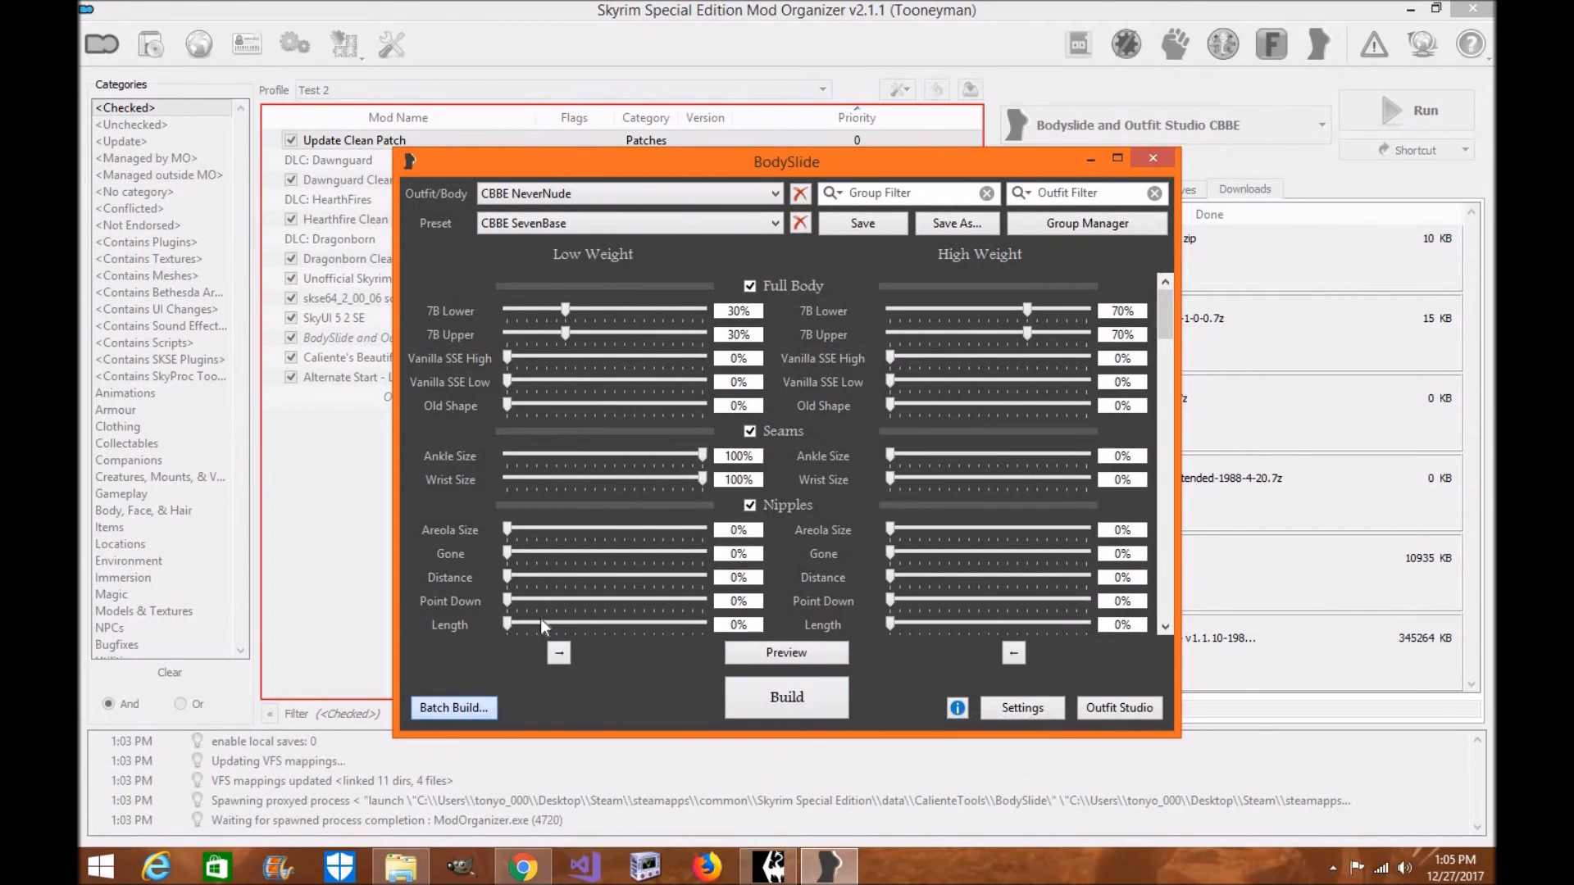
In Batch Build, exclude CBBE Body, CBBE Body Physics and NeverNude Physics, keeping CBBE NeverNude checked.
{"action": "left_click", "coordinate": [452, 708]}
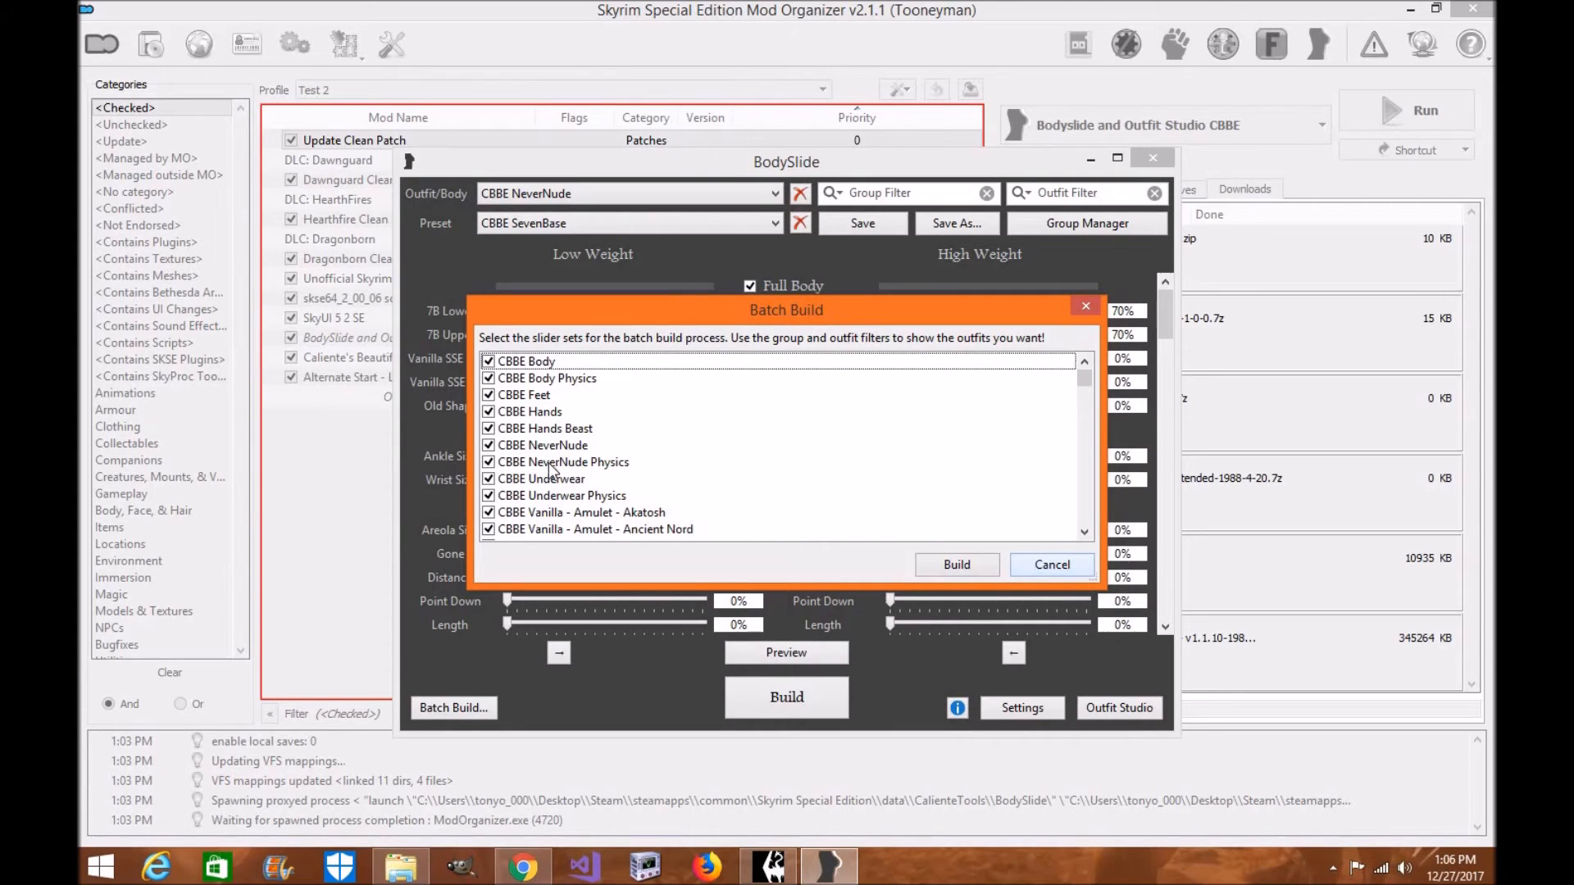
{"action": "left_click", "coordinate": [1052, 564]}
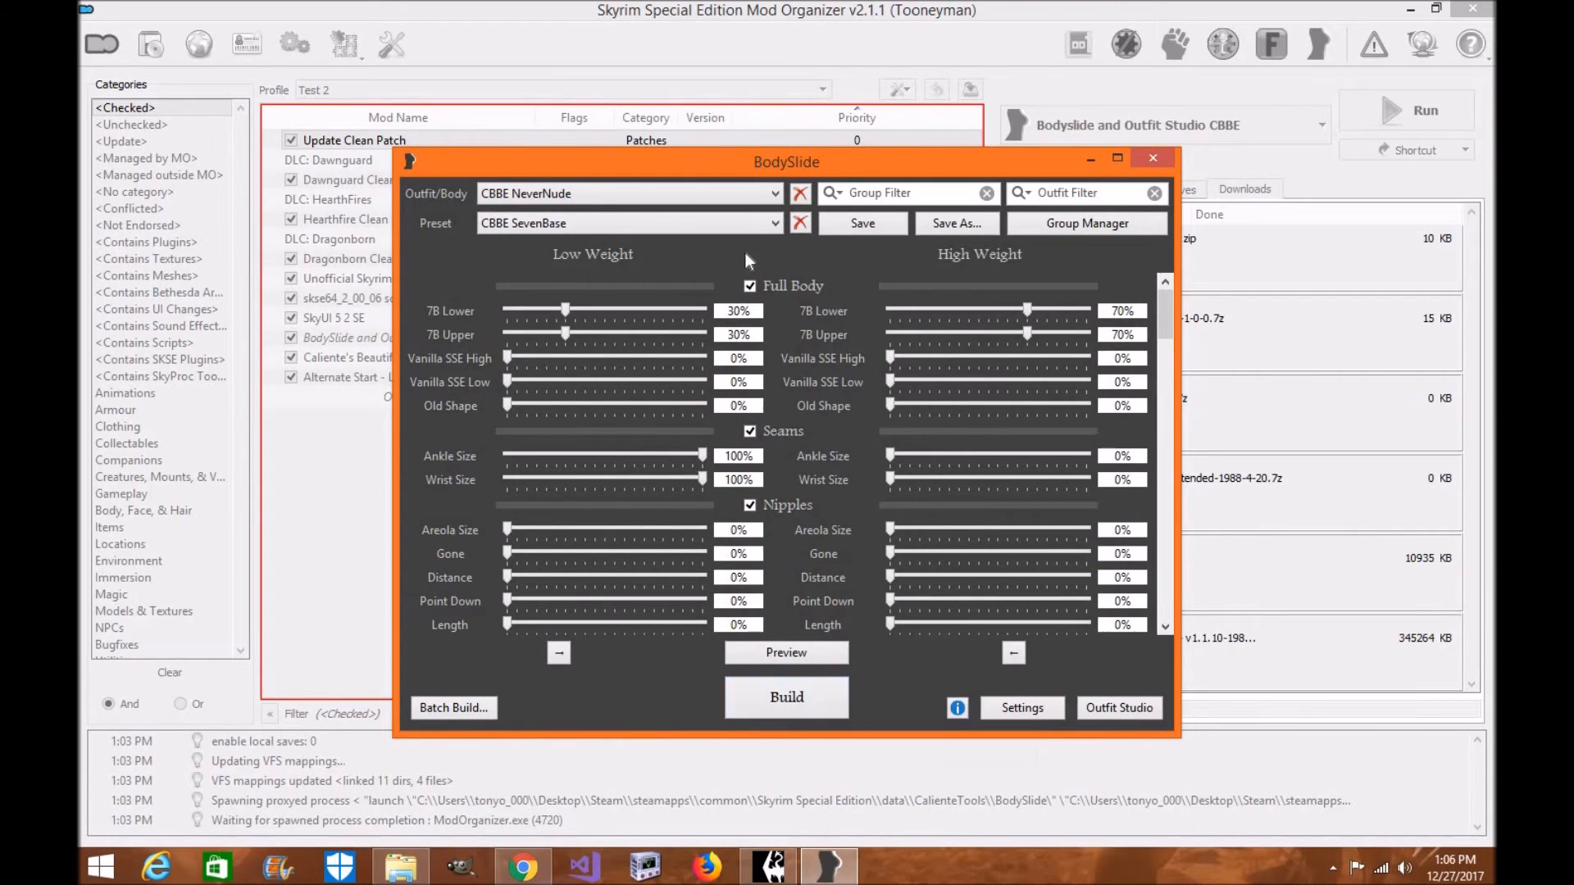
{"action": "mouse_move", "coordinate": [757, 223]}
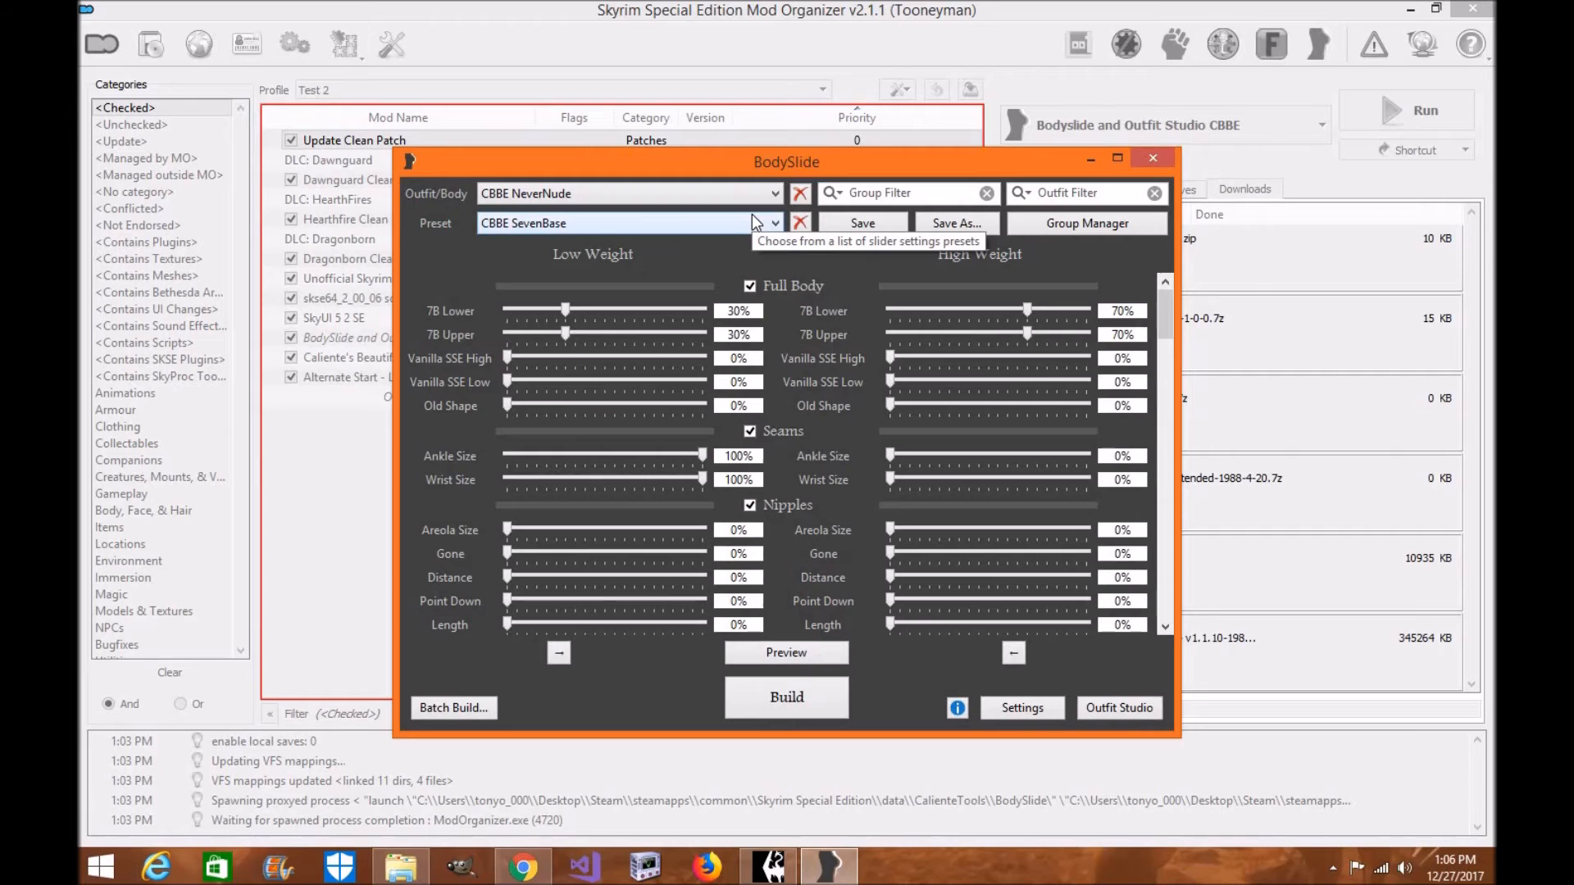
{"action": "mouse_move", "coordinate": [468, 728]}
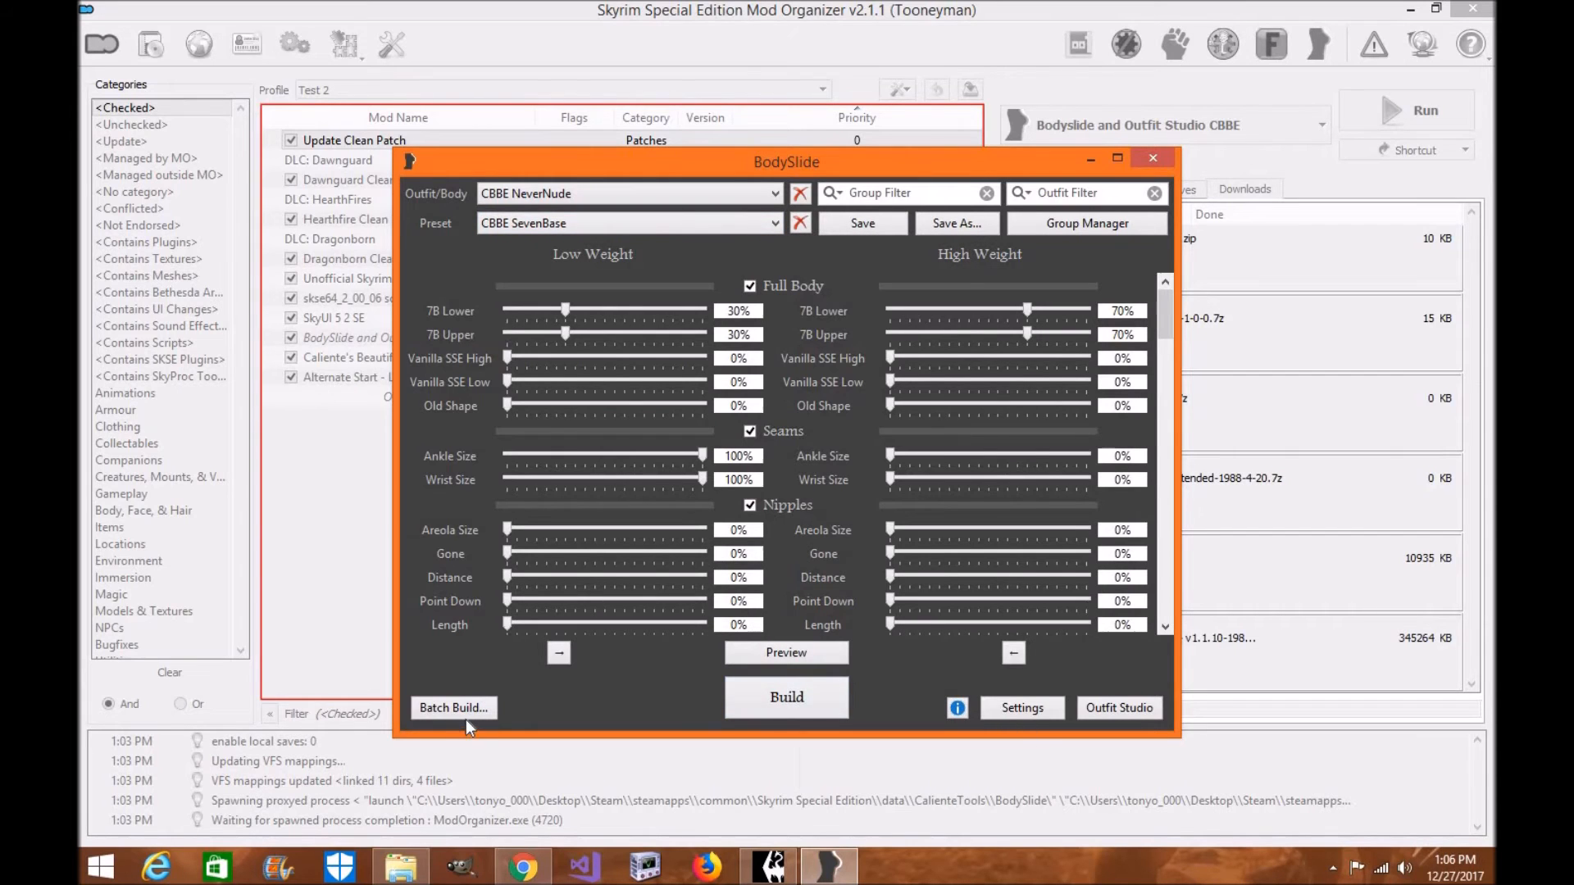
{"action": "left_click", "coordinate": [453, 708]}
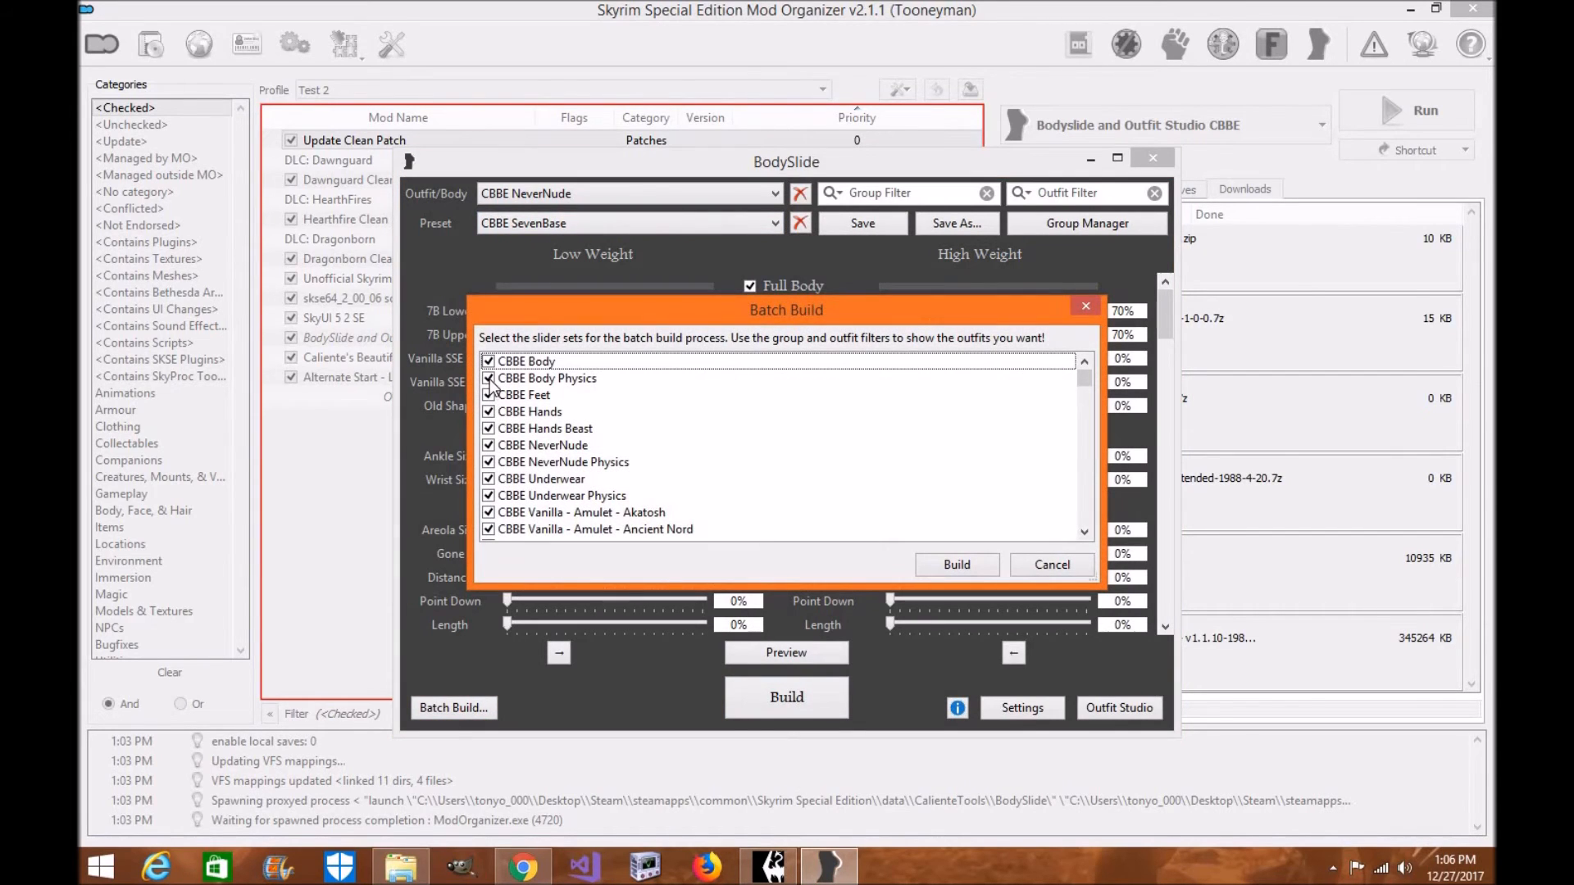
{"action": "left_click", "coordinate": [488, 379]}
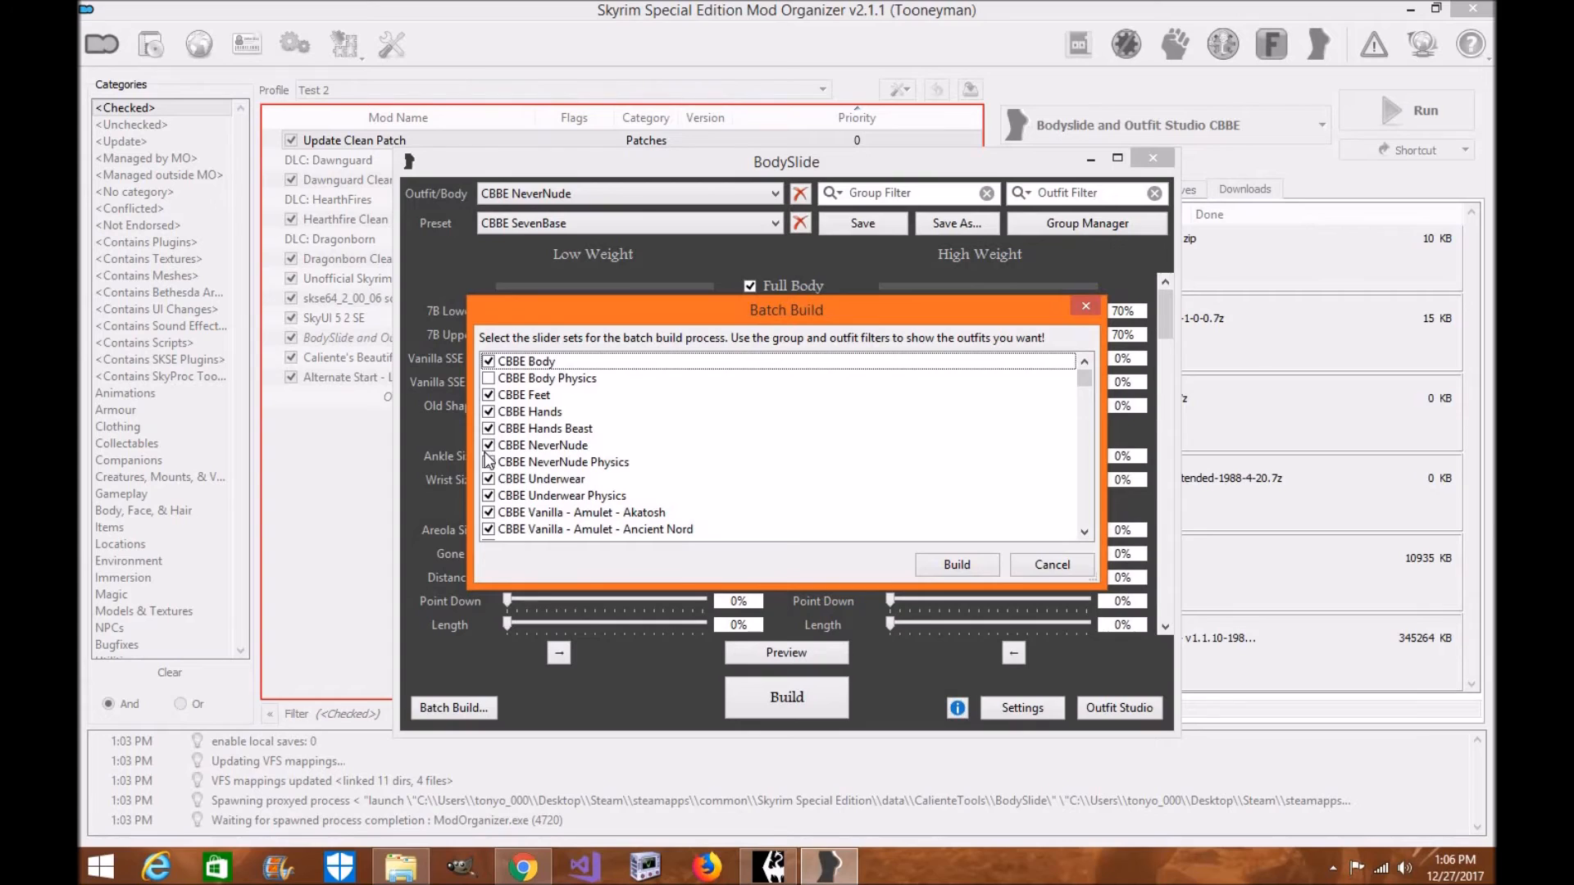
{"action": "left_click", "coordinate": [489, 446]}
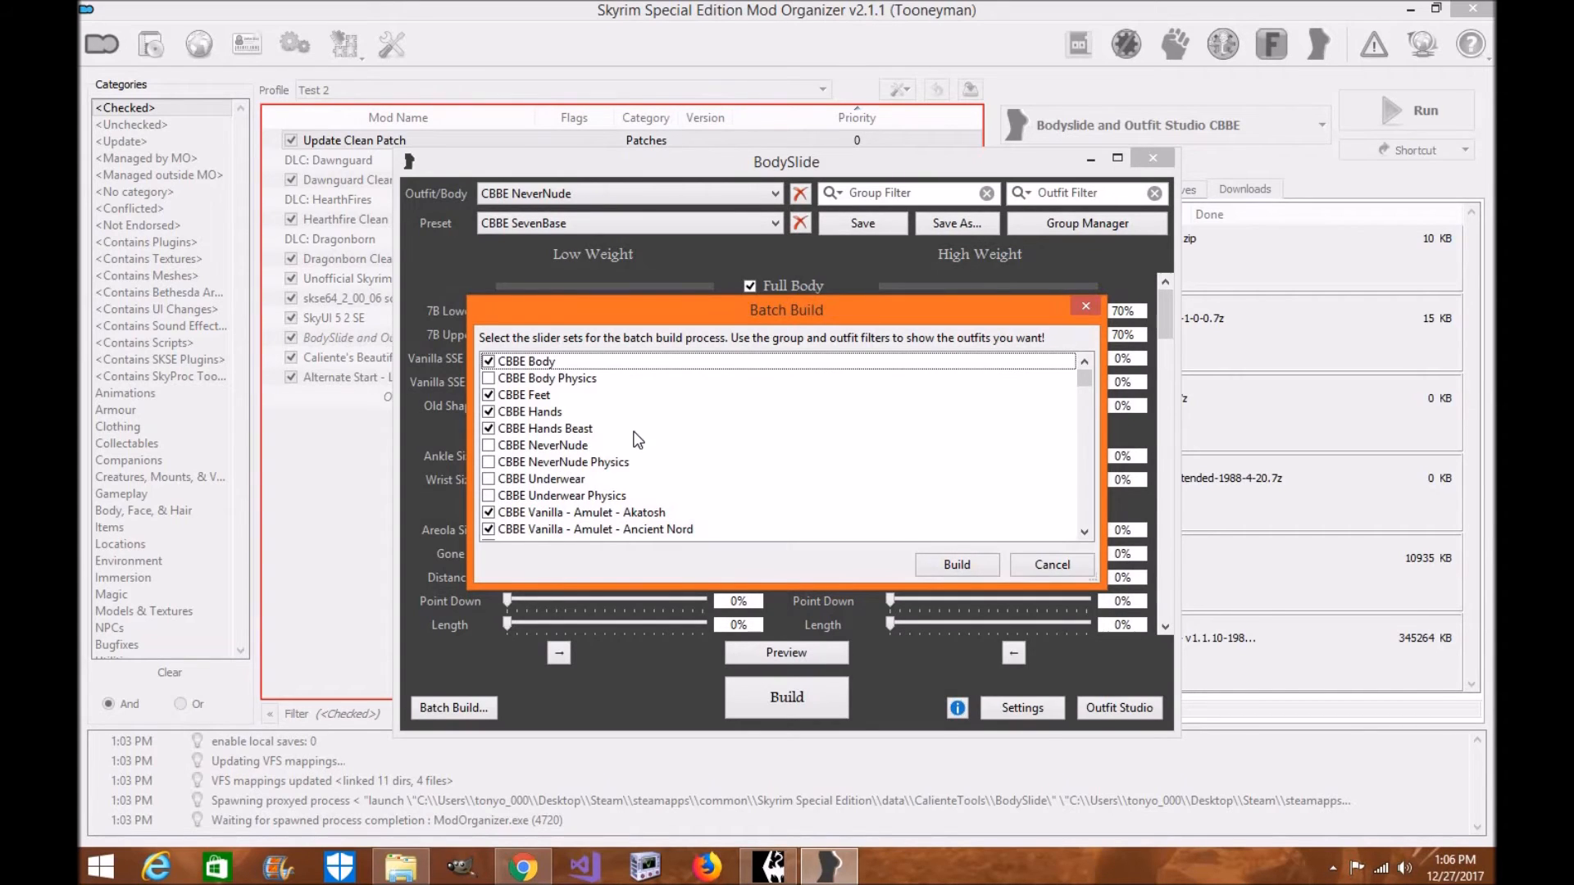
{"action": "left_click", "coordinate": [526, 361]}
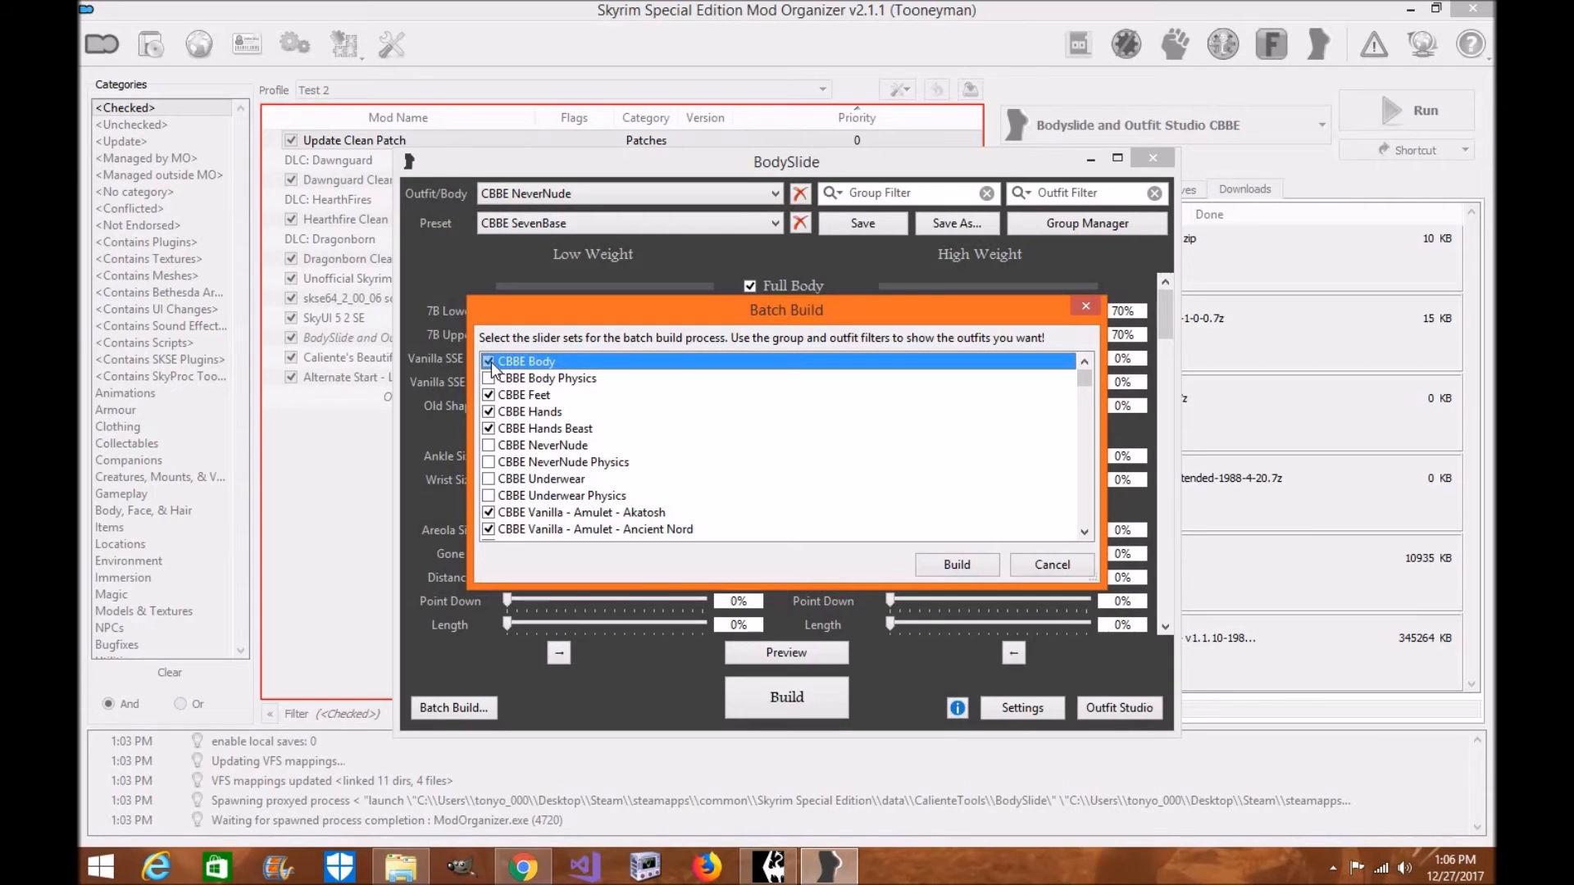
{"action": "left_click", "coordinate": [488, 361]}
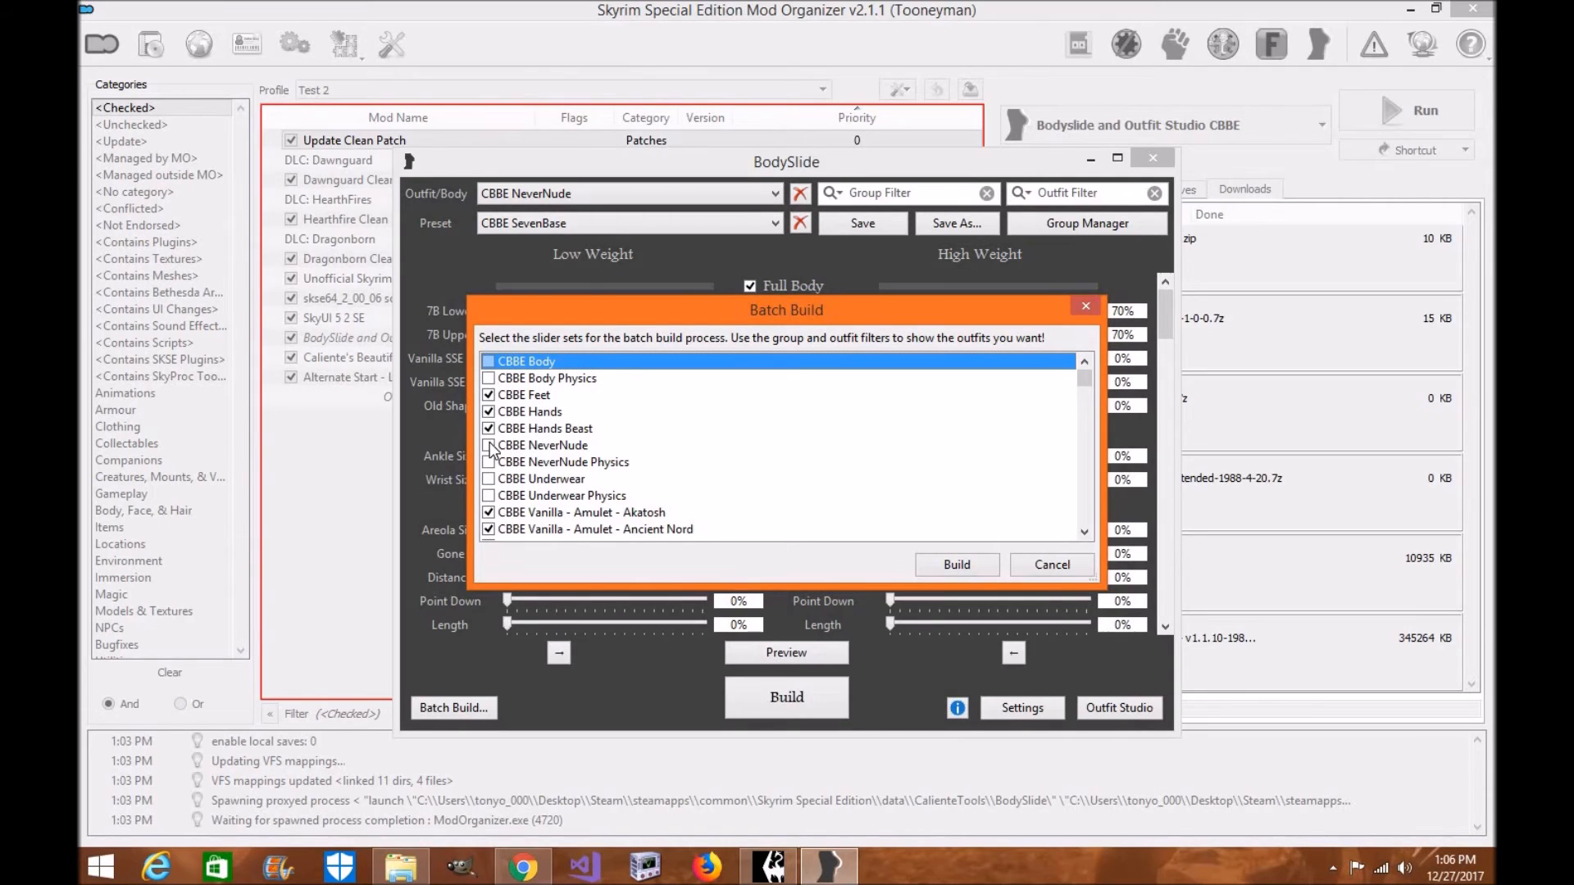
{"action": "left_click", "coordinate": [488, 446]}
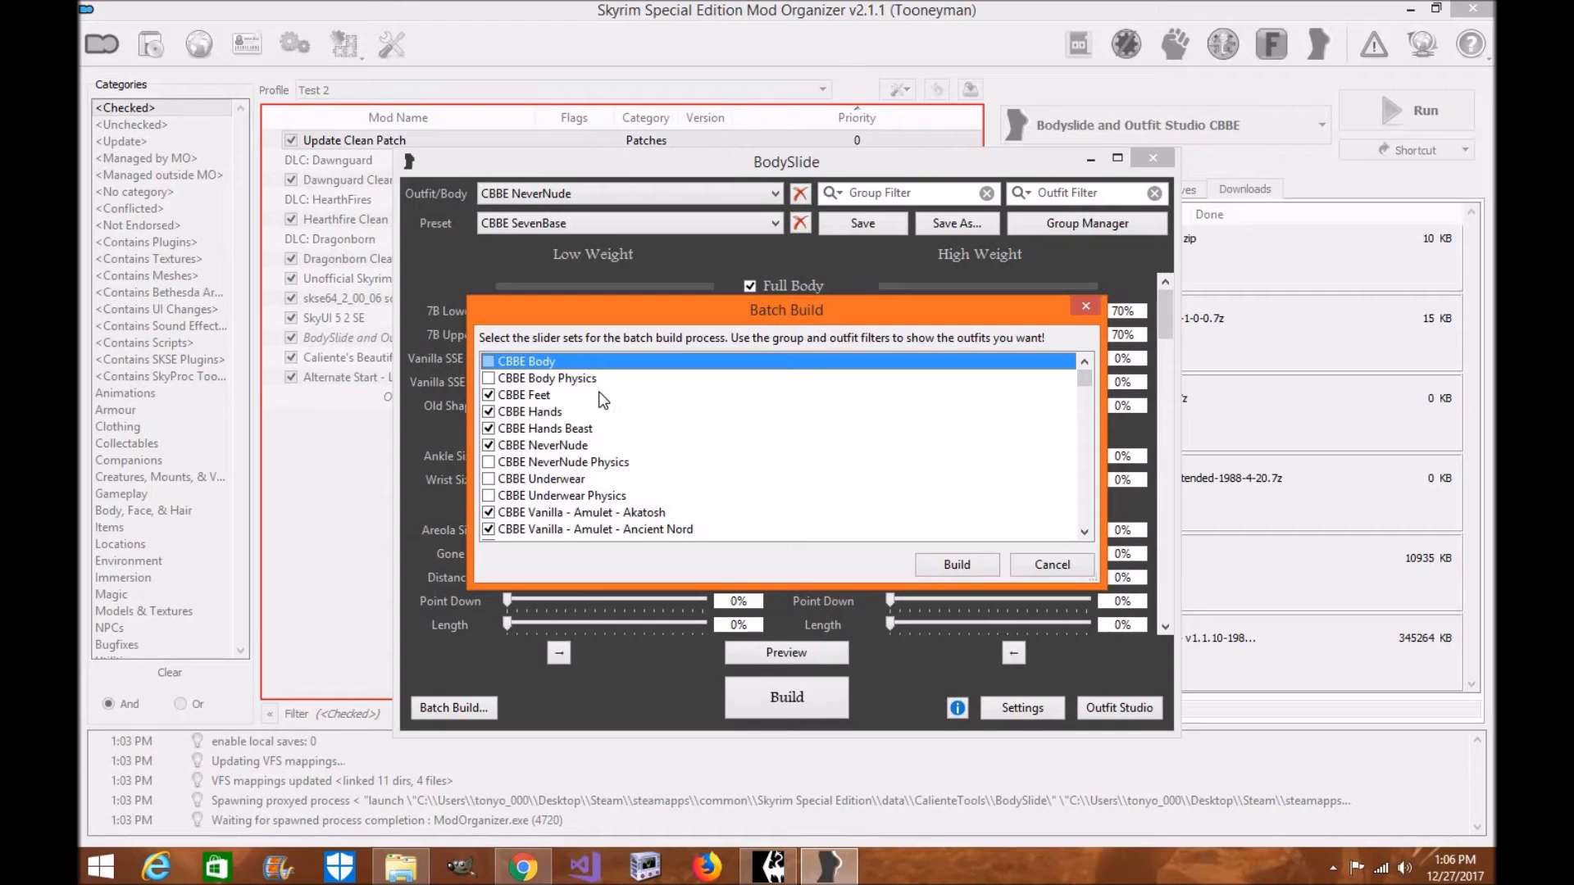
{"action": "mouse_move", "coordinate": [608, 394]}
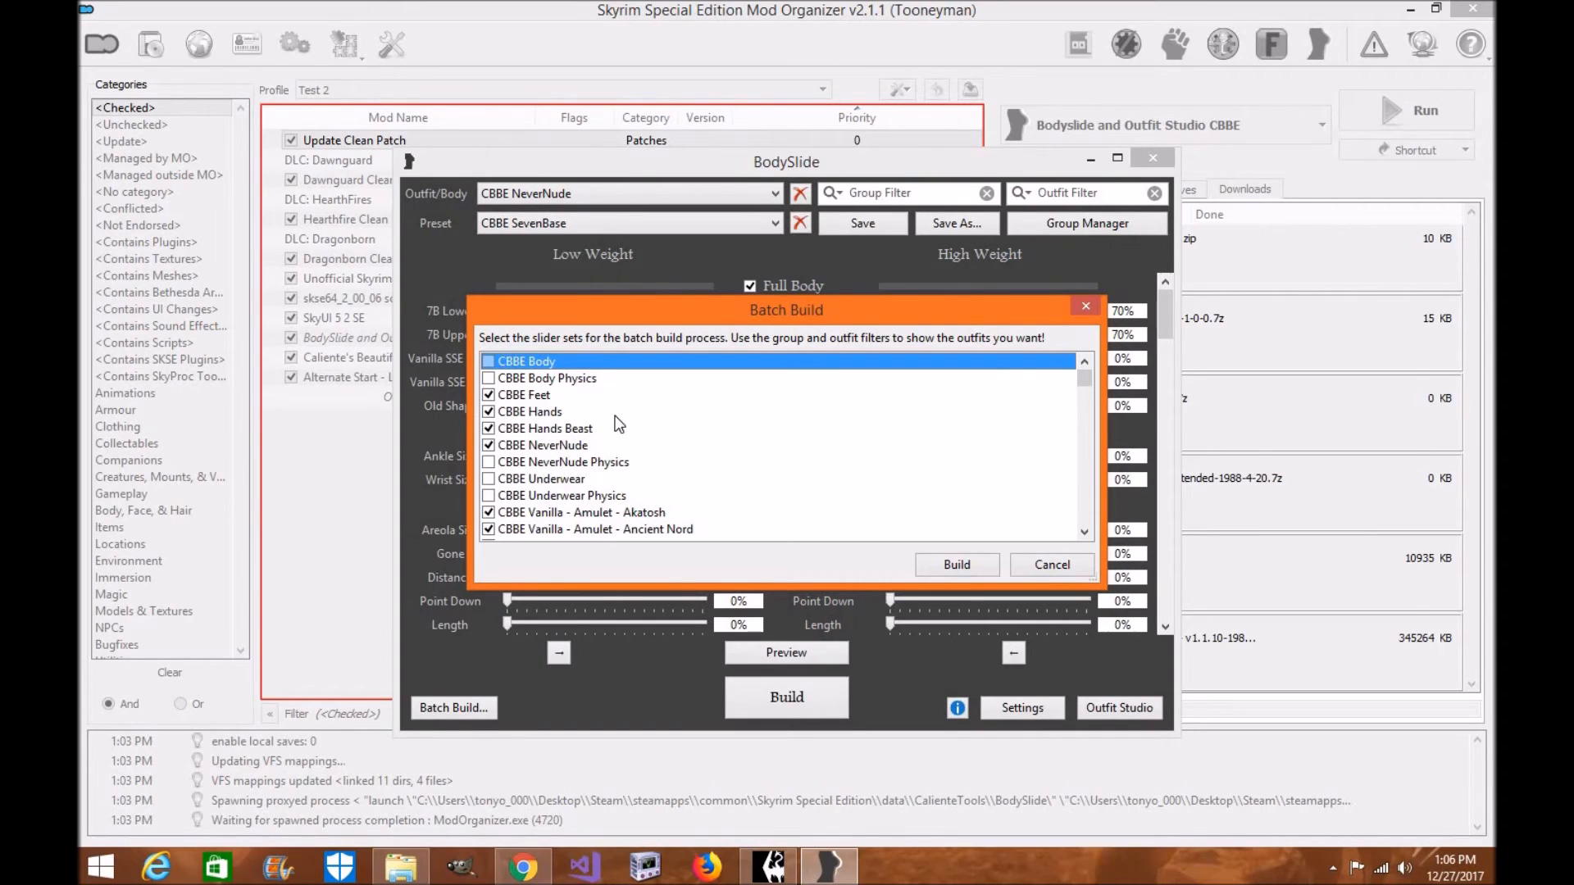
Review the remaining outfit sets and start building all checked slider sets.
{"action": "scroll", "scroll_direction": "down", "scroll_amount": 3}
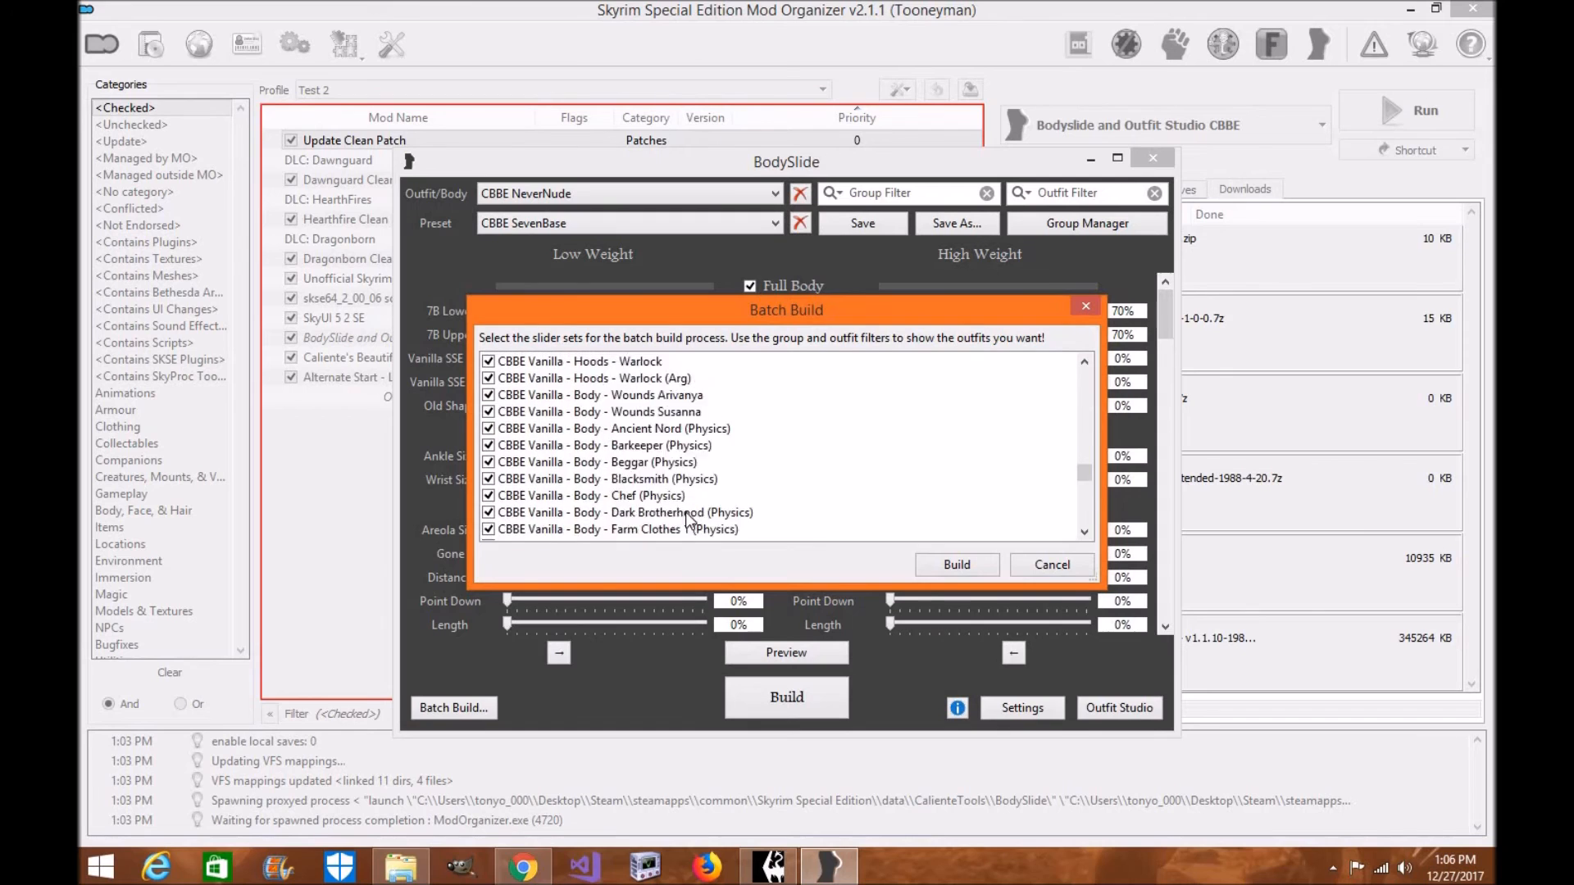
{"action": "scroll", "scroll_direction": "down", "scroll_amount": 3}
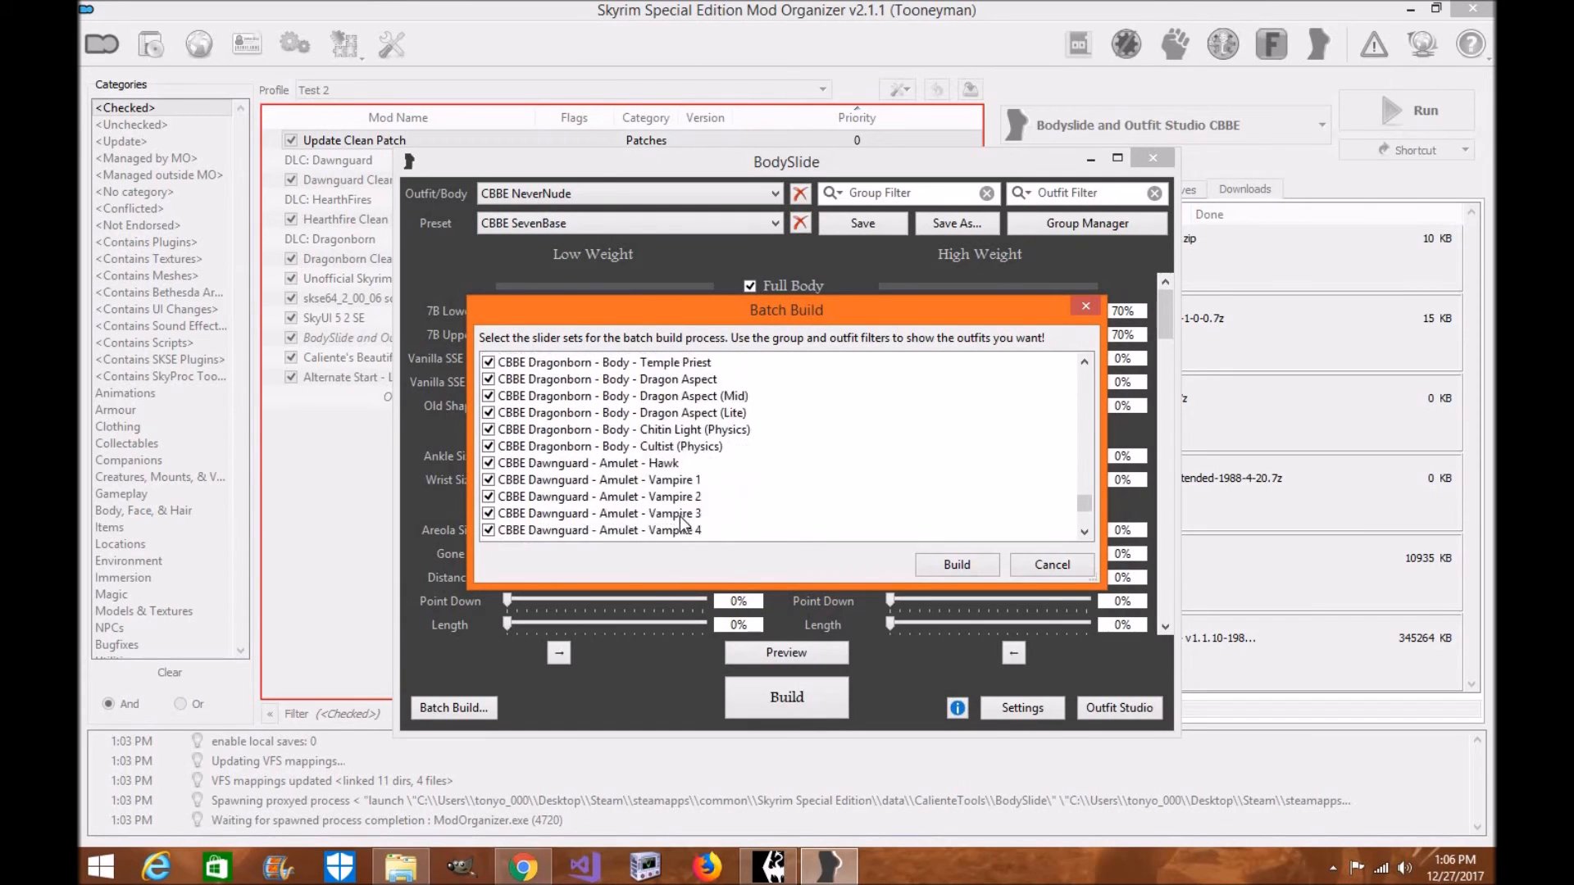
{"action": "scroll", "scroll_direction": "down", "scroll_amount": 3}
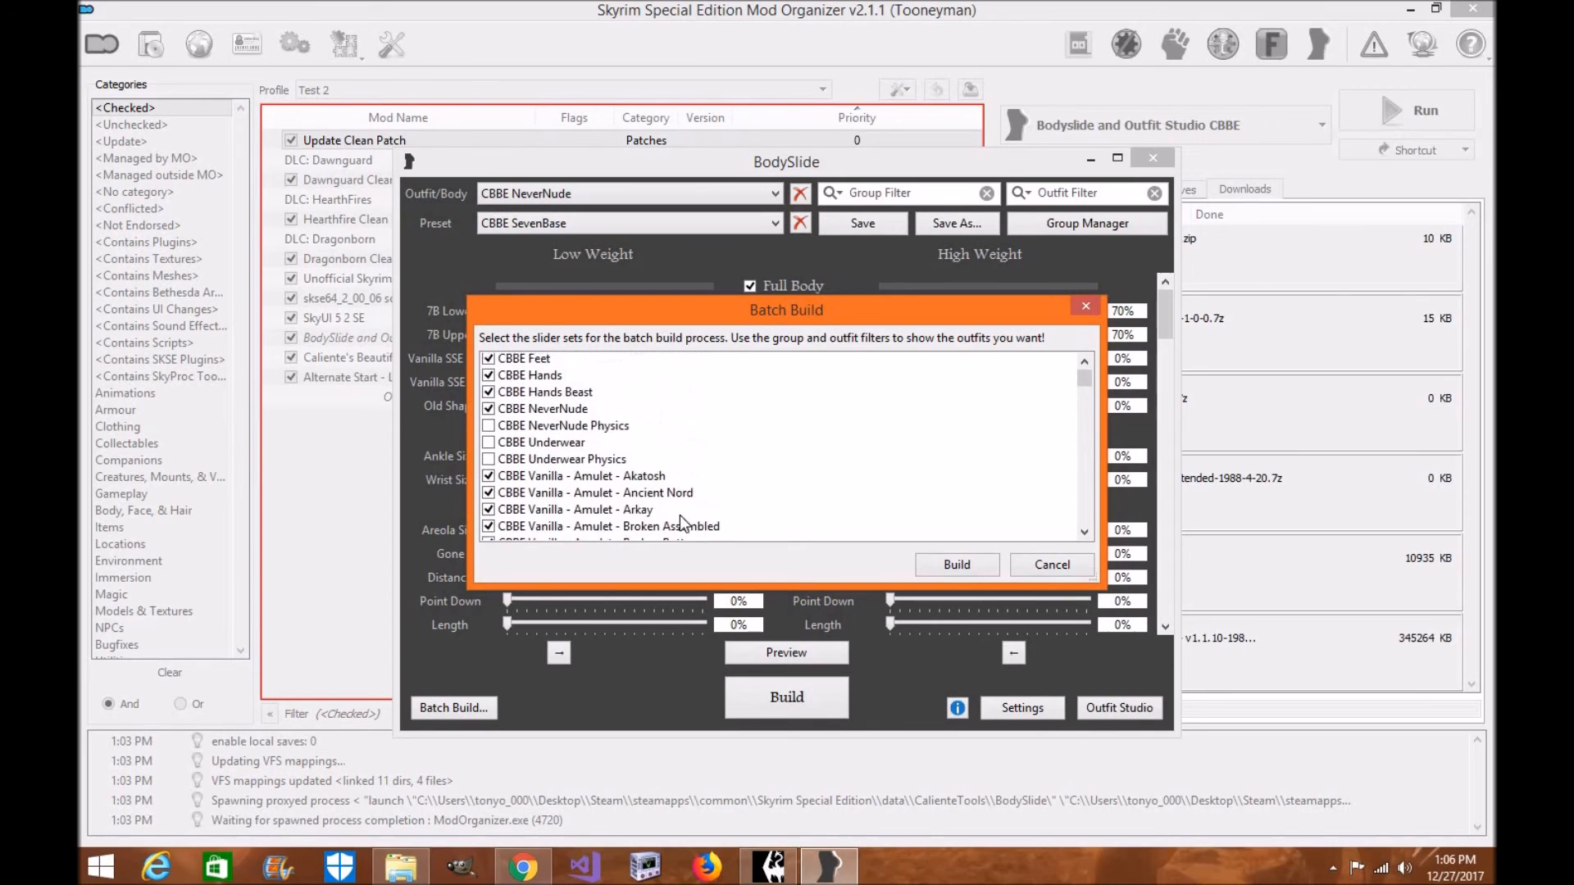
{"action": "scroll", "scroll_direction": "down", "scroll_amount": 3}
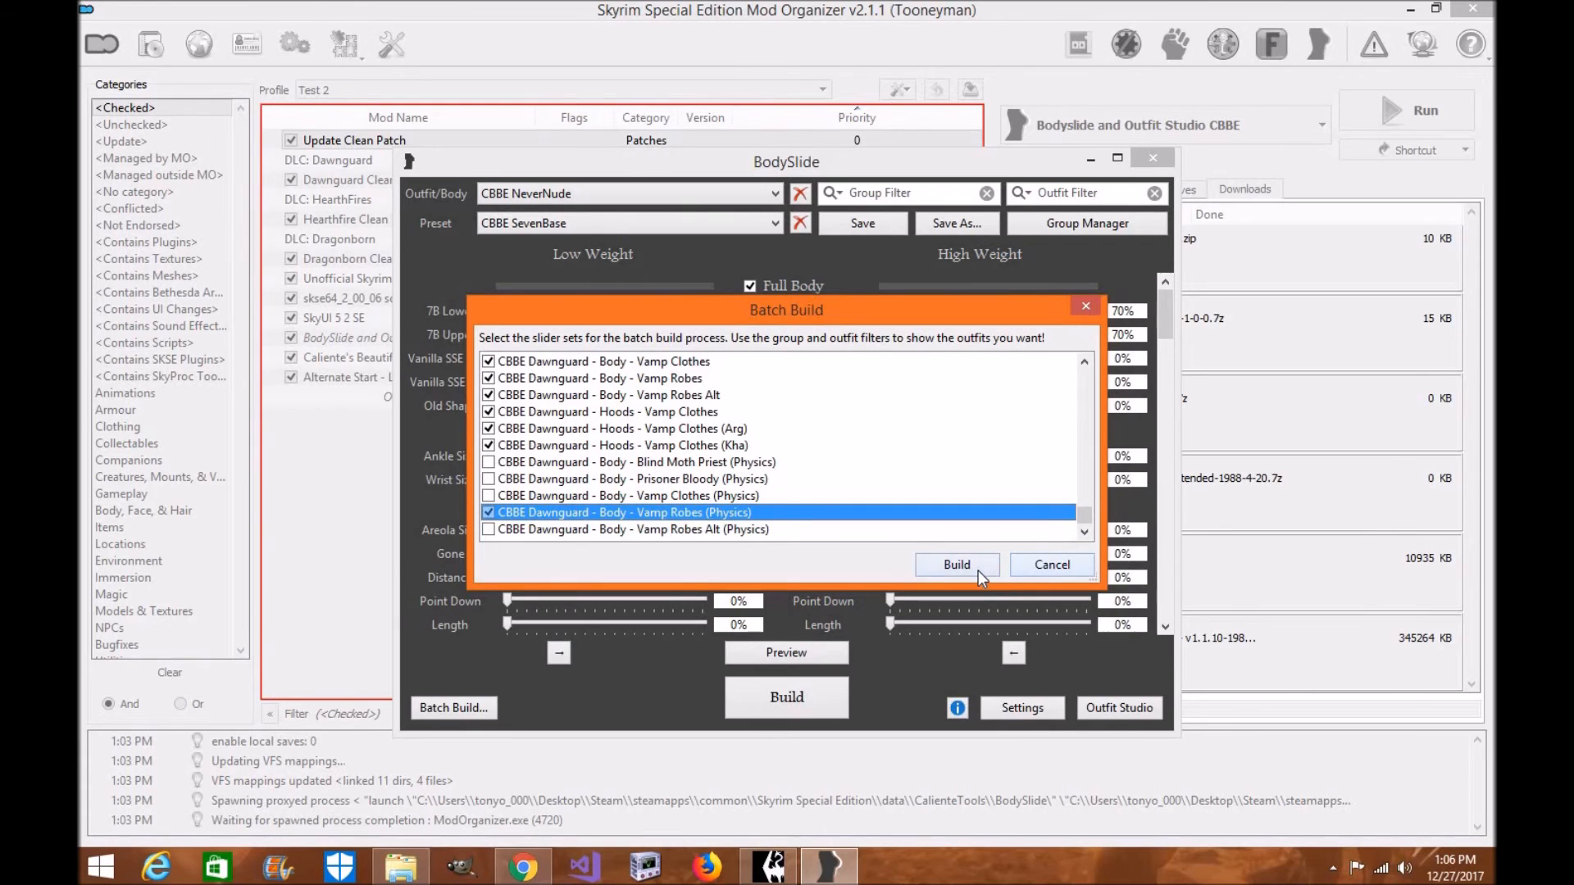
{"action": "left_click", "coordinate": [957, 564]}
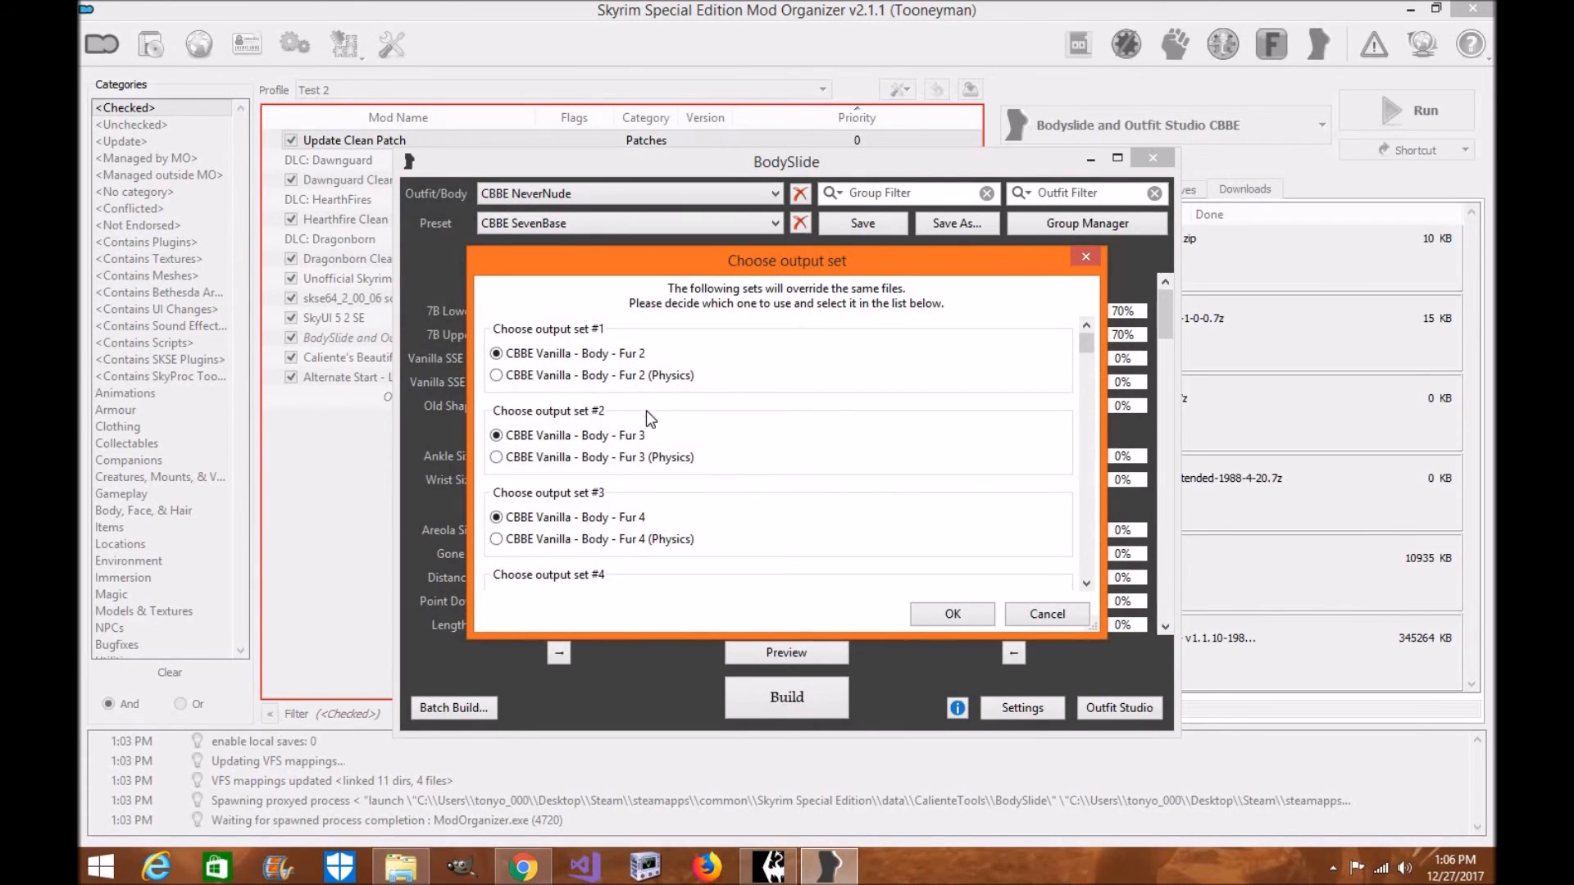
{"action": "mouse_move", "coordinate": [851, 537]}
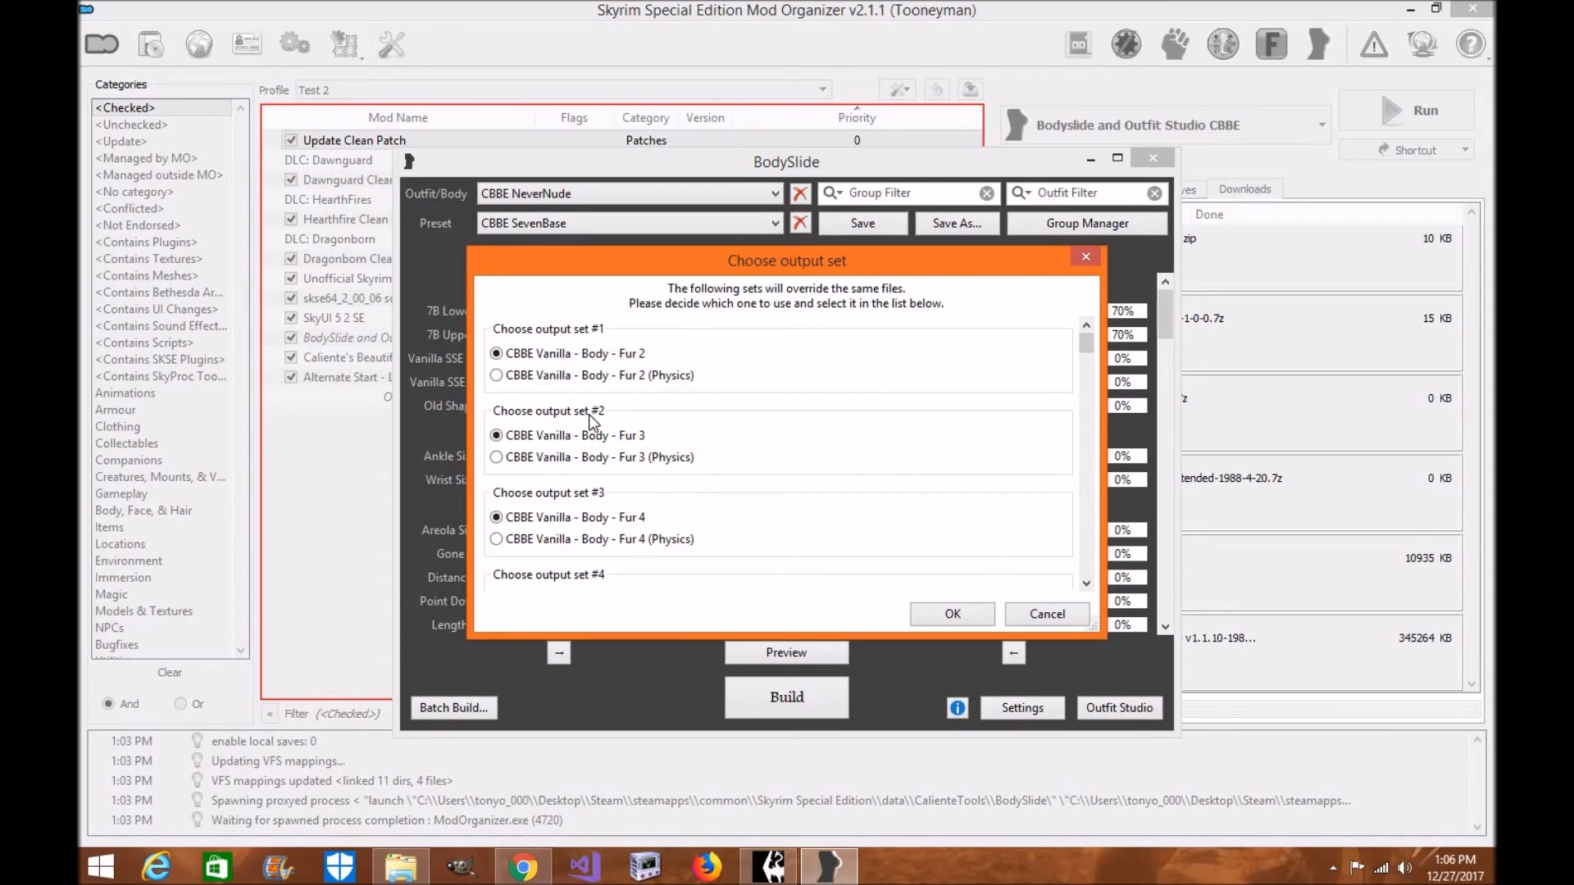
{"action": "mouse_move", "coordinate": [1088, 587]}
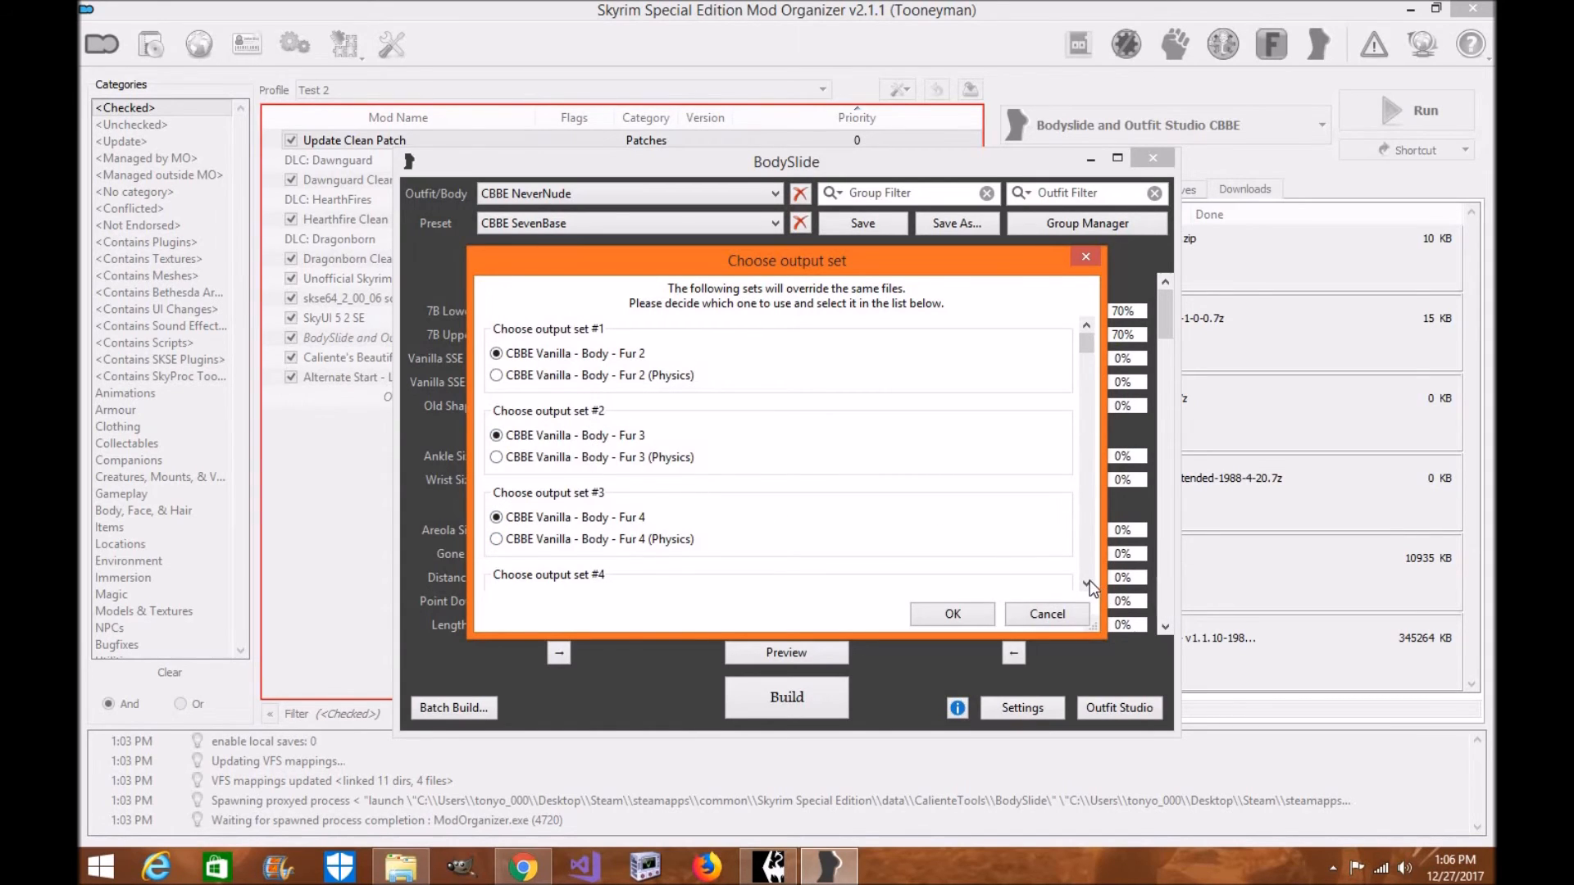
Keep the non-physics CBBE Vanilla variants for every conflicting output set and confirm.
{"action": "scroll", "scroll_direction": "down", "scroll_amount": 3}
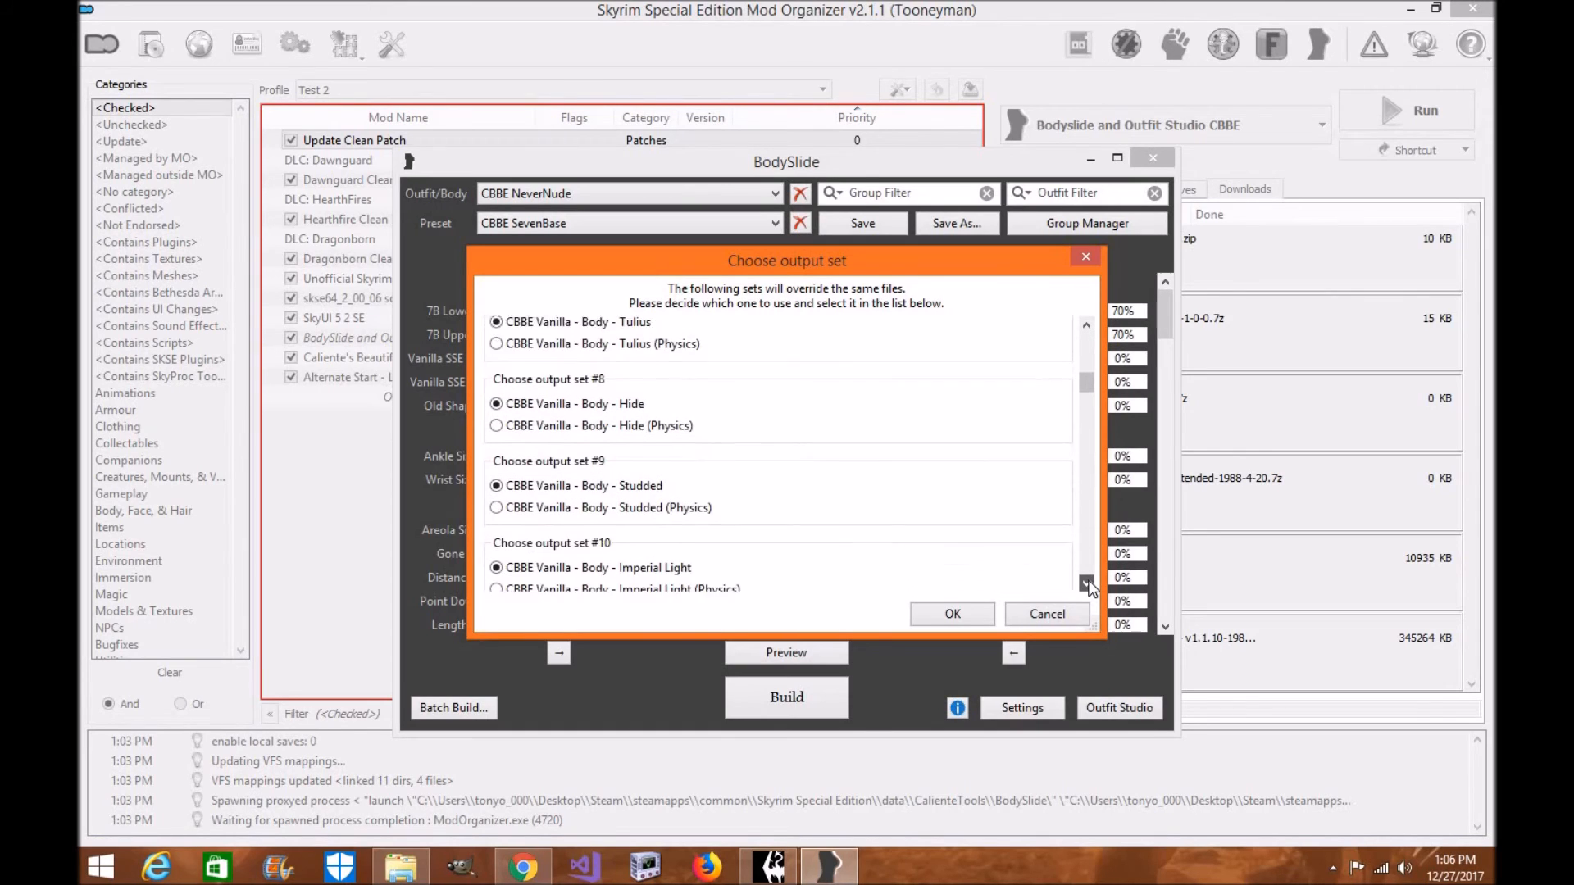
{"action": "scroll", "scroll_direction": "down", "scroll_amount": 3}
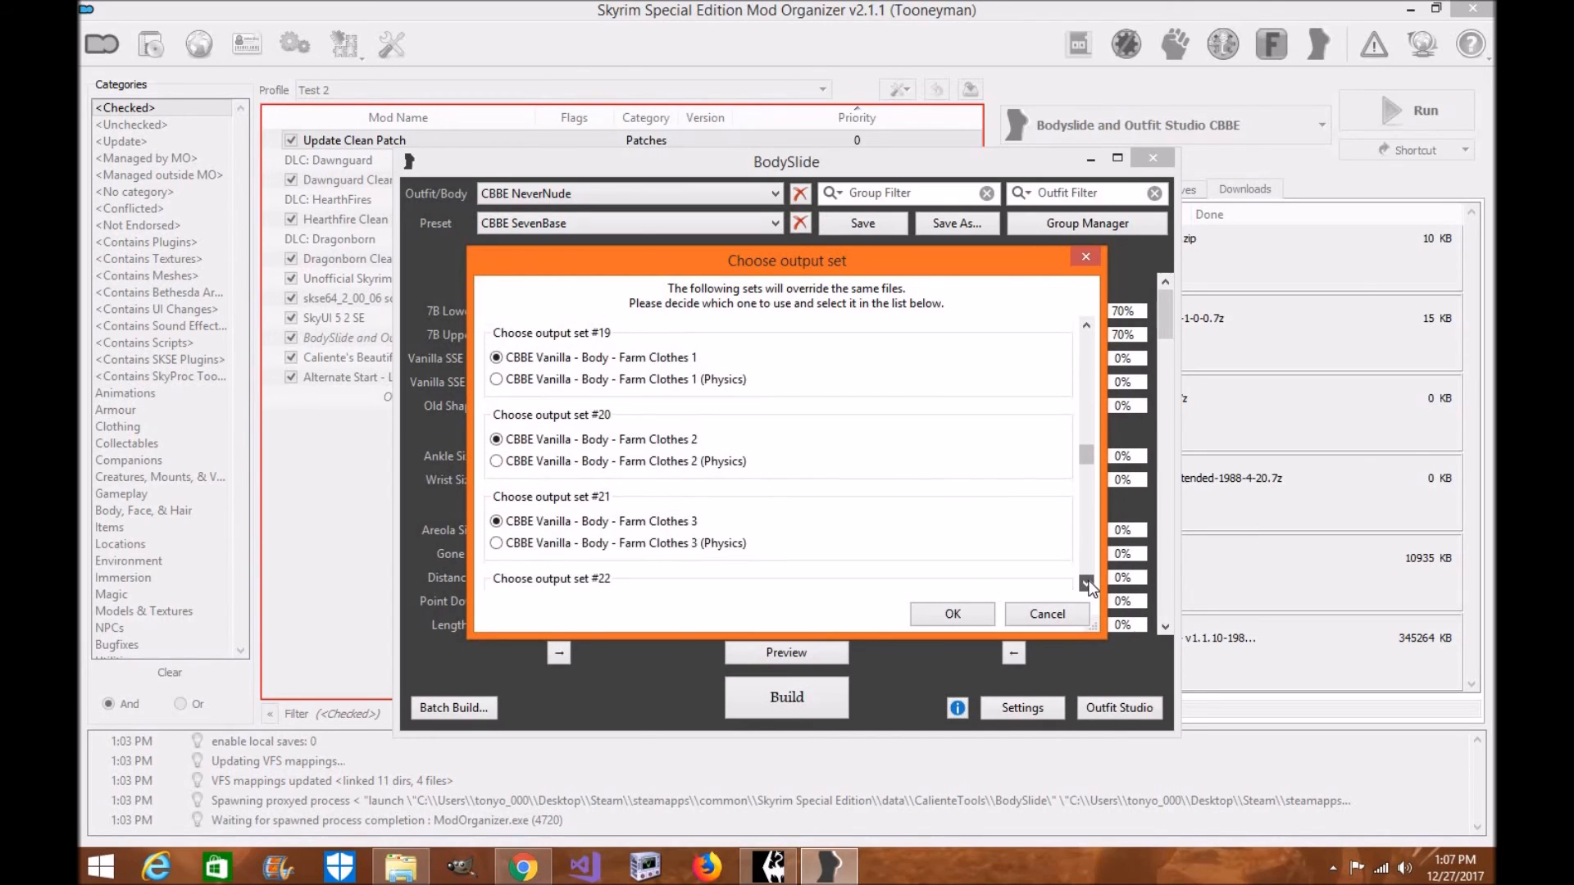
{"action": "scroll", "scroll_direction": "down", "scroll_amount": 3}
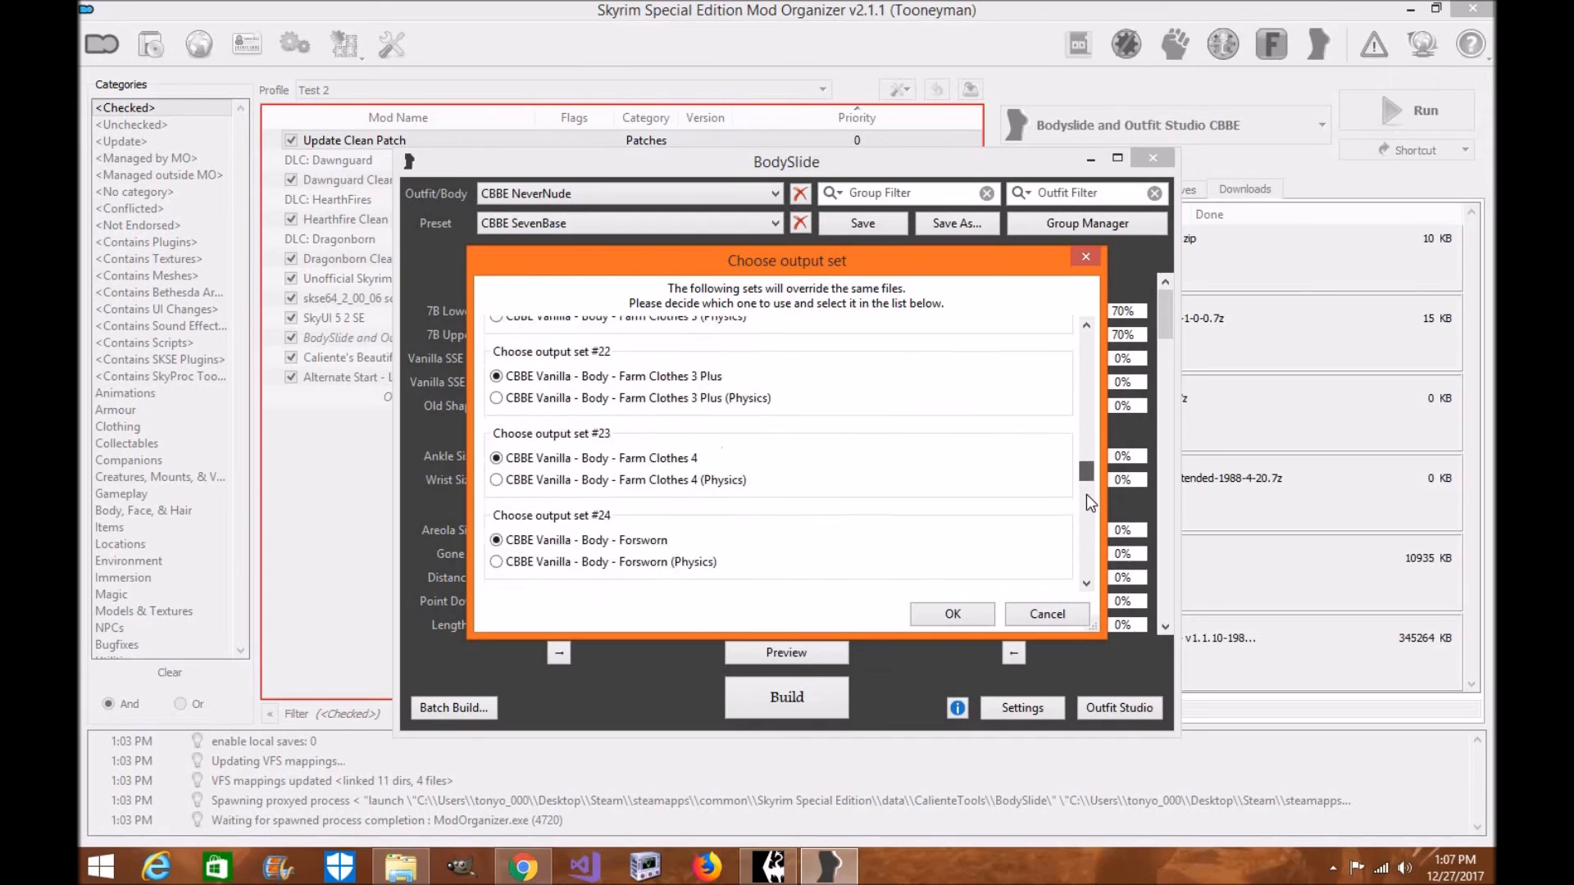
{"action": "scroll", "scroll_direction": "down", "scroll_amount": 3}
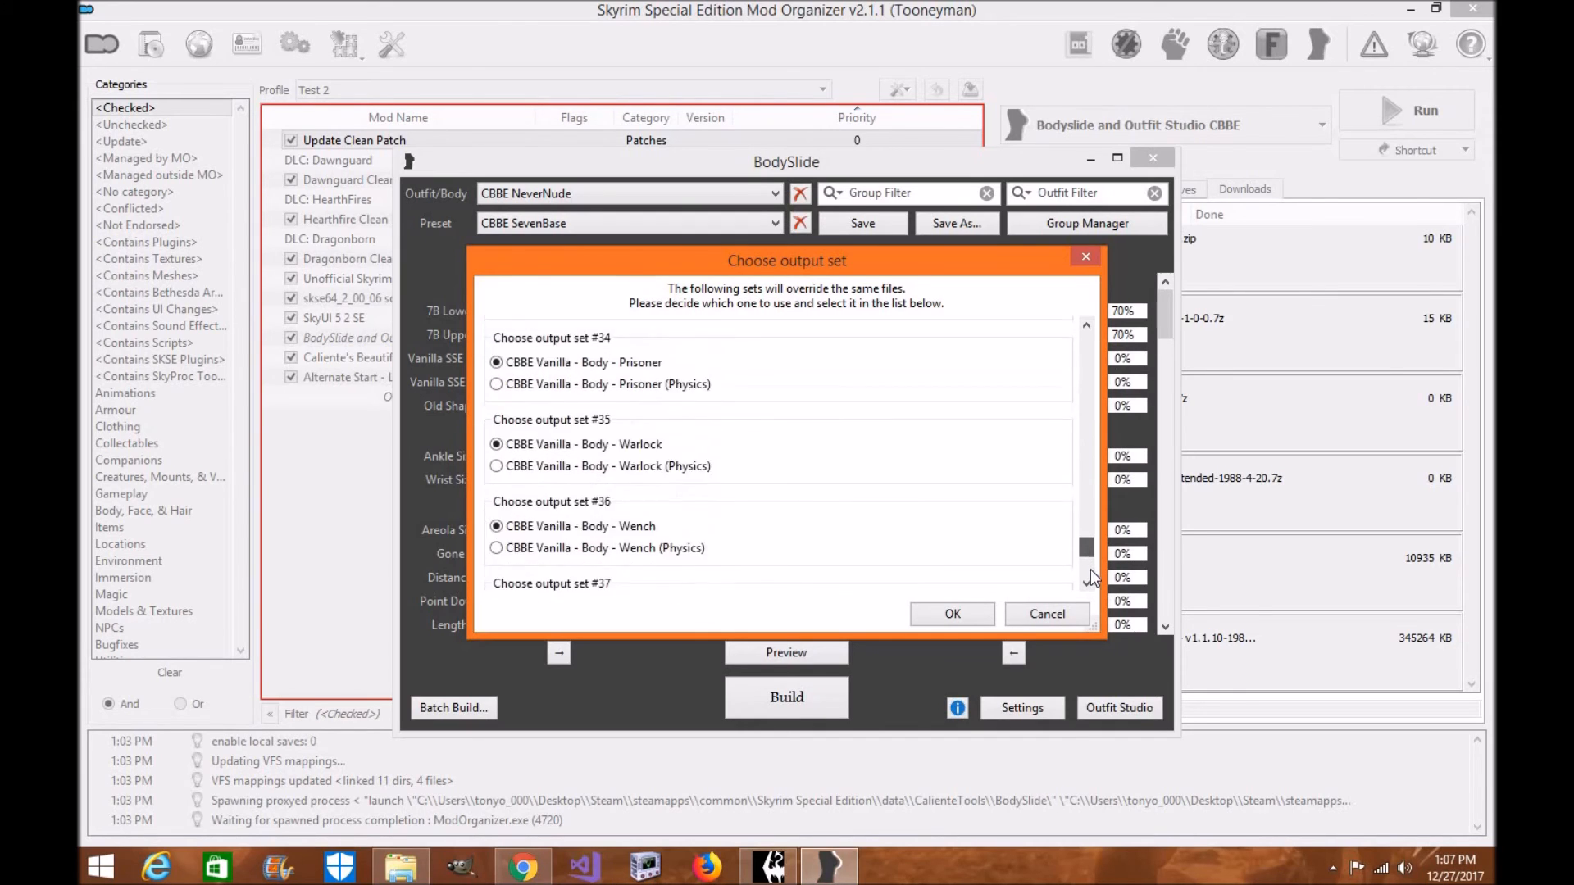
{"action": "scroll", "scroll_direction": "down", "scroll_amount": 3}
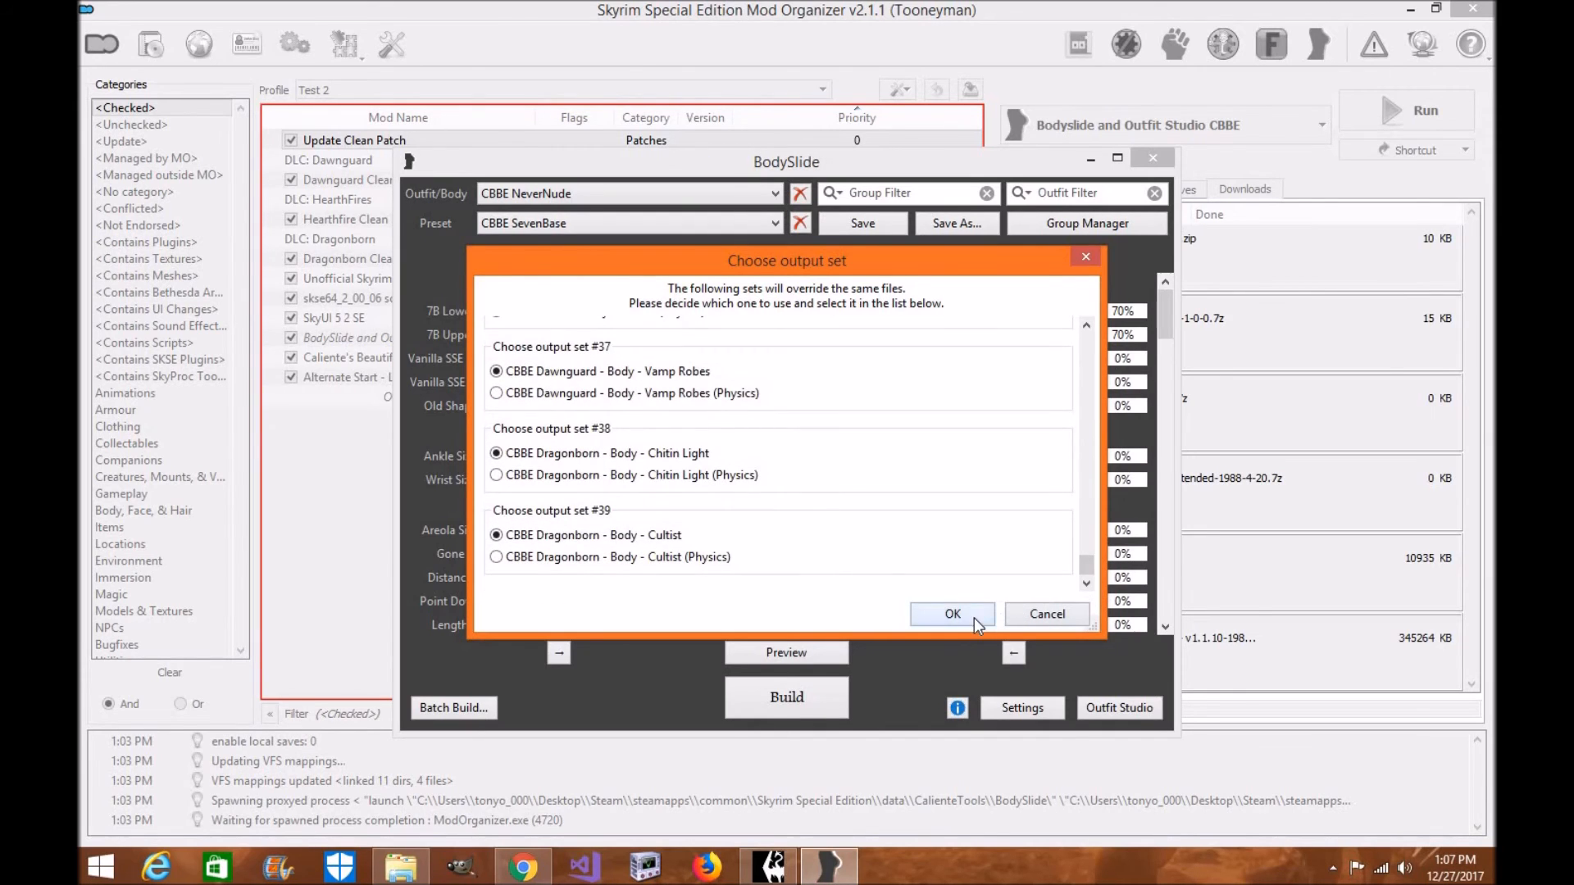
{"action": "left_click", "coordinate": [952, 613]}
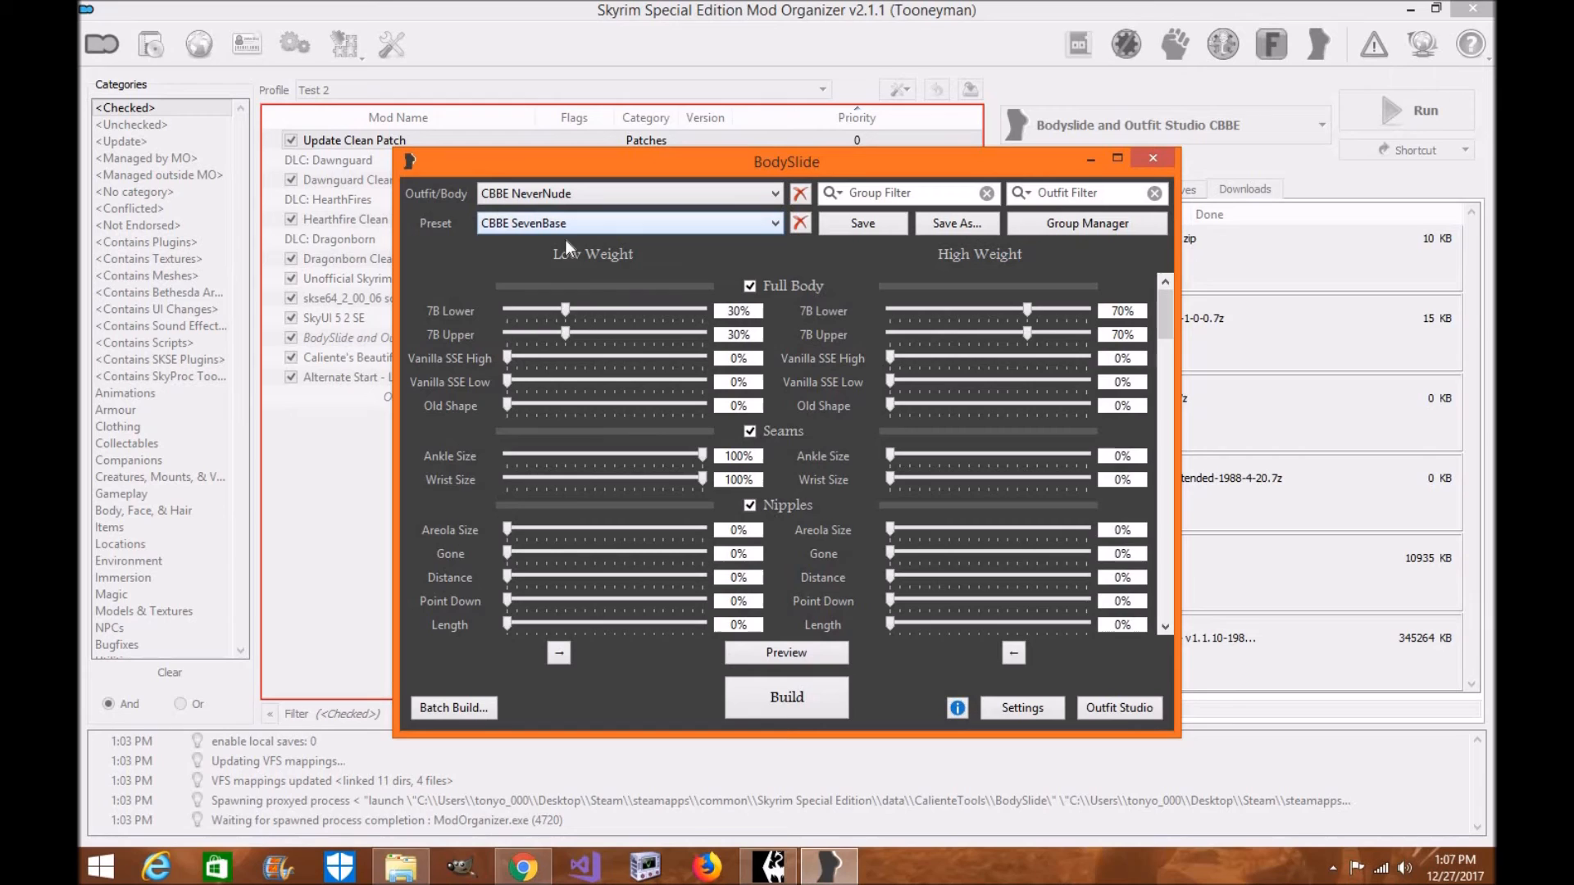
{"action": "mouse_move", "coordinate": [606, 236]}
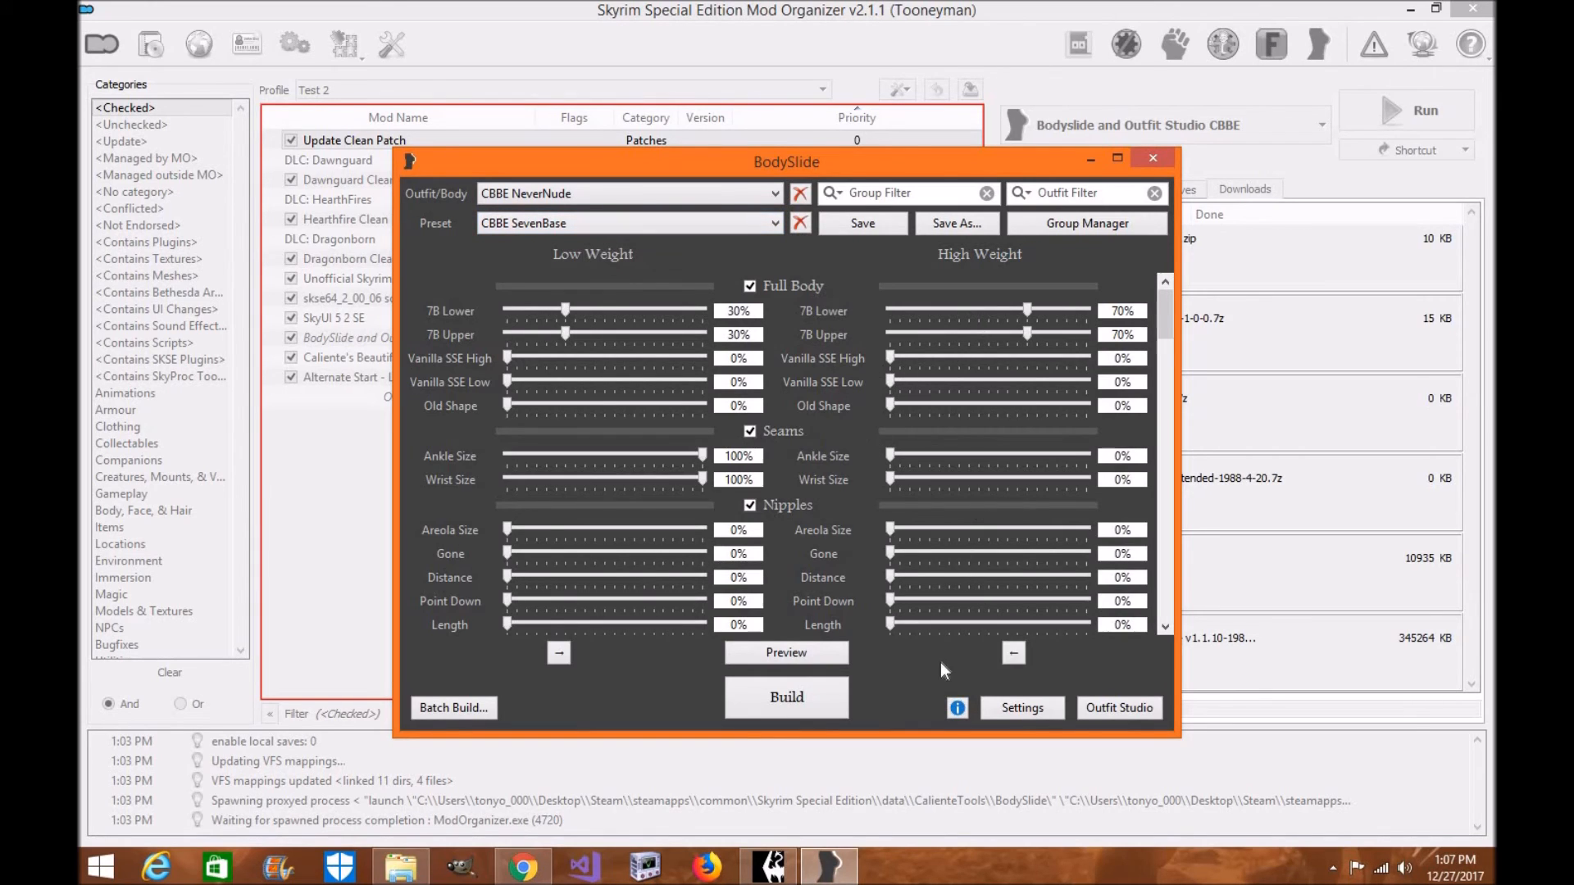
{"action": "mouse_move", "coordinate": [941, 486]}
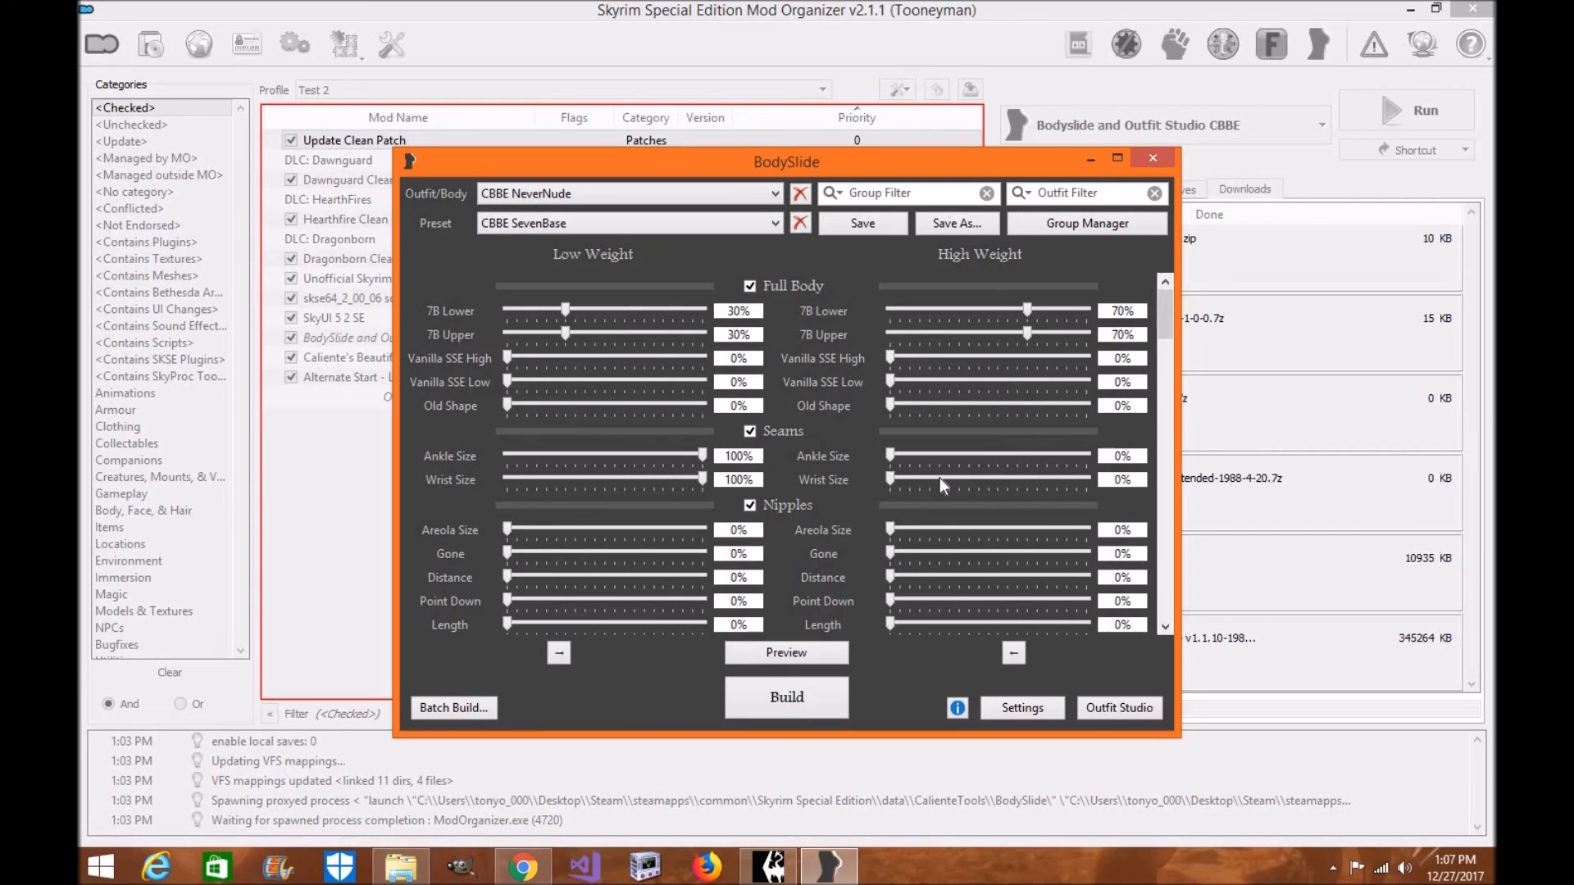
{"action": "mouse_move", "coordinate": [1161, 160]}
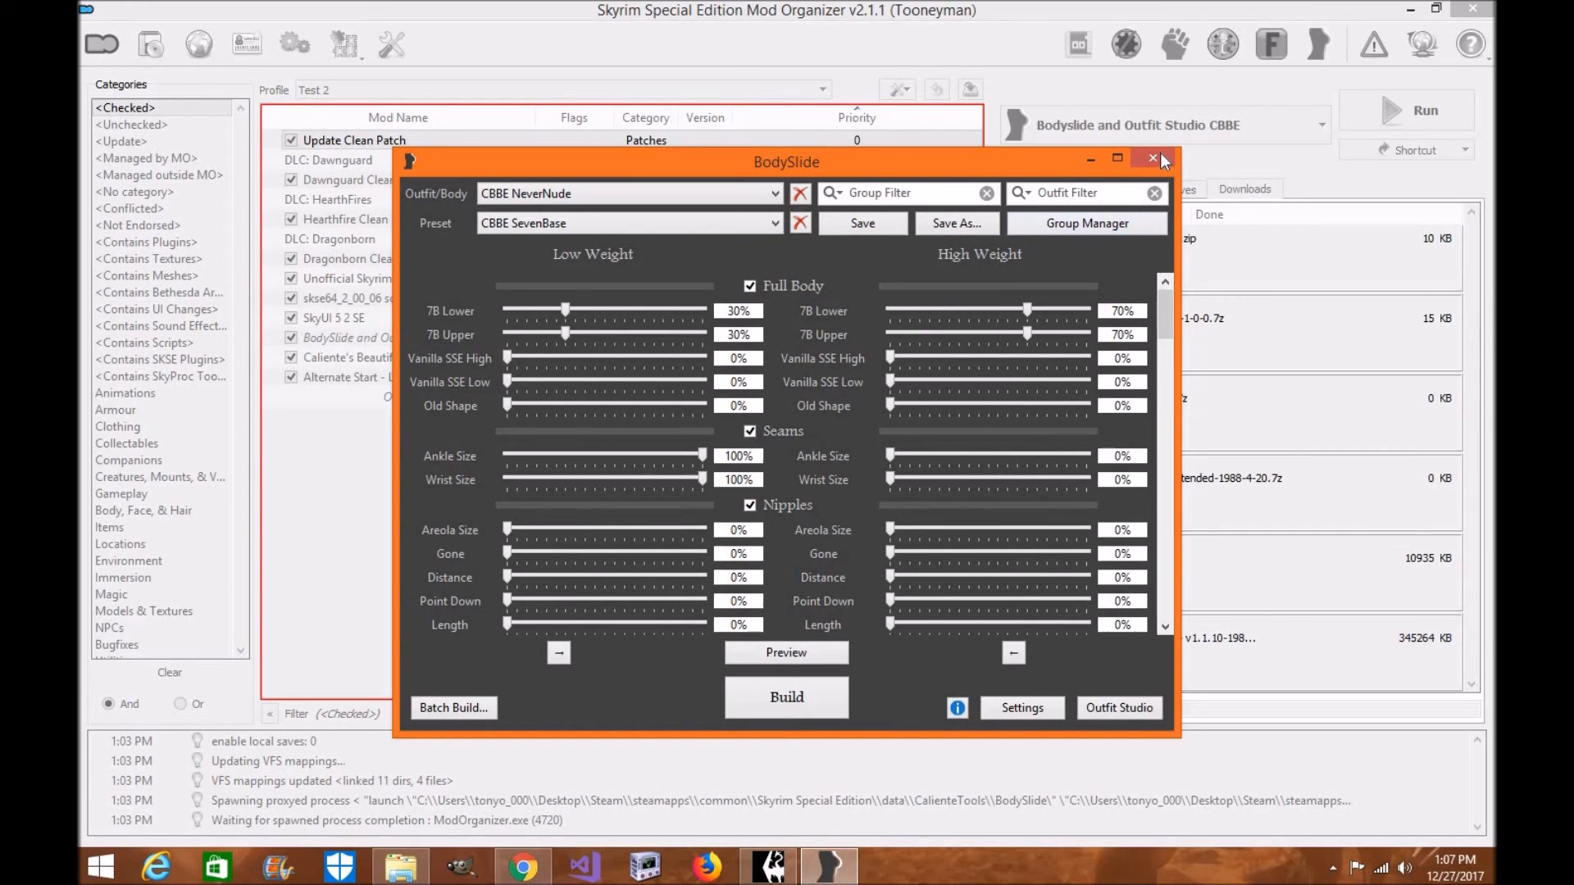
Close BodySlide after the batch build, returning to Mod Organizer 2.
{"action": "left_click", "coordinate": [1152, 157]}
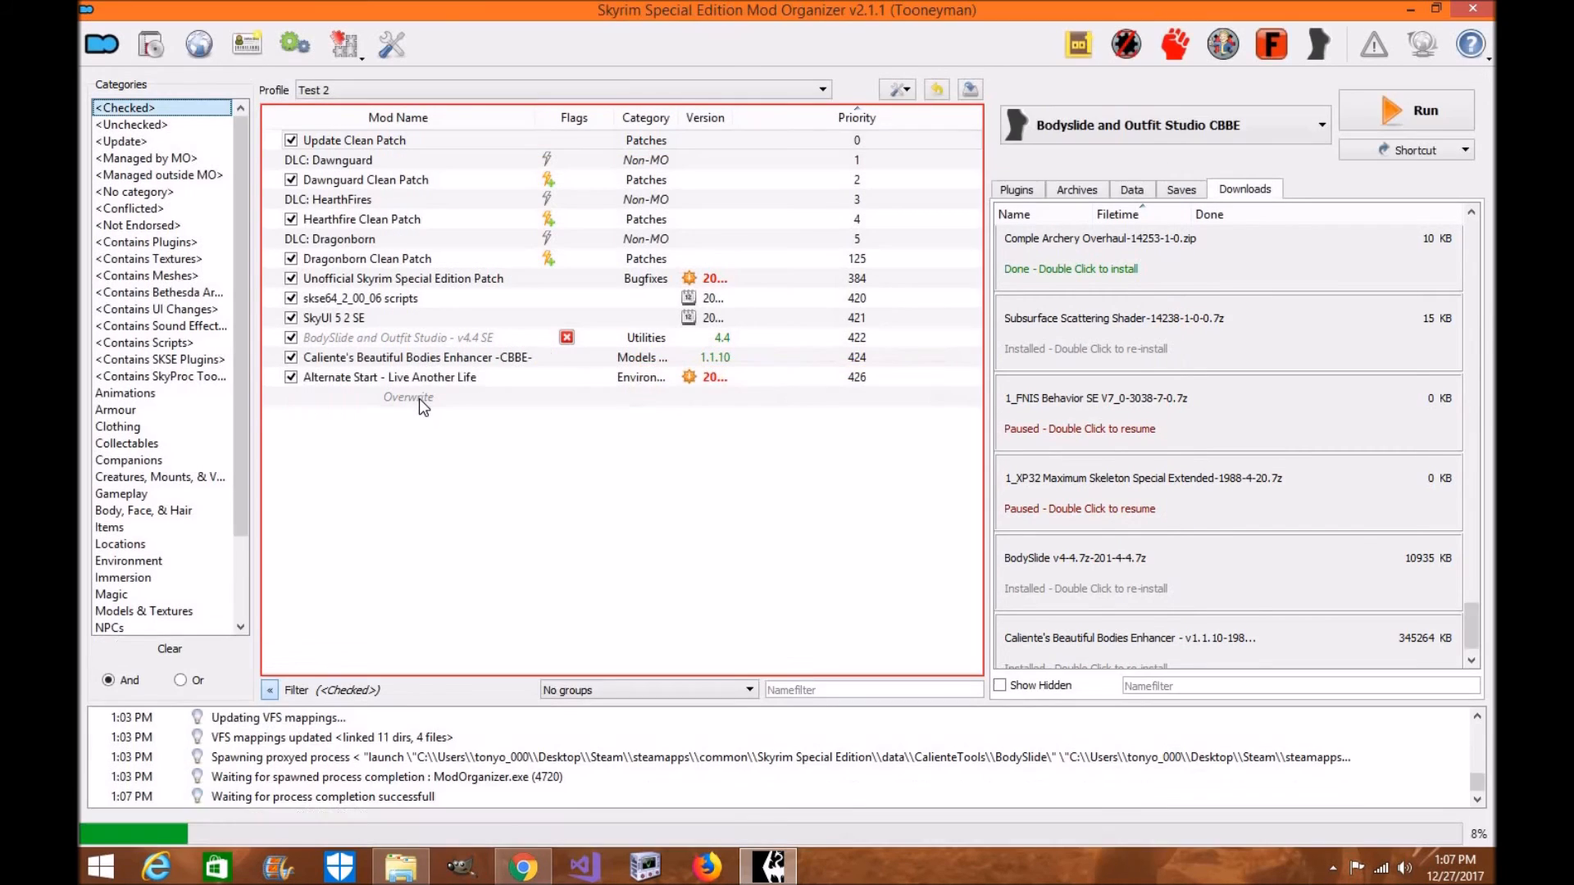
Inspect Overwrite down to the generated female body, hands and feet .nif meshes, then close the view.
{"action": "double_click", "coordinate": [408, 397]}
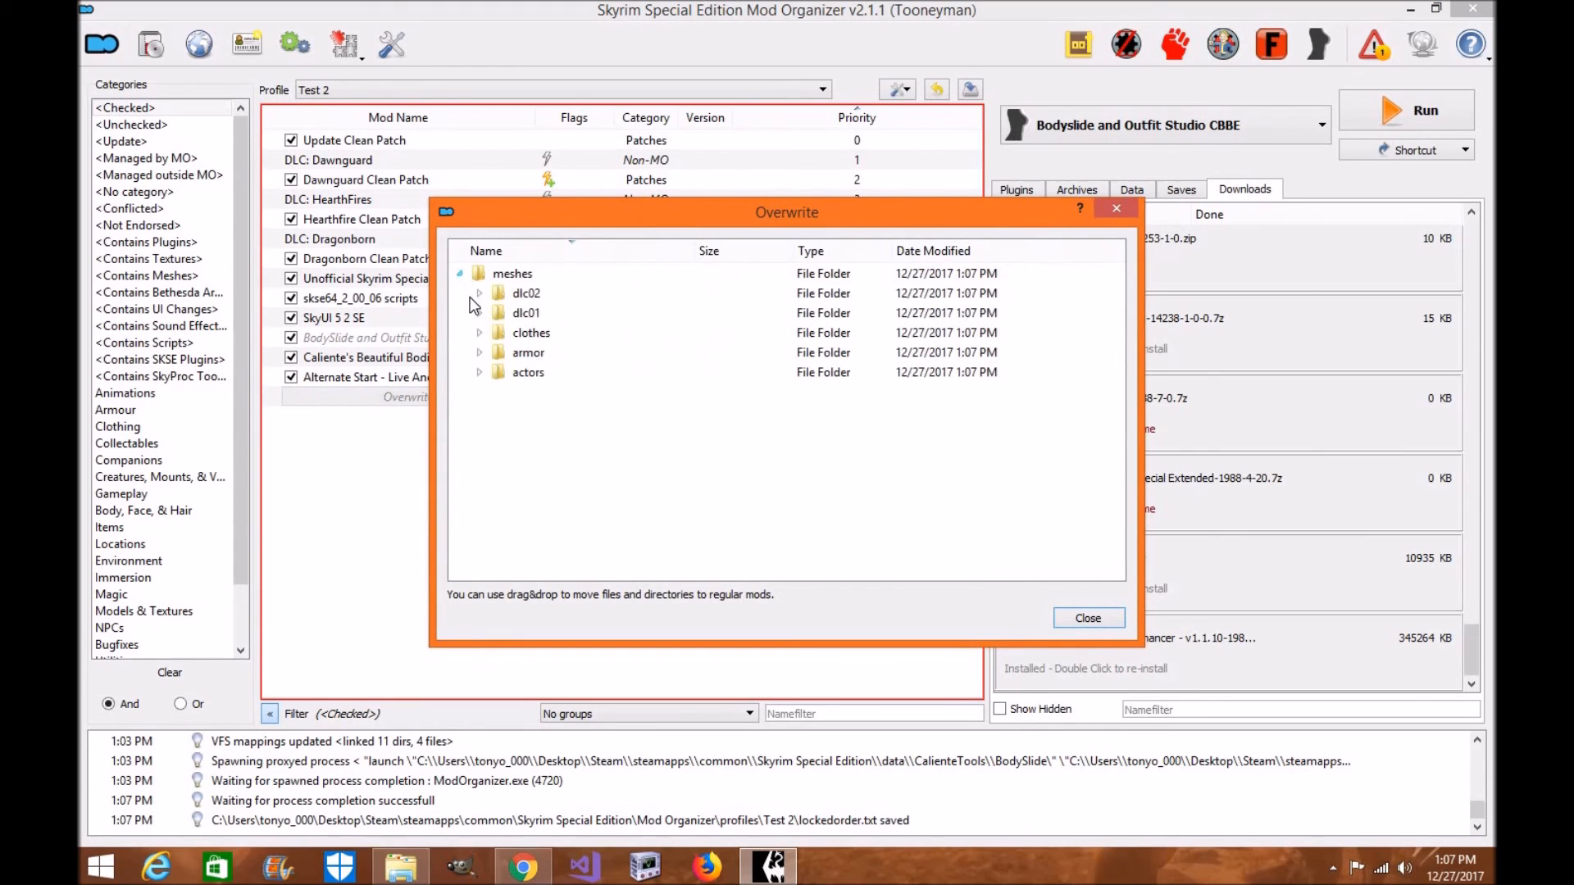
{"action": "left_click", "coordinate": [479, 293]}
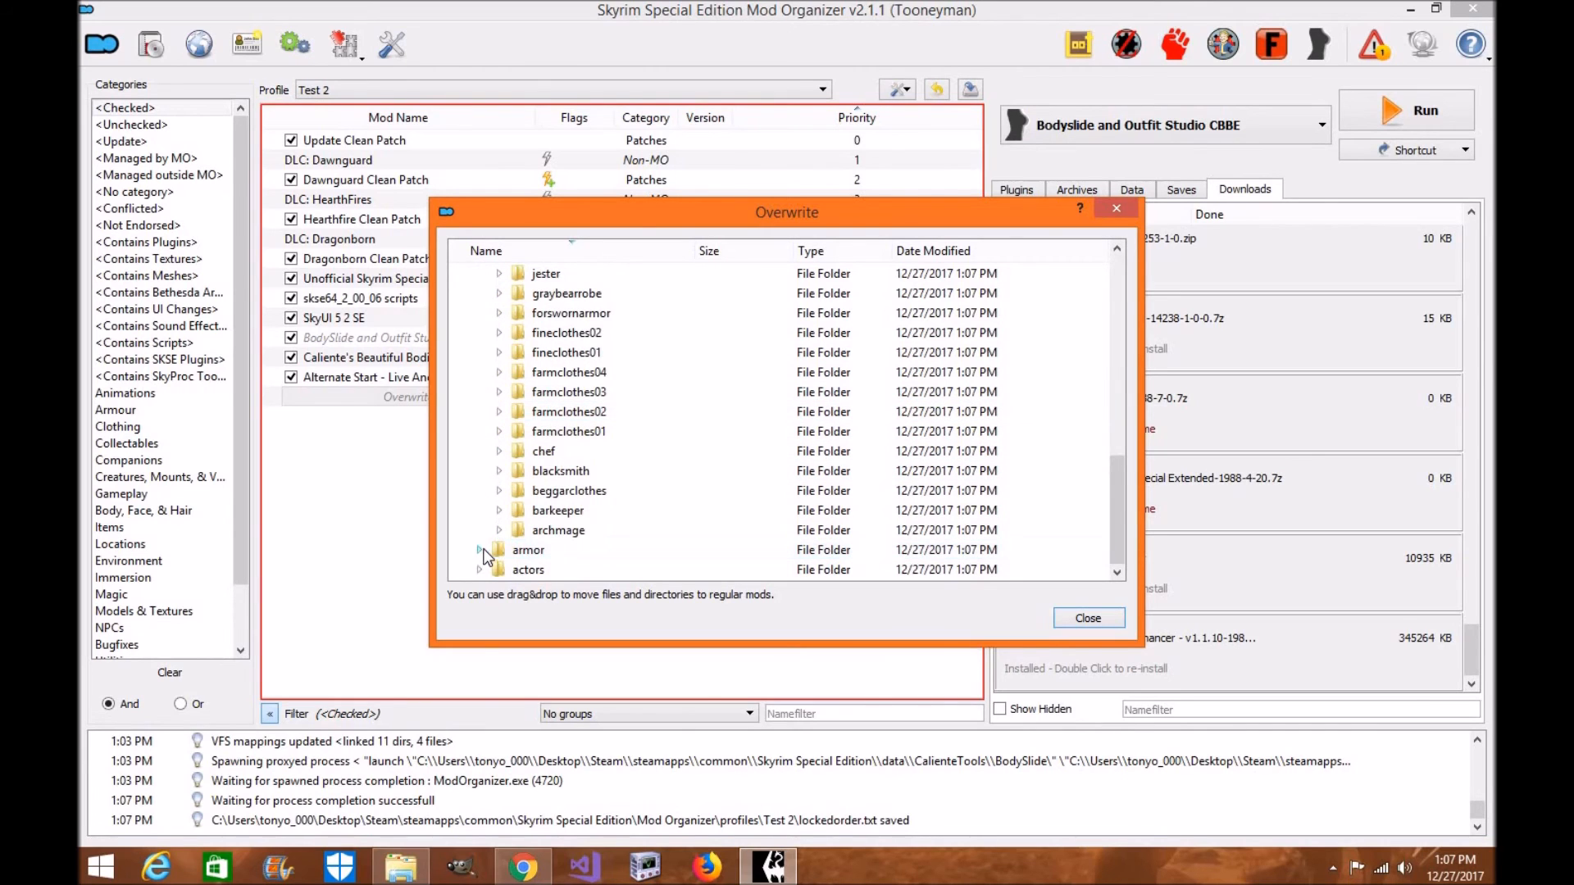
{"action": "left_click", "coordinate": [482, 571]}
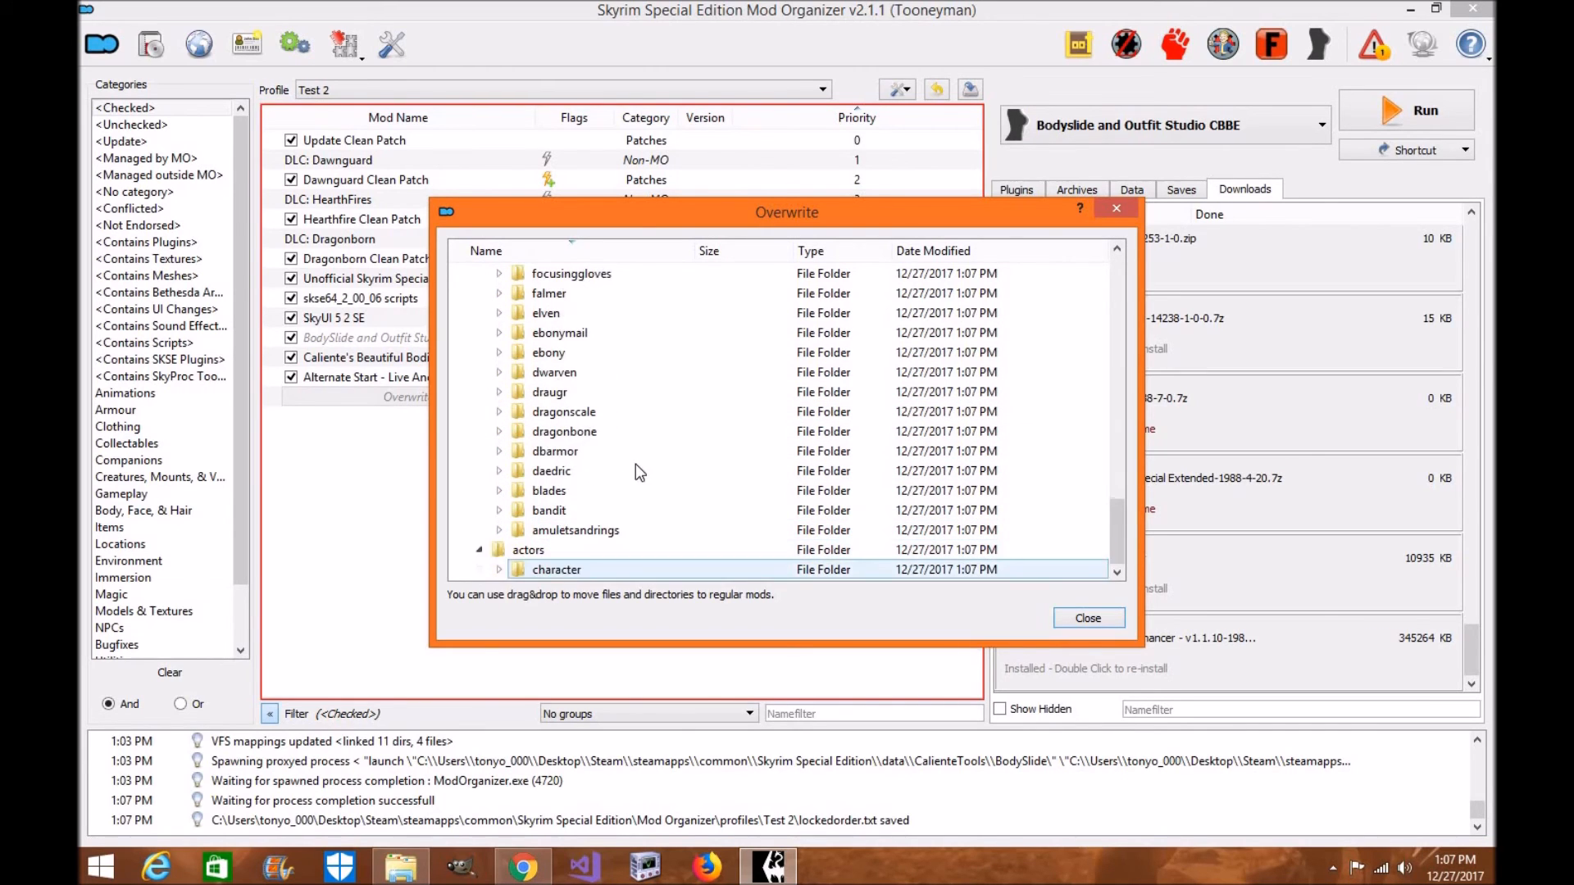
{"action": "left_click", "coordinate": [500, 571]}
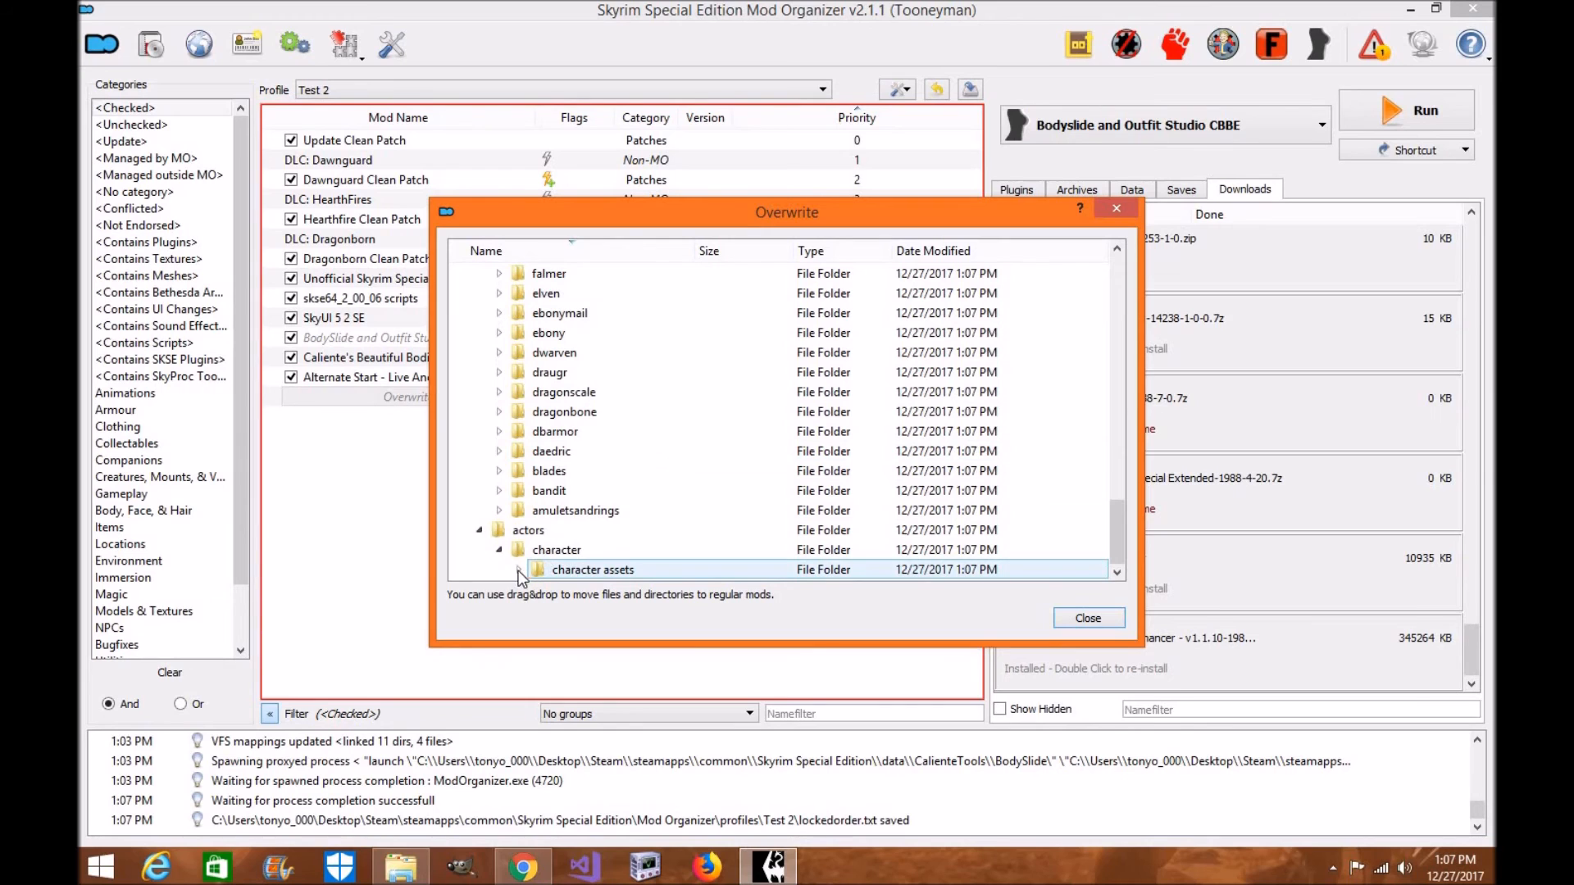
{"action": "left_click", "coordinate": [518, 571]}
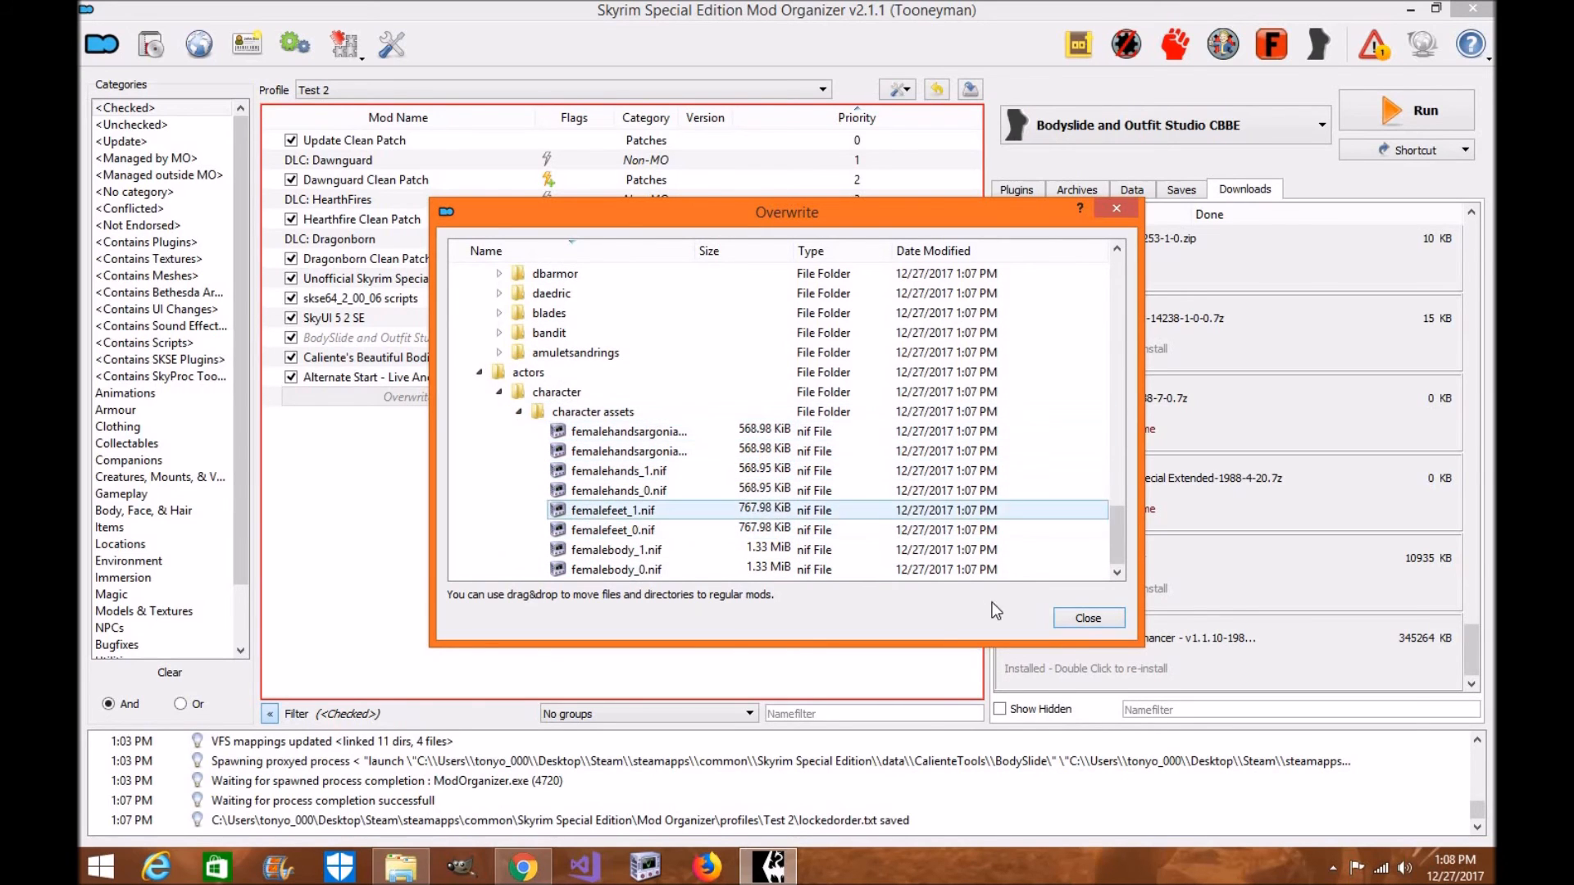
{"action": "left_click", "coordinate": [1089, 616]}
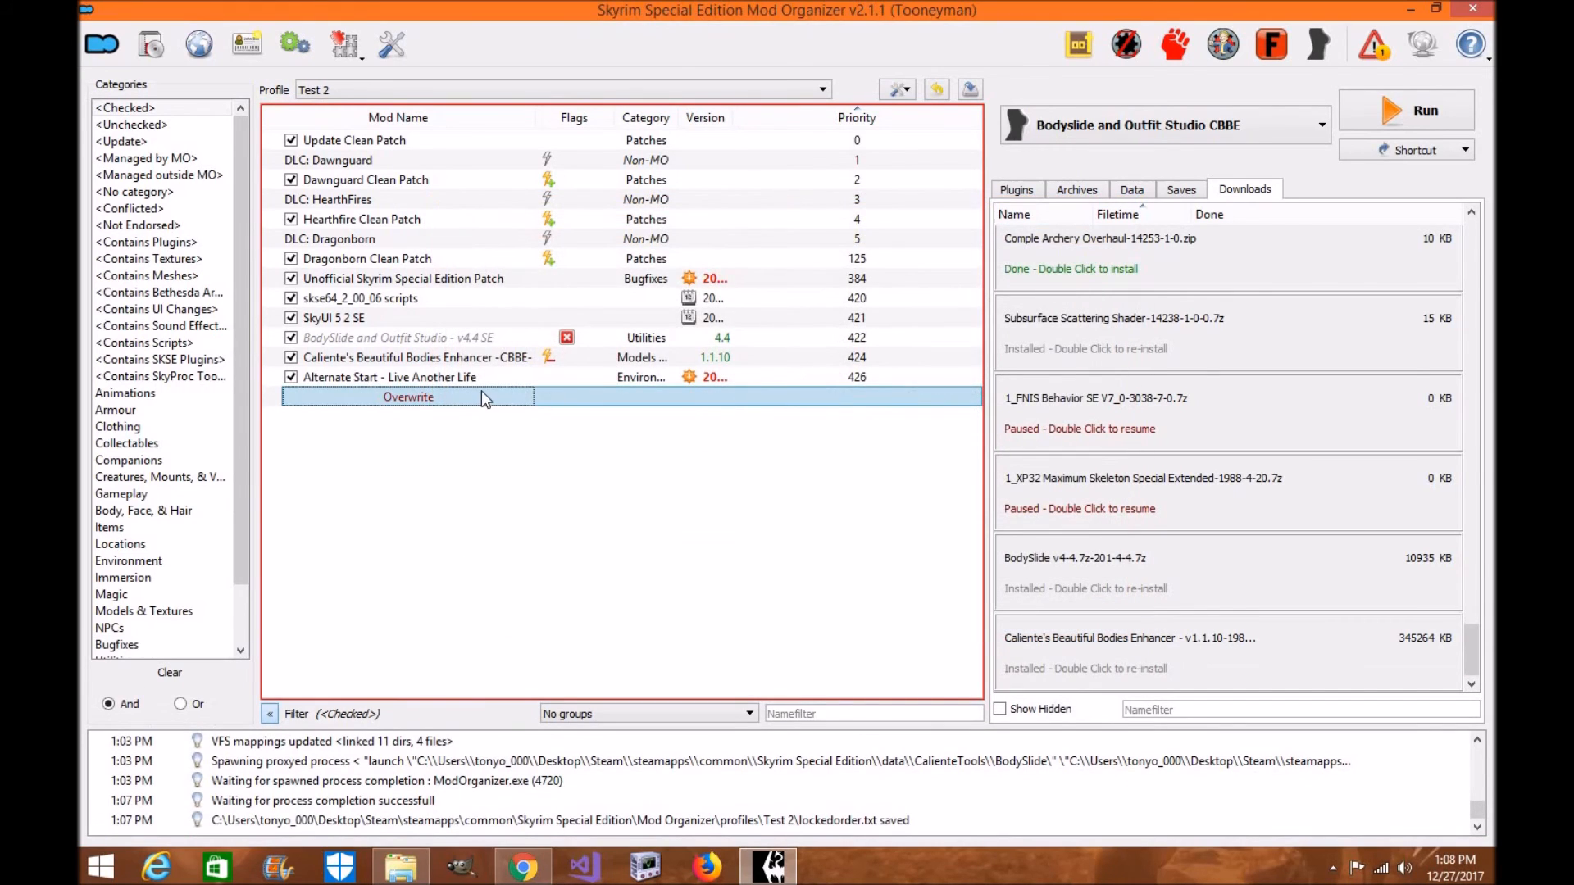
Create a new mod from Overwrite named 'Cbbe Body and clothing'.
{"action": "right_click", "coordinate": [407, 397]}
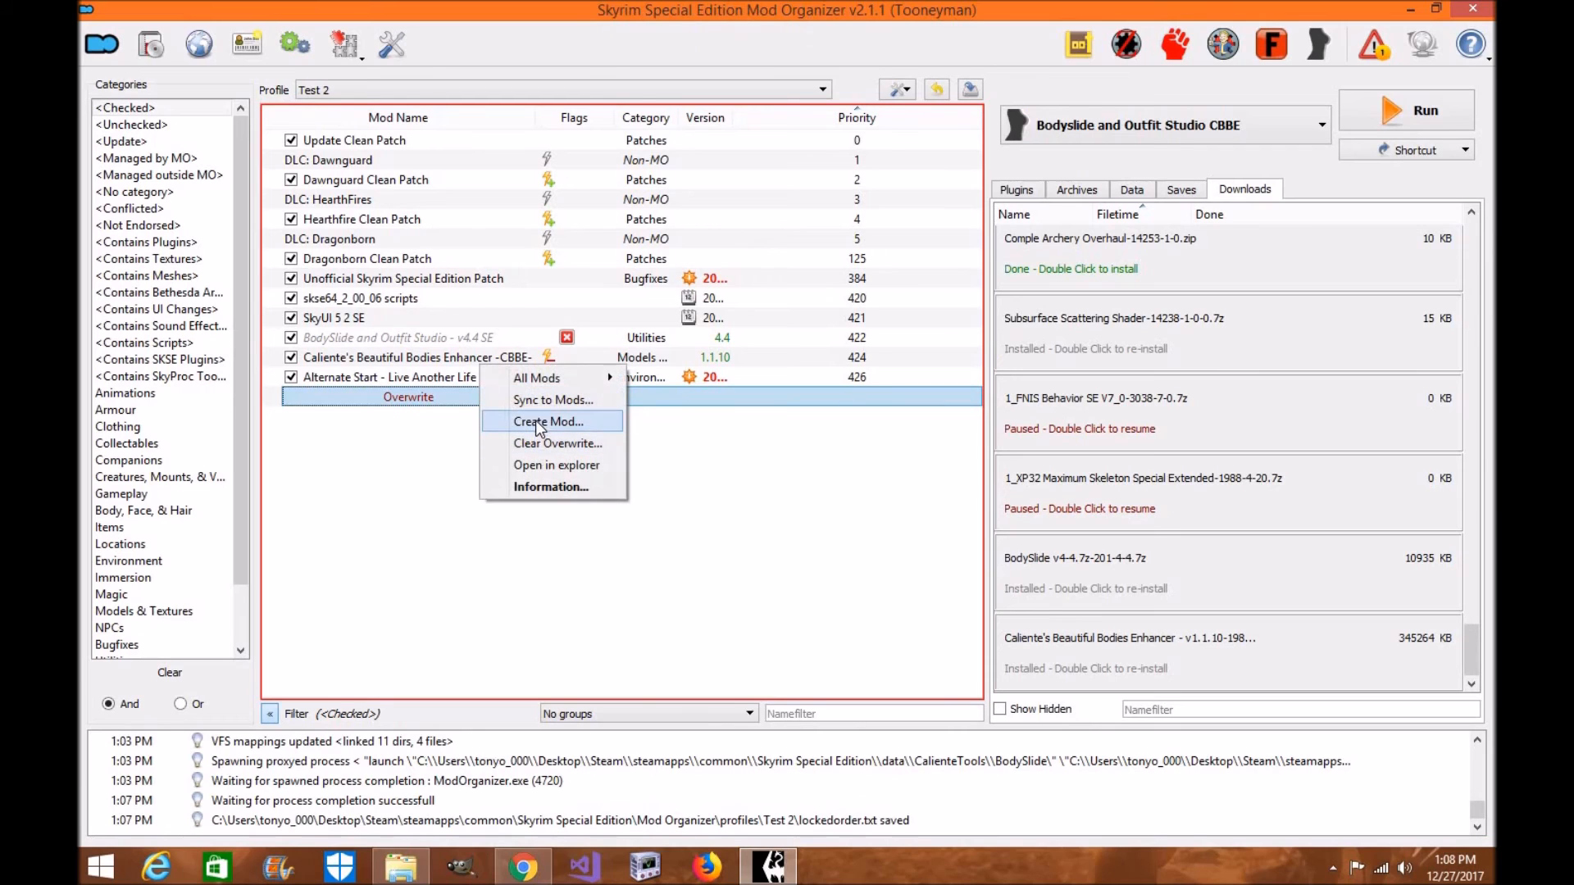
{"action": "left_click", "coordinate": [548, 422]}
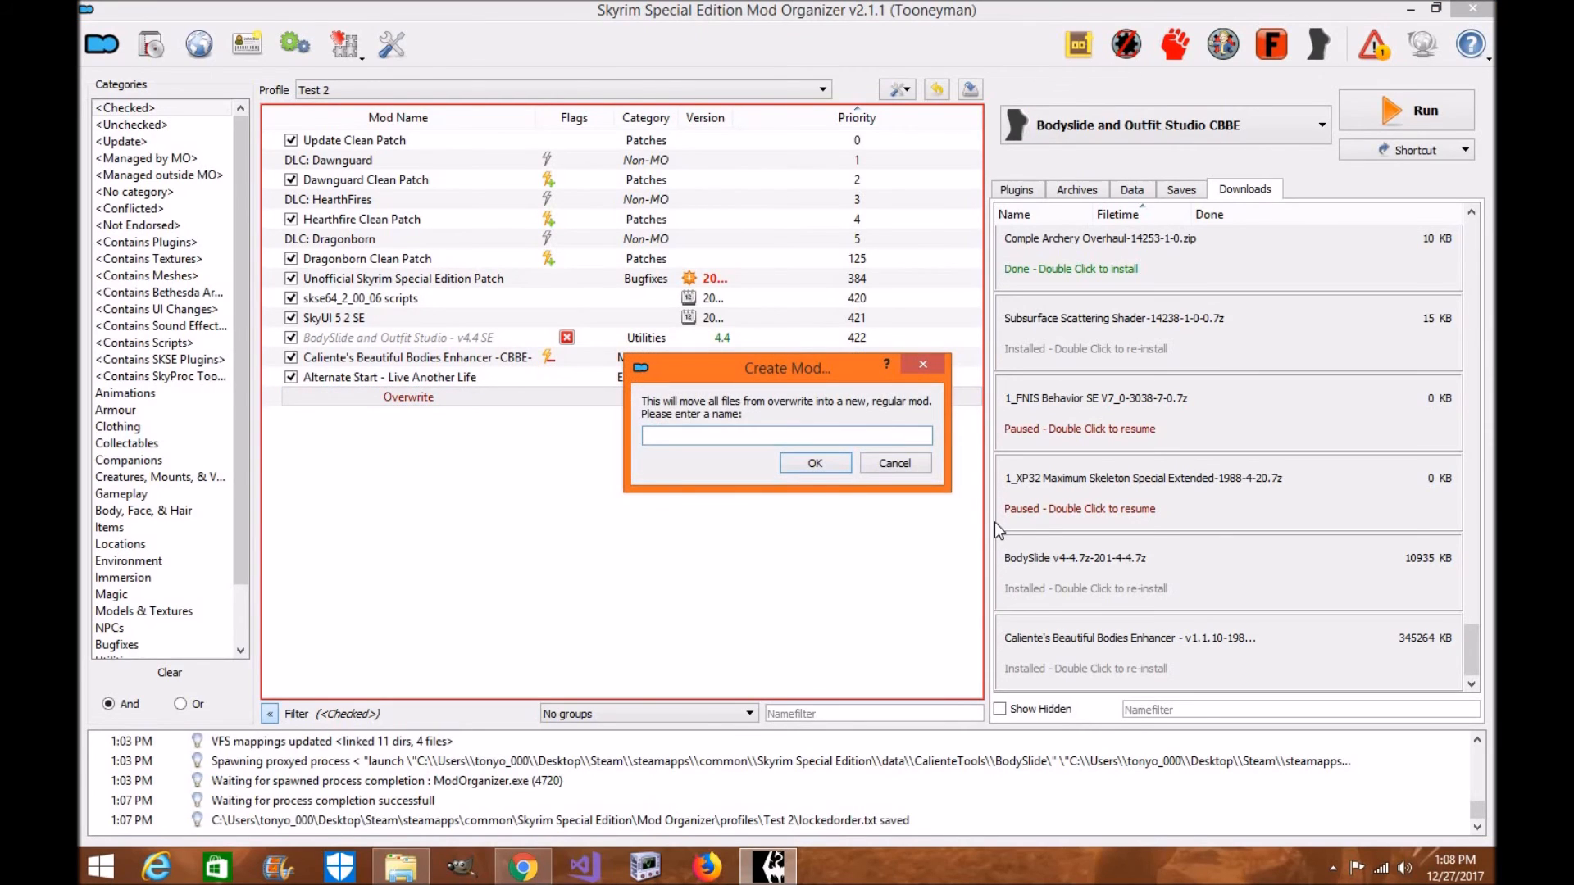
{"action": "type", "text": "Cb"}
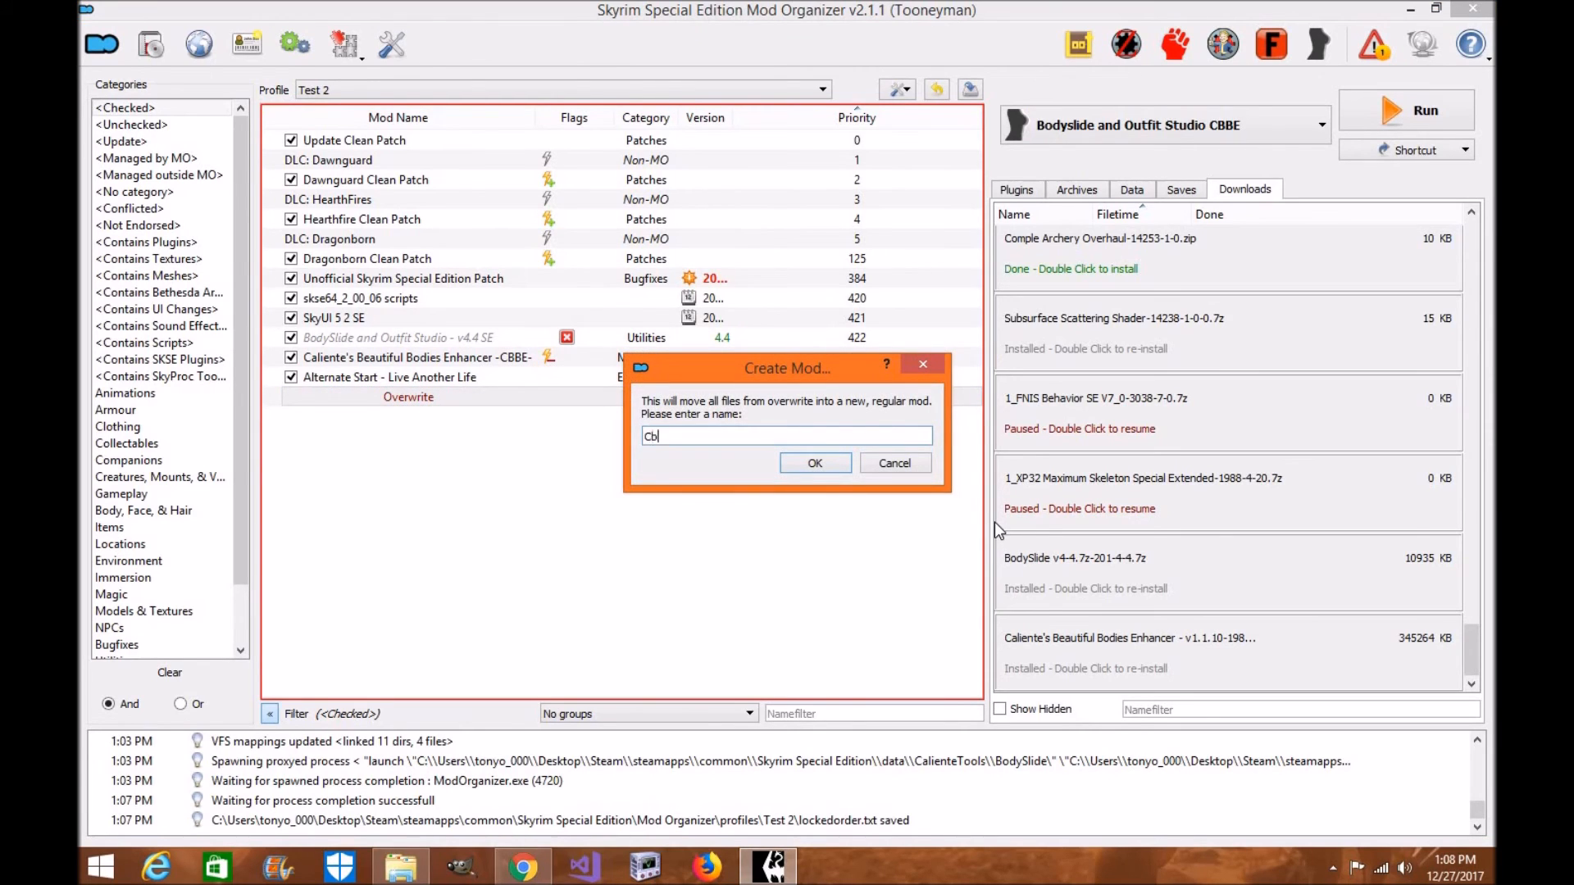
{"action": "type", "text": "be Body a"}
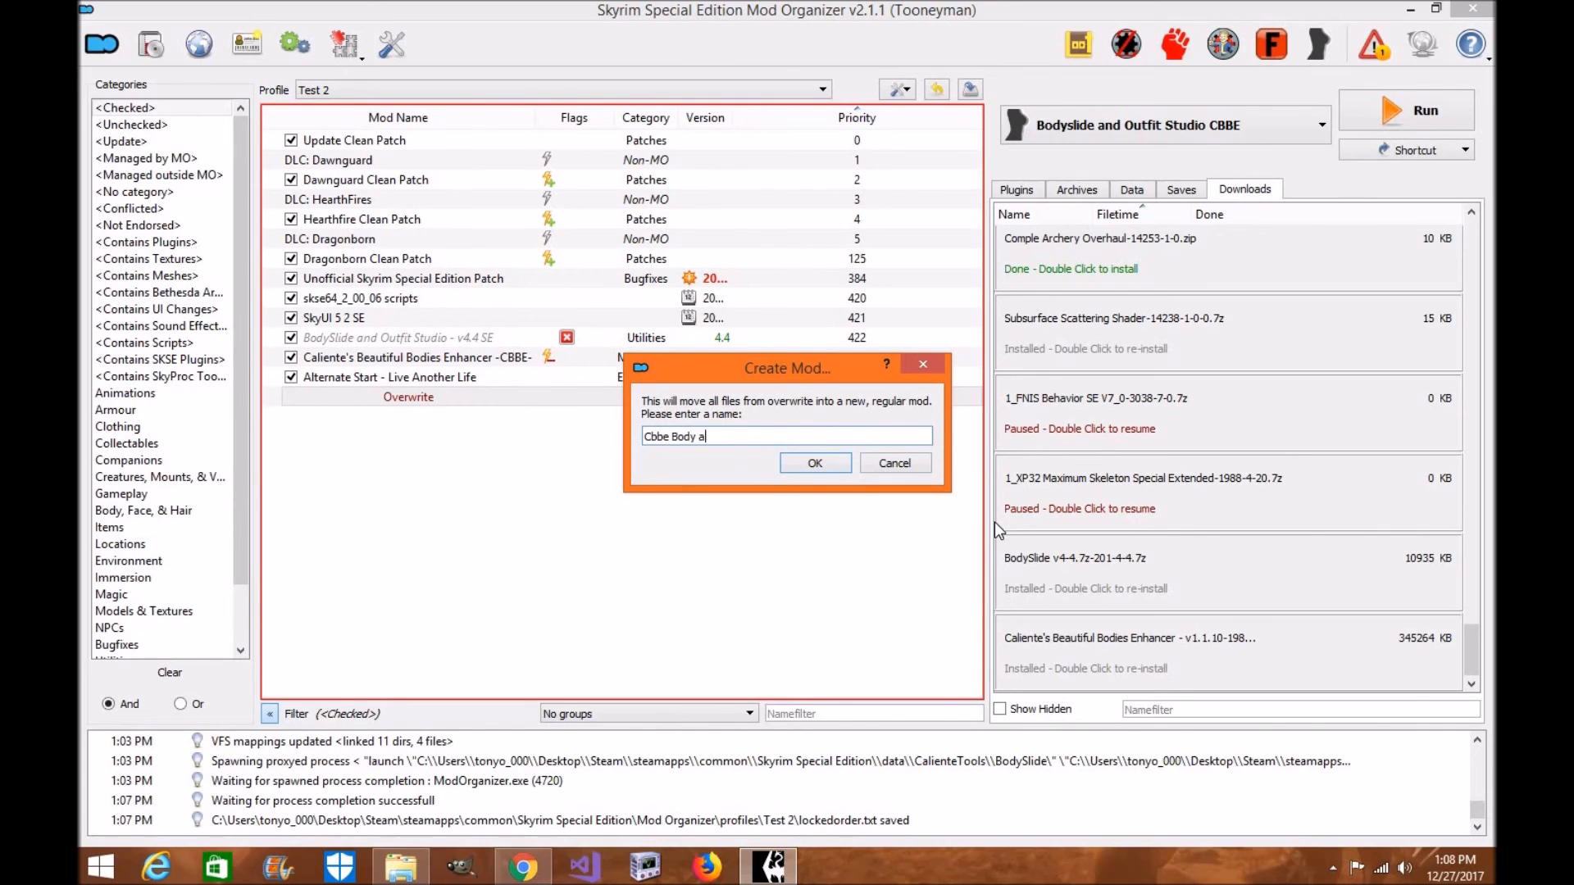
{"action": "type", "text": "nd clothing"}
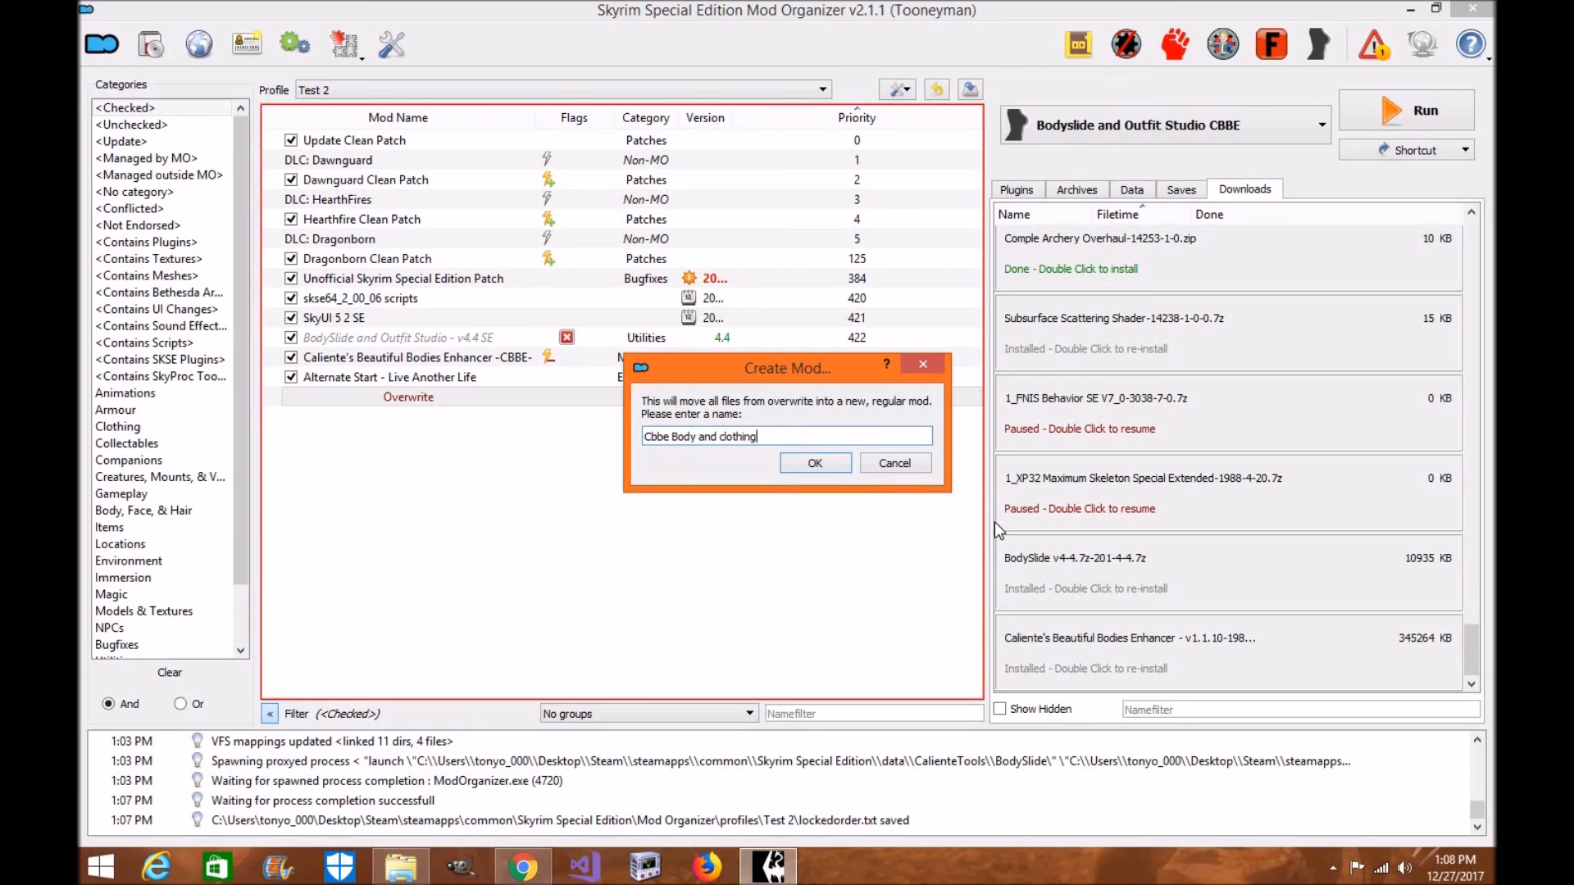
{"action": "left_click", "coordinate": [815, 462]}
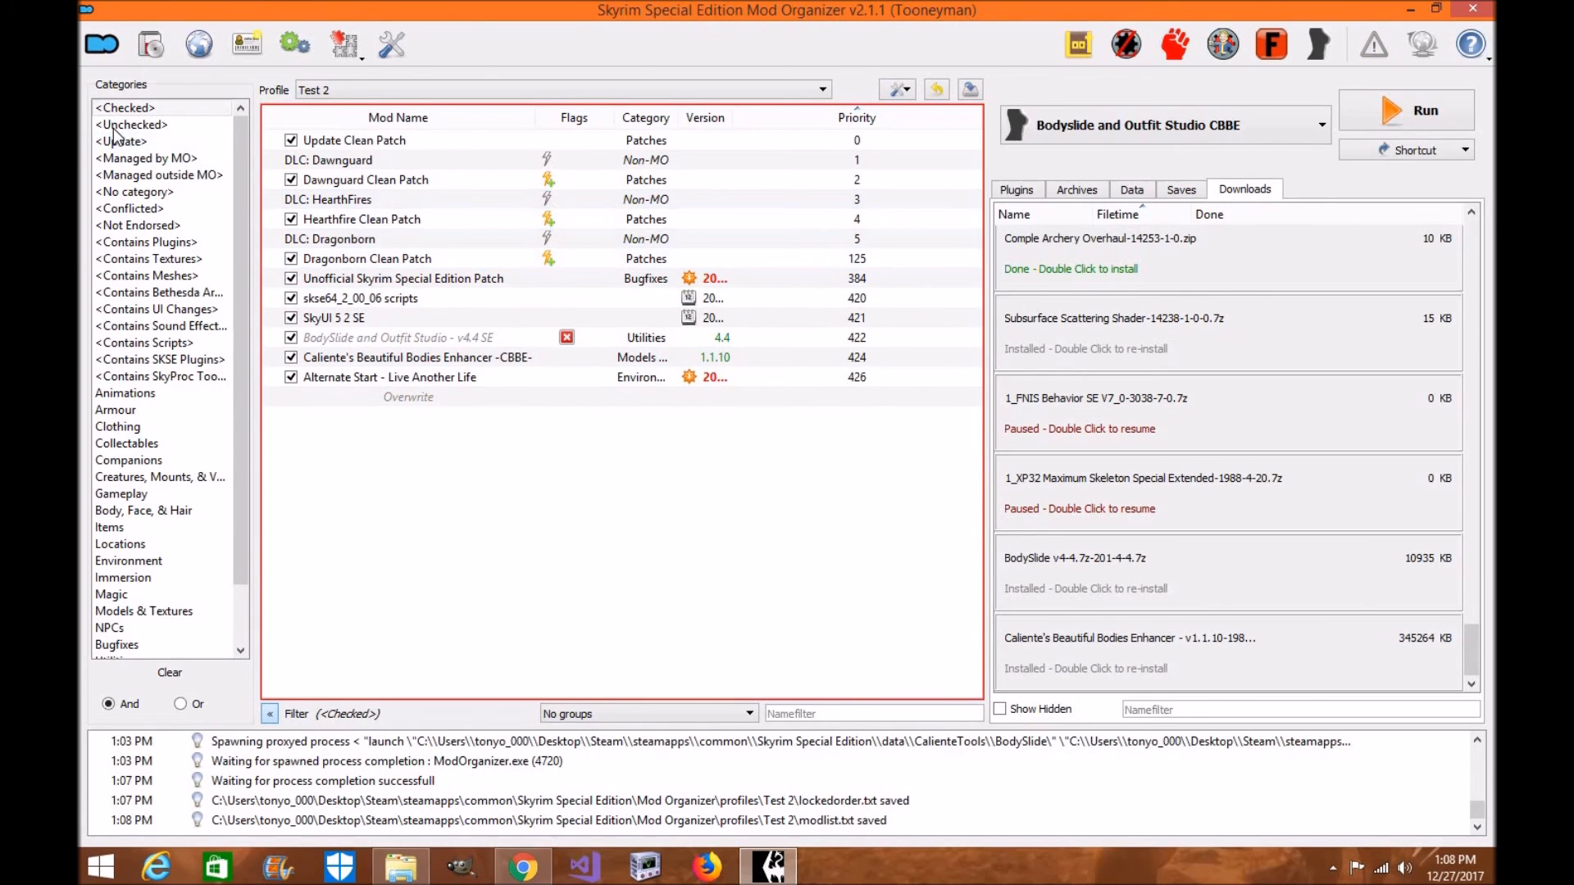
Enable Cbbe Body and clothing and Mature Skin 2 CBBE (SE), then return to the checked-mods filter.
{"action": "left_click", "coordinate": [129, 125]}
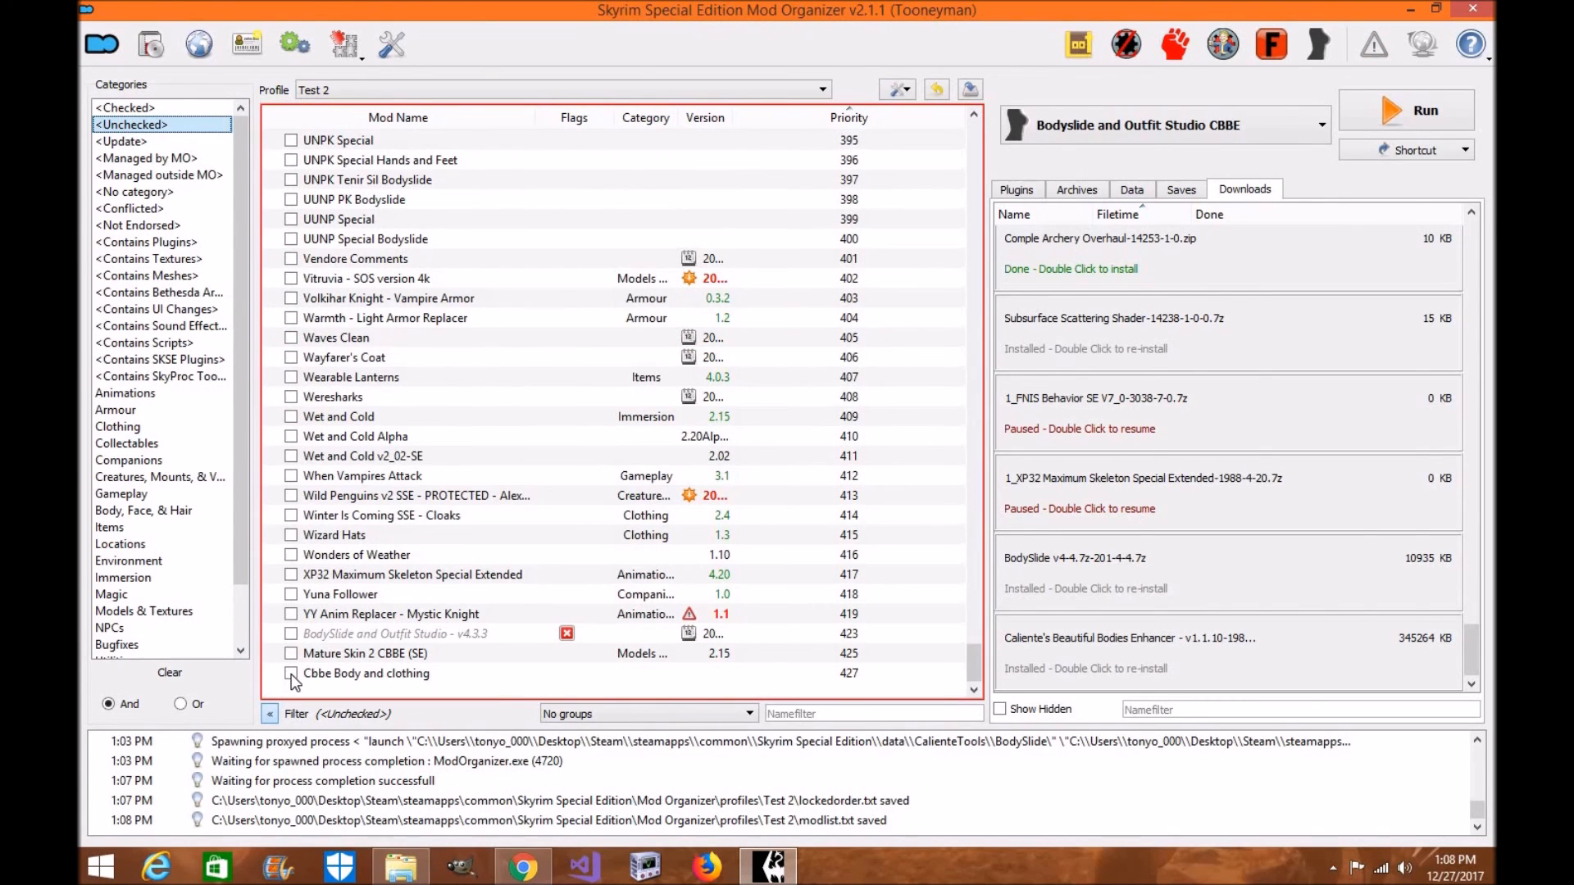
{"action": "left_click", "coordinate": [126, 109]}
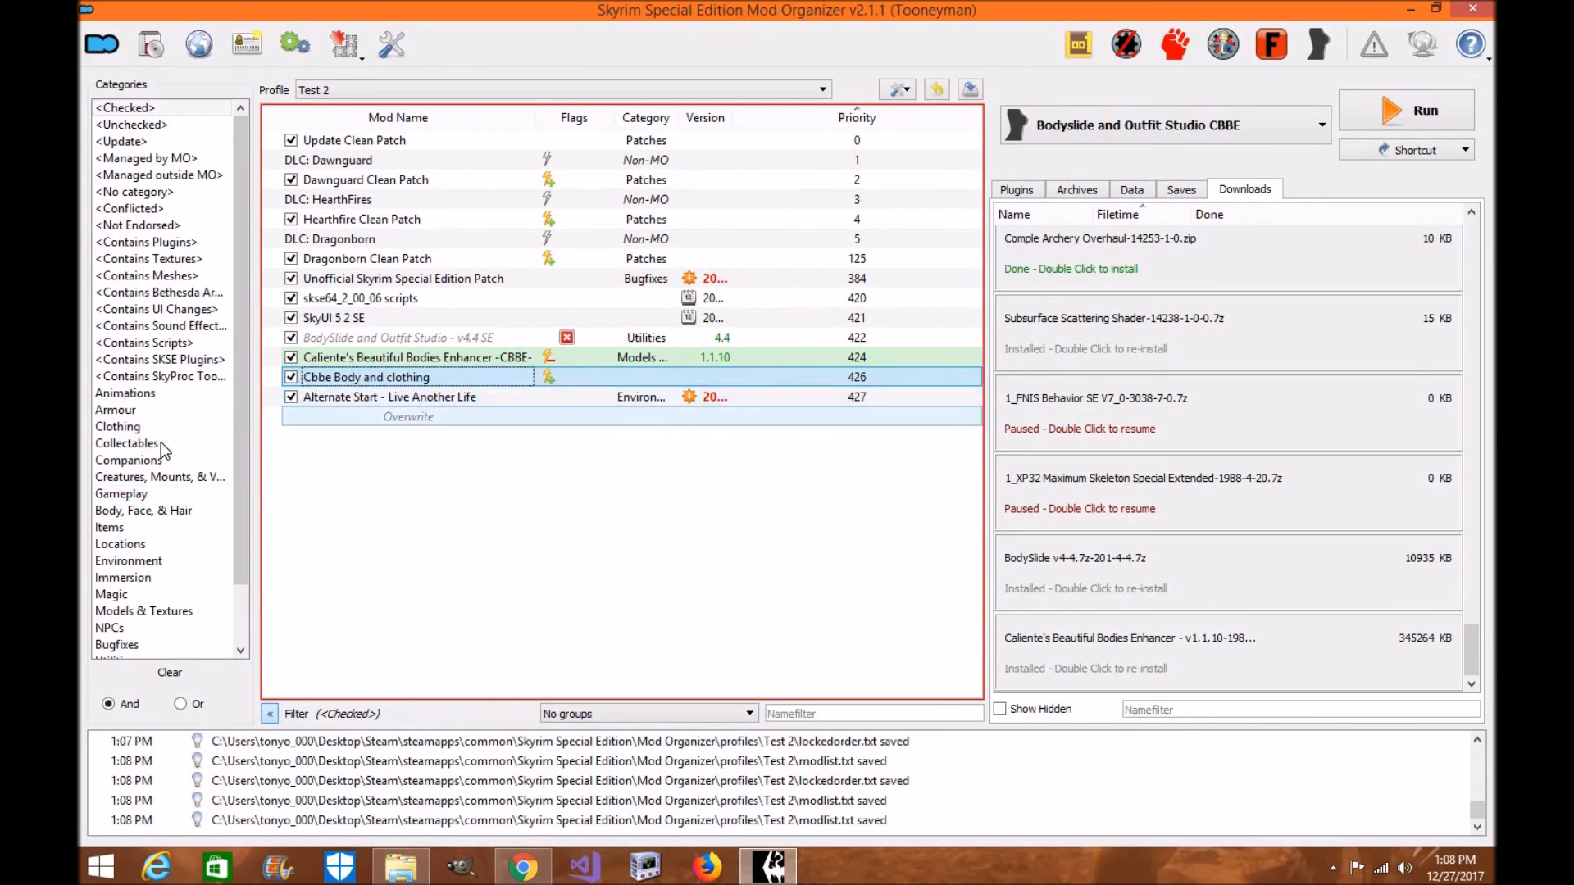
{"action": "left_click", "coordinate": [145, 610]}
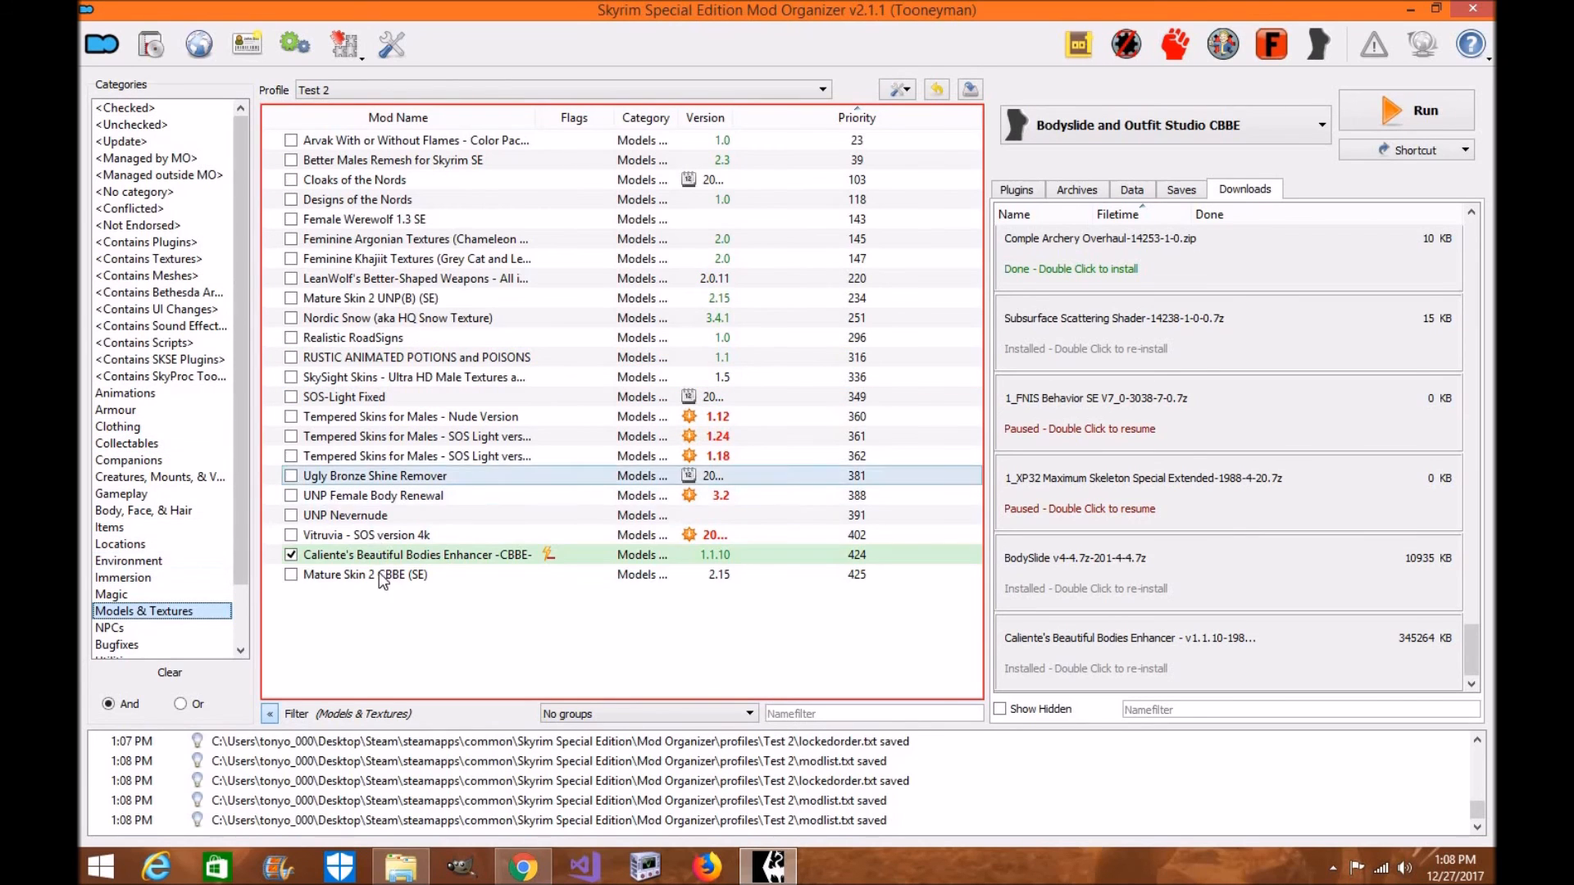
{"action": "left_click", "coordinate": [292, 576]}
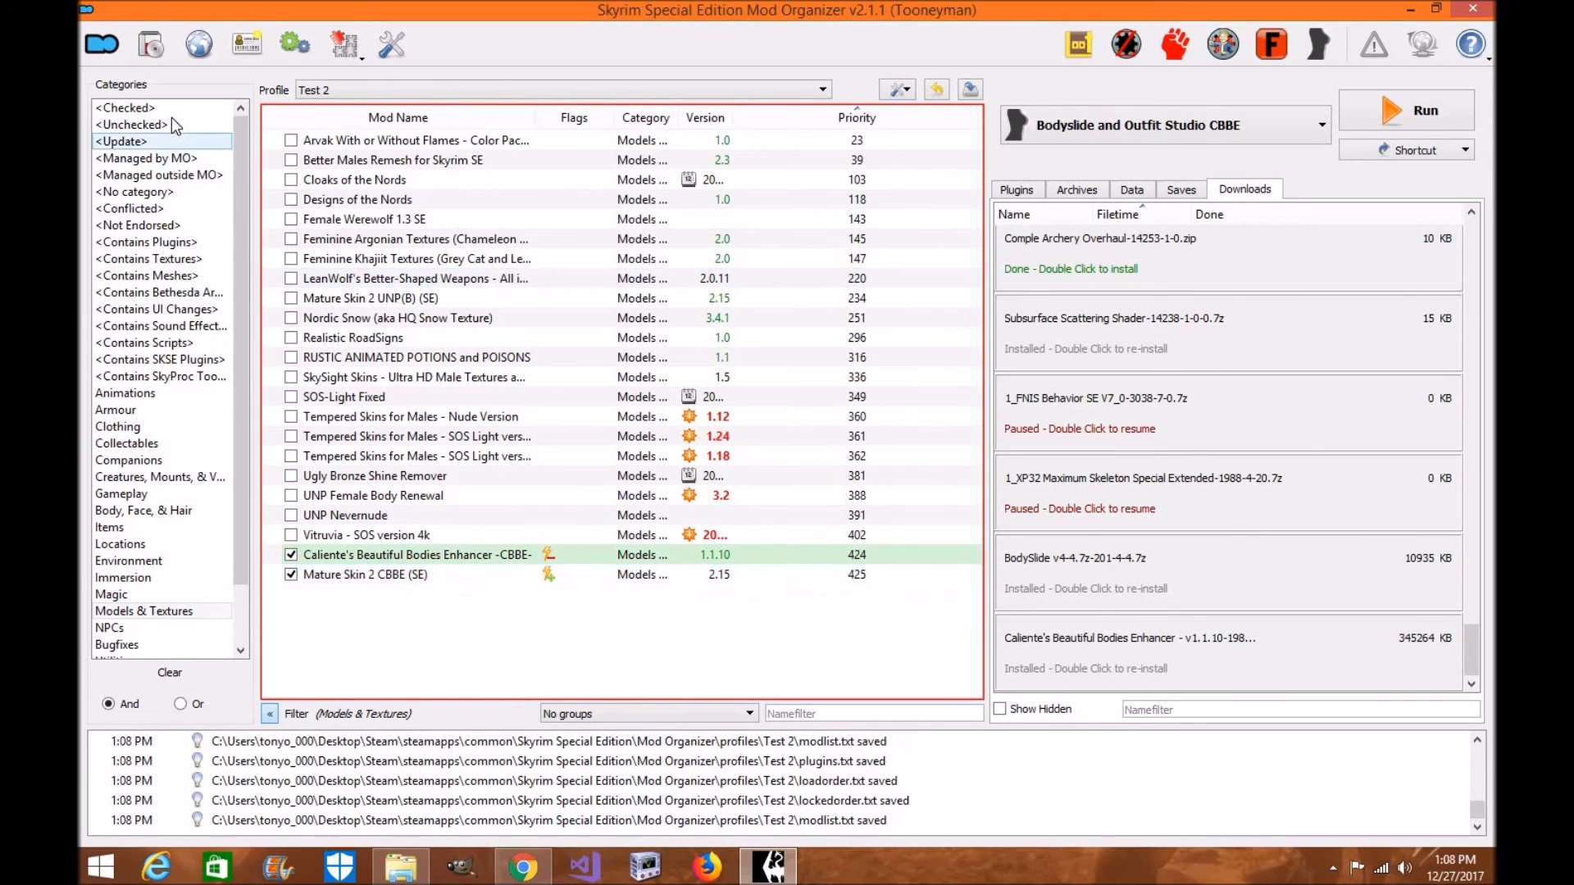
{"action": "left_click", "coordinate": [118, 108]}
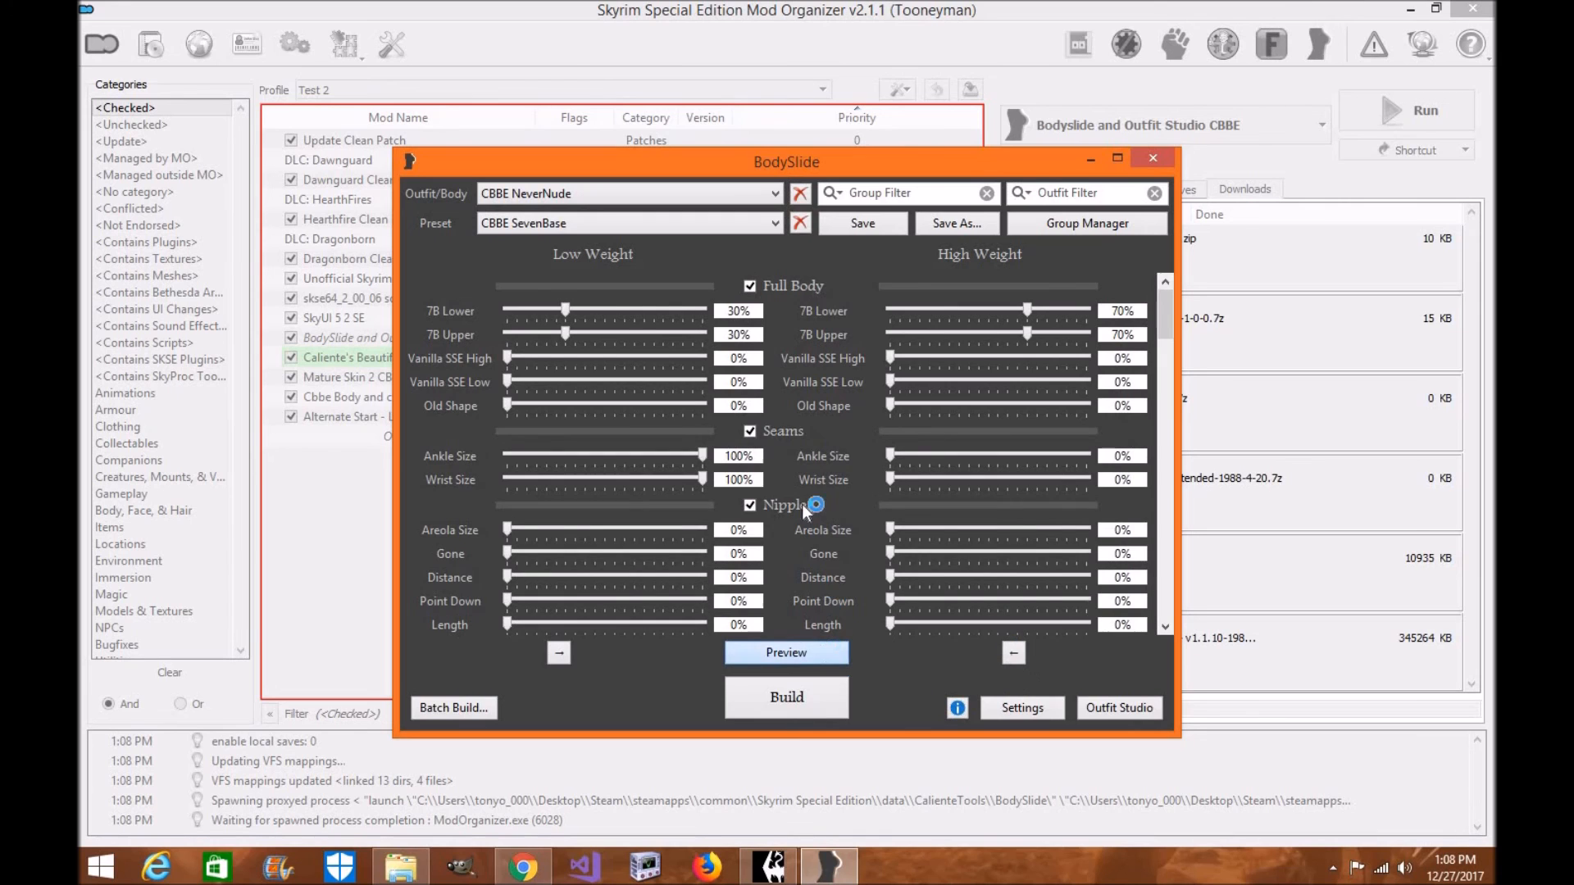
Point the game data path at Skyrim Special Edition's data folder and confirm the preview is now textured.
{"action": "left_click", "coordinate": [785, 653]}
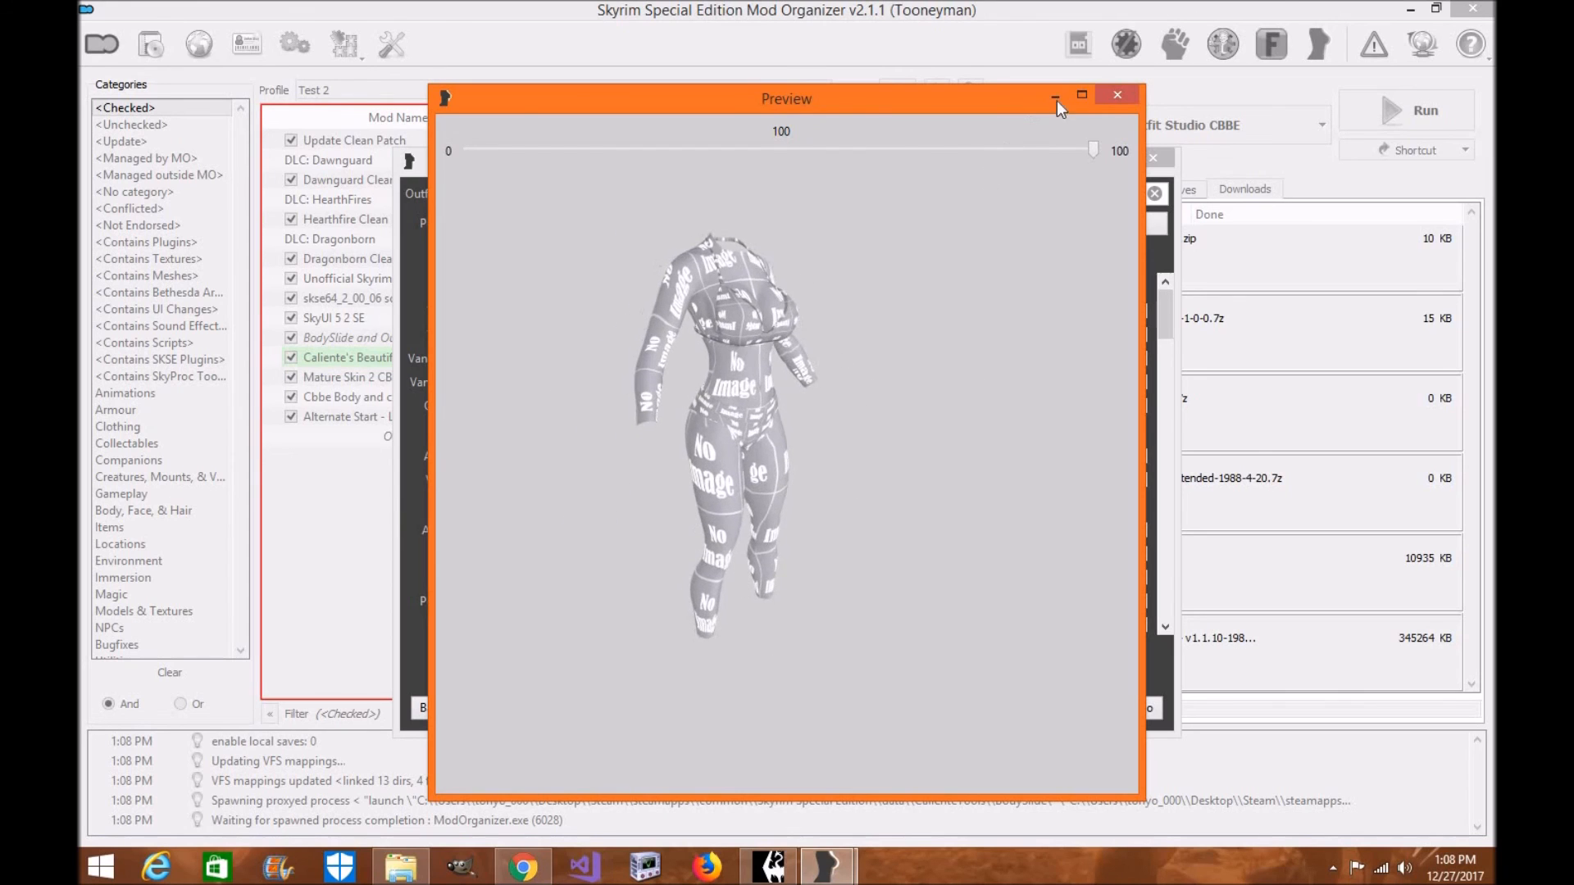
{"action": "left_click", "coordinate": [1117, 95]}
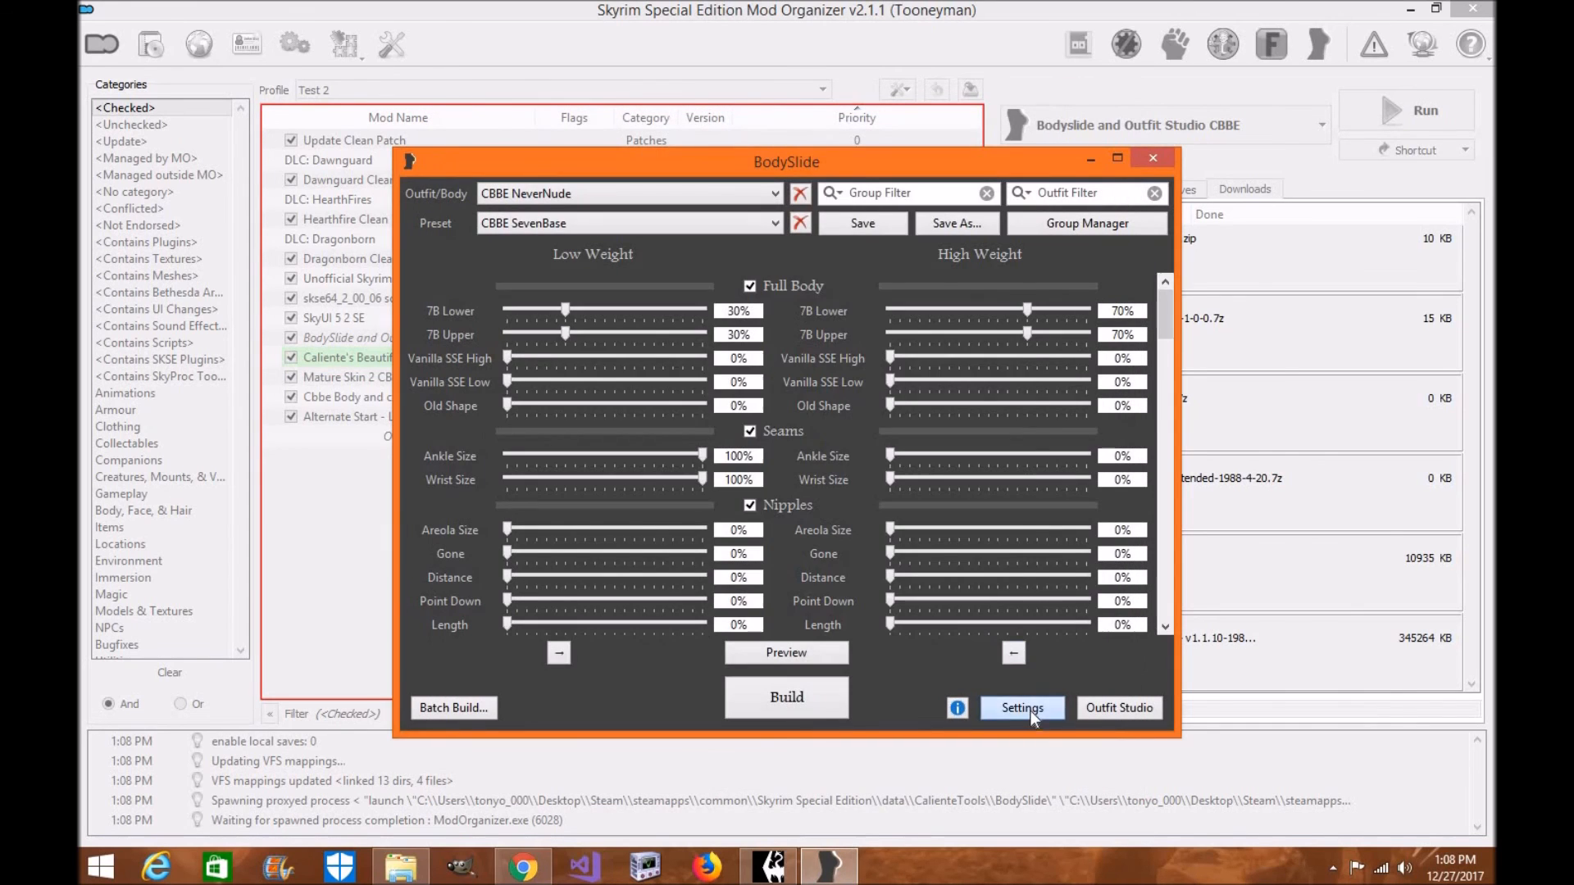
{"action": "left_click", "coordinate": [1023, 709]}
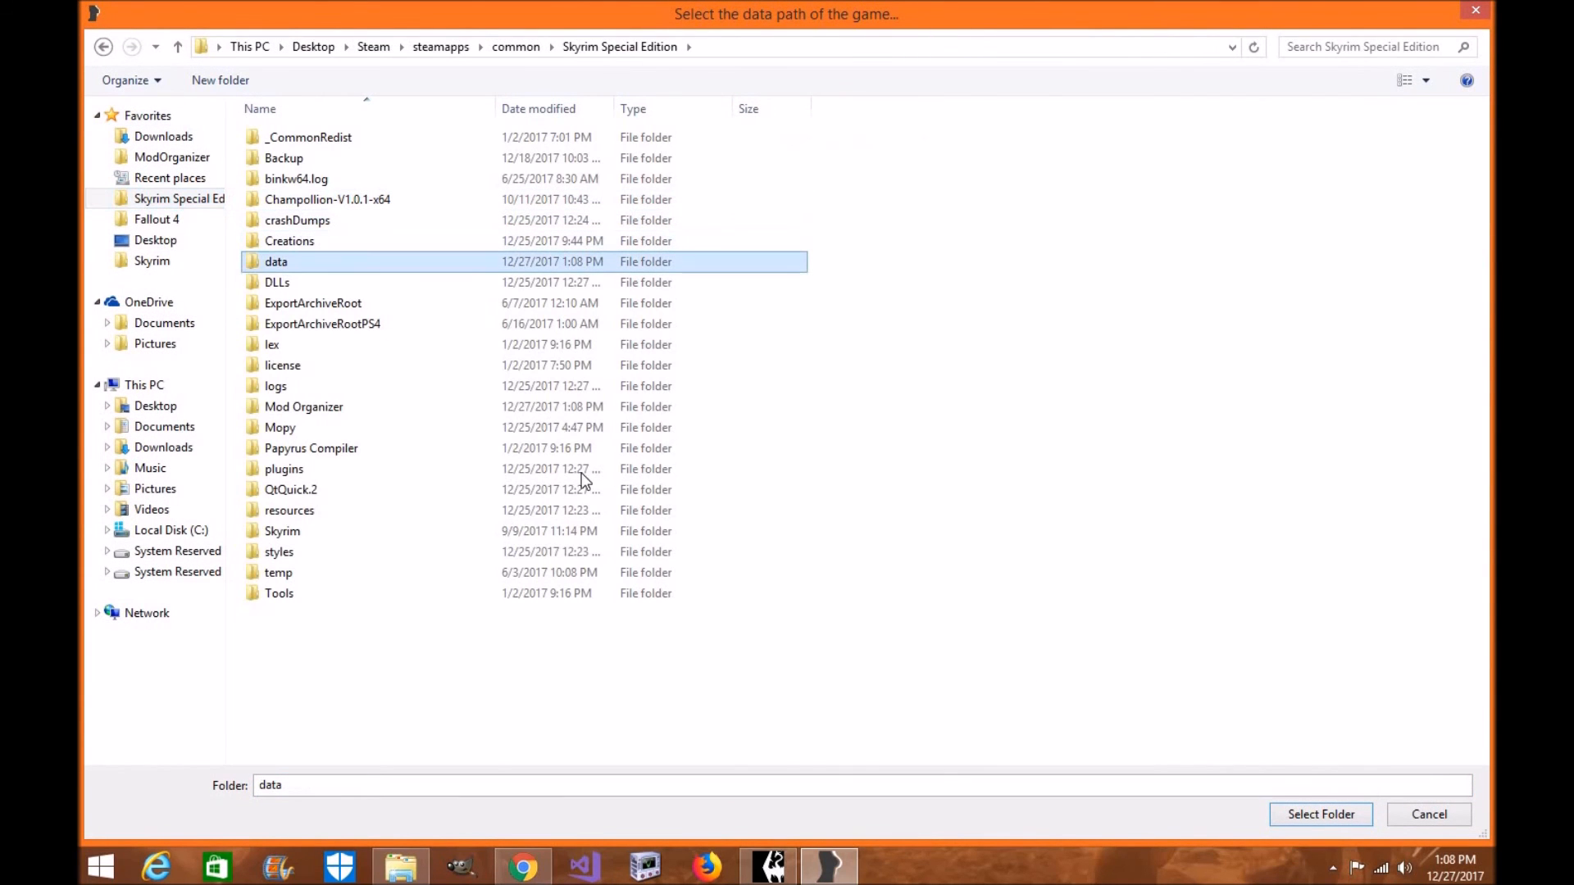
{"action": "left_click", "coordinate": [1320, 813]}
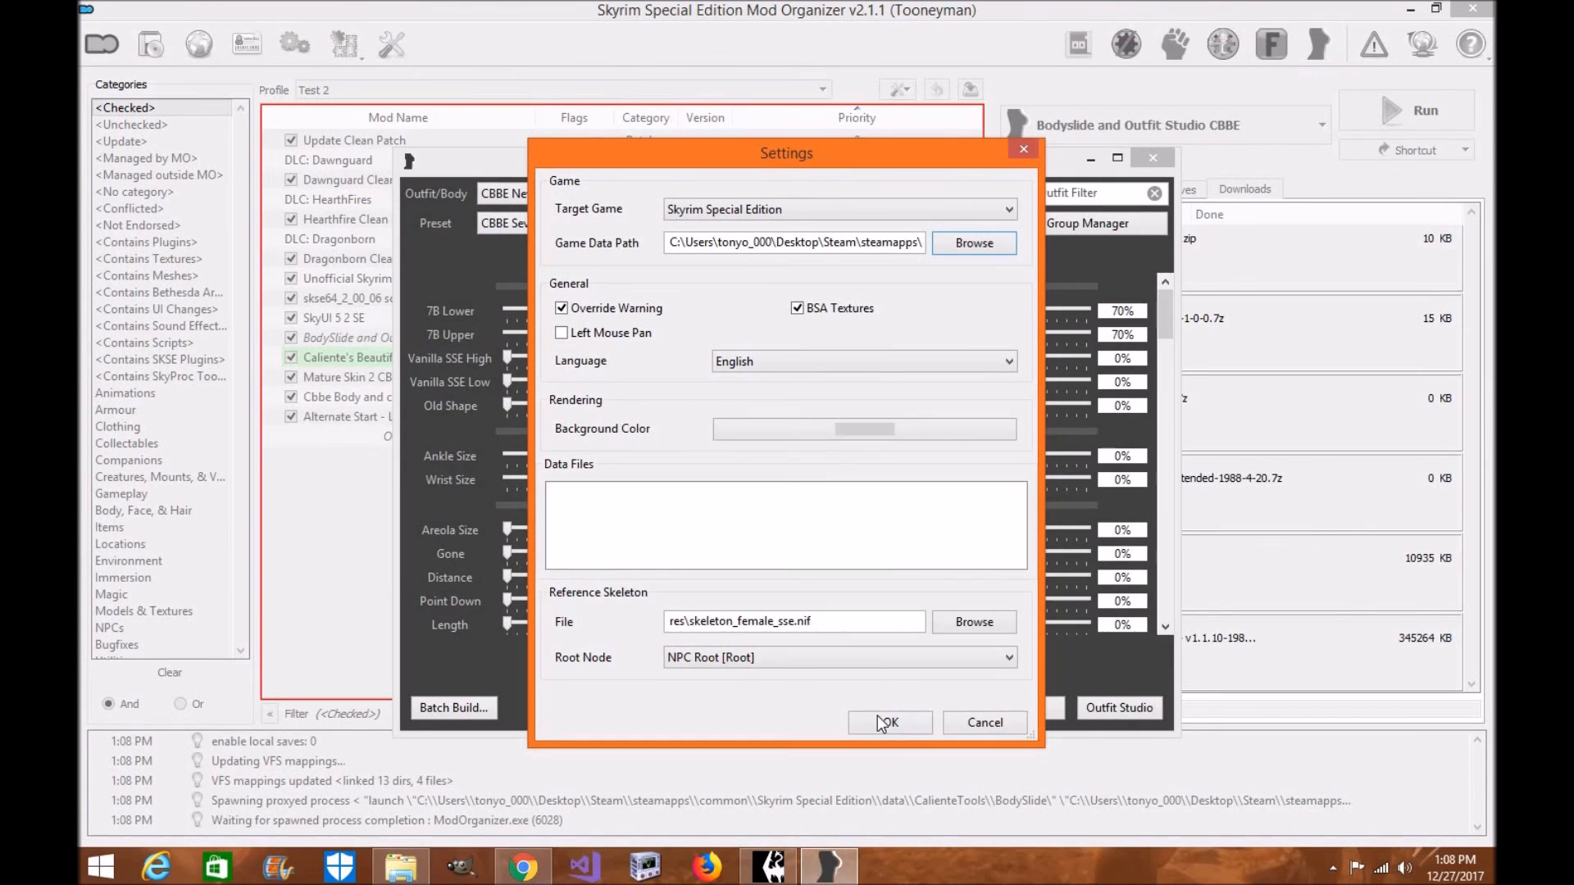
{"action": "left_click", "coordinate": [889, 723]}
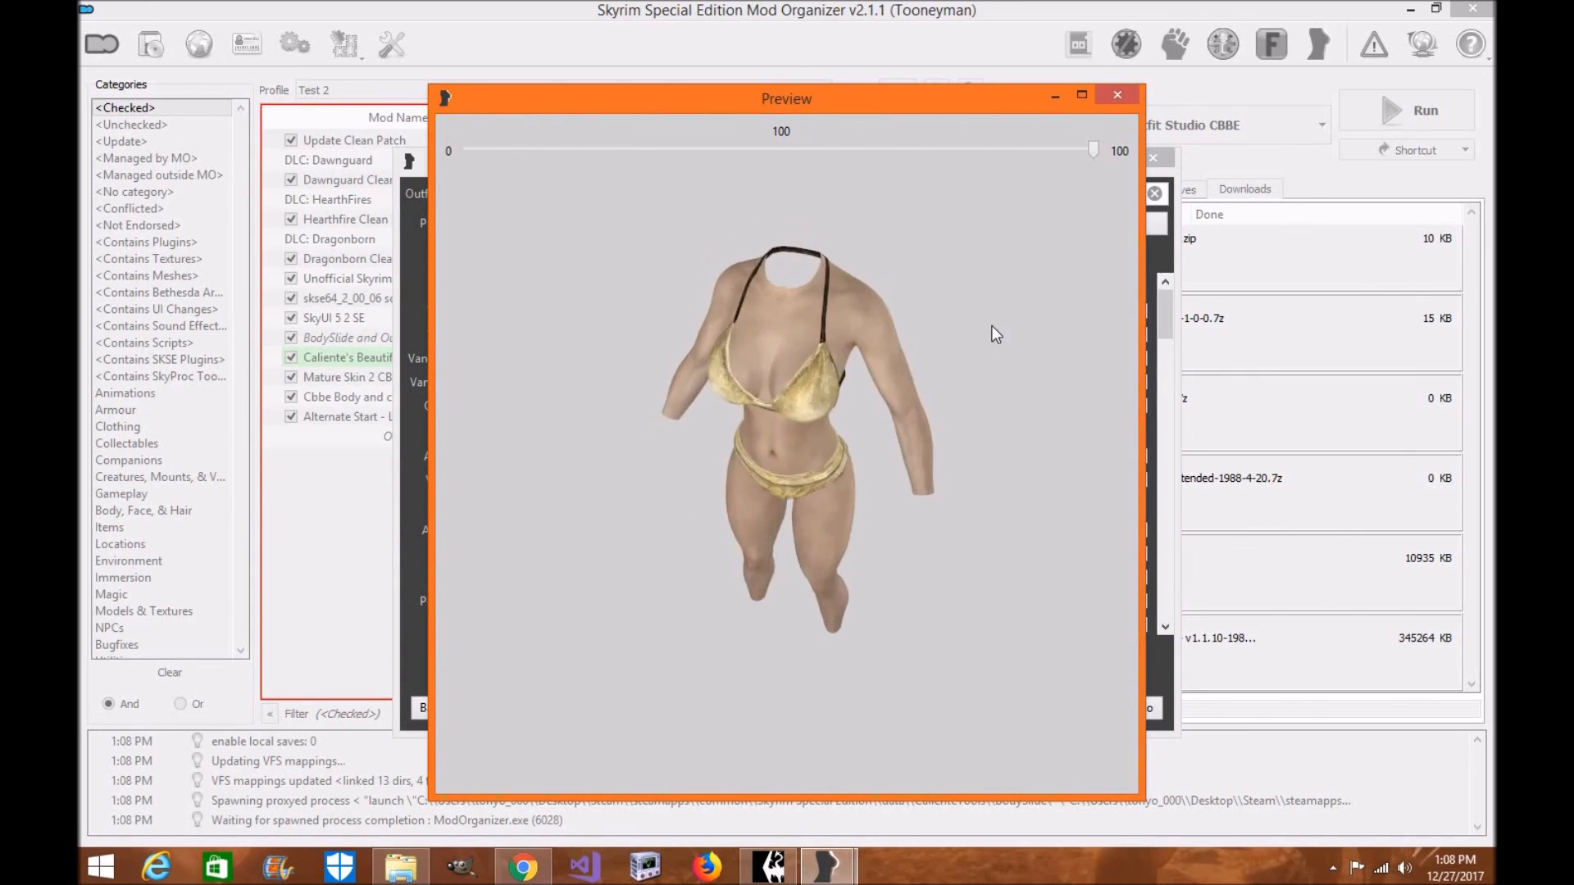
{"action": "left_click", "coordinate": [1118, 95]}
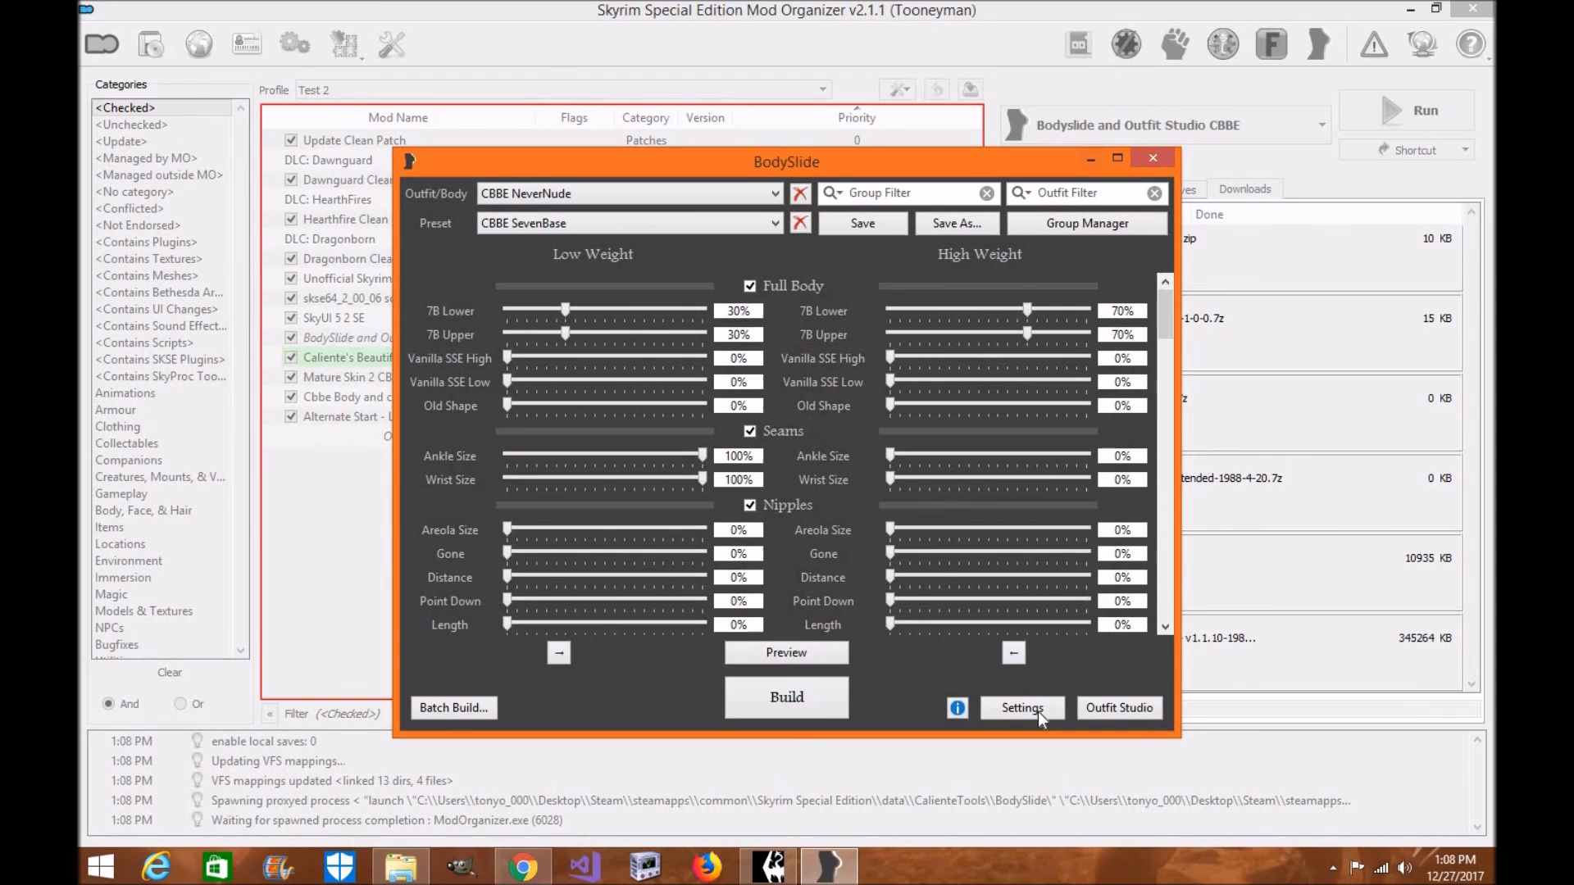
Switch the data path back to Mod Organizer's overwrite folder and rotate the now placeholder-textured preview.
{"action": "left_click", "coordinate": [1022, 708]}
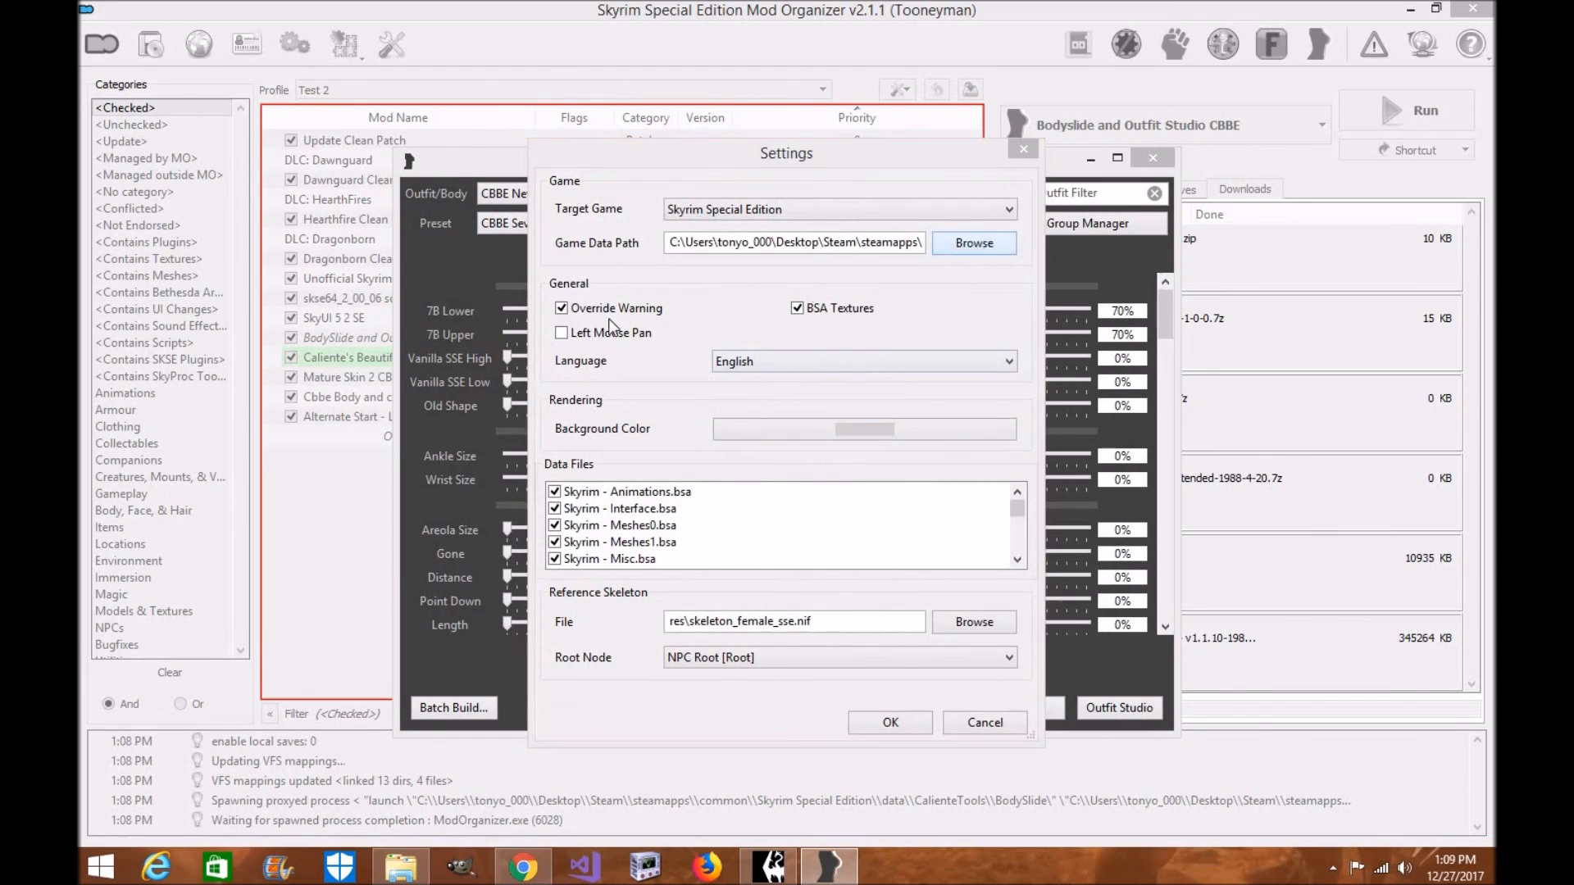
{"action": "left_click", "coordinate": [974, 242]}
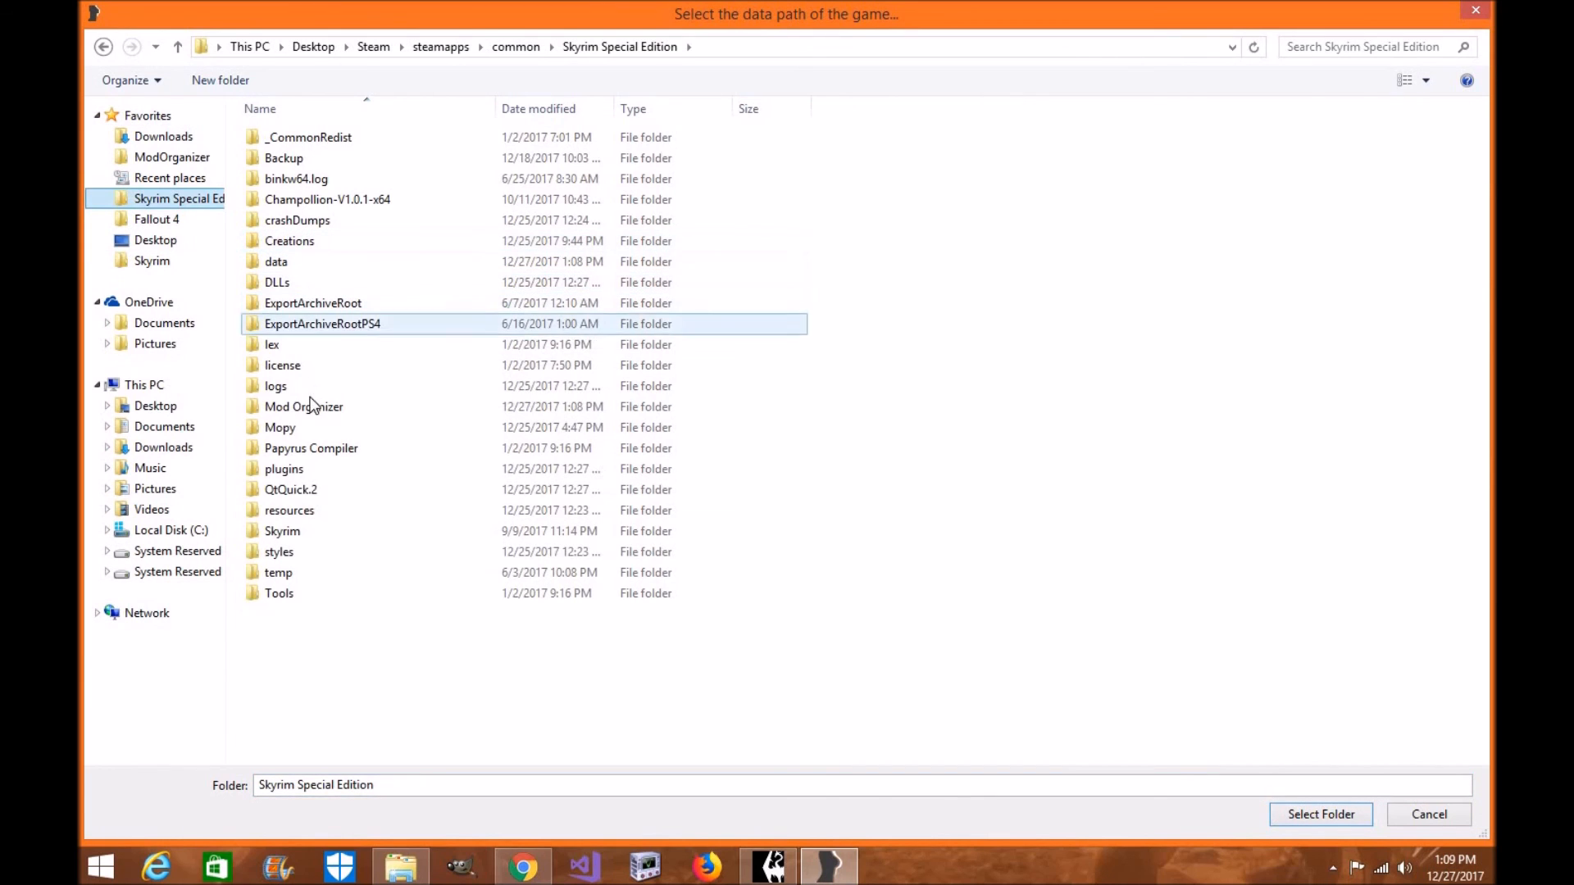
{"action": "double_click", "coordinate": [305, 406]}
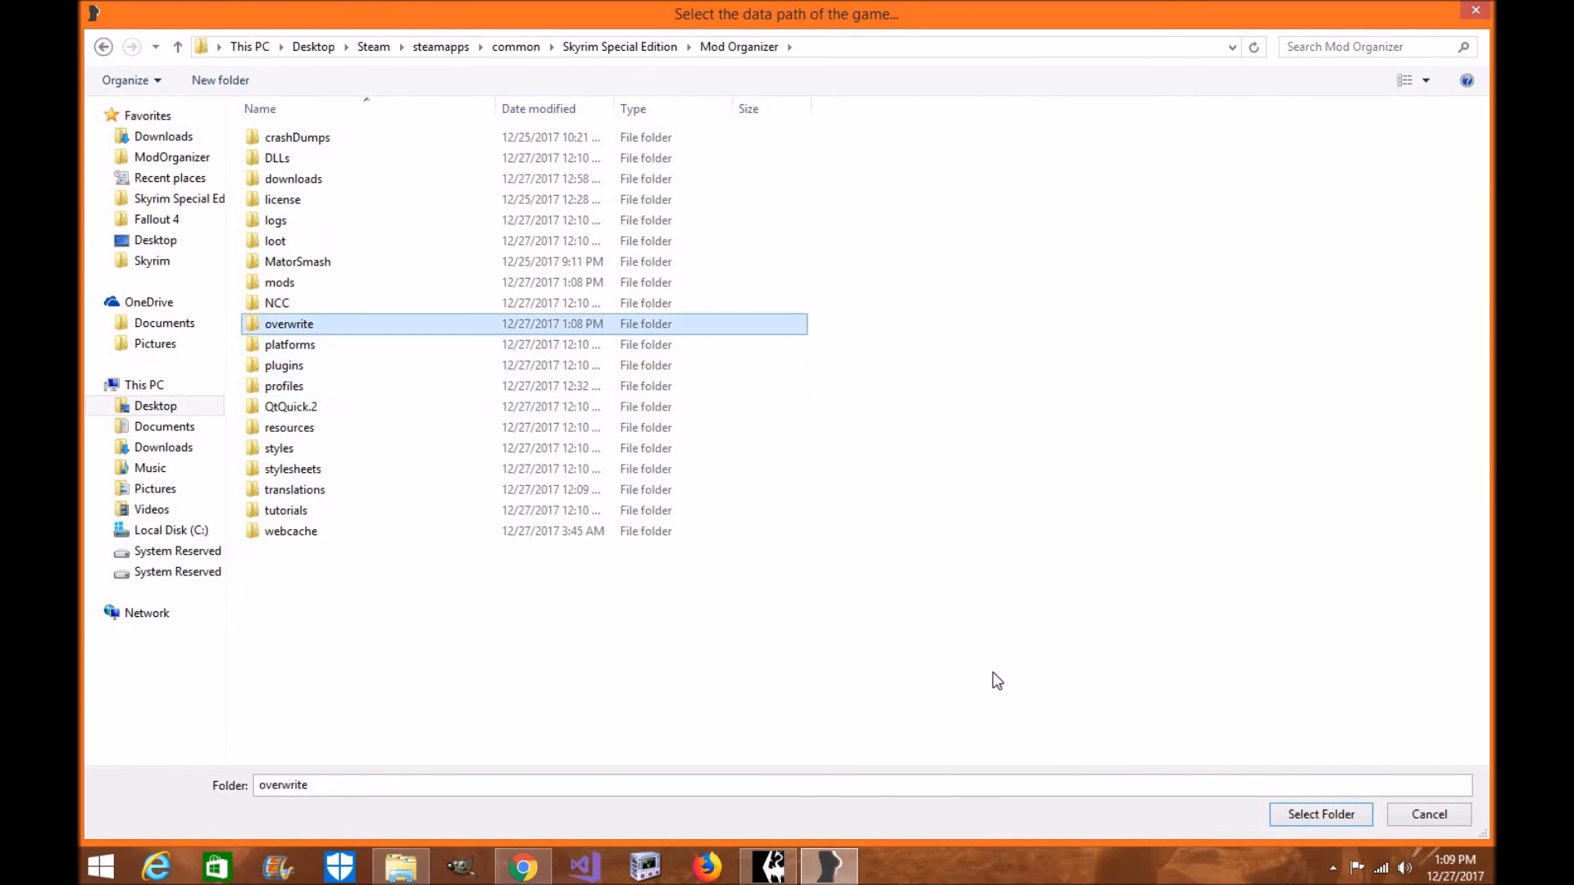
{"action": "left_click", "coordinate": [1320, 813]}
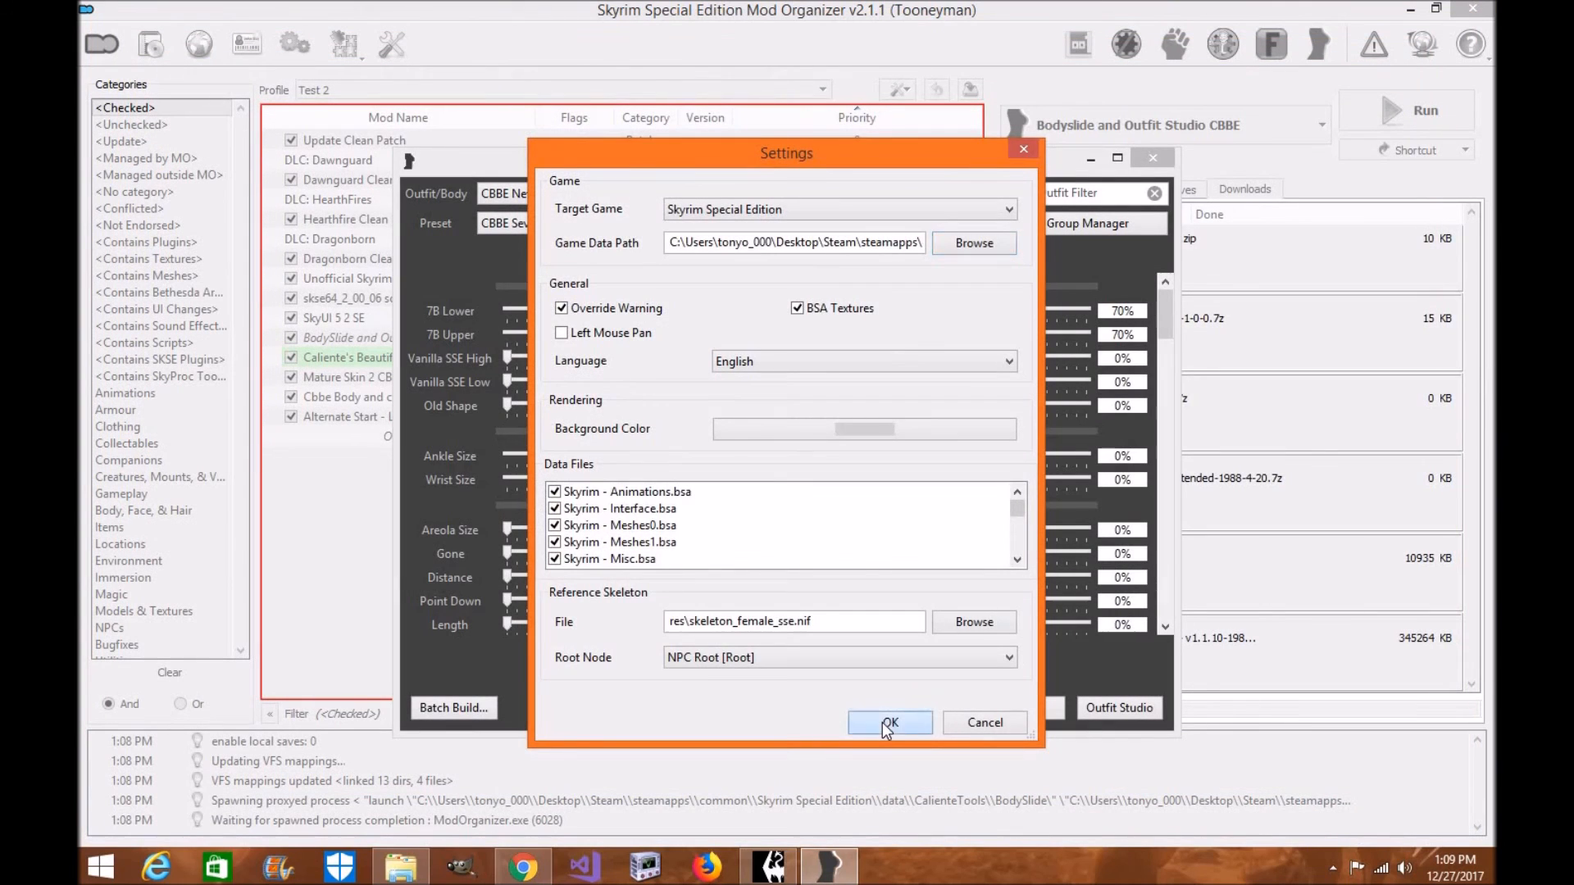
{"action": "left_click", "coordinate": [890, 721]}
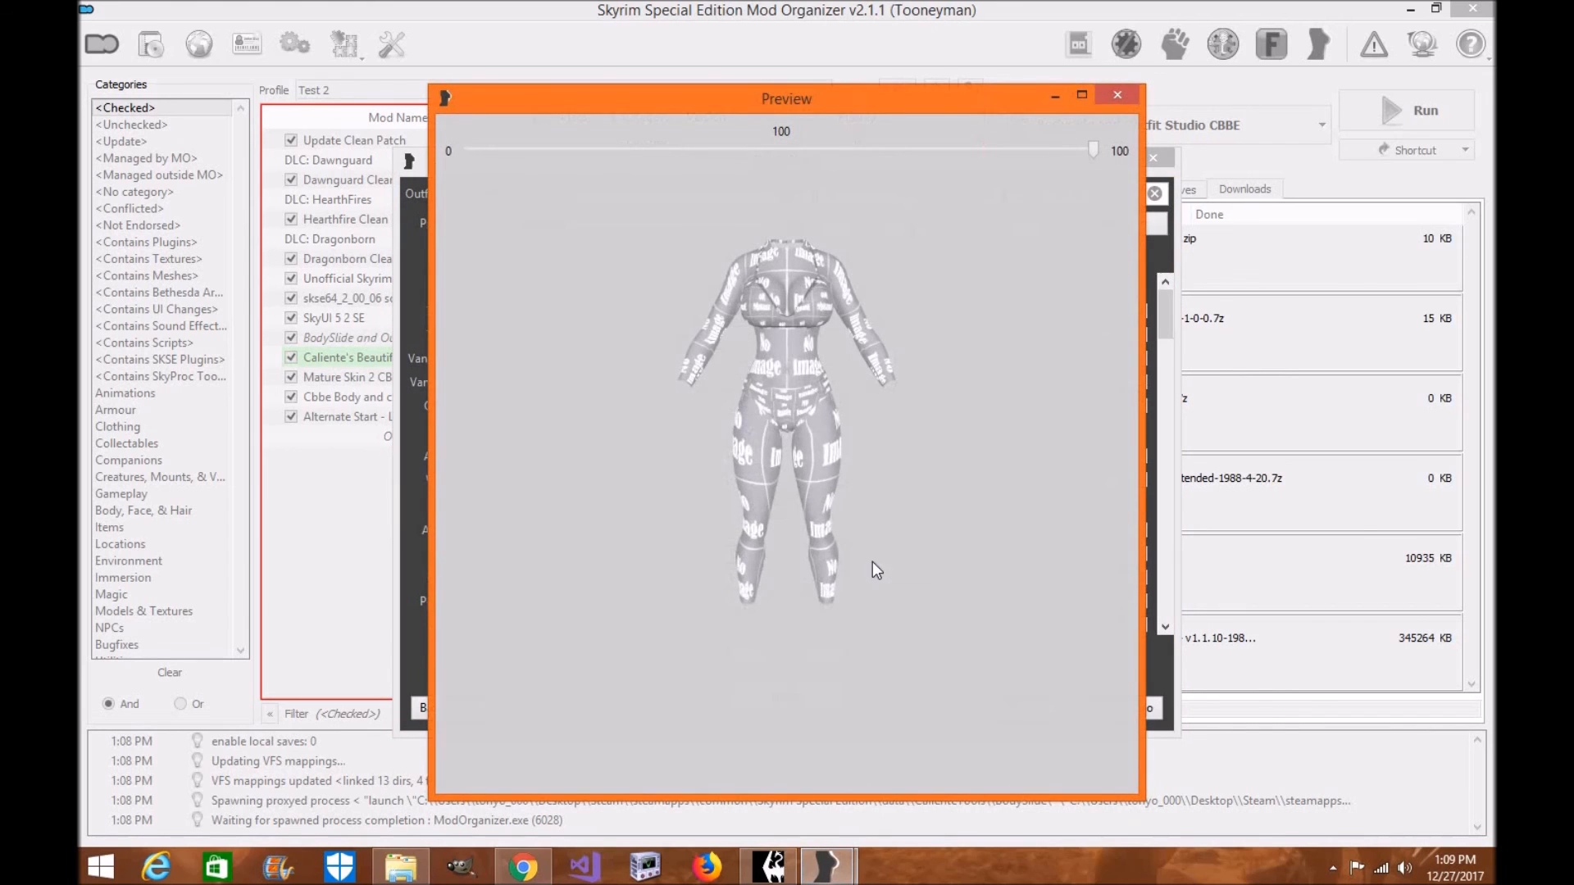
{"action": "left_click_drag", "start_coordinate": [875, 569], "coordinate": [949, 585]}
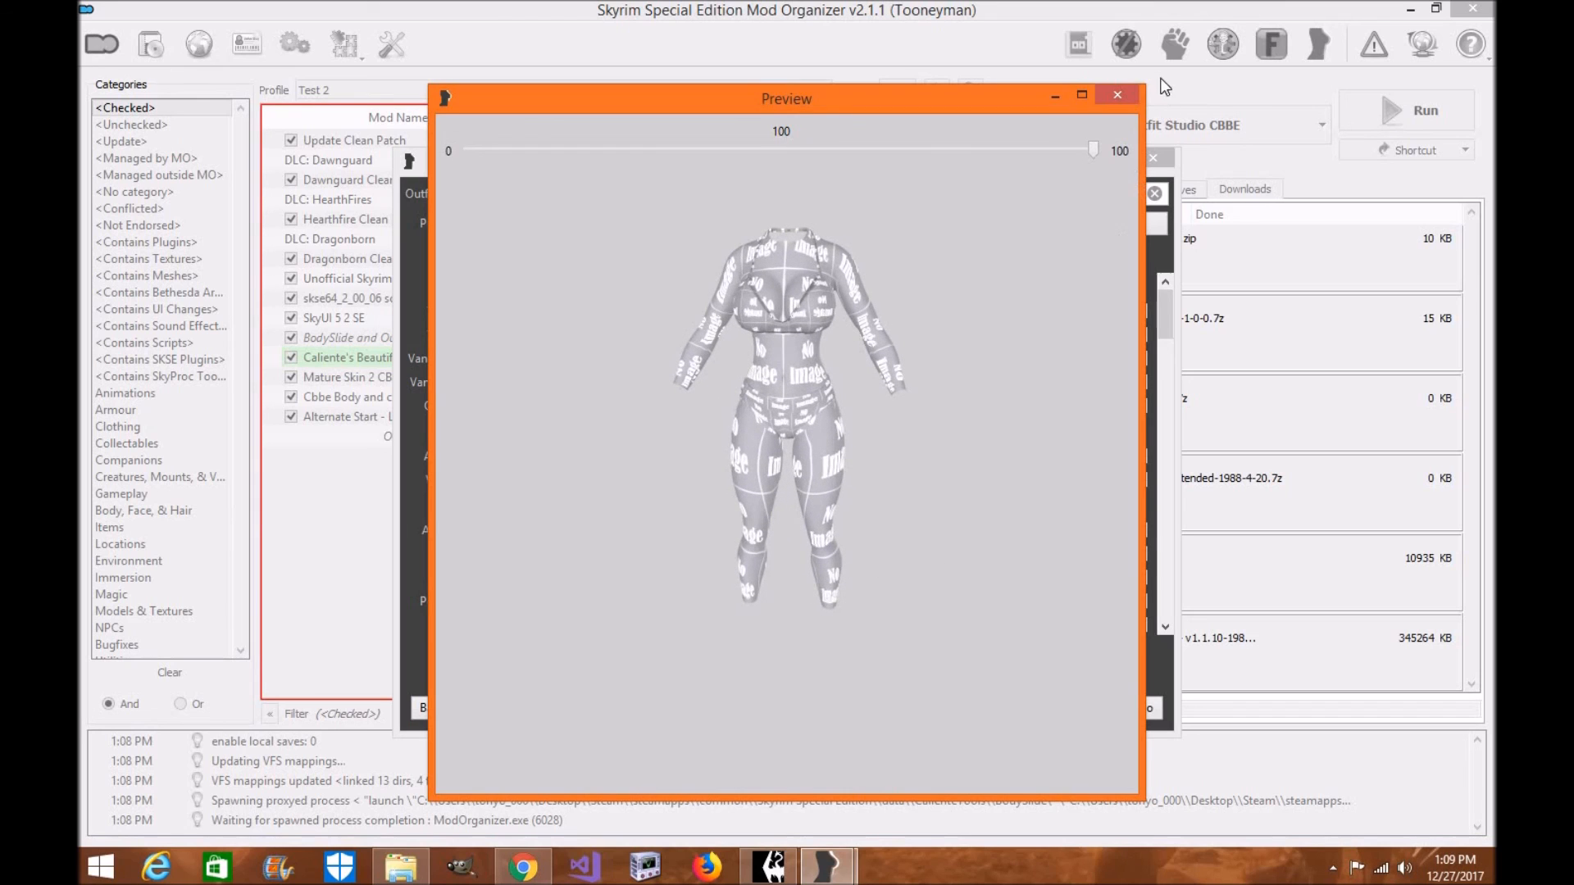
{"action": "left_click", "coordinate": [1118, 93]}
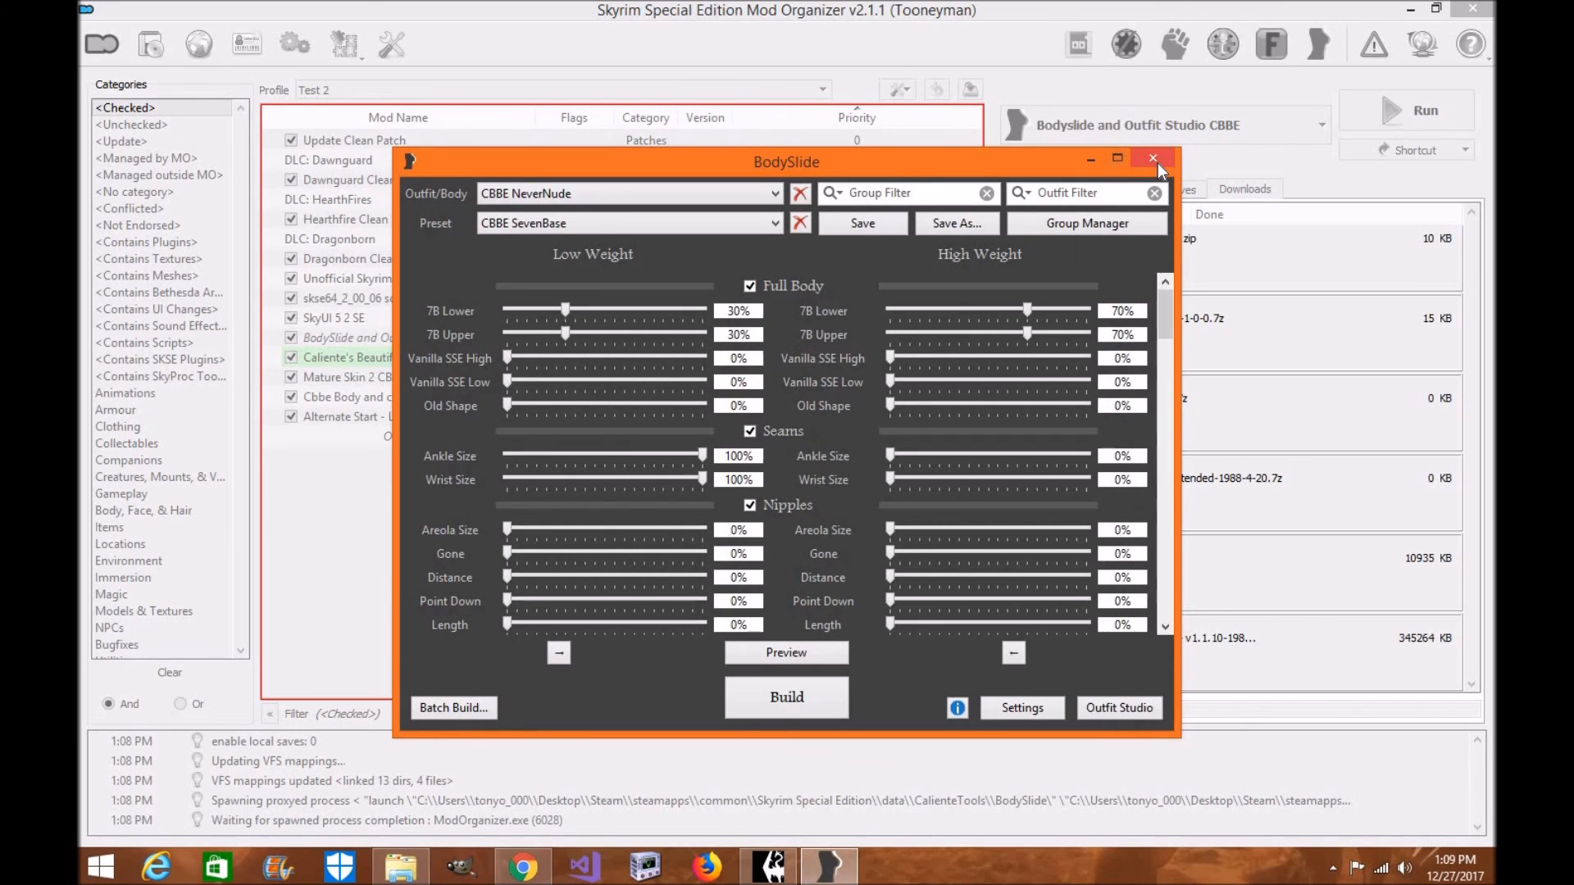
Exit BodySlide and unlock Mod Organizer 2, returning to the editable mod list.
{"action": "left_click", "coordinate": [1153, 159]}
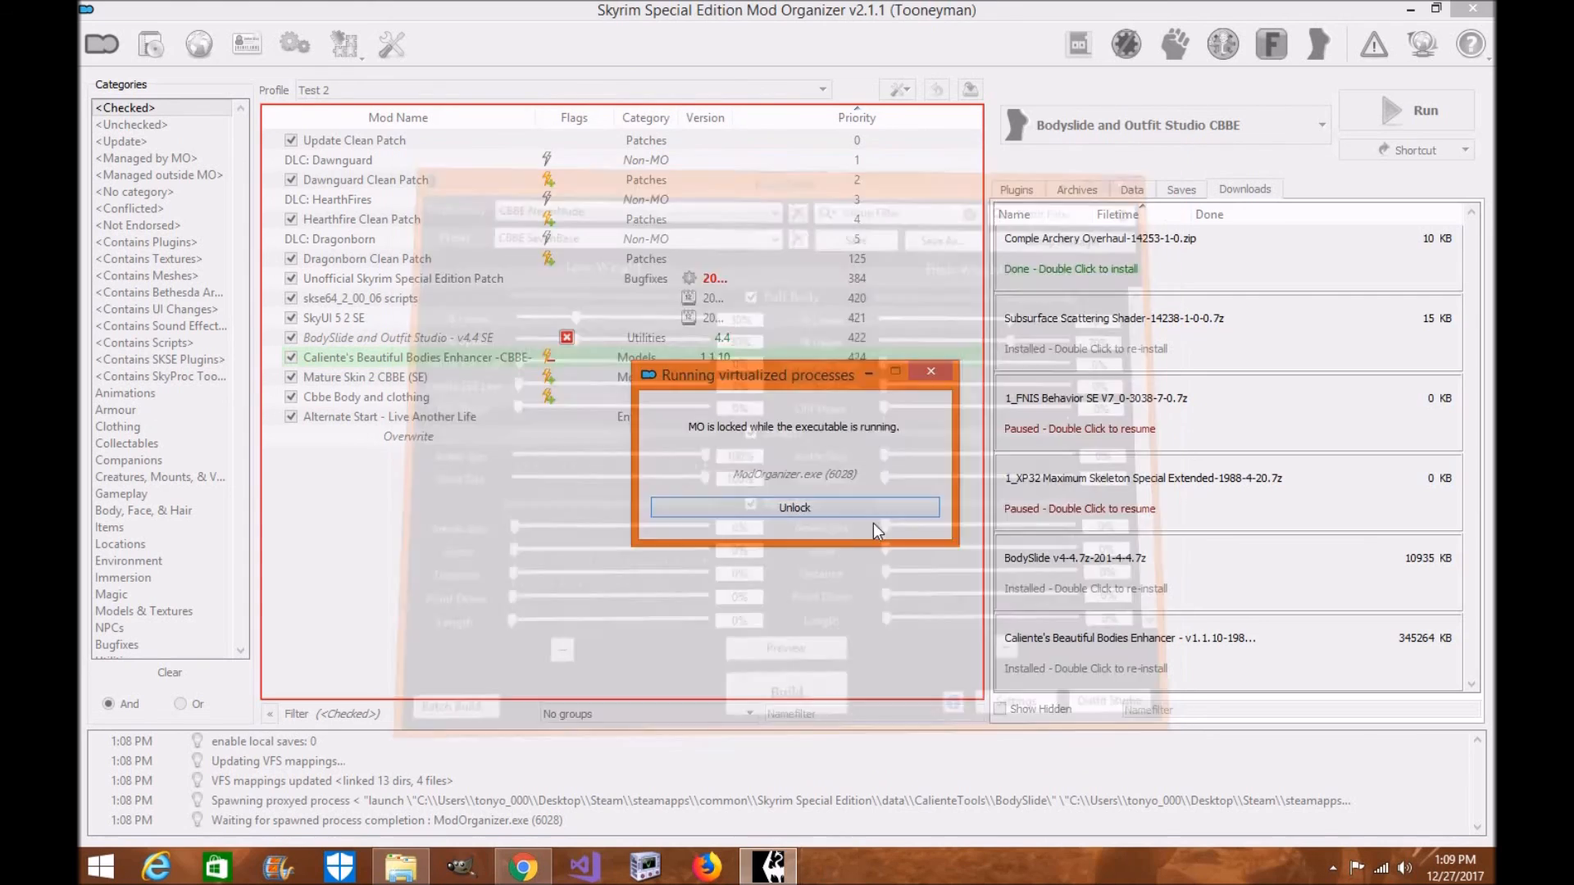
{"action": "left_click", "coordinate": [795, 508]}
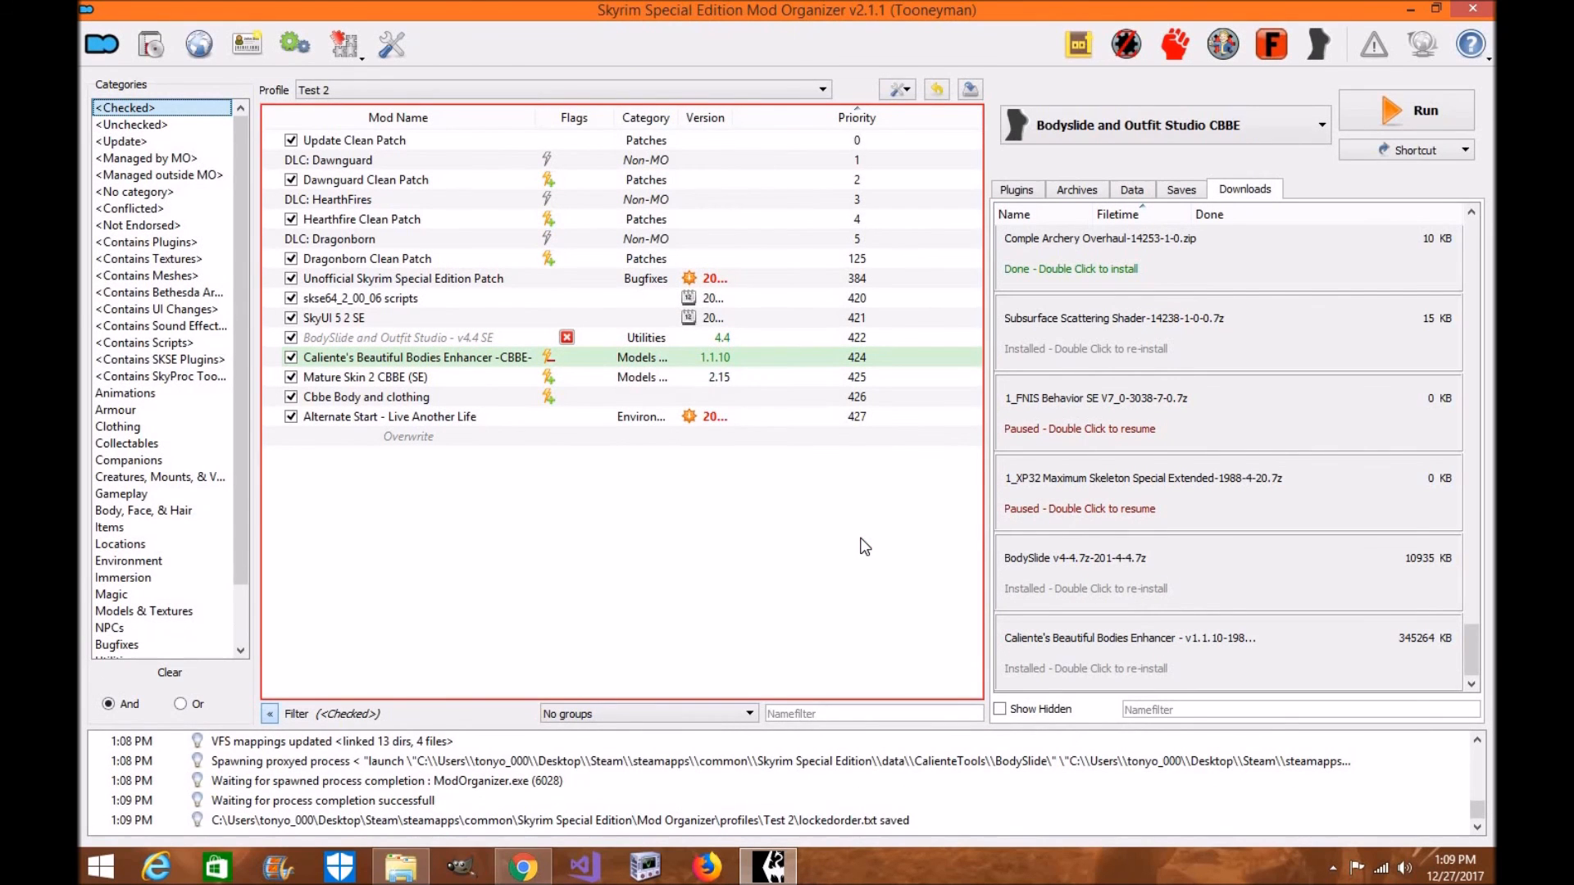